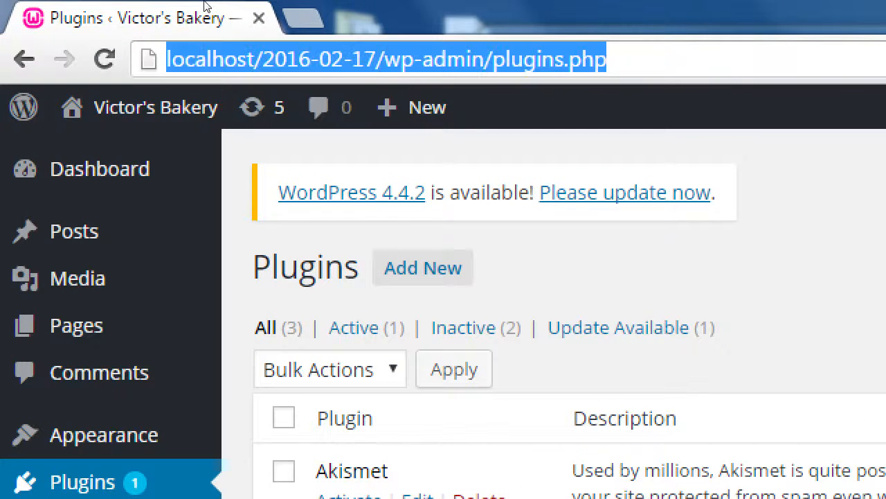
# Save the empty notes file to the Desktop as notes-2016-02-24.txt
pyautogui.write('Freem')
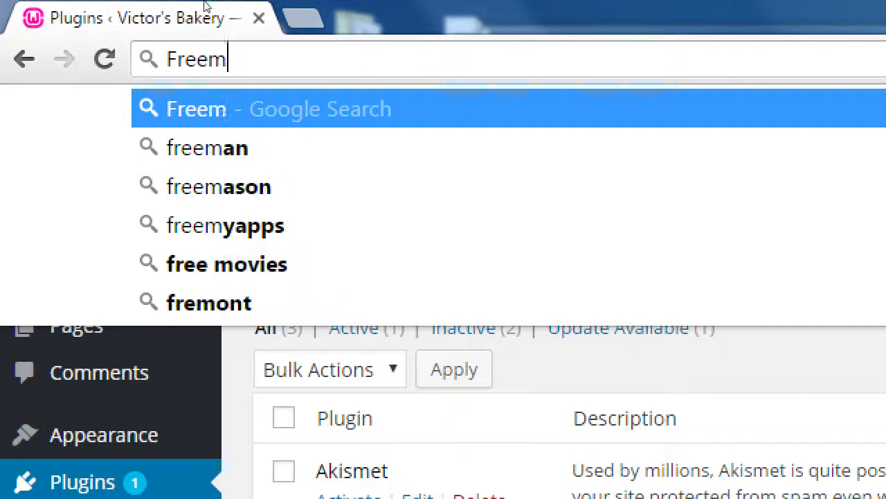
pyautogui.write('ium')
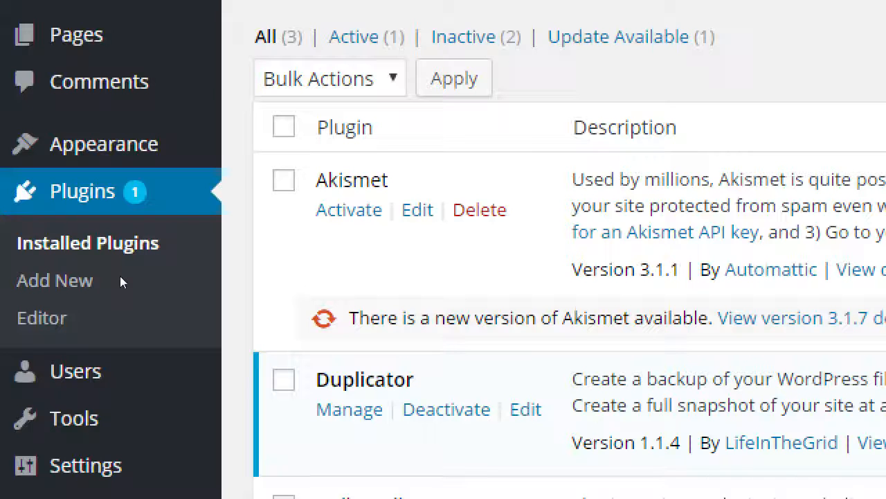
pyautogui.moveTo(207, 234)
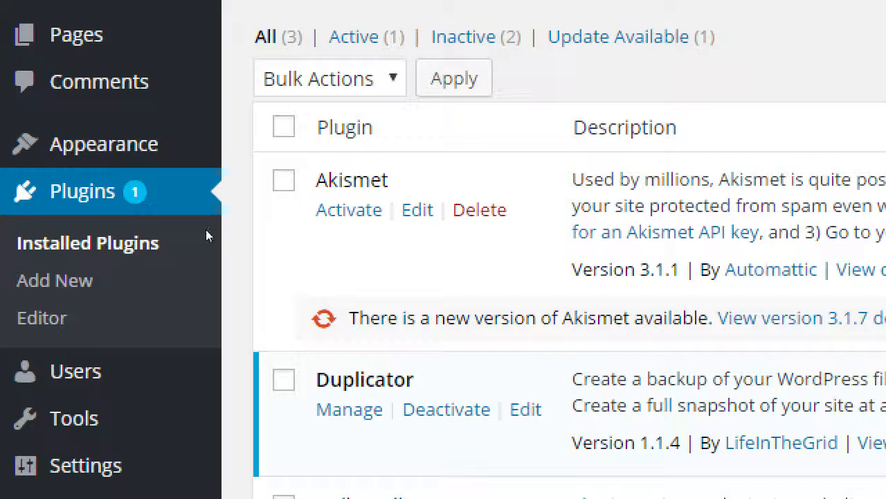
pyautogui.scroll(-3)
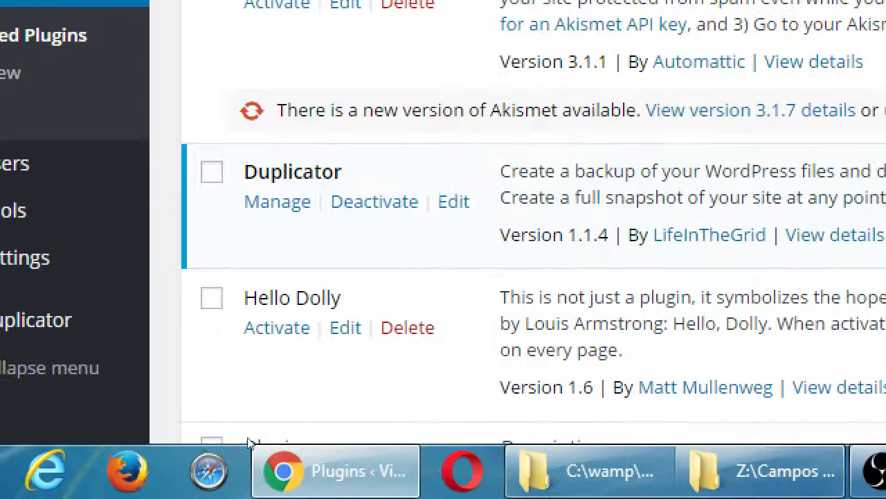
pyautogui.moveTo(214, 393)
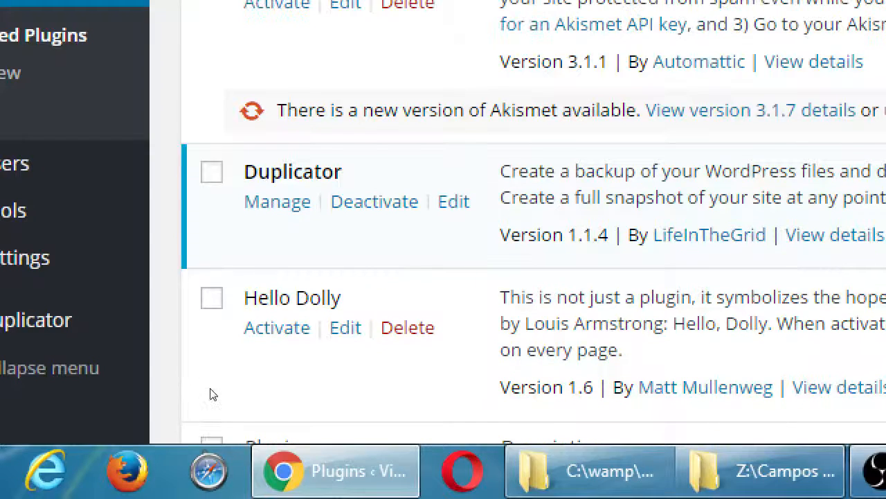
pyautogui.moveTo(130, 413)
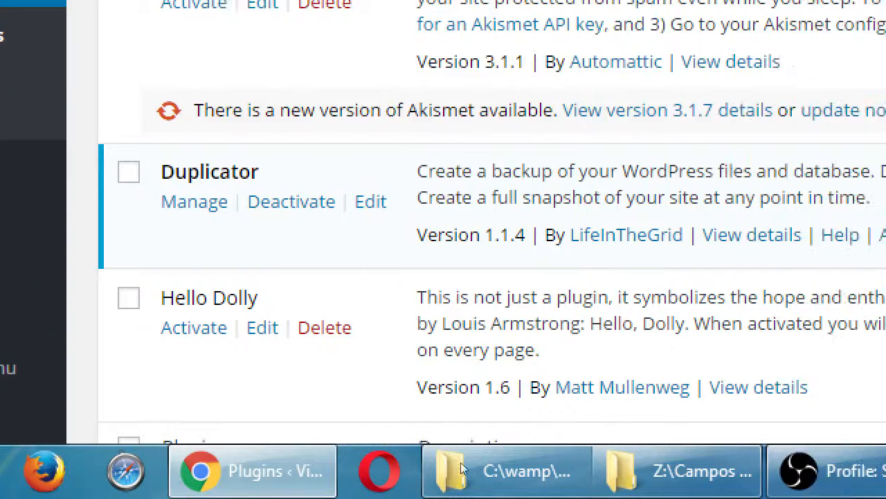
pyautogui.scroll(3)
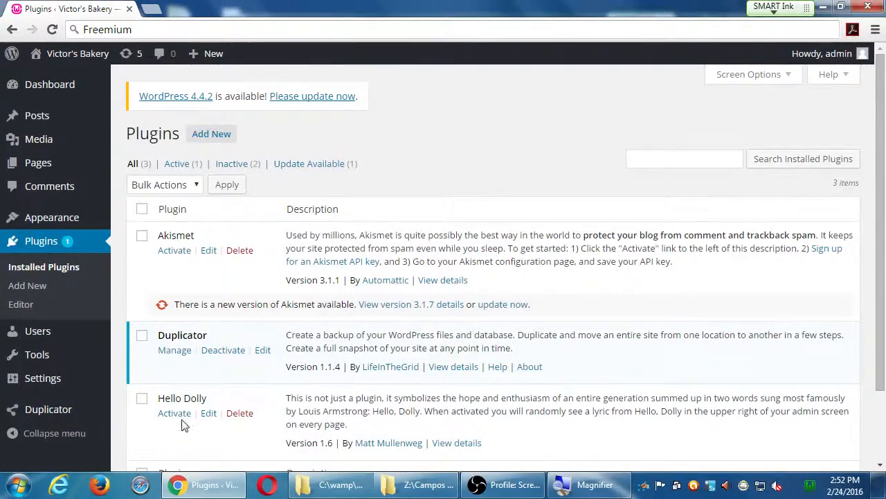
pyautogui.moveTo(212, 432)
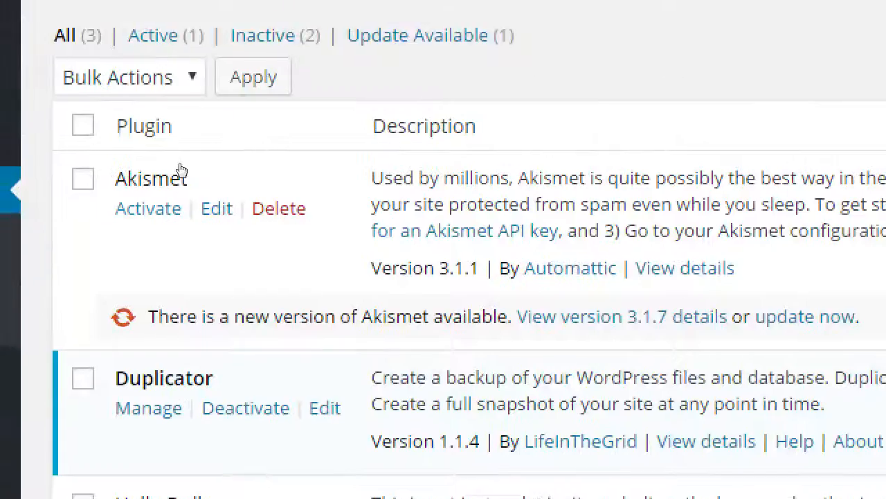
pyautogui.scroll(-3)
pyautogui.write('notes-2016-')
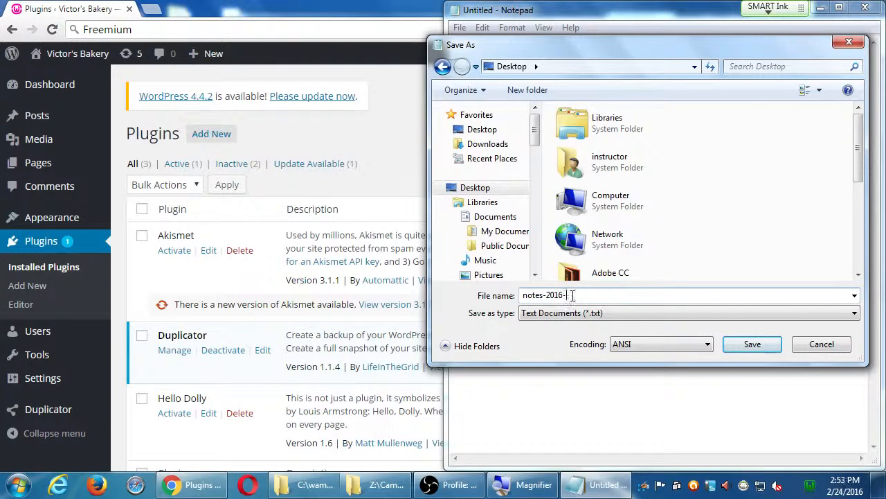
pyautogui.write('02-24')
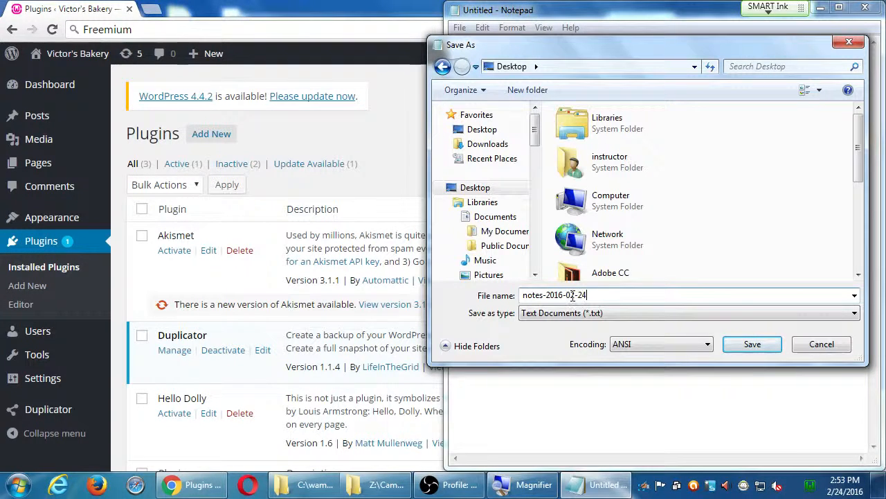
pyautogui.click(752, 344)
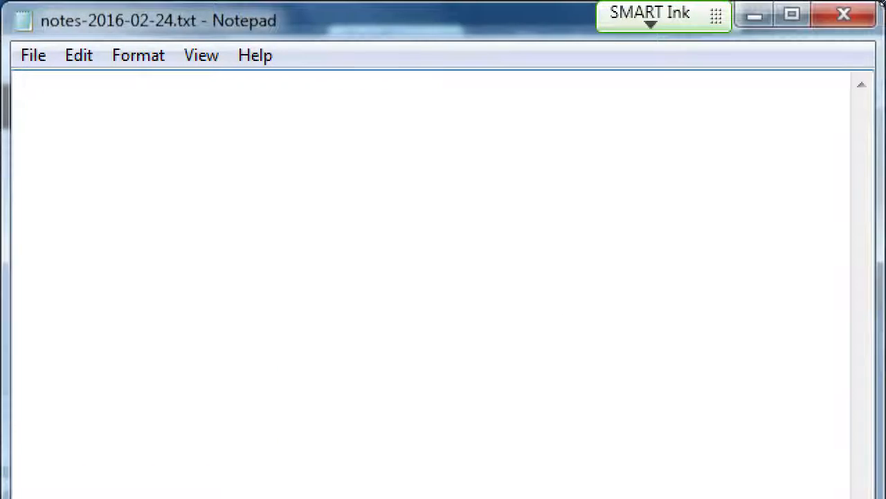
# Note that plugins are mini apps giving extra features, priced Free, Premium or Freemium
pyautogui.write('Plugins ar')
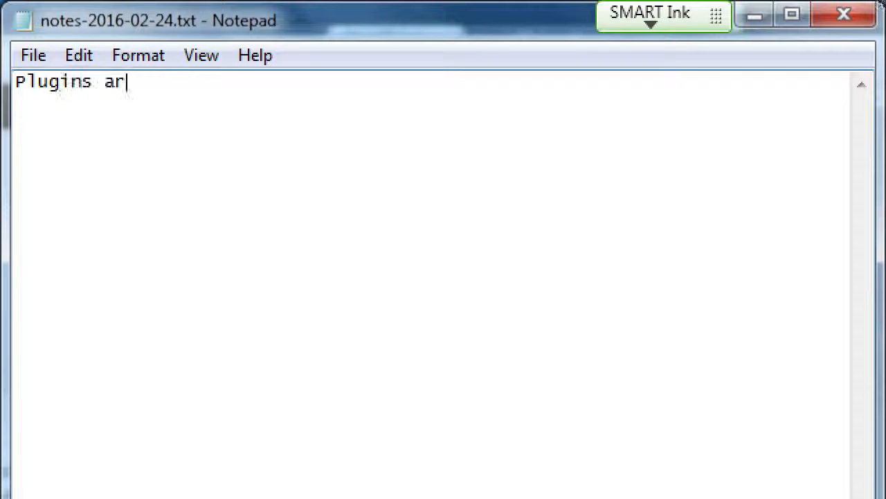
pyautogui.write('e')
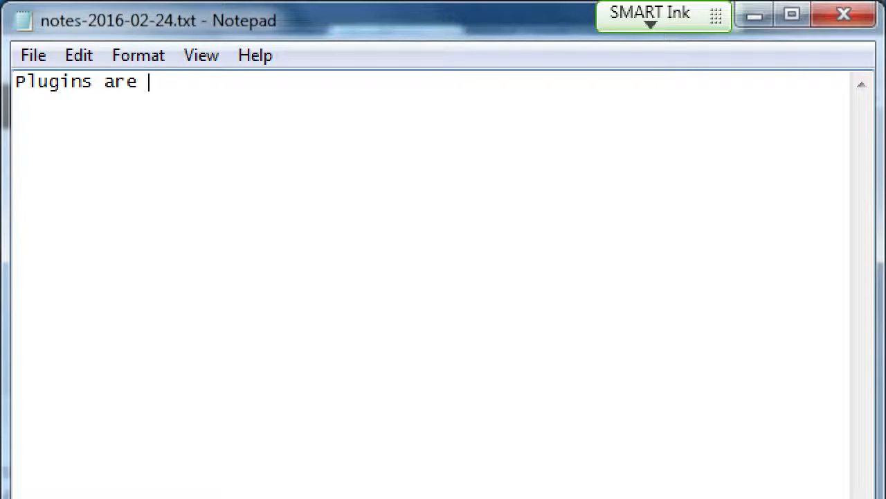
pyautogui.write('mini apps that give')
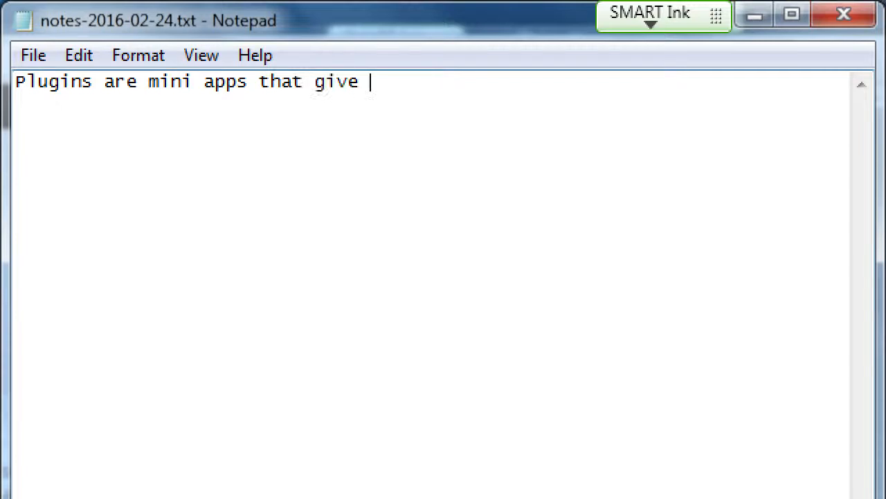
pyautogui.write('you extra features.')
pyautogui.write('They can')
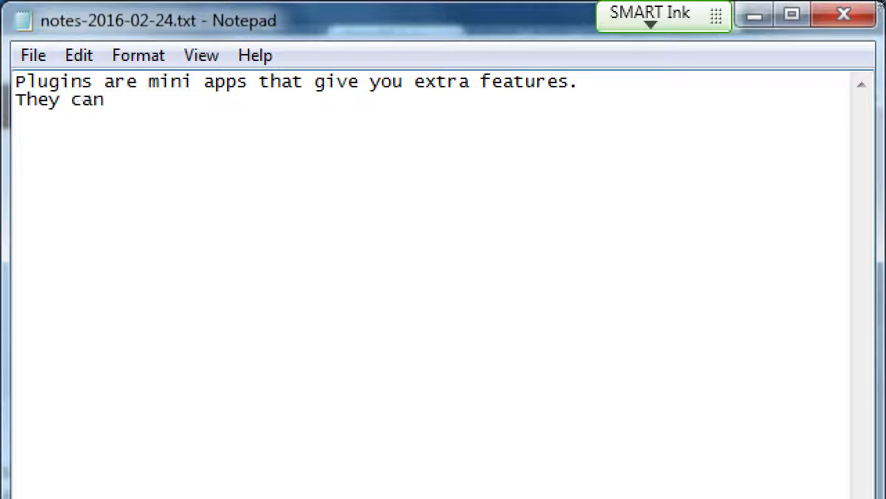
pyautogui.write('Free, Pr')
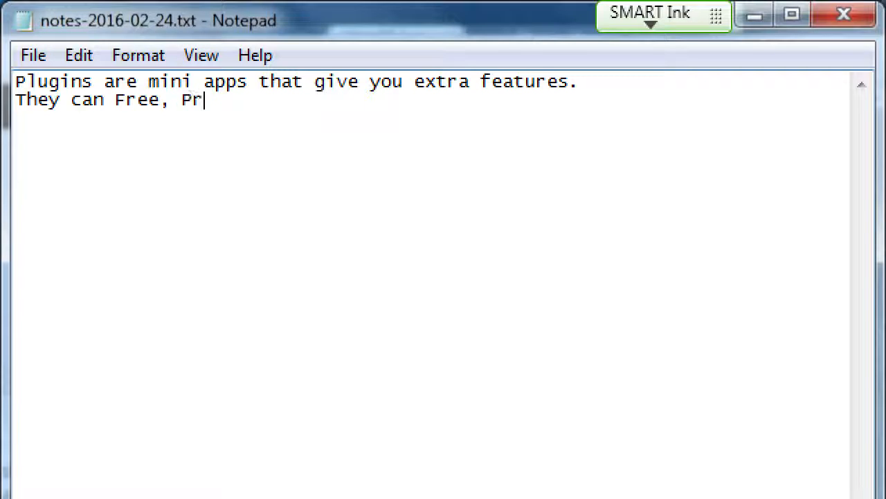
pyautogui.write('emium or')
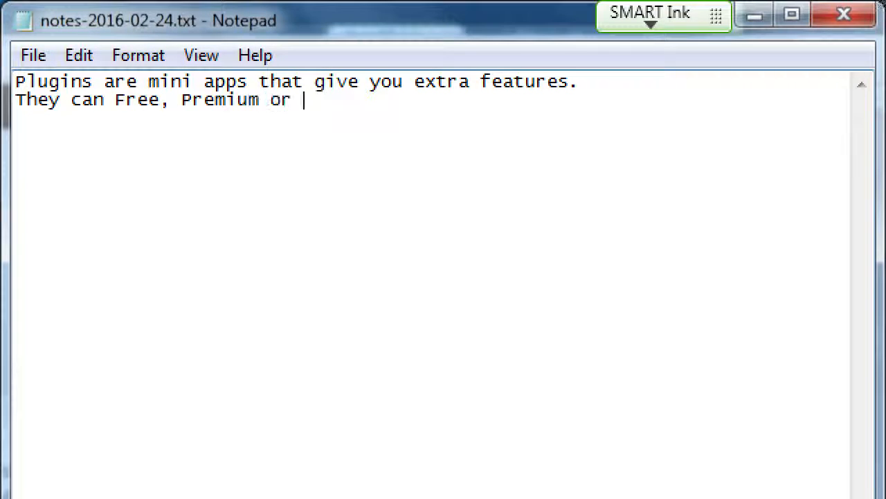
pyautogui.write('Freemium')
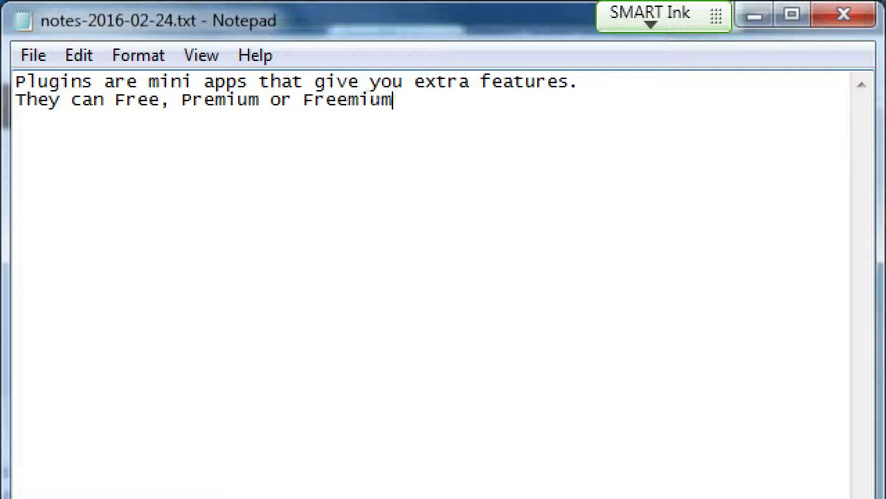
# Annotate the pricing tiers as Free ($0), Premium ($ - $$$) and Freemium ($0 - $$)
pyautogui.click(261, 99)
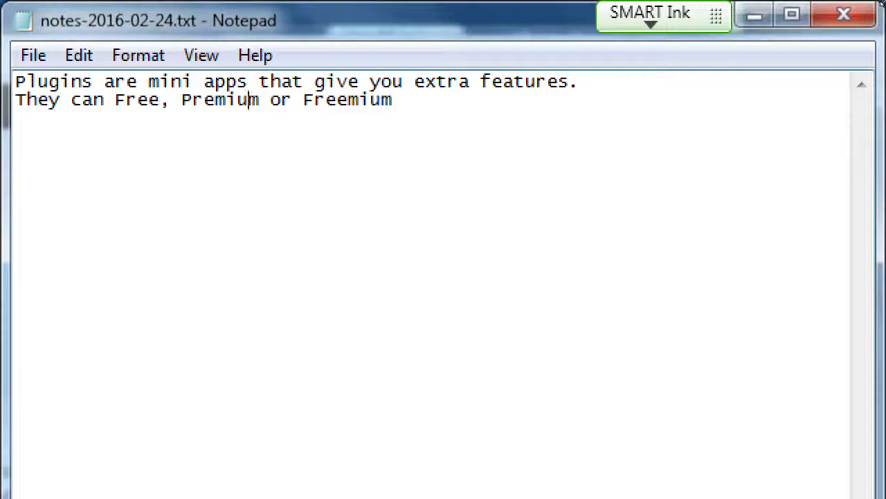
pyautogui.write('($')
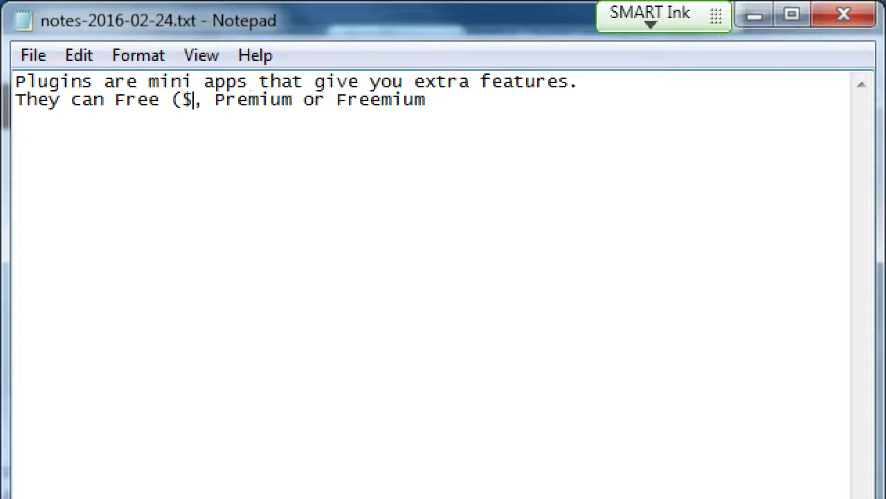
pyautogui.write('0),')
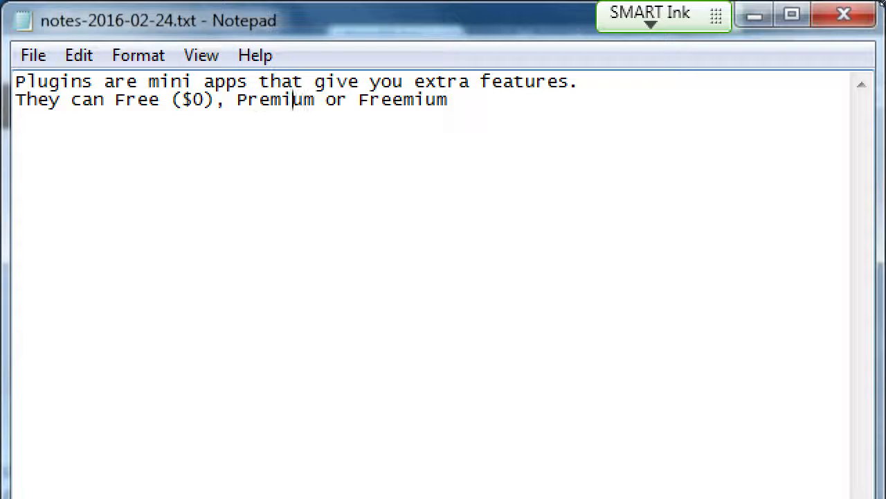
pyautogui.write('($')
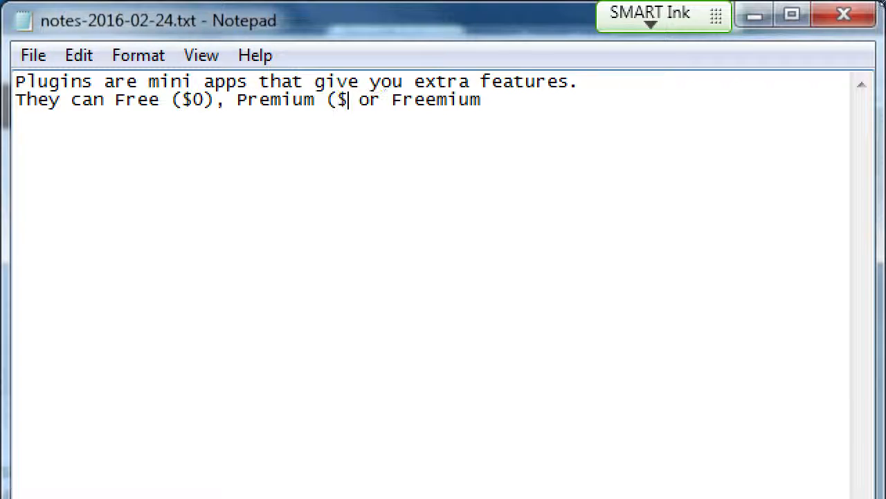
pyautogui.write('- $$$')
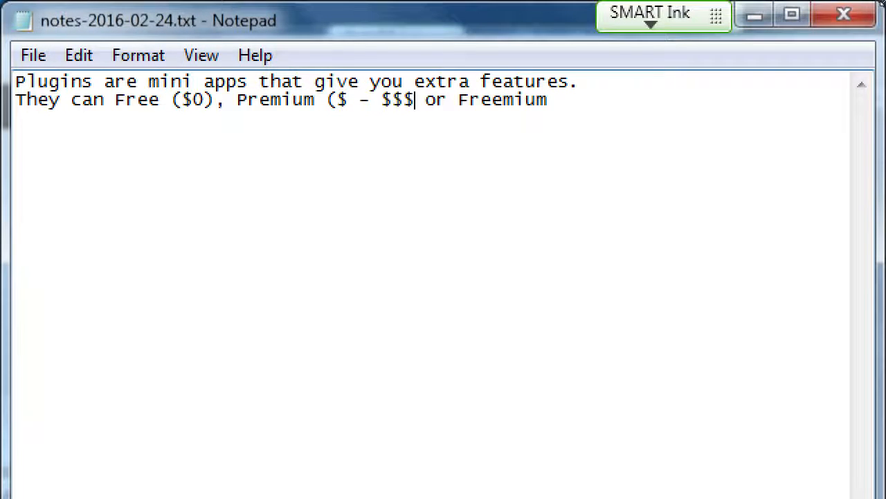
pyautogui.write(')')
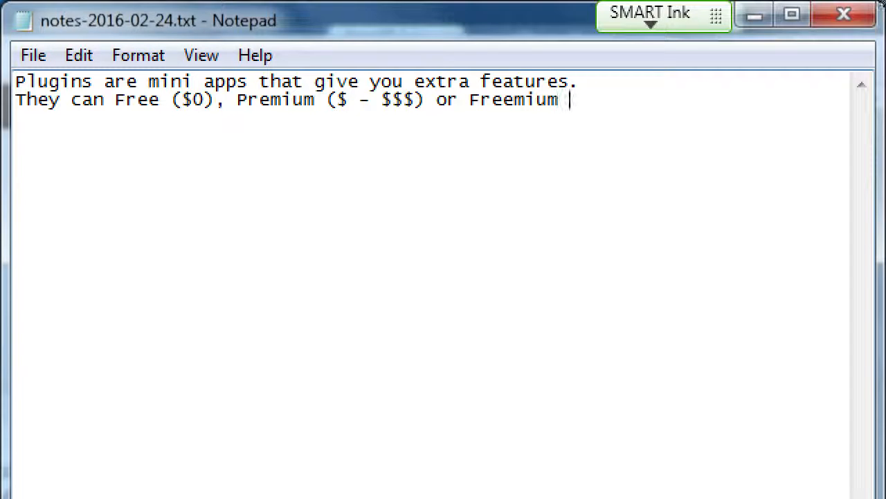
pyautogui.write('($0')
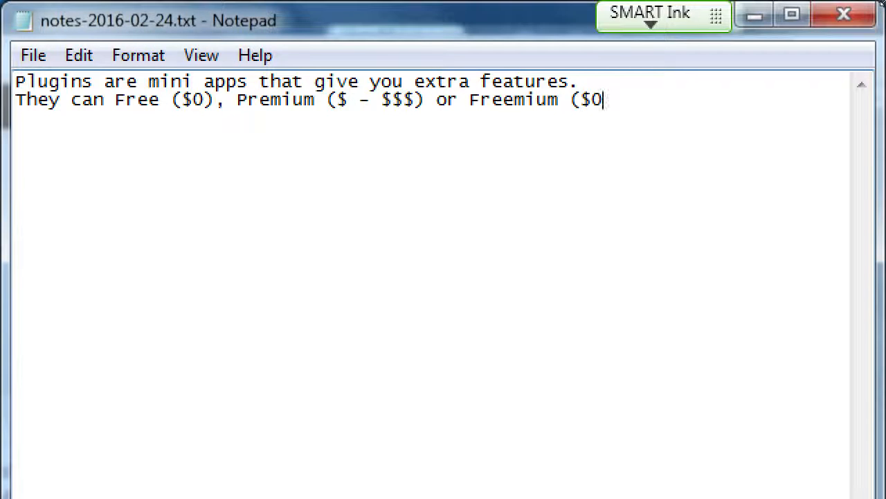
pyautogui.write('- $$)')
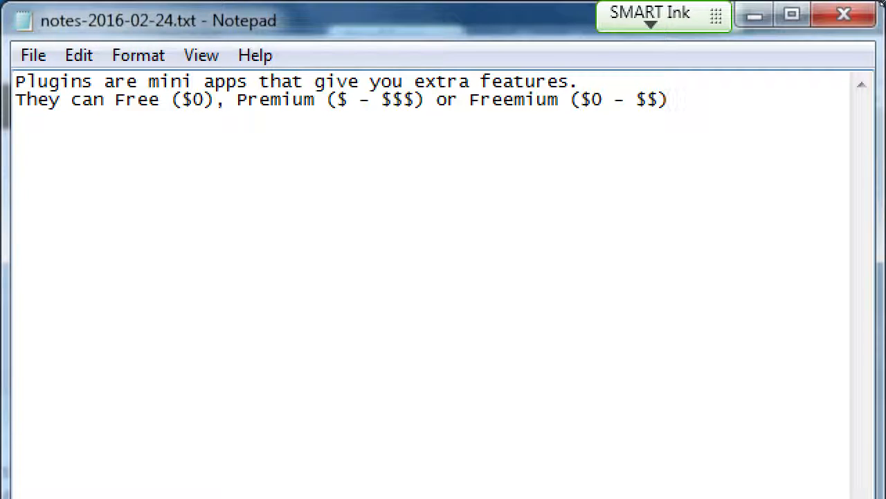
# Add the line 'Can have multiple plugins Installed and/or activated'
pyautogui.write('C')
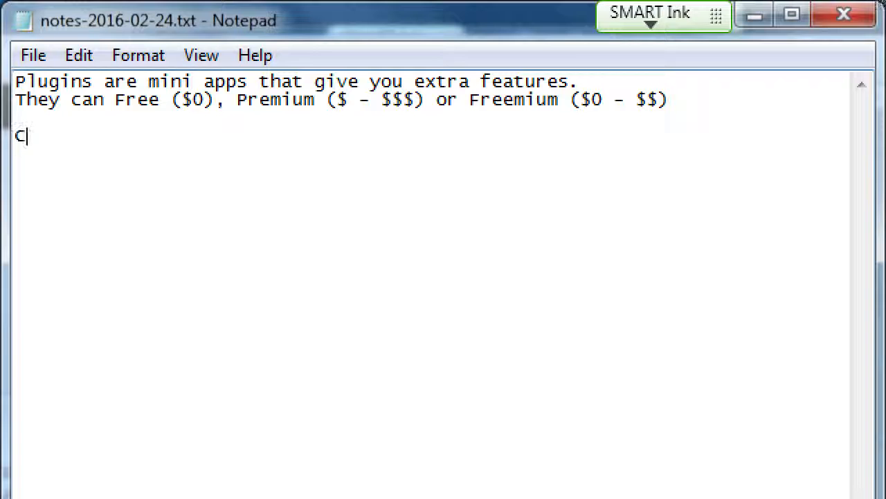
pyautogui.write('an have multip')
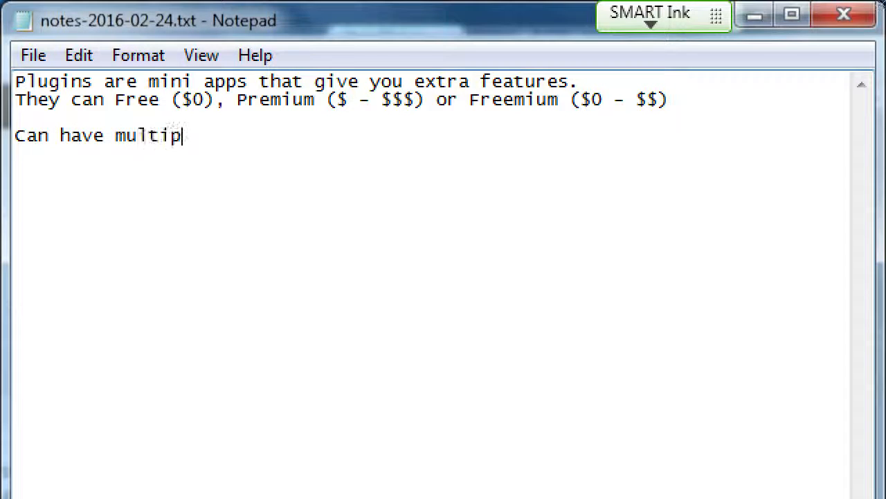
pyautogui.write('le plugins')
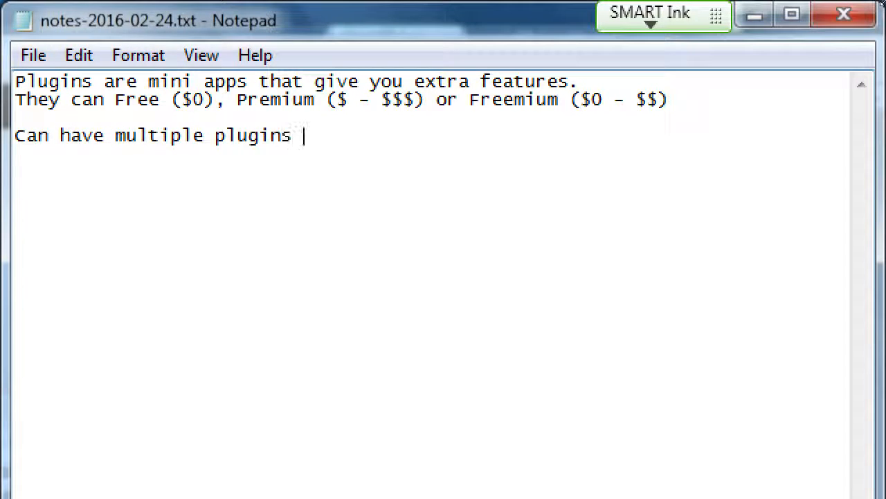
pyautogui.write('In')
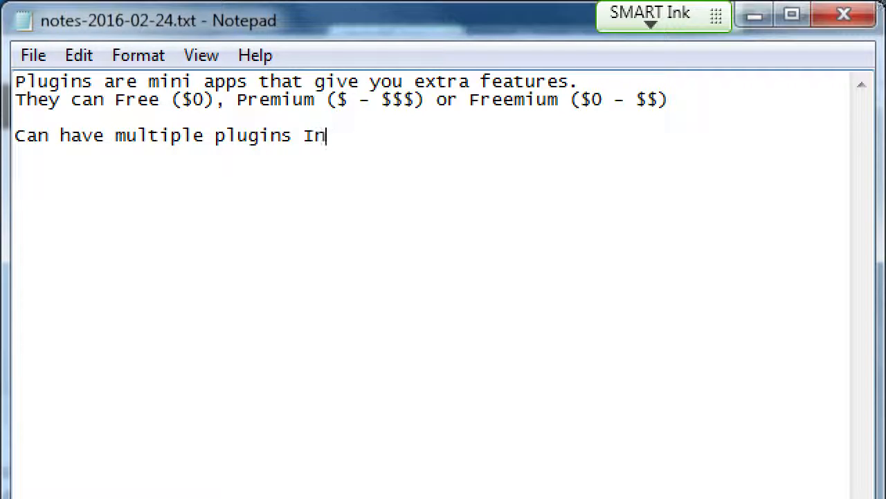
pyautogui.write('stalled an')
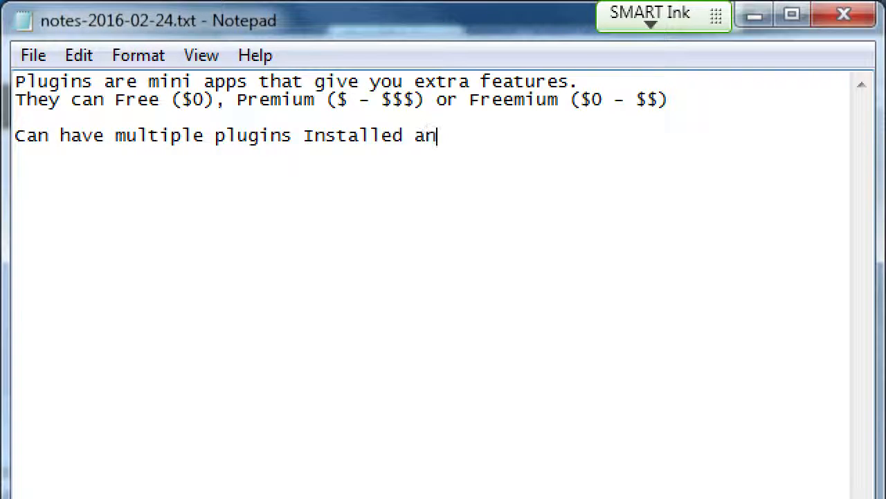
pyautogui.write('d/o')
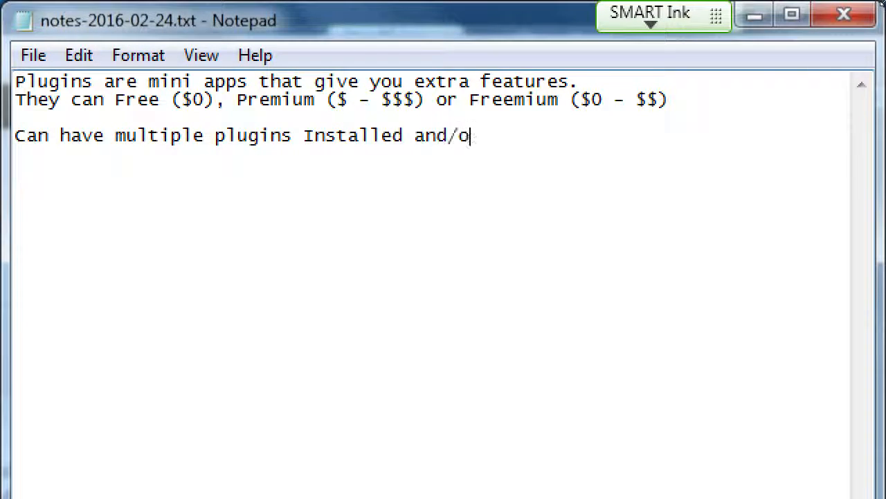
pyautogui.write('r activated')
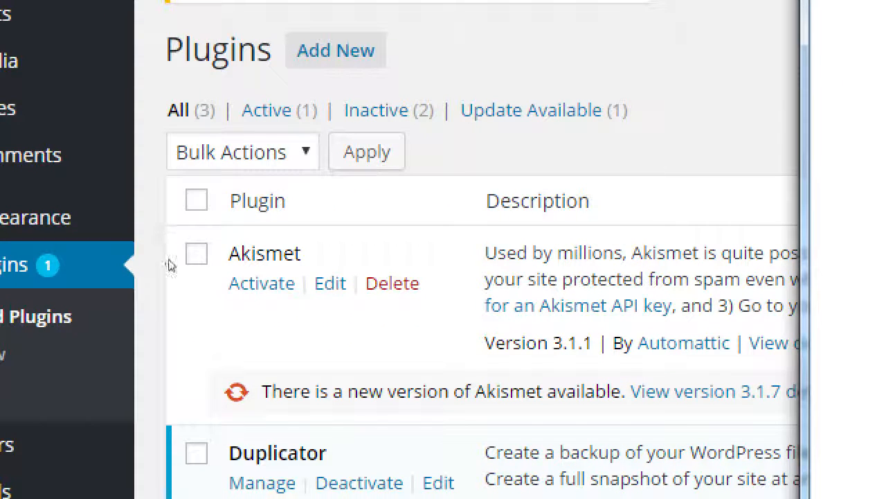
pyautogui.scroll(-3)
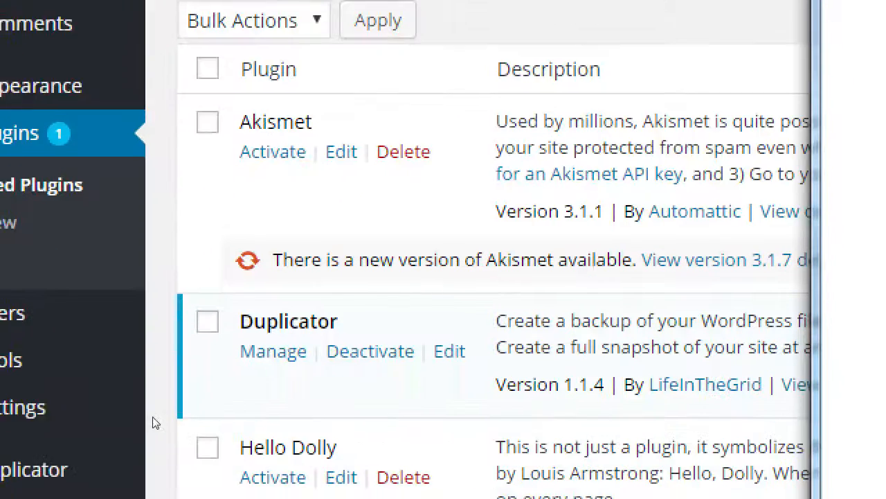
pyautogui.scroll(-3)
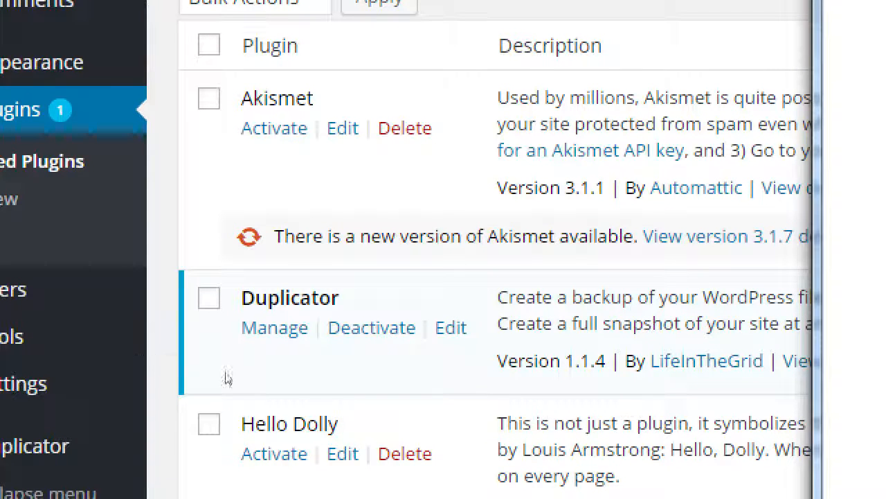
pyautogui.scroll(-3)
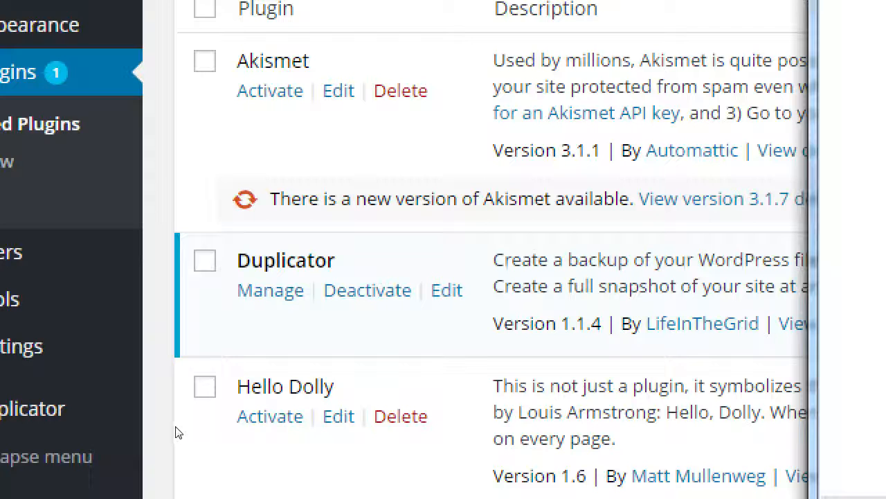
pyautogui.moveTo(294, 396)
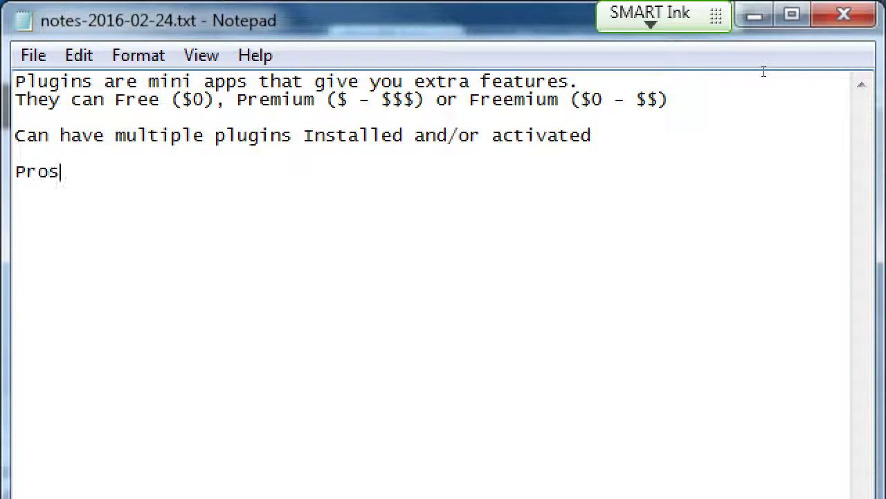
# Add Pros and Cons headings with the first pro 'Gives you great extra features'
pyautogui.write('Cons')
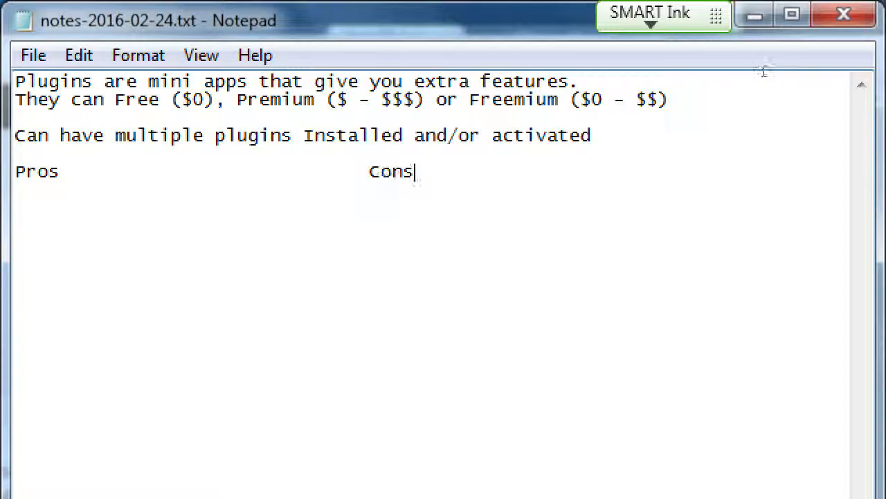
pyautogui.press('Return')
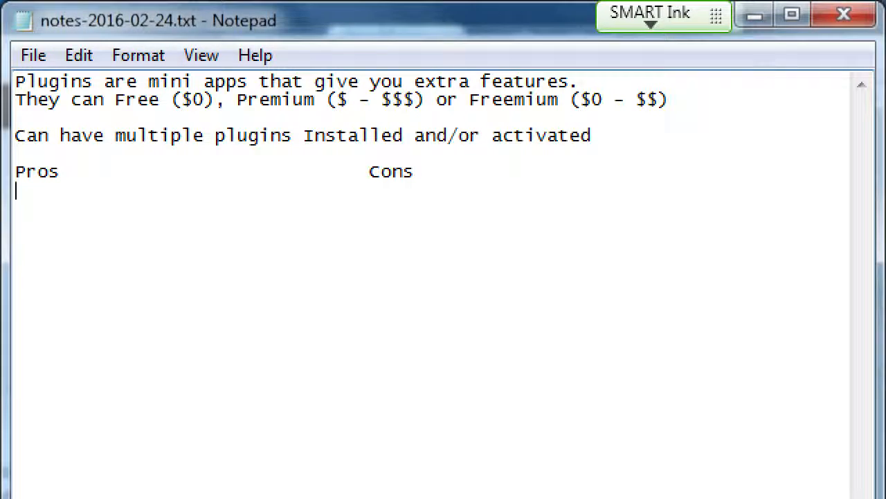
pyautogui.write('Gives')
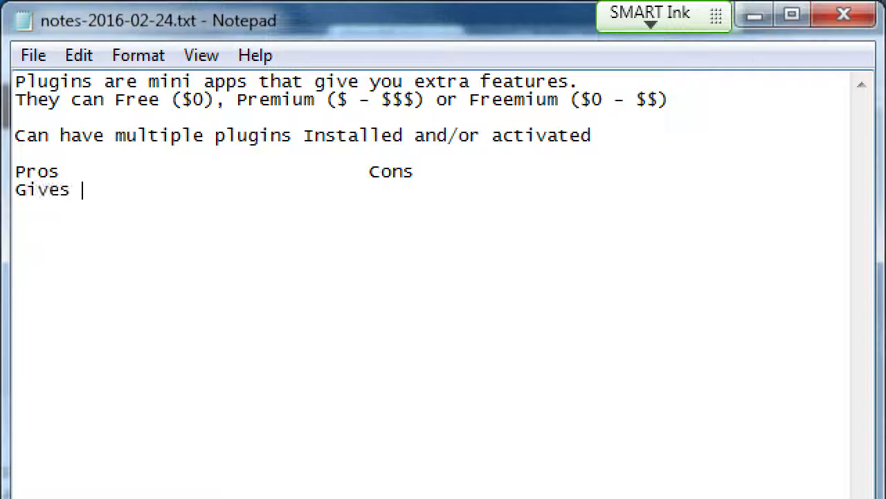
pyautogui.write('you great extra')
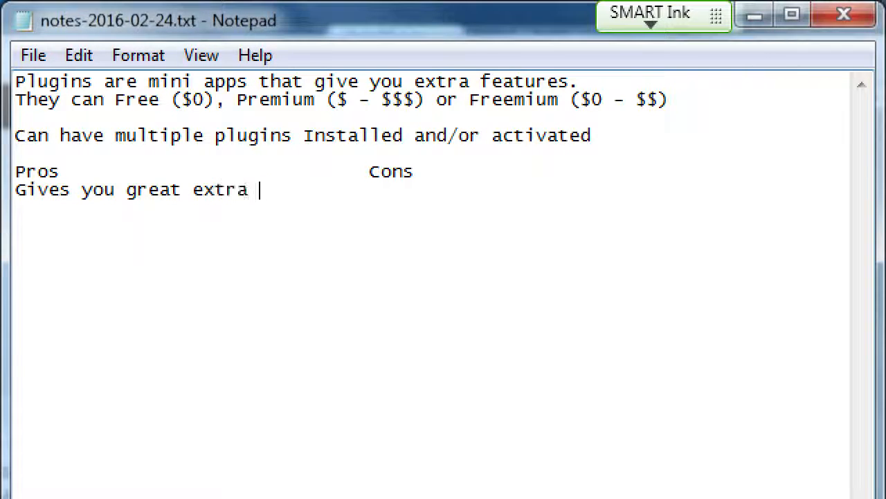
pyautogui.write('features')
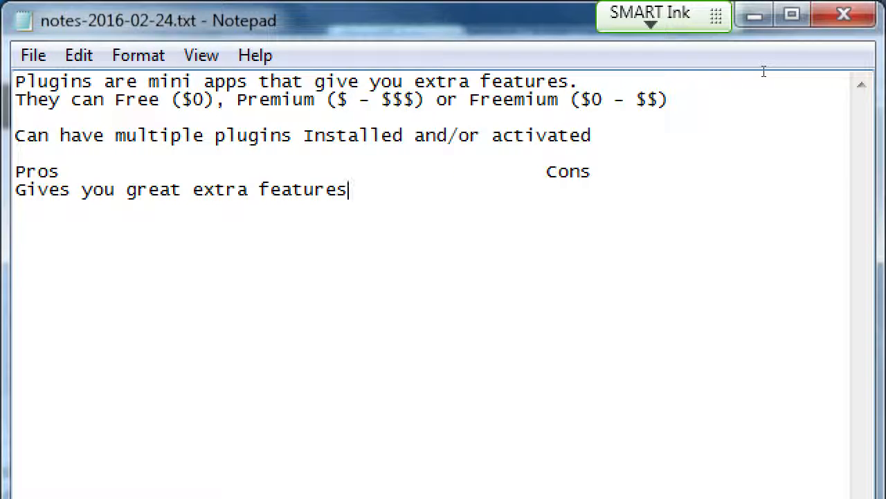
# List indented examples under the pro: Spam prevention, Backup software, Chat features
pyautogui.press('Return')
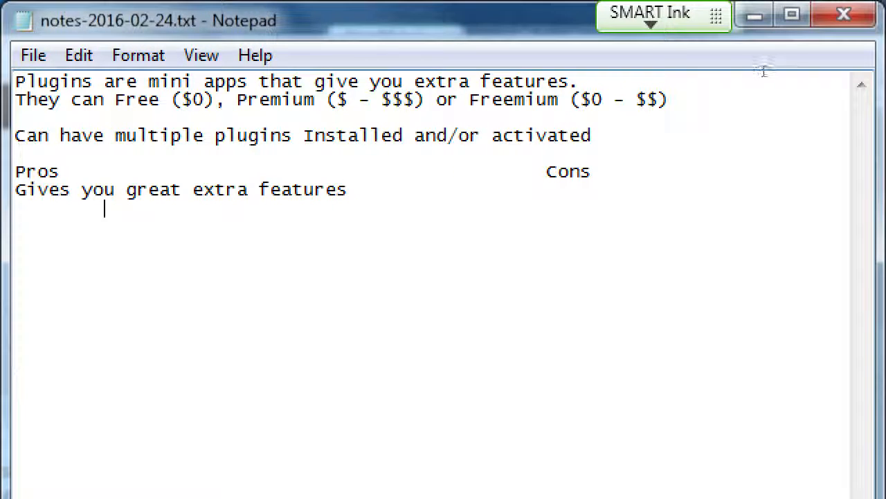
pyautogui.write('Spam prevention')
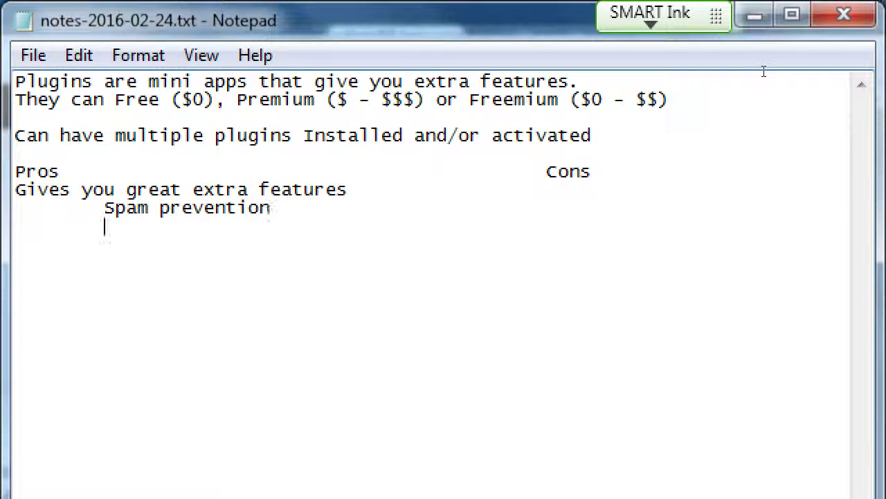
pyautogui.write('Backup')
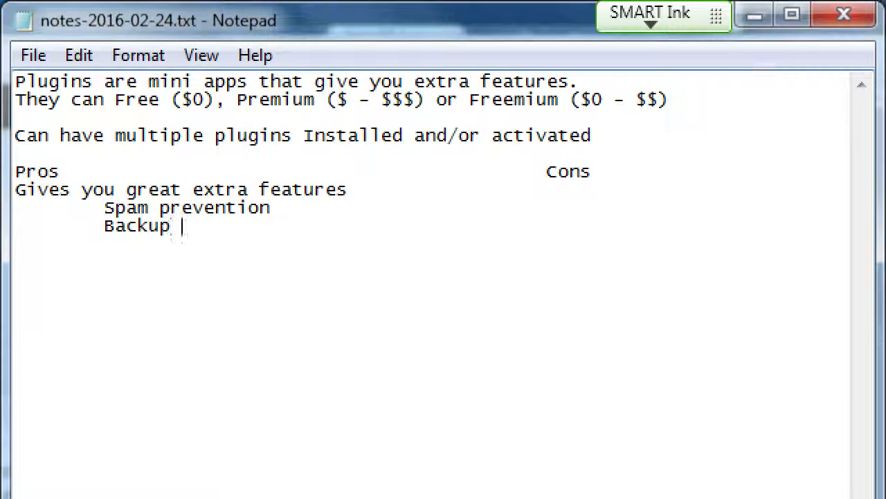
pyautogui.write('software')
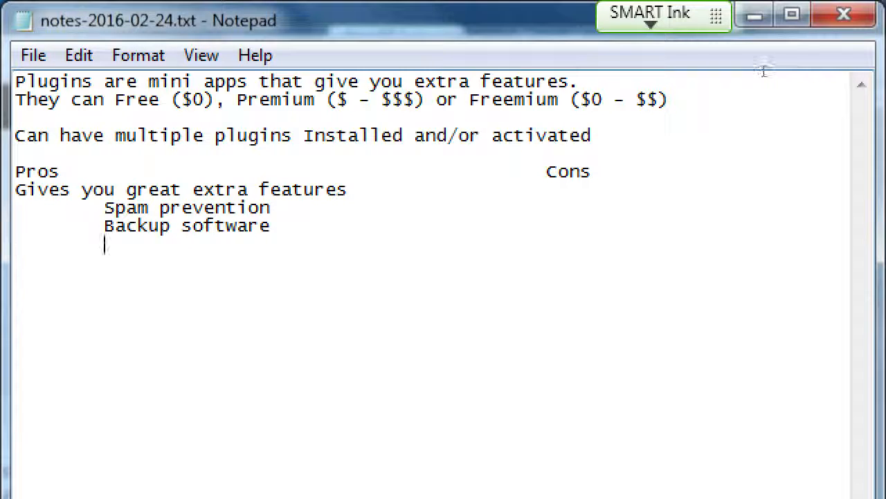
pyautogui.write('Chat featu')
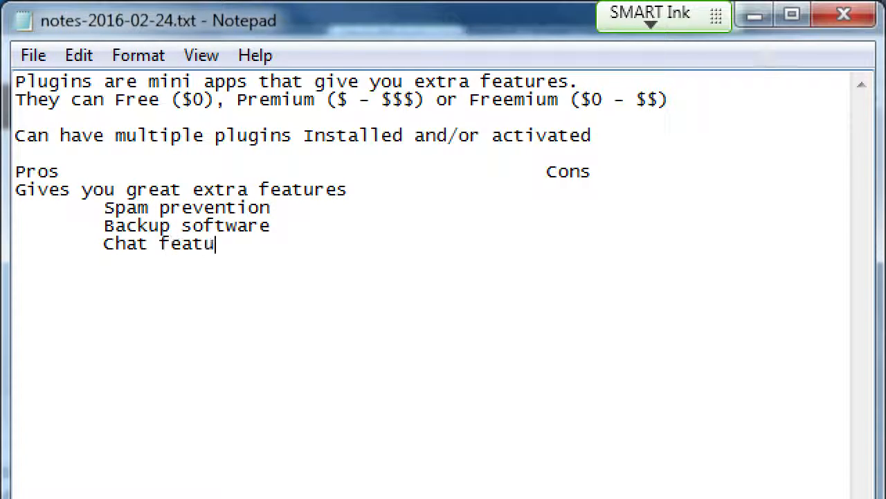
pyautogui.write('res')
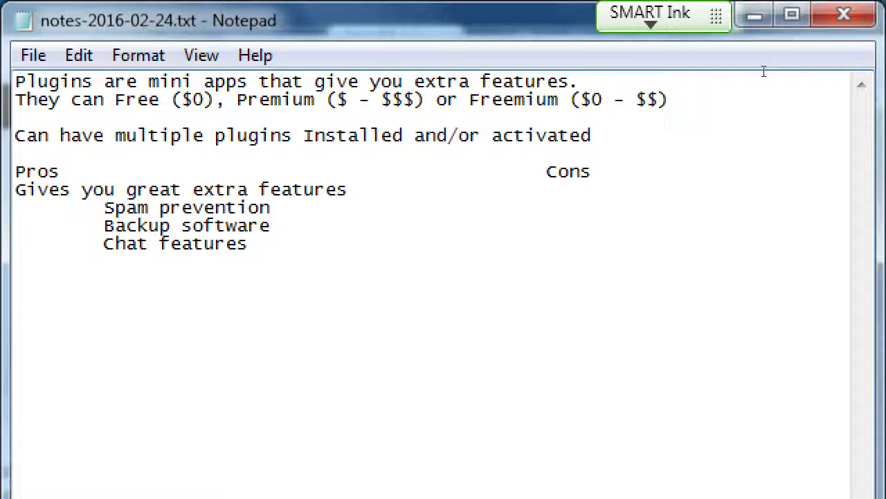
pyautogui.click(248, 244)
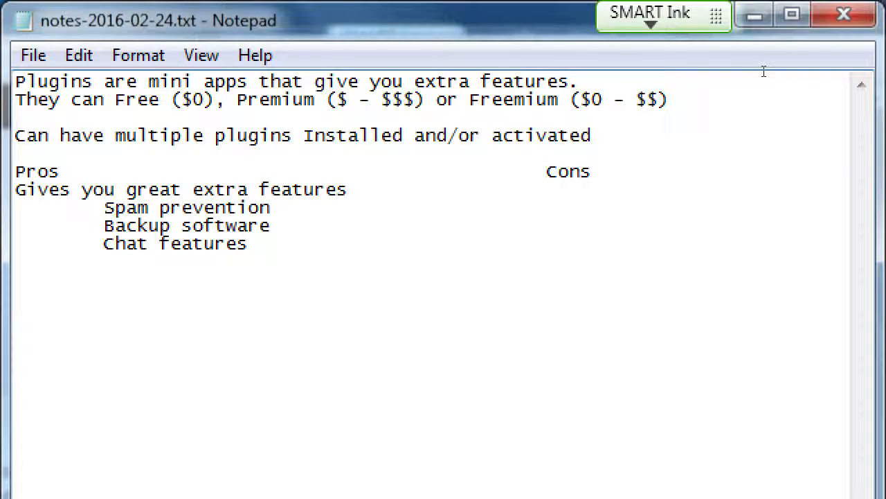
pyautogui.click(247, 244)
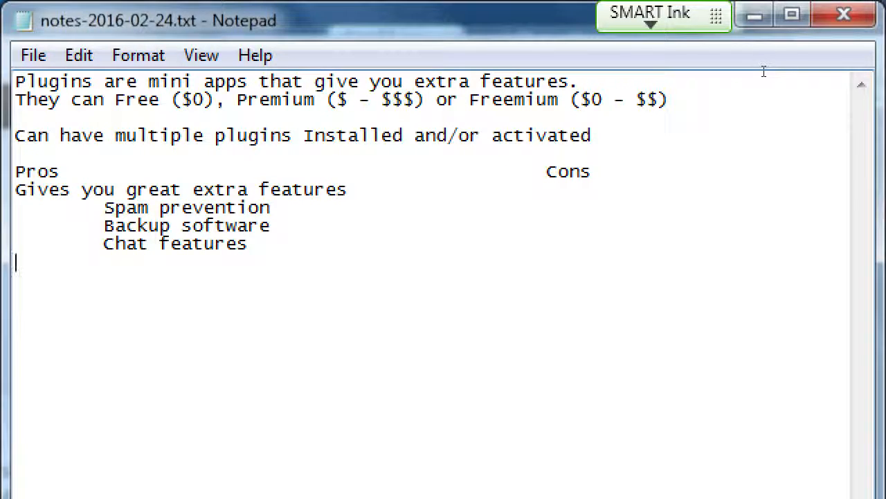
# Add the pro line 'Can multiple features' under the pros list
pyautogui.write('Can ml')
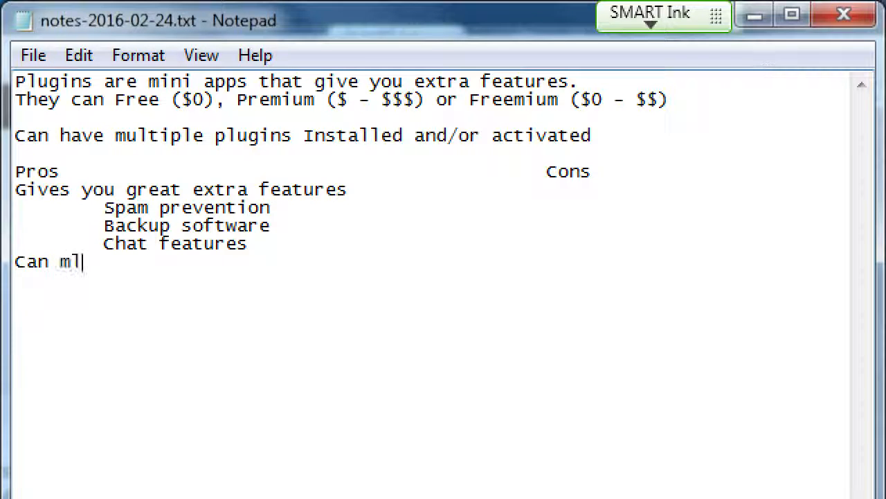
pyautogui.write('ultiple')
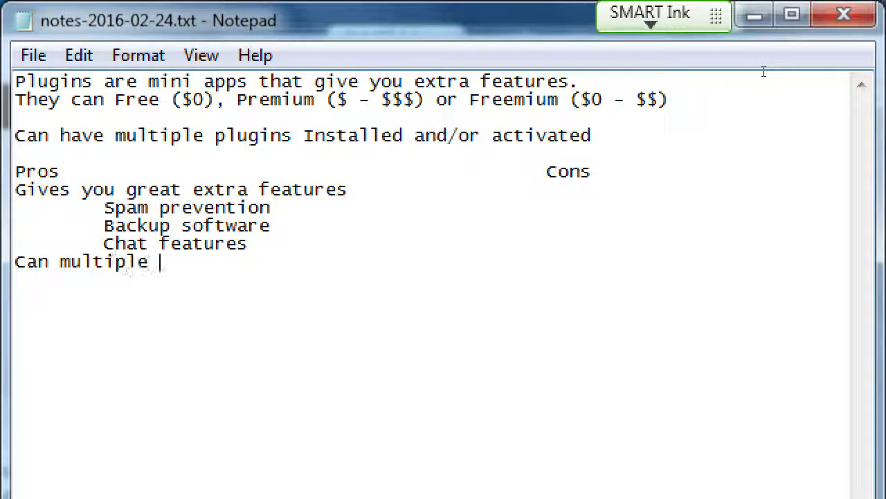
pyautogui.write('features')
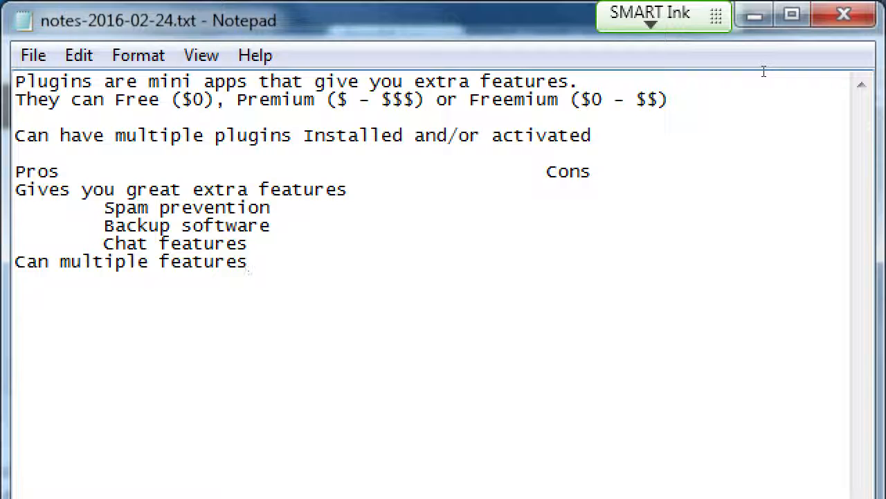
# Write the first con: 'Too many plugins can slow down your site'
pyautogui.click(371, 189)
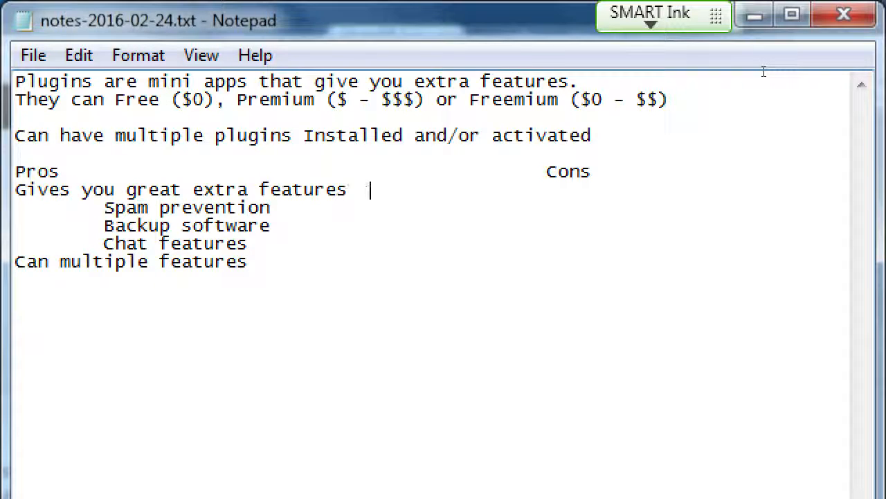
pyautogui.write('Too ma')
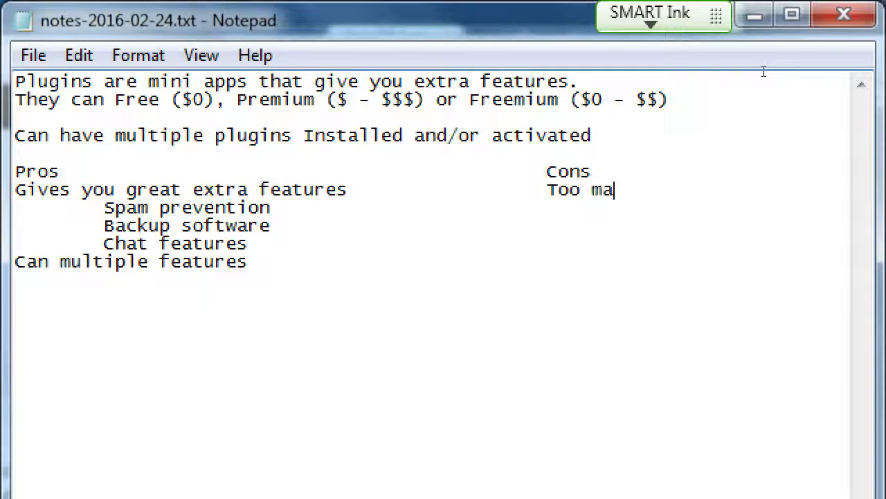
pyautogui.write('ny plugins')
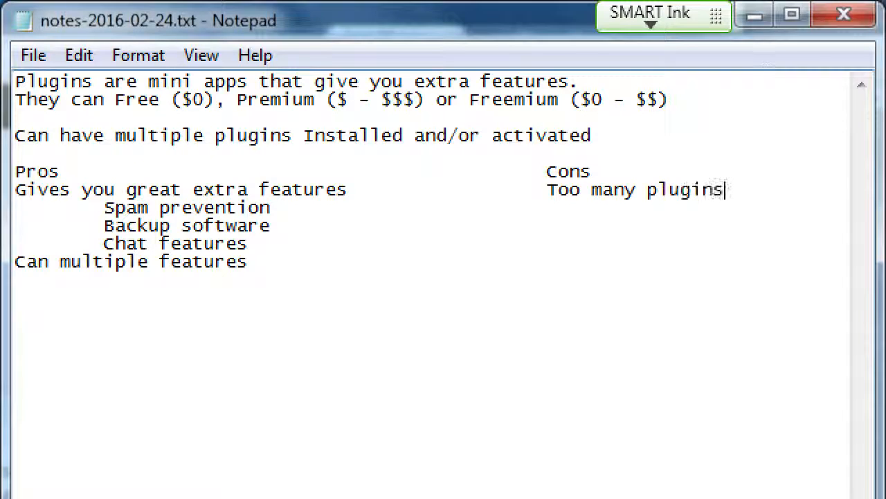
pyautogui.write('can slow')
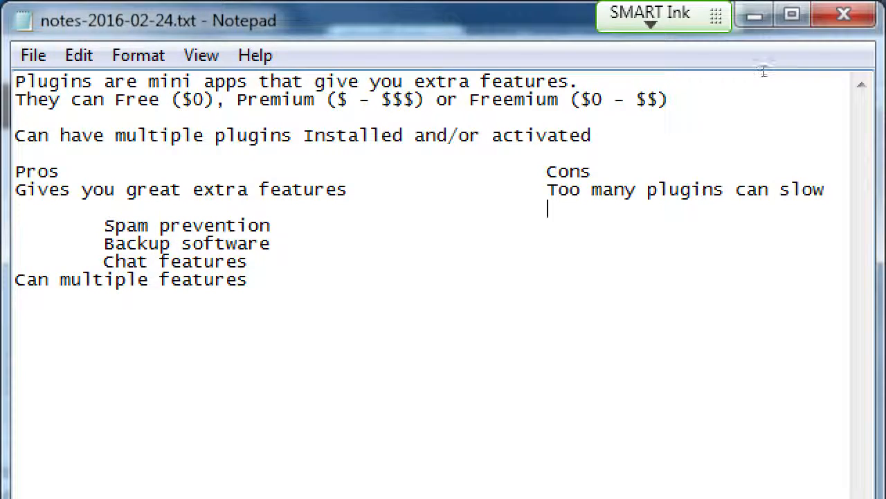
pyautogui.write('down your si')
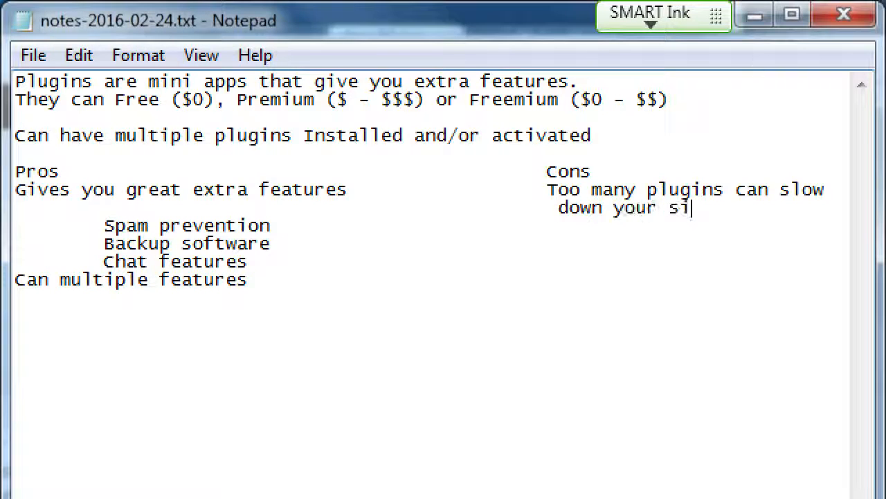
pyautogui.write('te')
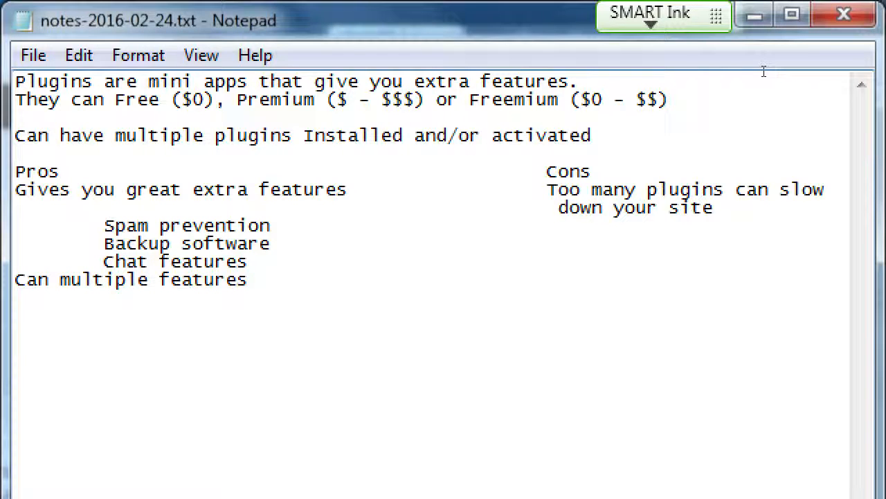
pyautogui.click(715, 208)
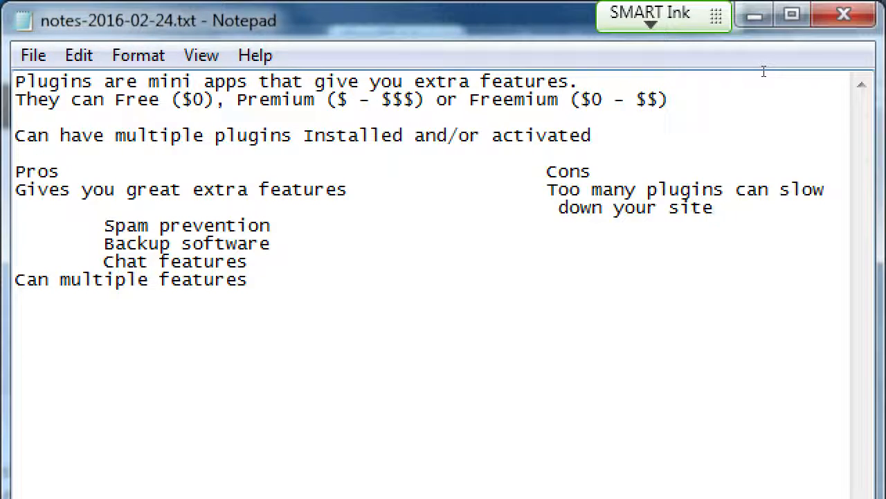
pyautogui.click(272, 225)
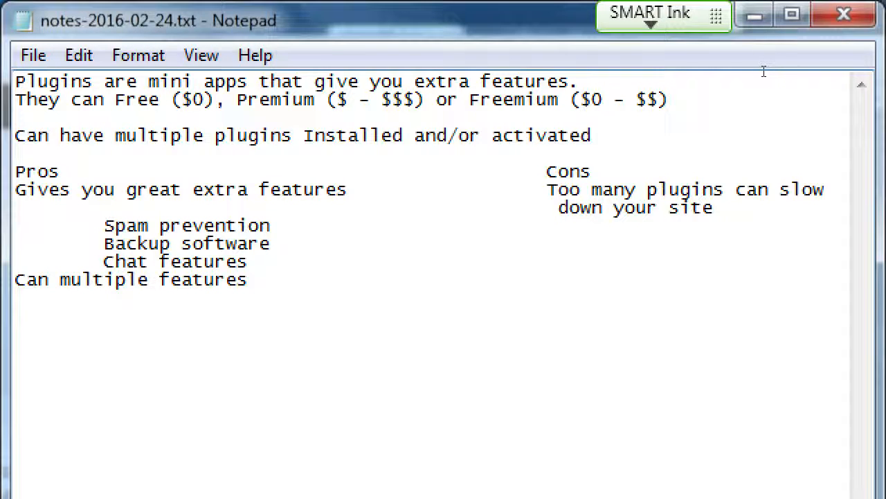
# Write the second con 'Could be a security vulnerability', wrapped onto the Spam prevention rows
pyautogui.write('Cou')
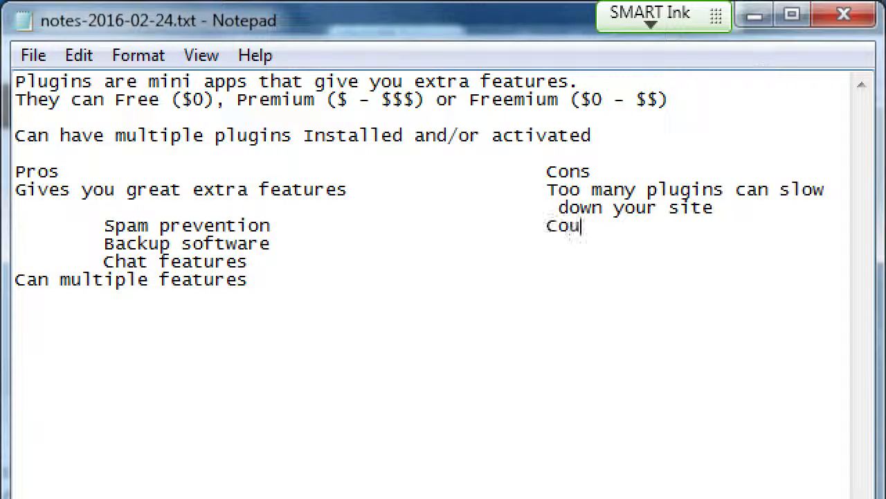
pyautogui.write('ld be a secrity')
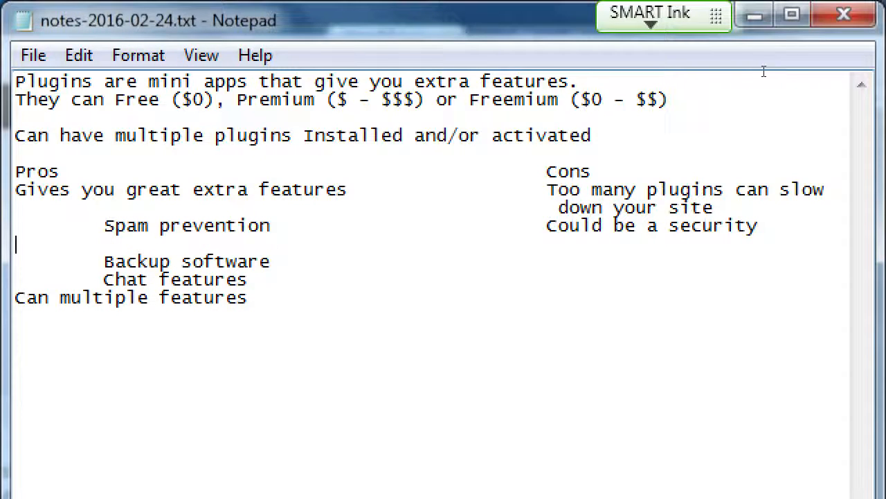
pyautogui.click(557, 243)
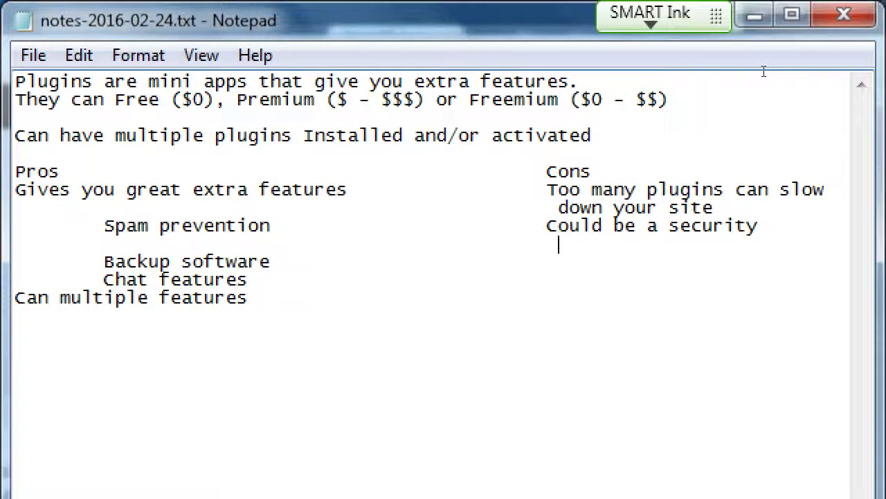
pyautogui.write('vuln')
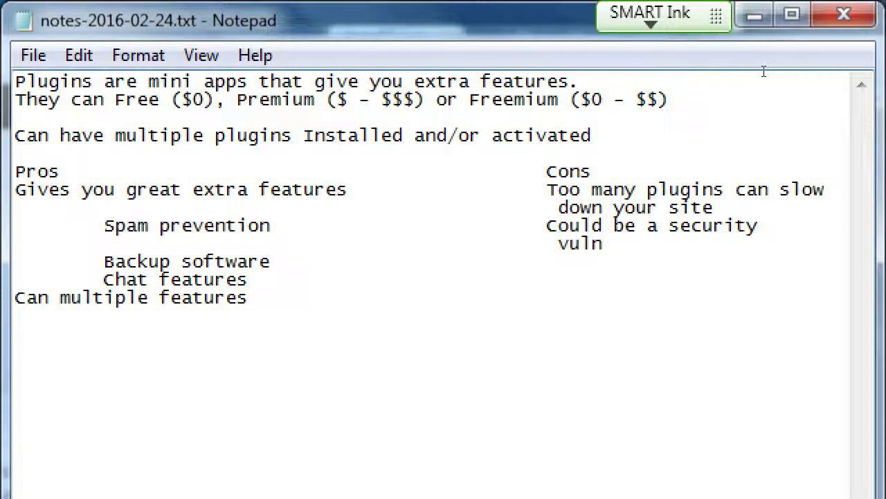
pyautogui.write('erability')
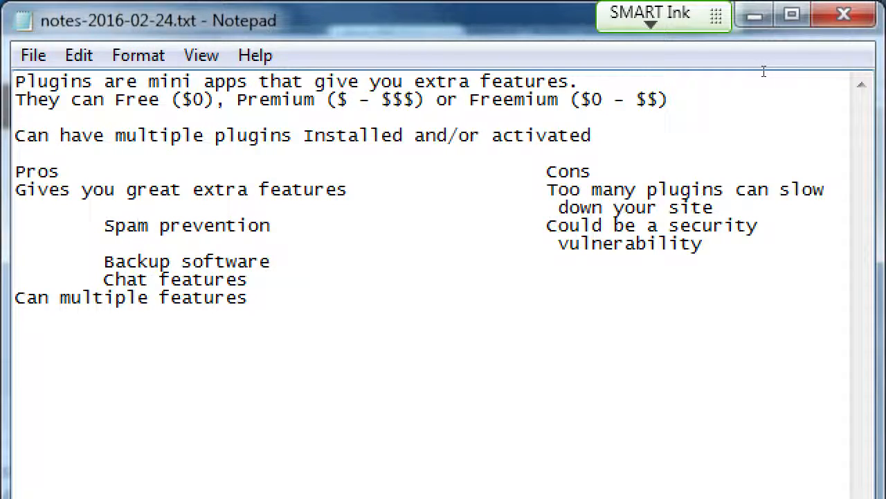
pyautogui.click(704, 244)
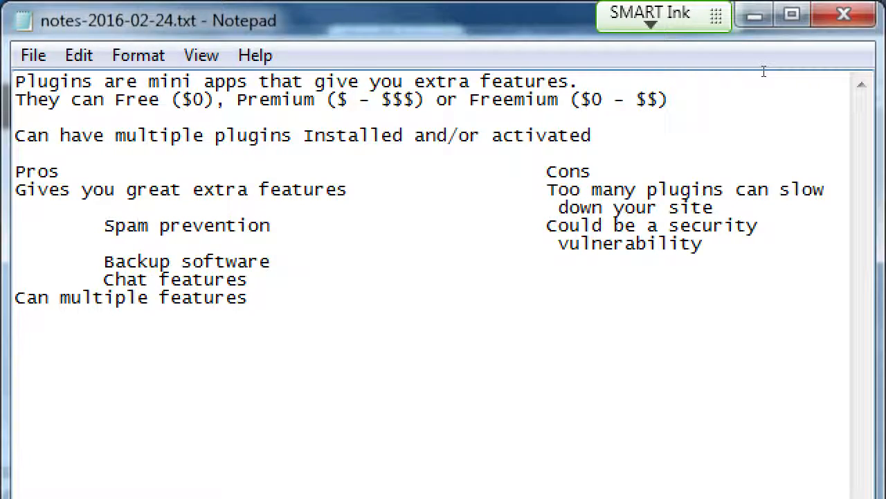
pyautogui.click(704, 243)
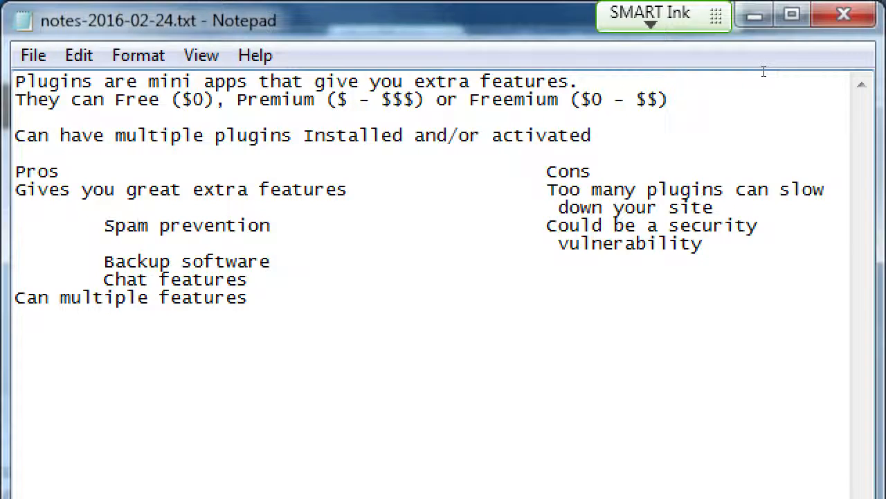
pyautogui.click(703, 244)
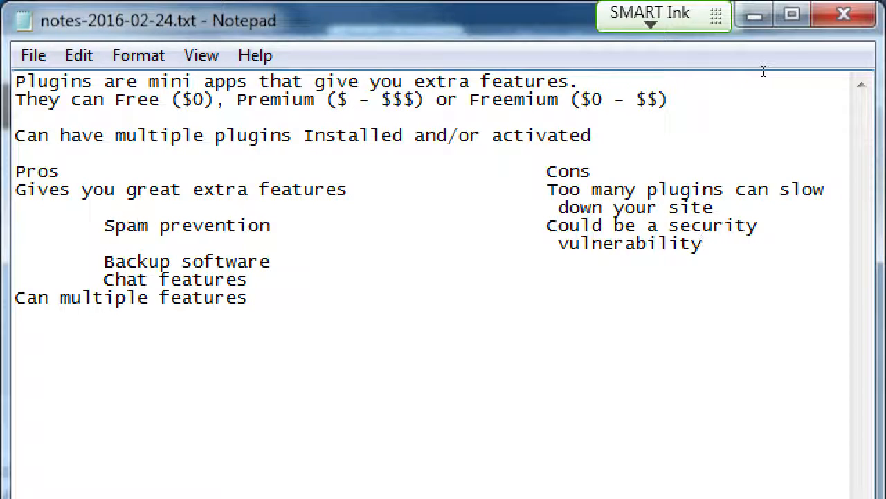
pyautogui.click(703, 244)
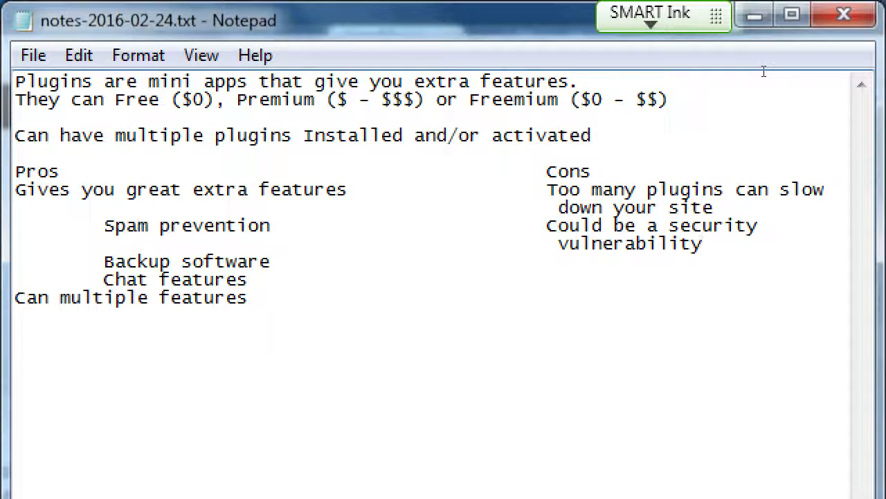
pyautogui.click(703, 244)
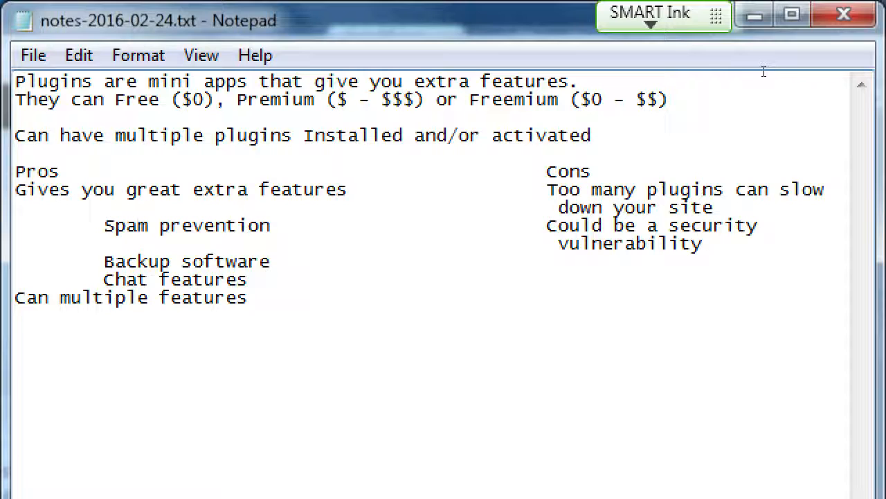
pyautogui.click(704, 244)
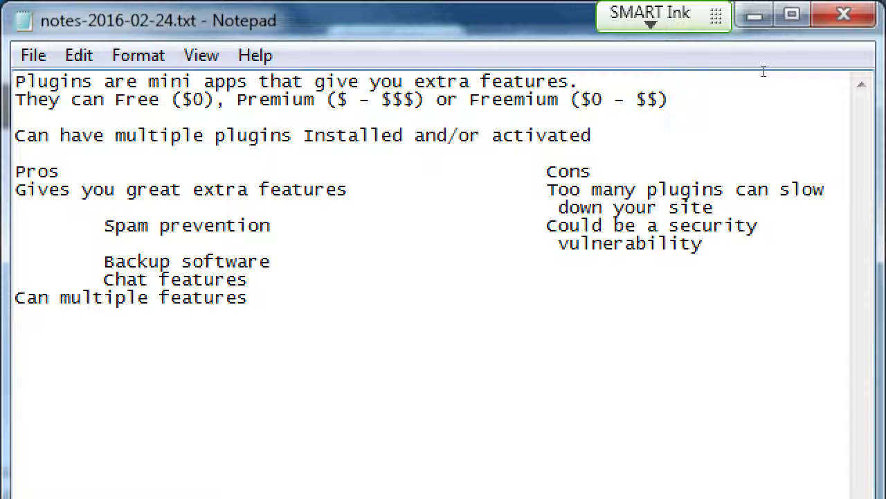
pyautogui.click(703, 243)
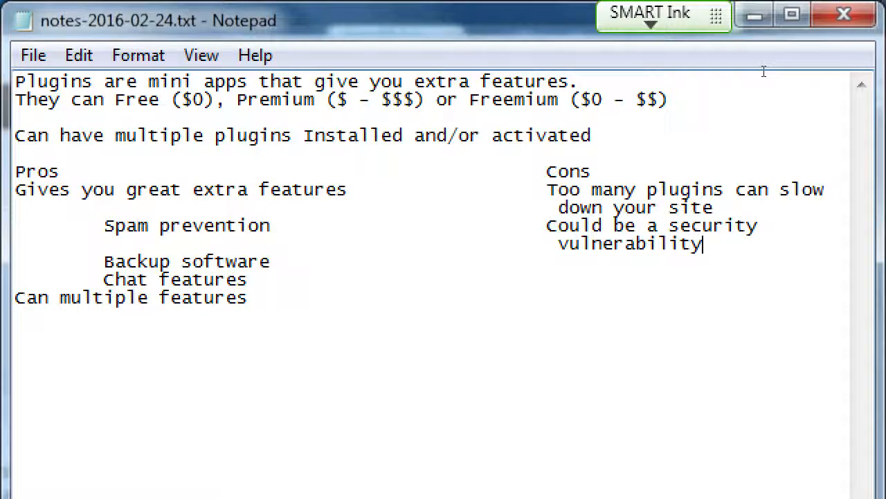
# Write the third con 'Sometimes Free doesn't cut it.' beside Backup software
pyautogui.click(271, 261)
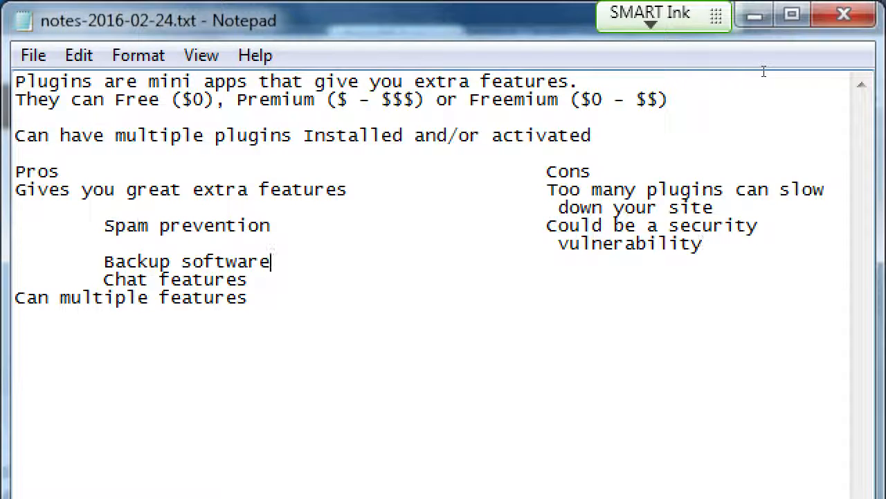
pyautogui.write('Some')
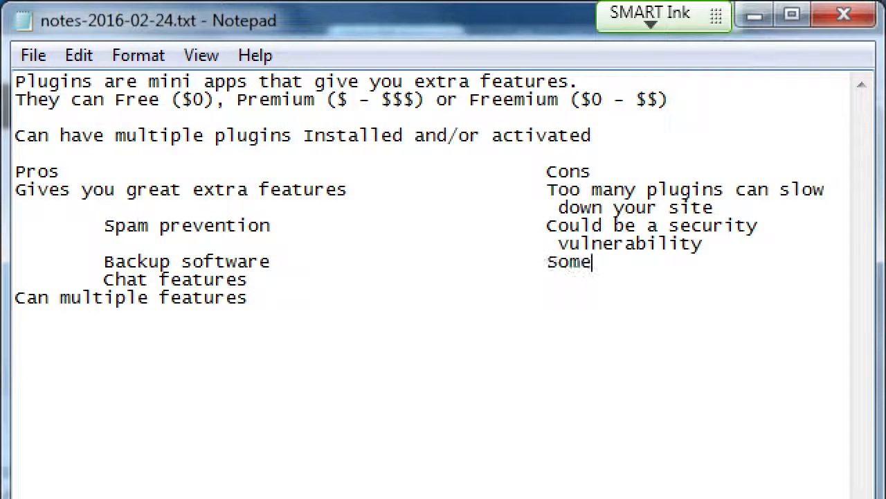
pyautogui.write('times Fre')
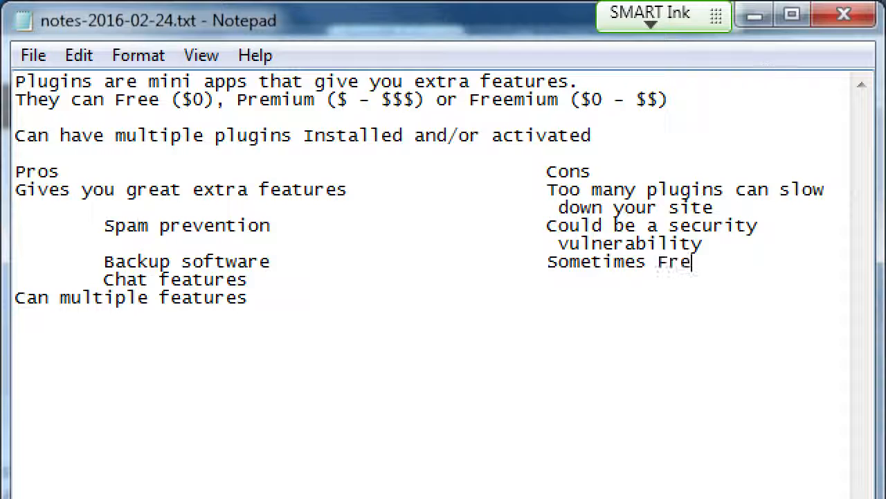
pyautogui.write("doesn't cut")
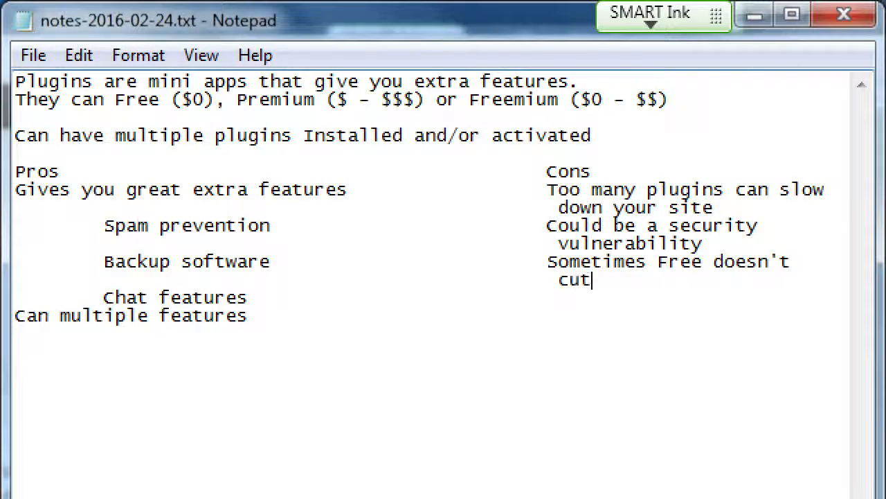
pyautogui.write('it.')
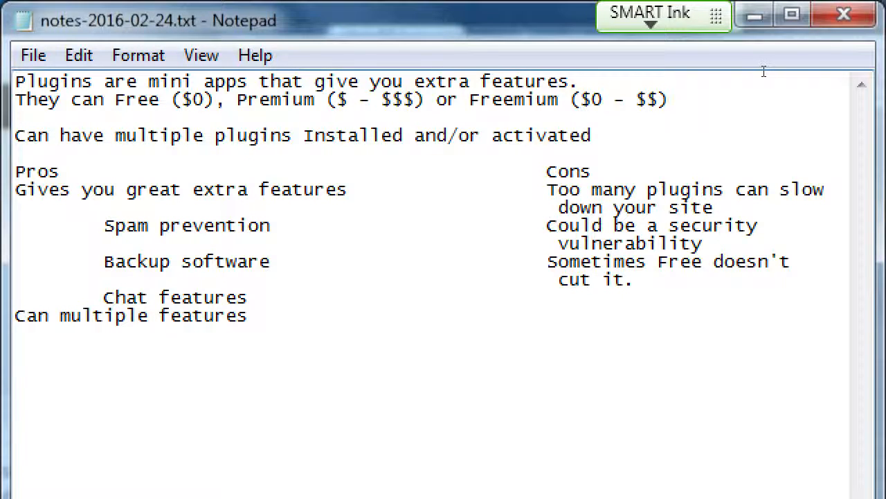
pyautogui.click(632, 280)
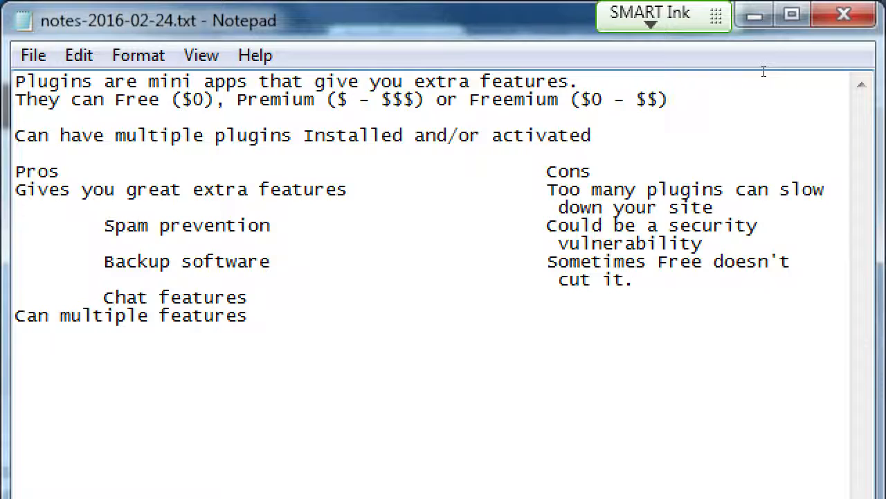
pyautogui.click(634, 279)
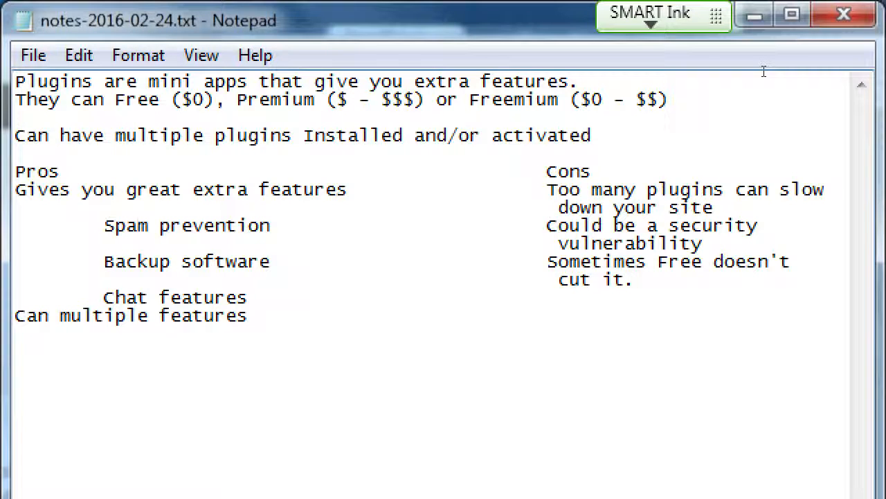
pyautogui.click(631, 280)
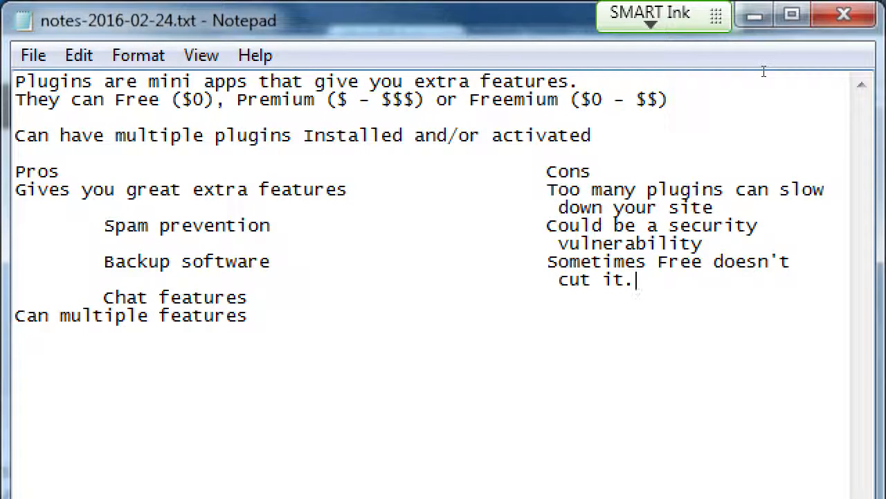
# Add an 'Updates' heading below the pros list and switch to a new Chrome tab
pyautogui.press('Return')
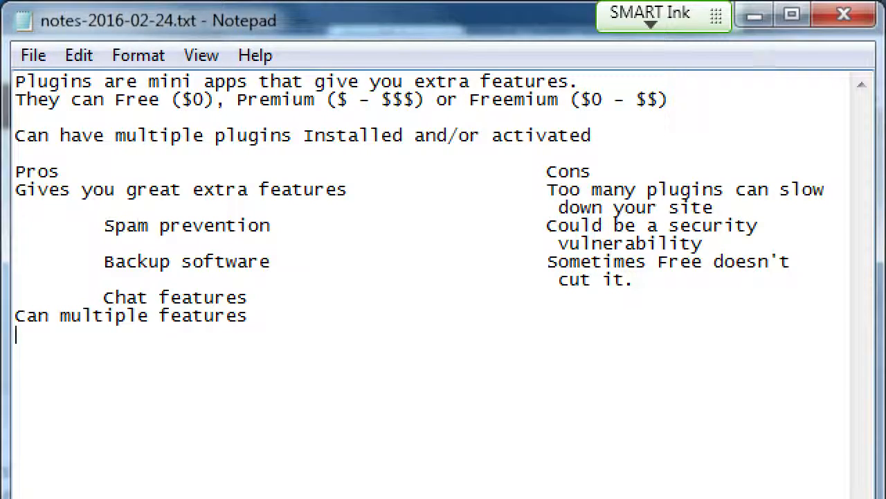
pyautogui.write('Updates')
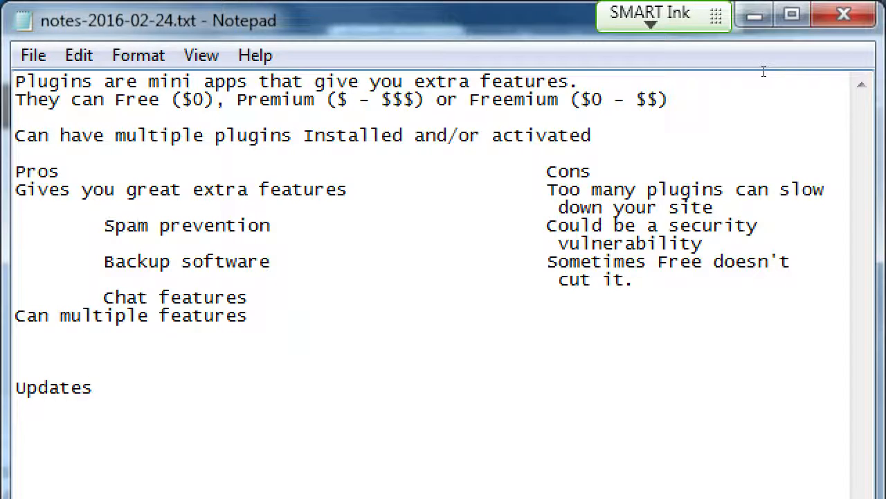
pyautogui.click(96, 387)
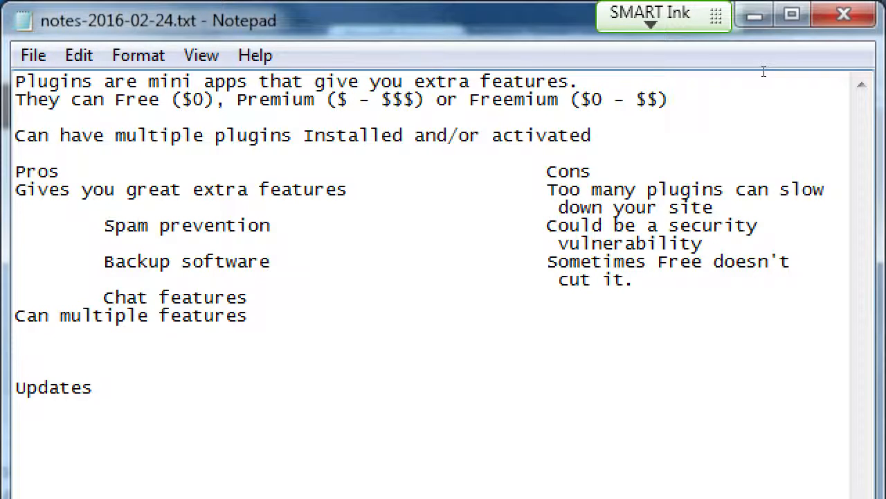
pyautogui.click(94, 388)
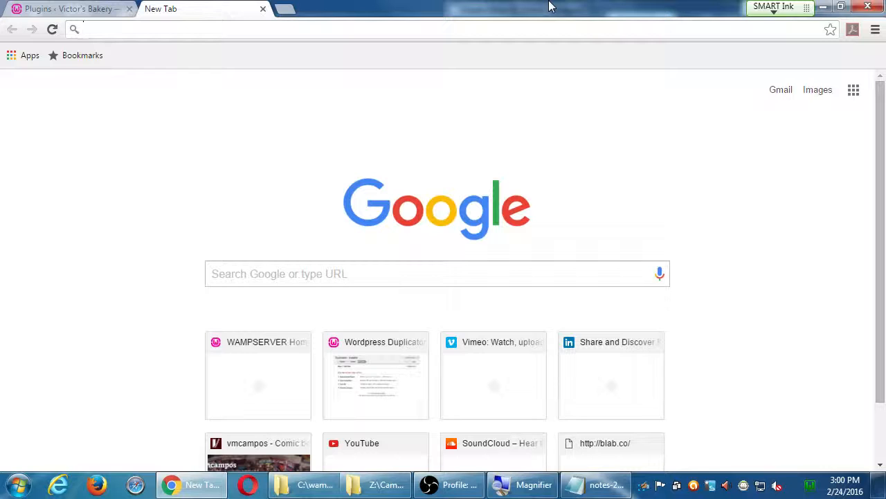
# Go to vmcampos.com and bring up the page's right-click menu for View page source
pyautogui.write('vmcampos.co')
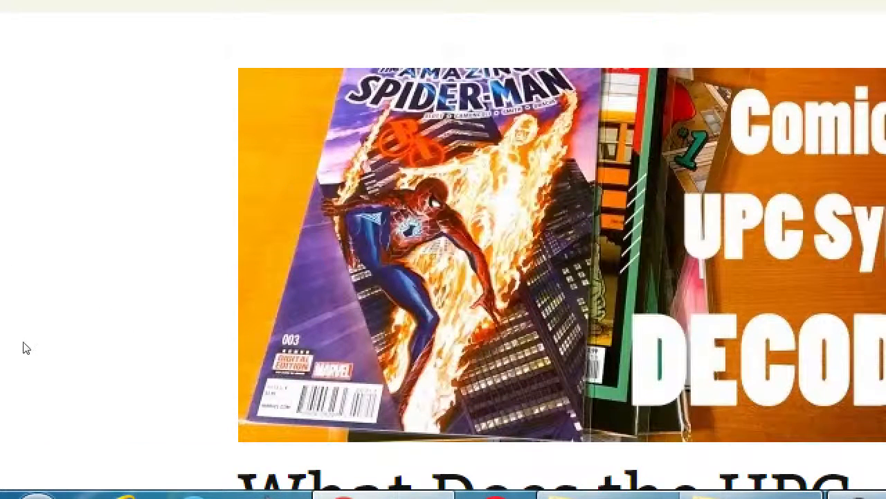
pyautogui.rightClick(25, 346)
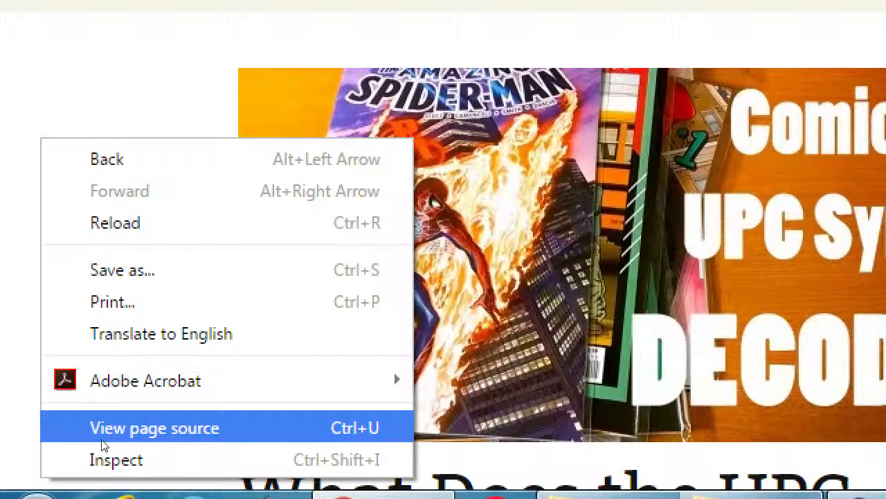
# View the blog's HTML source and read its head meta and Yoast SEO tags
pyautogui.click(154, 426)
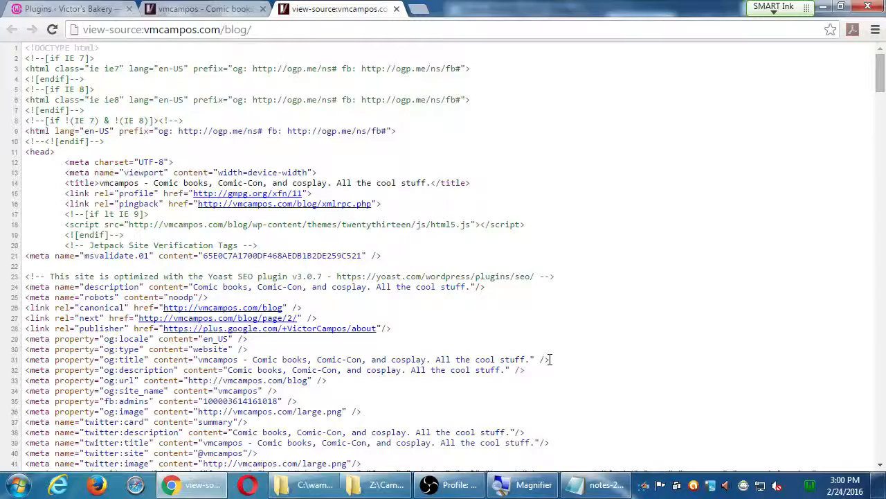
pyautogui.scroll(-3)
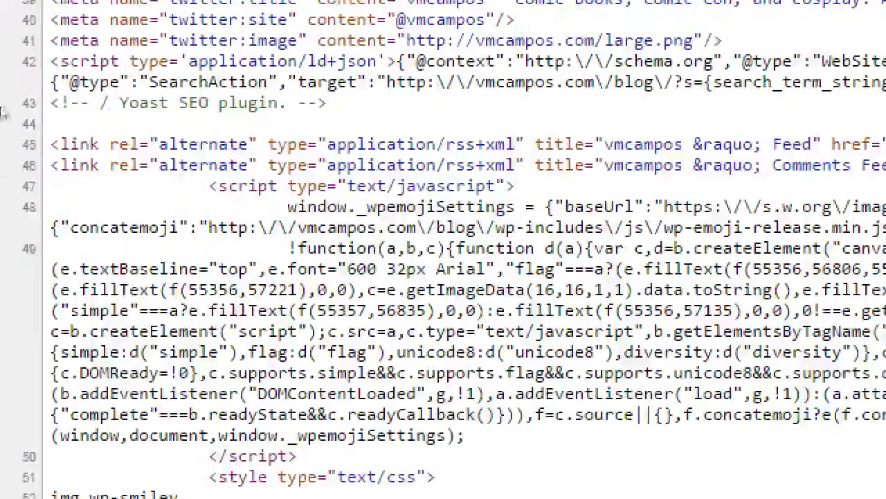
pyautogui.scroll(3)
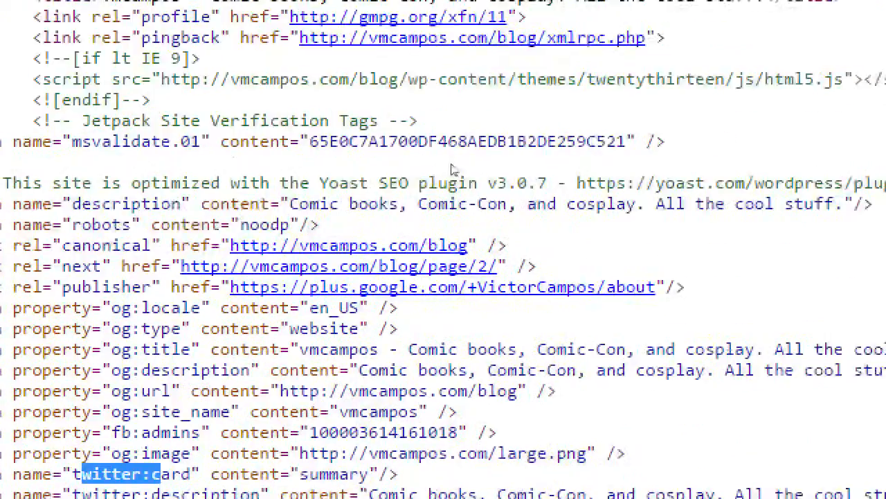
pyautogui.scroll(3)
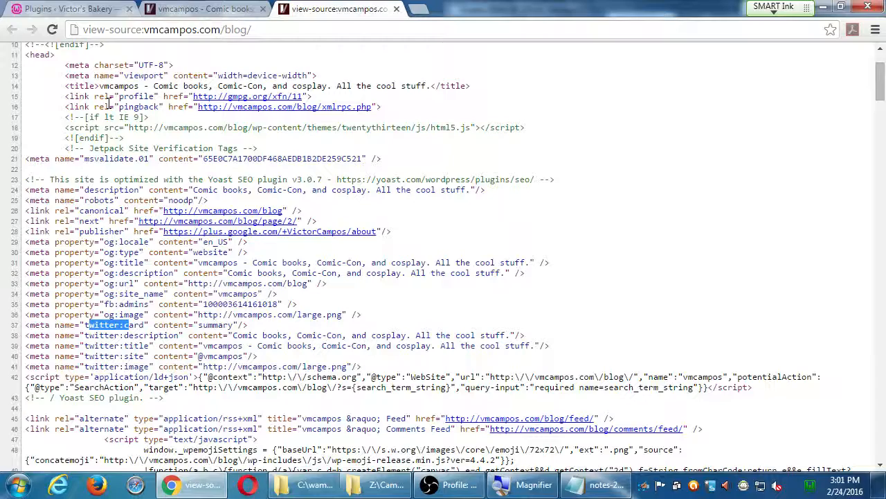
pyautogui.click(69, 8)
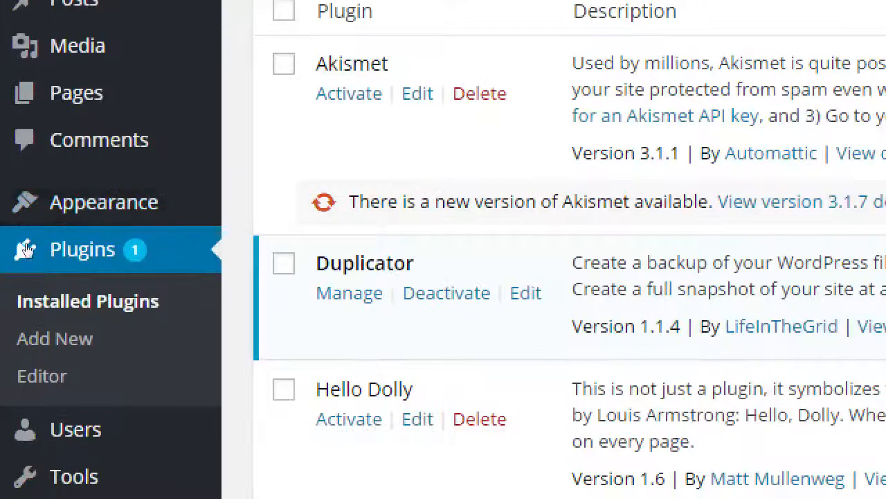
# Open the Hotel theme's style.css in Appearance > Editor and scroll through its CSS
pyautogui.scroll(-3)
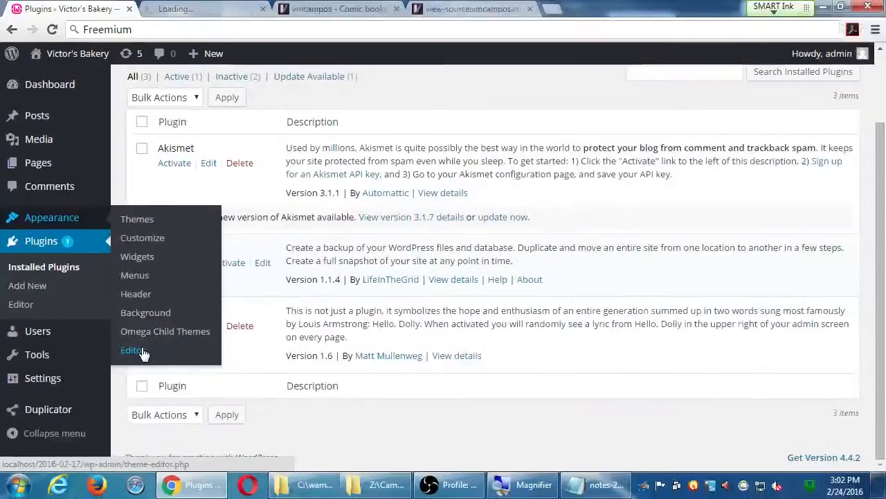
pyautogui.click(130, 349)
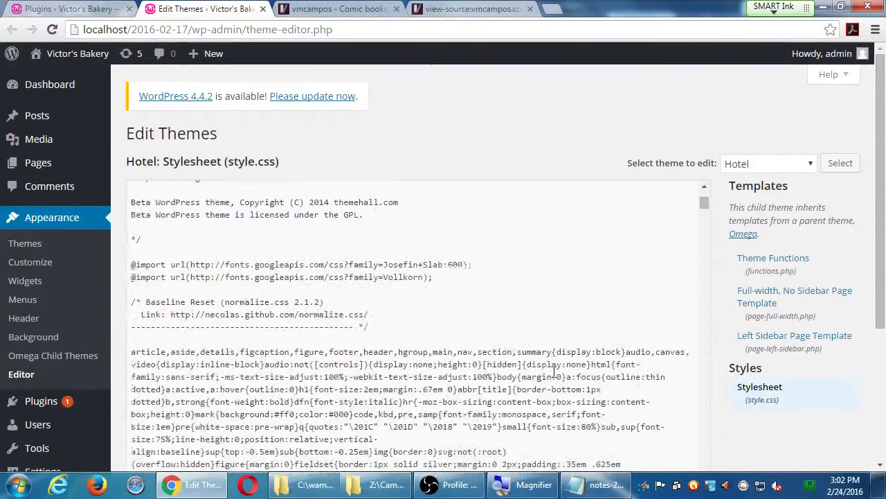
pyautogui.scroll(-3)
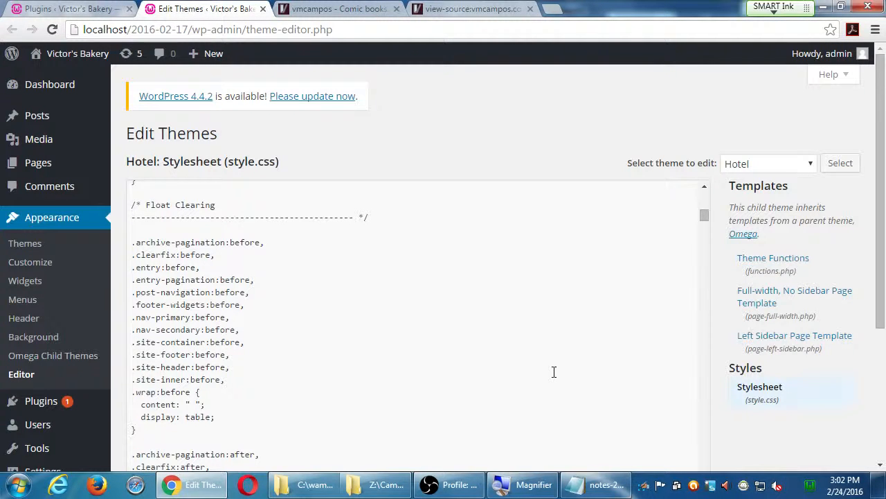
pyautogui.scroll(-3)
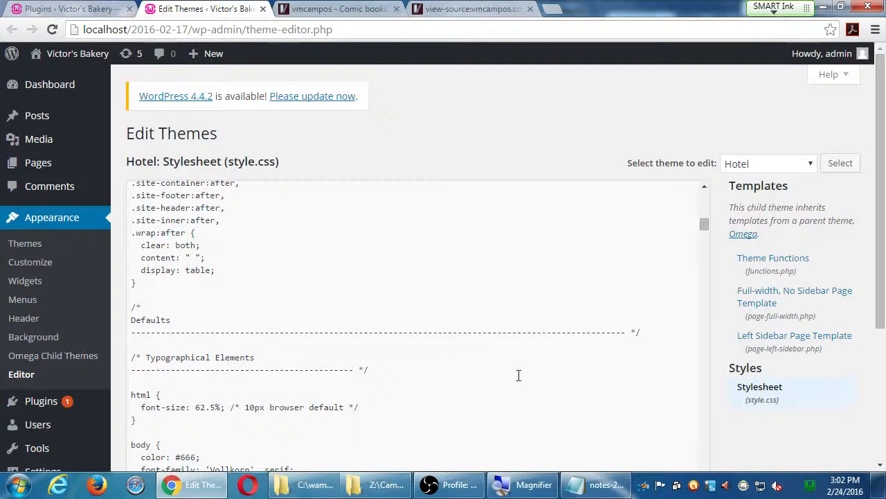
pyautogui.click(41, 241)
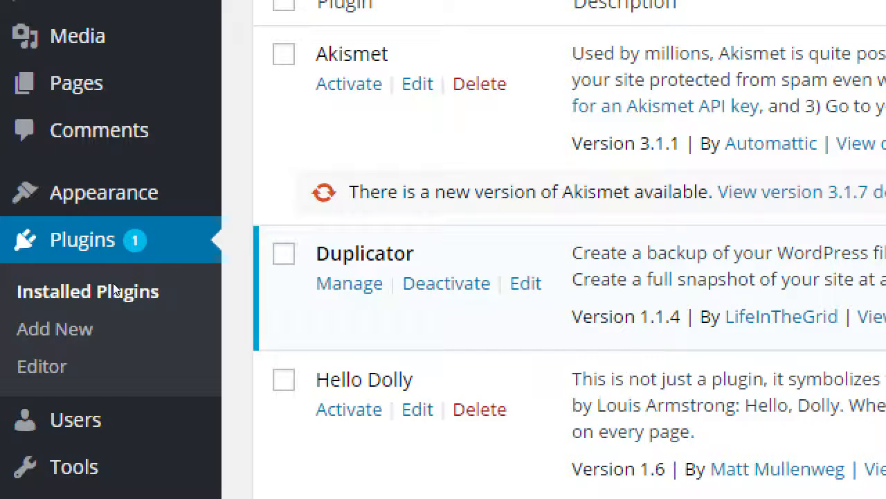
pyautogui.scroll(-3)
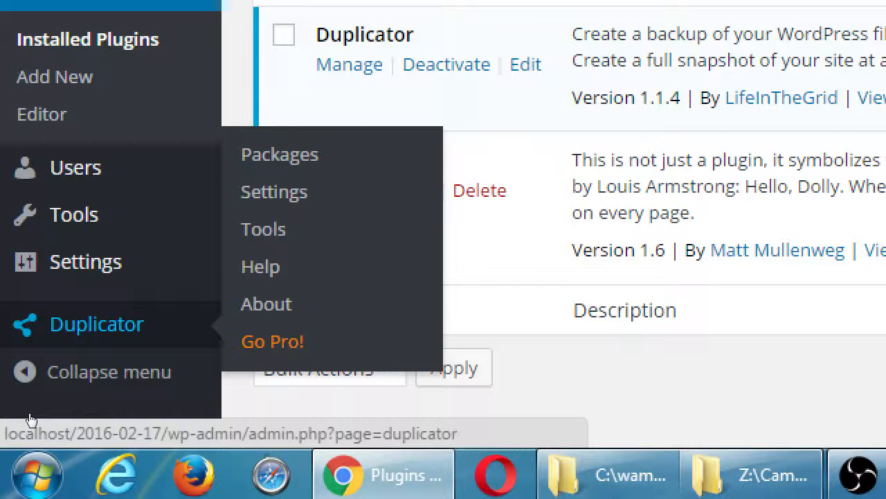
pyautogui.moveTo(53, 418)
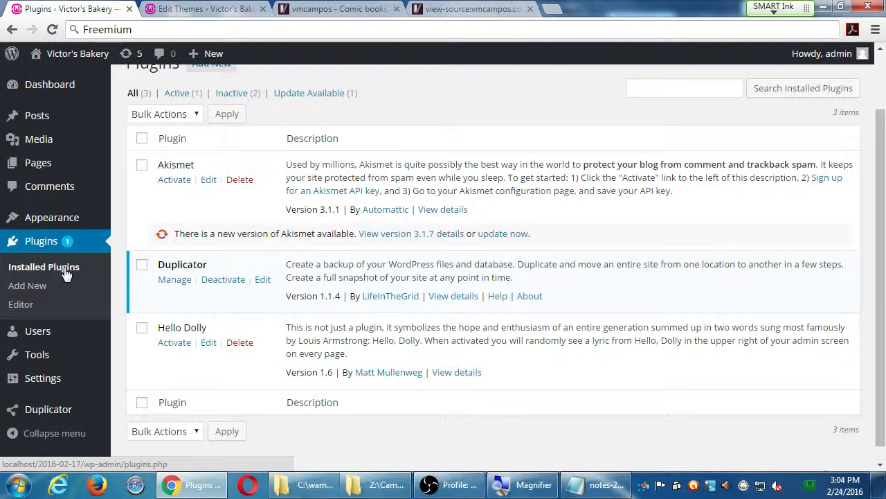
pyautogui.scroll(3)
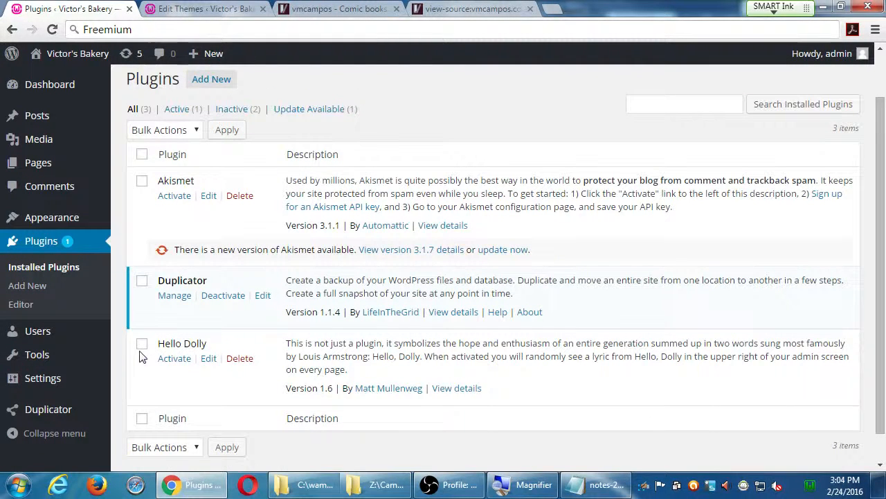
pyautogui.moveTo(210, 402)
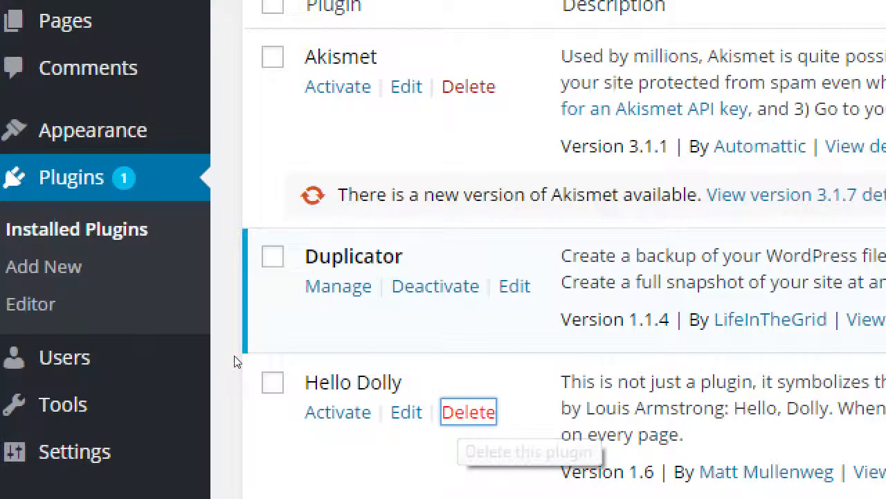
# Delete the Hello Dolly plugin and confirm removing its files, leaving Akismet and Duplicator
pyautogui.click(468, 411)
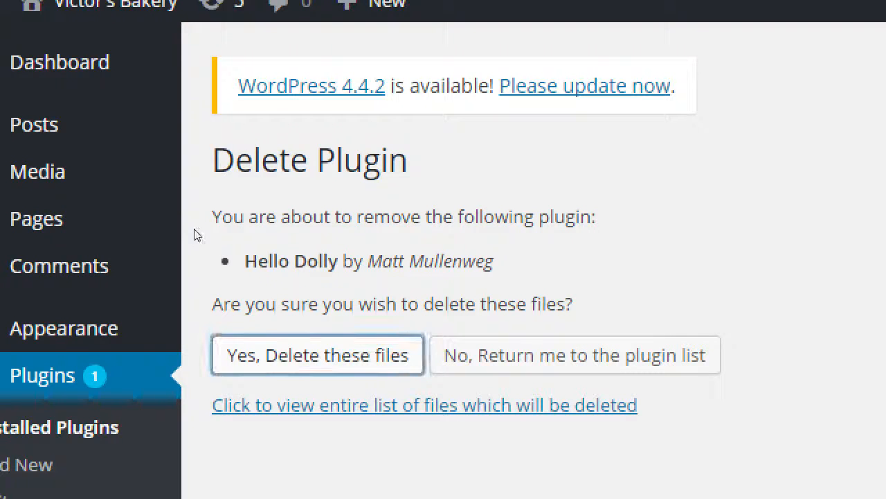
pyautogui.click(316, 354)
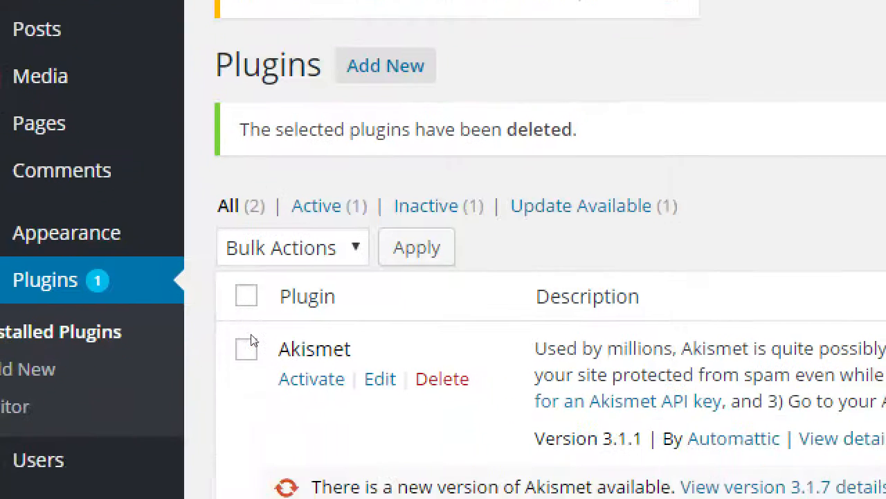
pyautogui.scroll(-3)
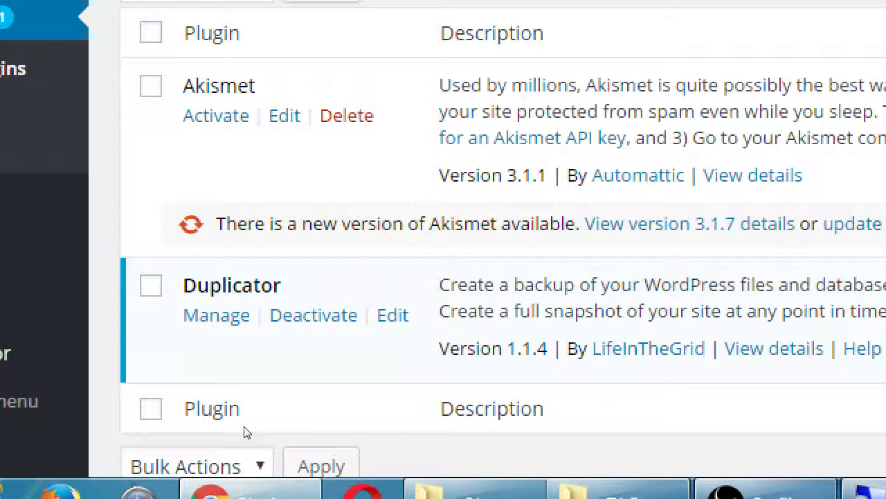
pyautogui.moveTo(255, 312)
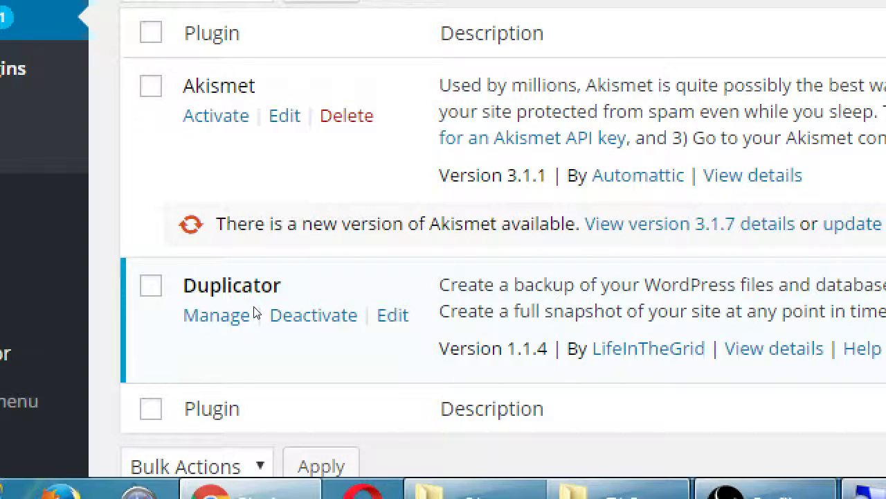
pyautogui.scroll(3)
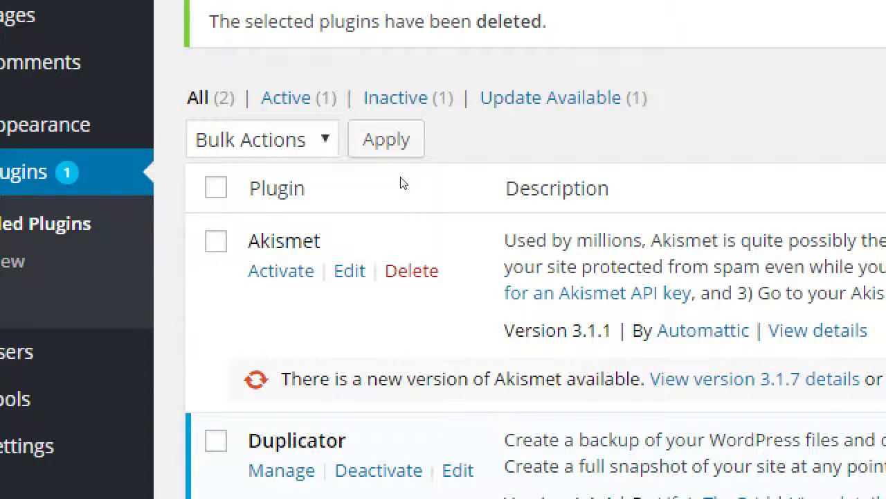
pyautogui.scroll(3)
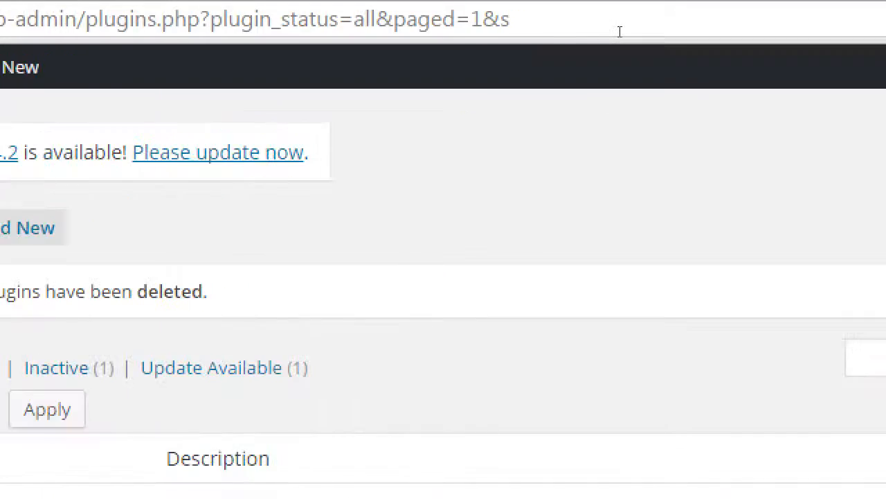
pyautogui.scroll(-3)
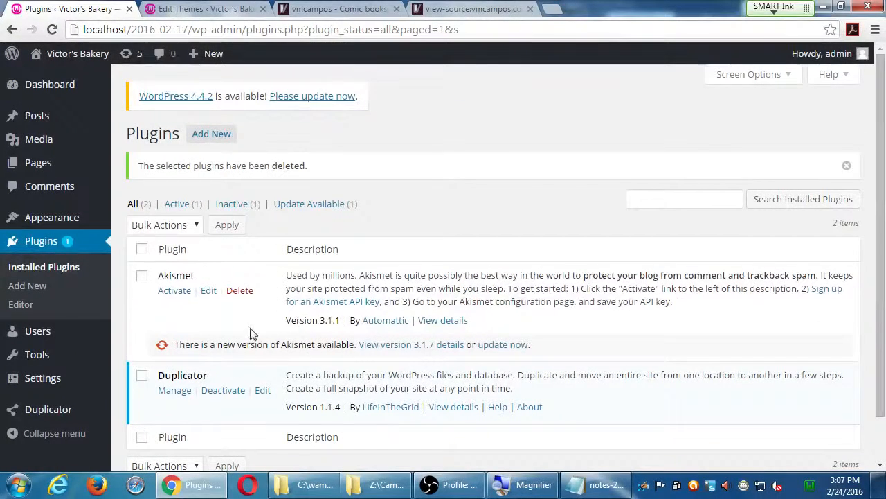
pyautogui.moveTo(291, 339)
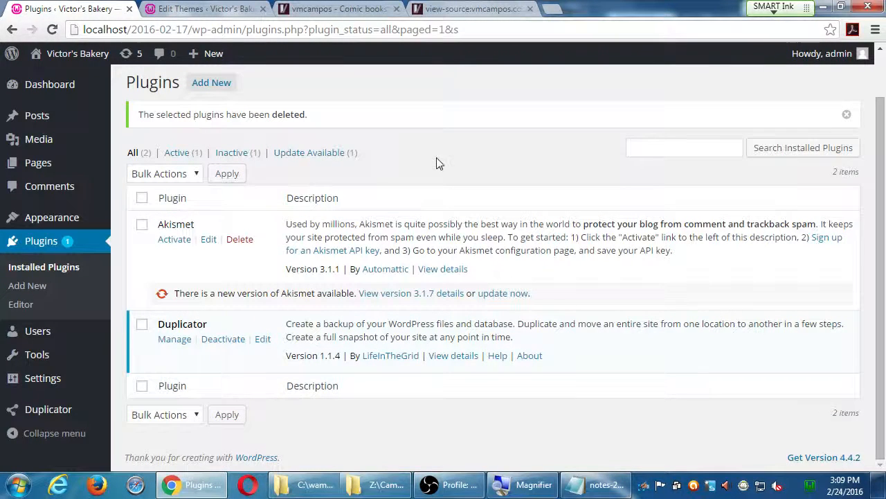
pyautogui.moveTo(427, 157)
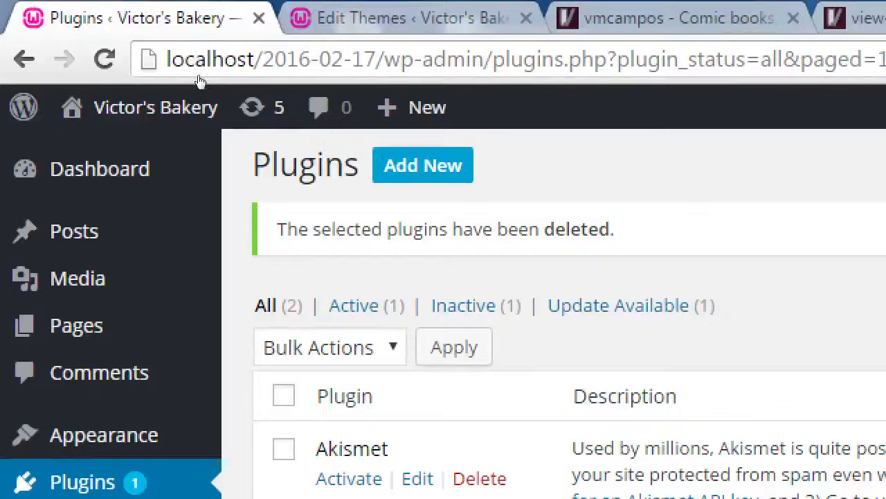
pyautogui.moveTo(211, 86)
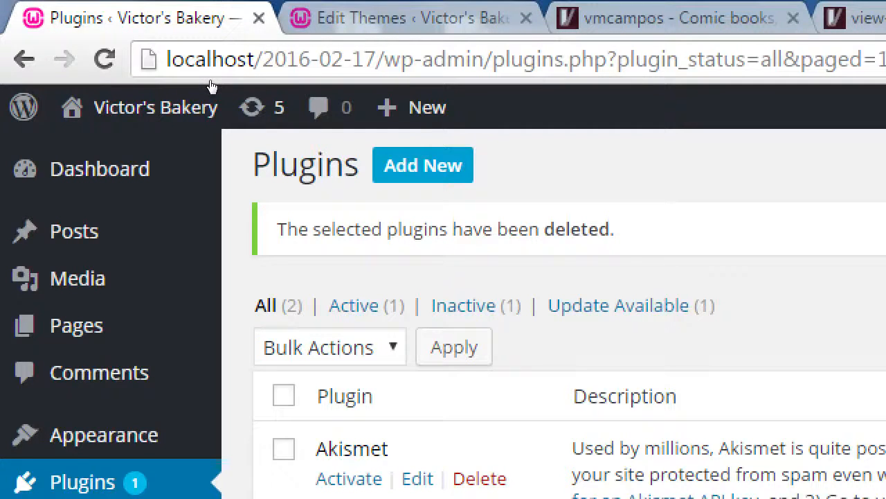
# Go to Plugins > Add New and look over the featured plugins like bbPress and Jetpack
pyautogui.click(424, 165)
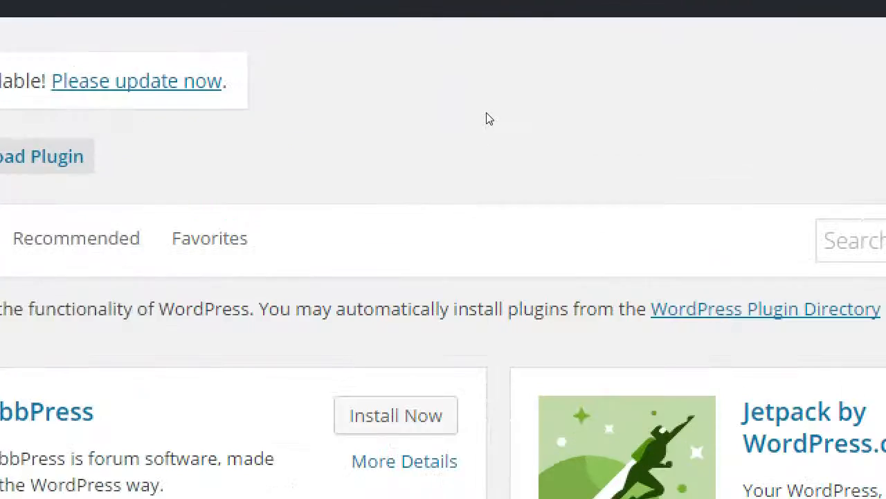
pyautogui.scroll(-3)
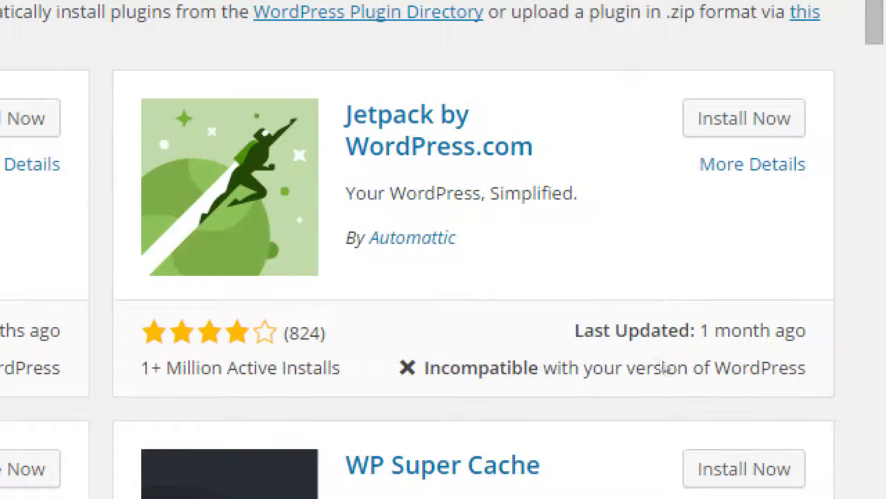
pyautogui.moveTo(635, 271)
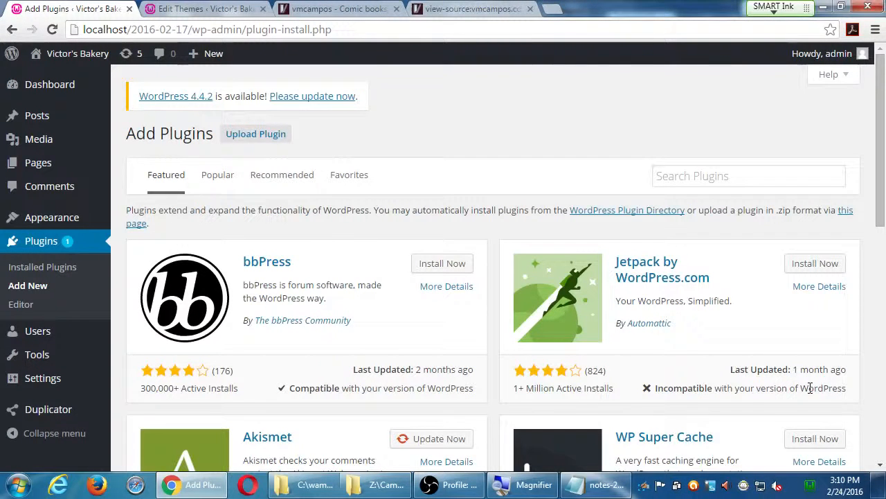
pyautogui.moveTo(787, 374)
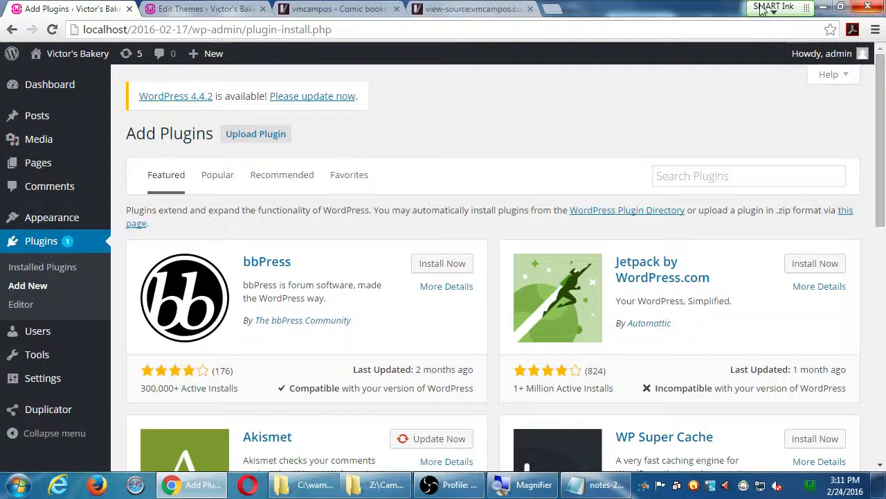
pyautogui.moveTo(654, 288)
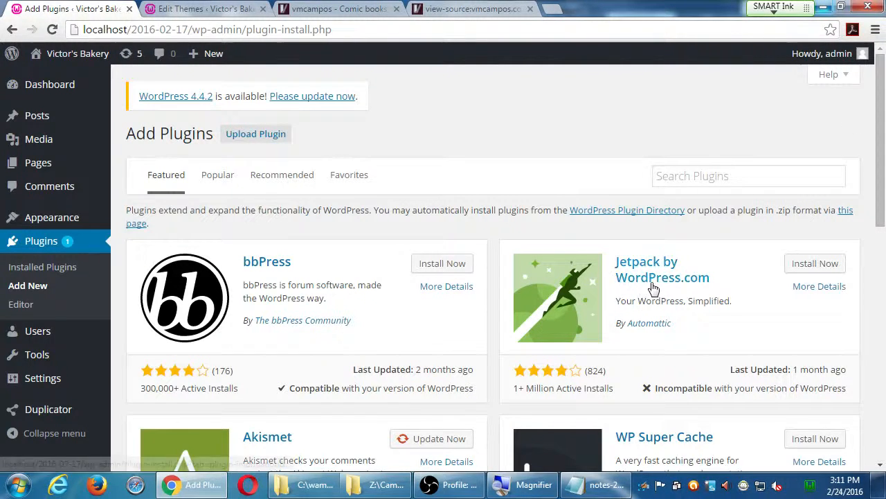
pyautogui.moveTo(704, 246)
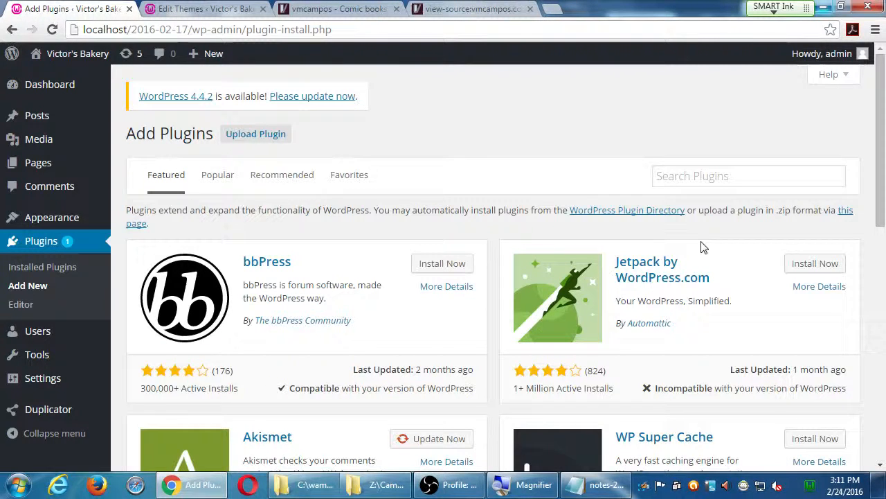
pyautogui.moveTo(651, 277)
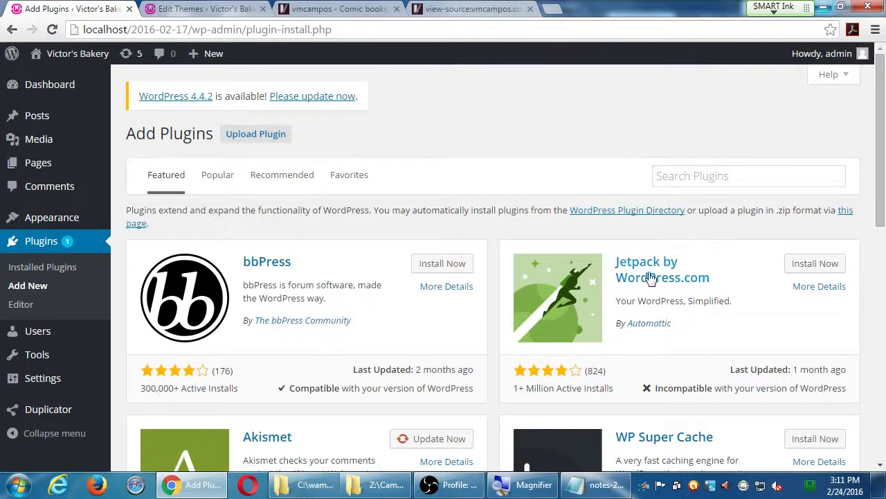
pyautogui.scroll(-3)
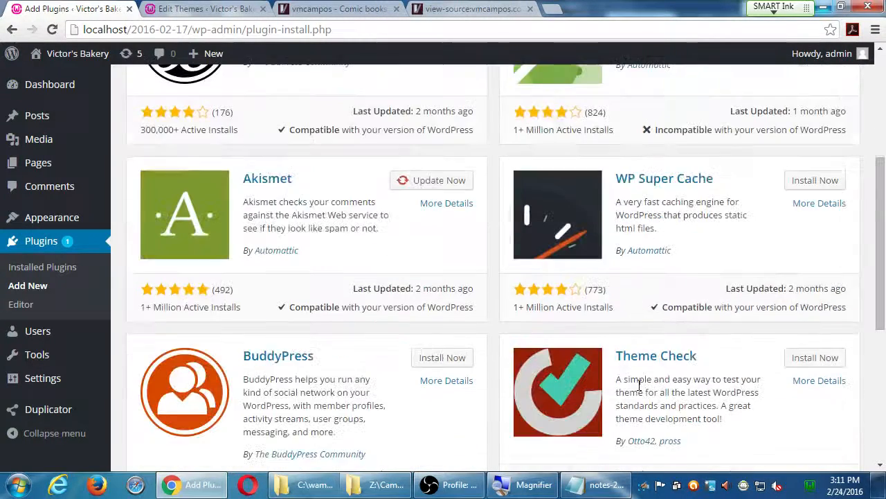
pyautogui.scroll(3)
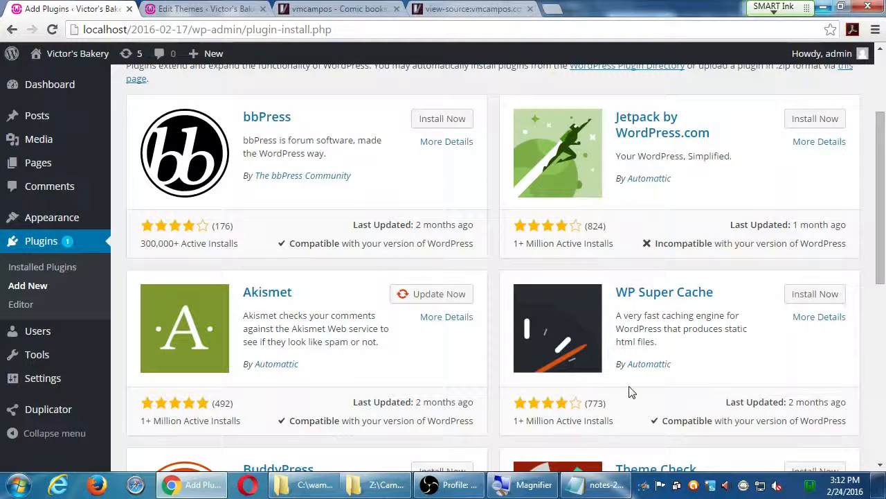
pyautogui.scroll(3)
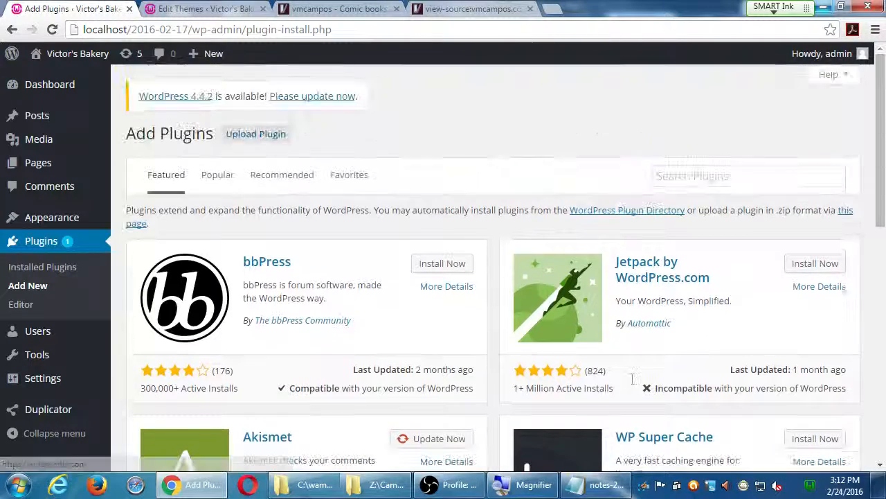
# Switch Add Plugins to the Popular listing and scroll through WooCommerce, Wordfence and WordPress Importer
pyautogui.click(217, 175)
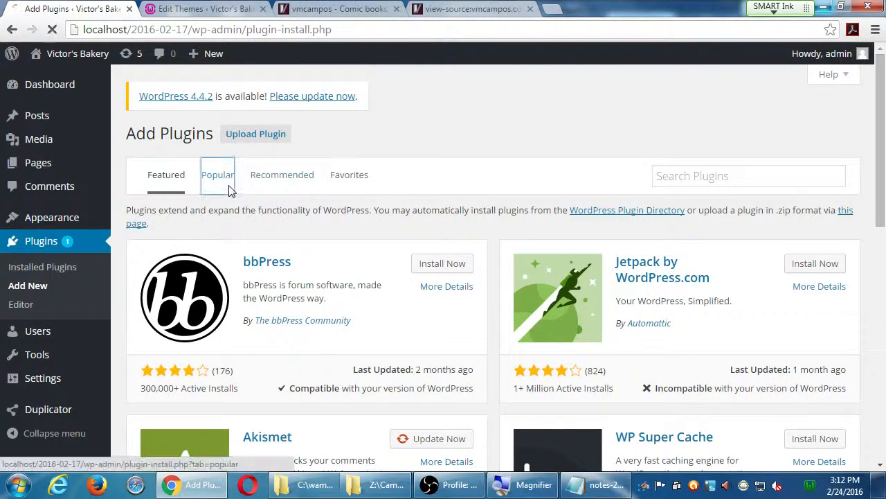
pyautogui.click(217, 175)
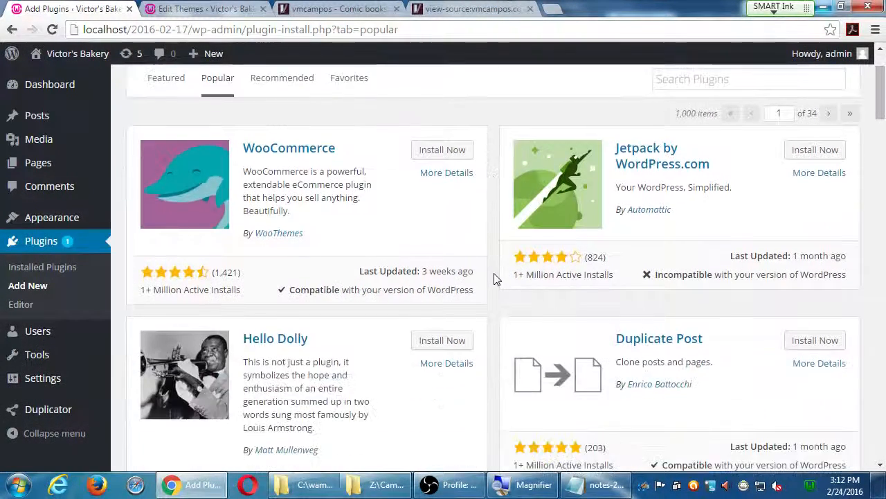
pyautogui.scroll(-3)
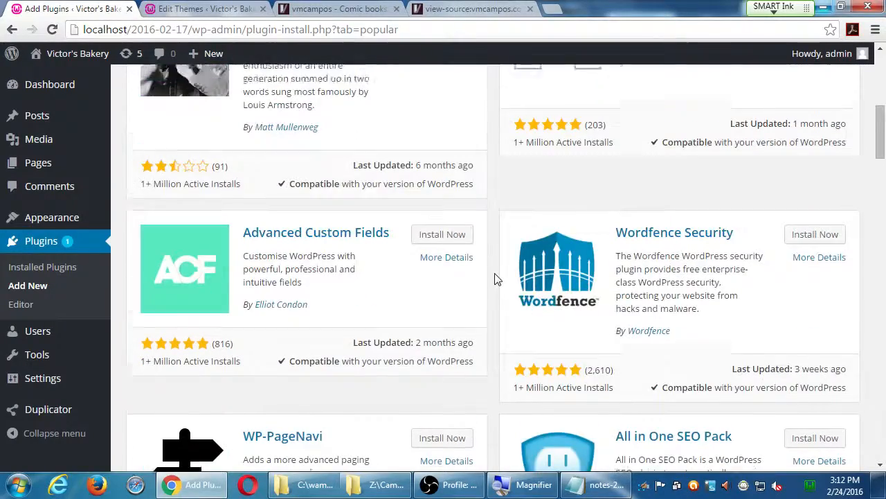
pyautogui.scroll(-3)
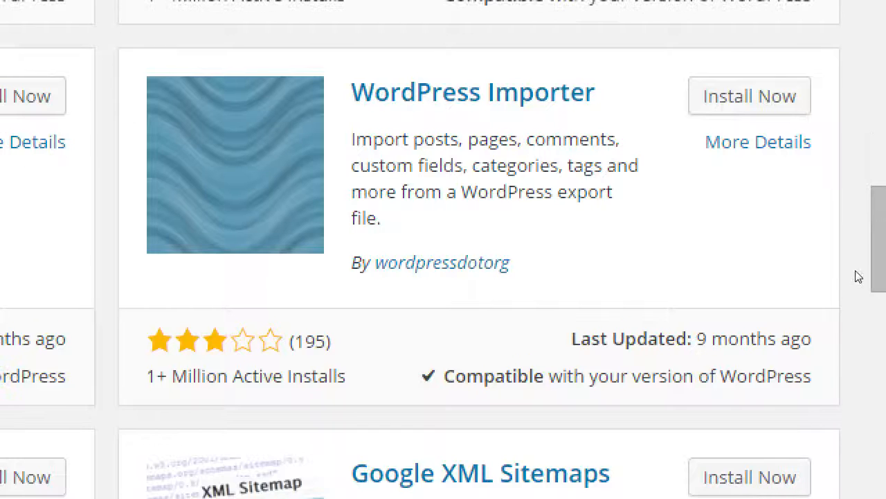
pyautogui.moveTo(546, 277)
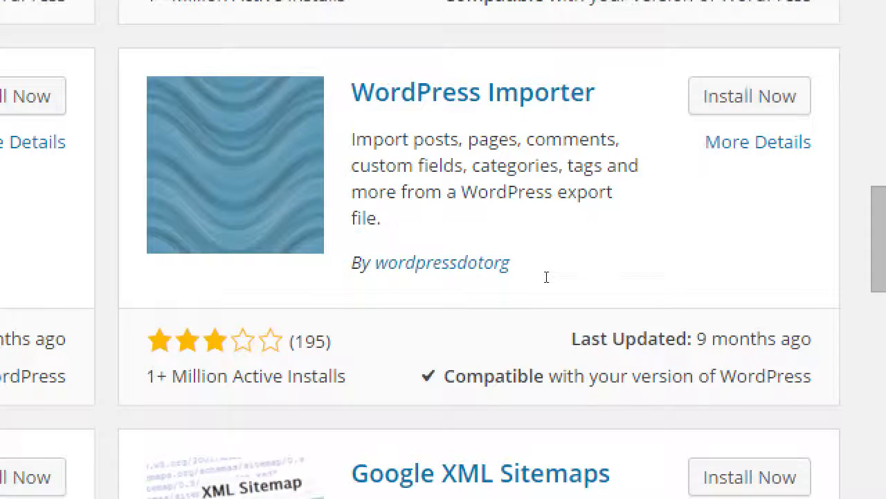
pyautogui.moveTo(551, 248)
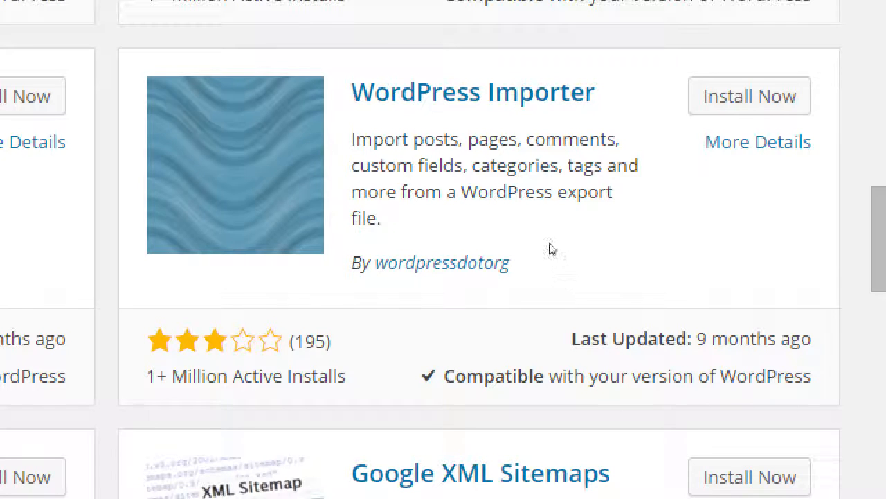
pyautogui.moveTo(581, 270)
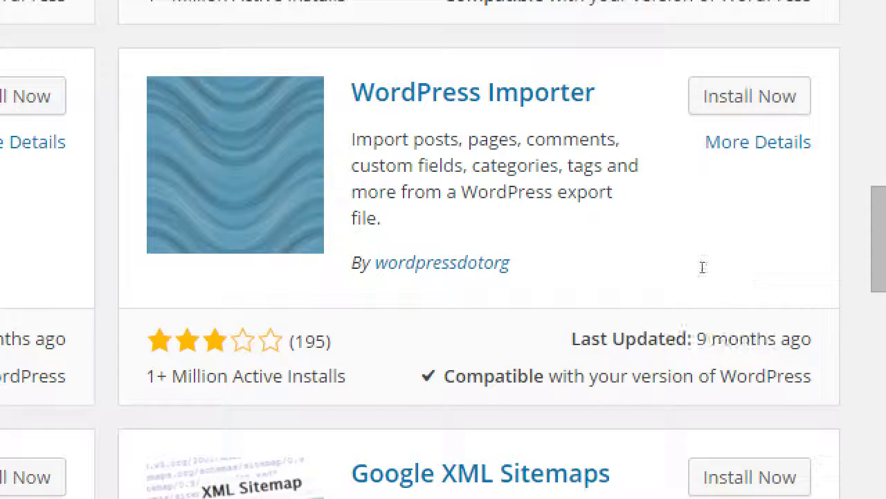
pyautogui.moveTo(696, 271)
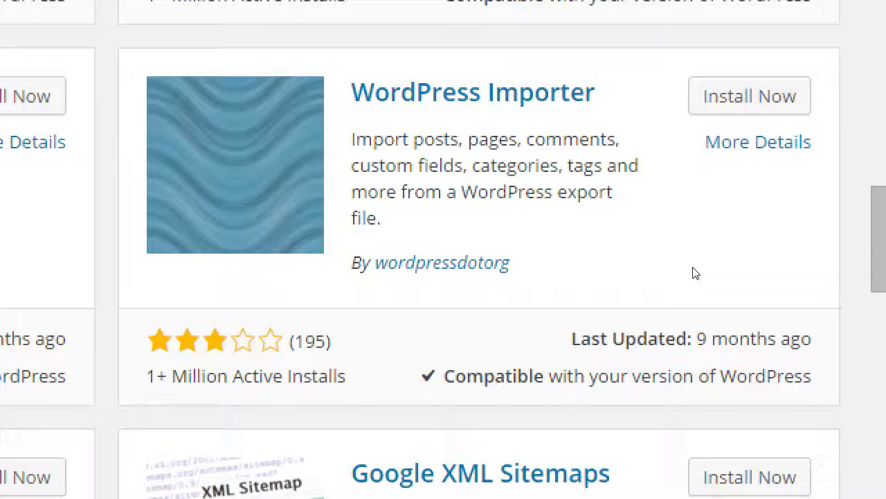
pyautogui.scroll(-3)
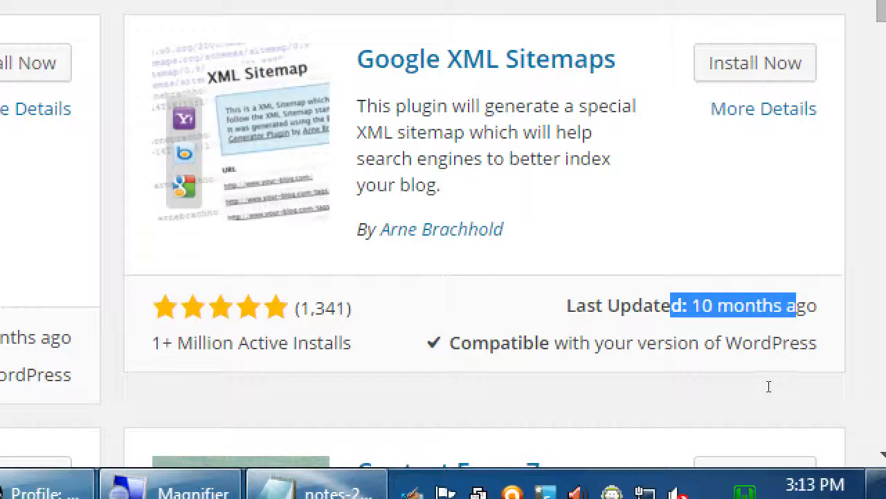
pyautogui.moveTo(534, 342)
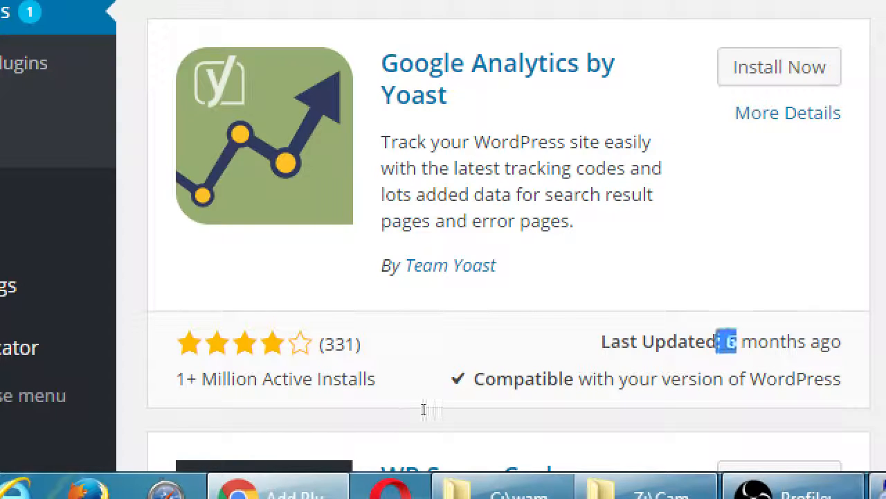
pyautogui.scroll(-3)
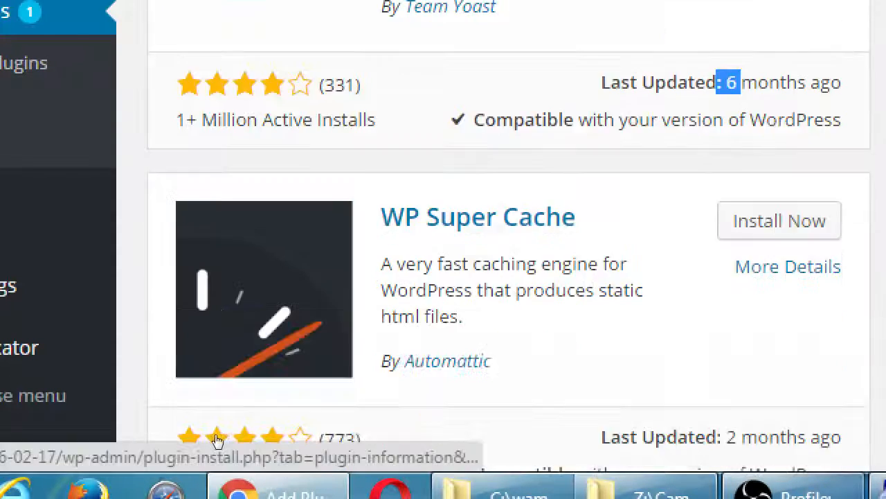
pyautogui.scroll(-3)
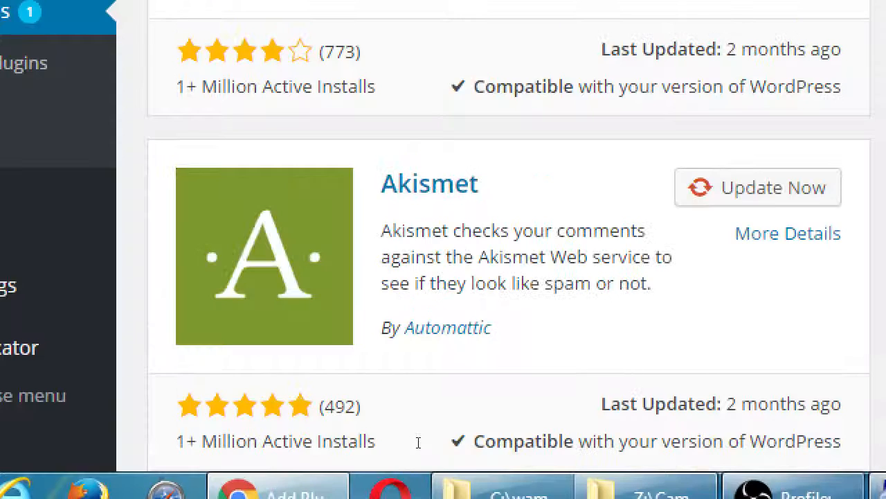
pyautogui.scroll(-3)
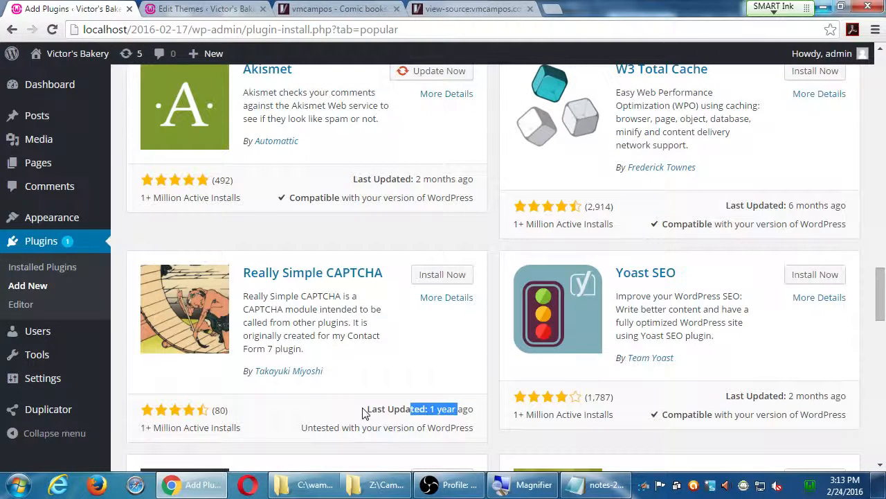
pyautogui.moveTo(430, 302)
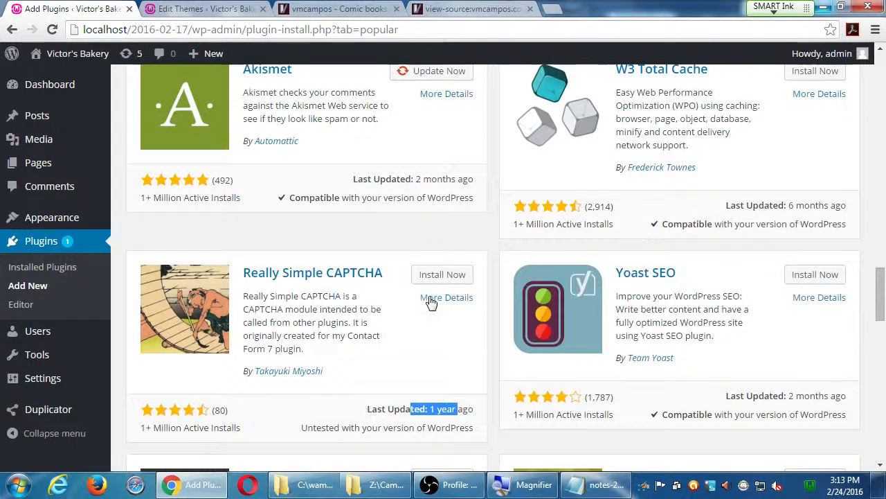
pyautogui.click(446, 297)
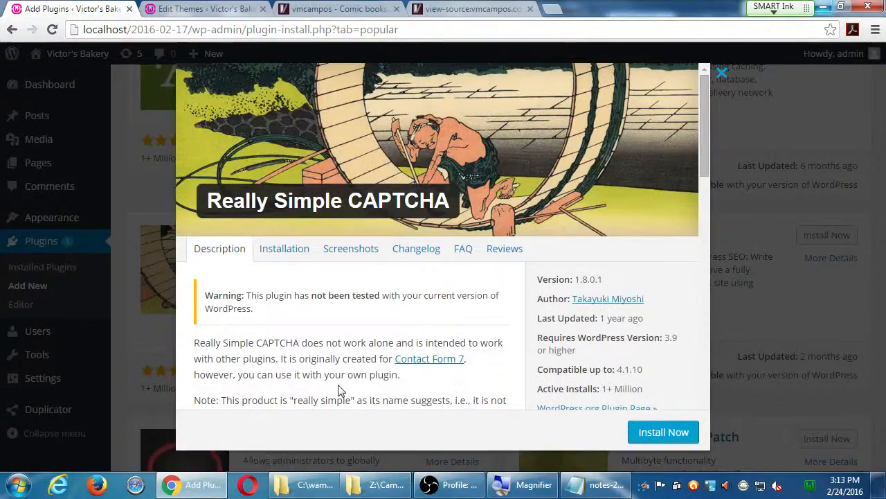
pyautogui.scroll(-3)
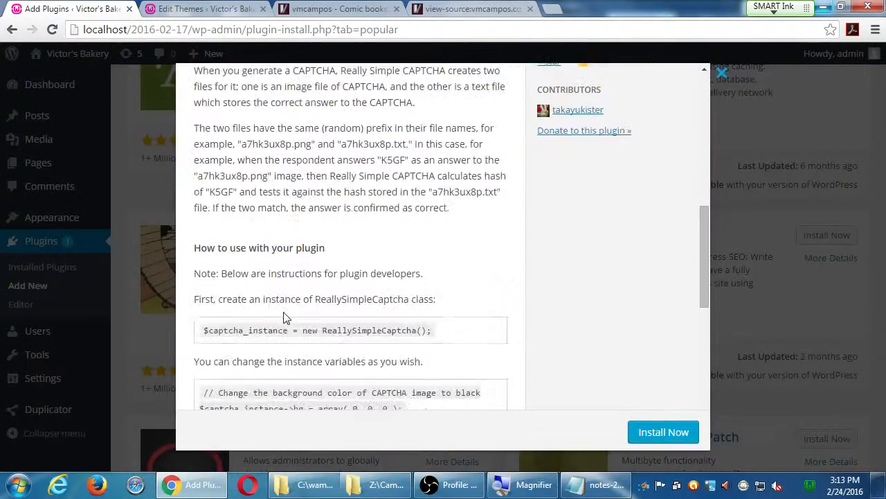
pyautogui.scroll(-3)
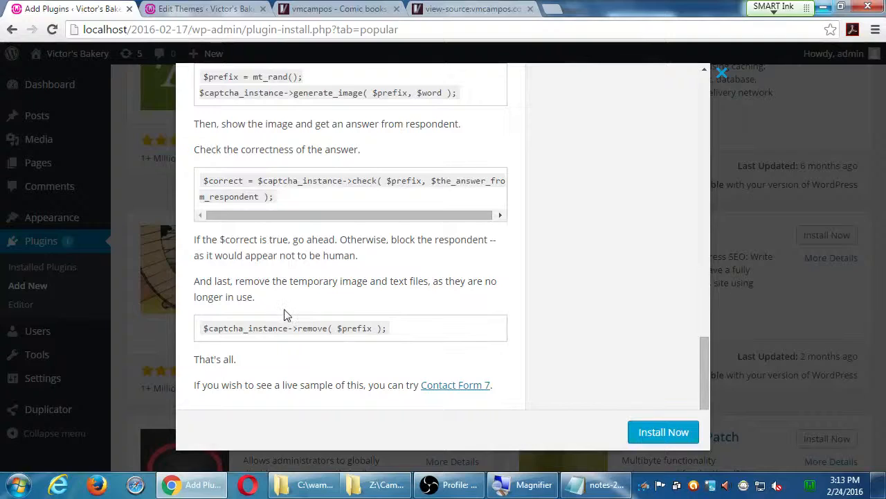
pyautogui.click(720, 72)
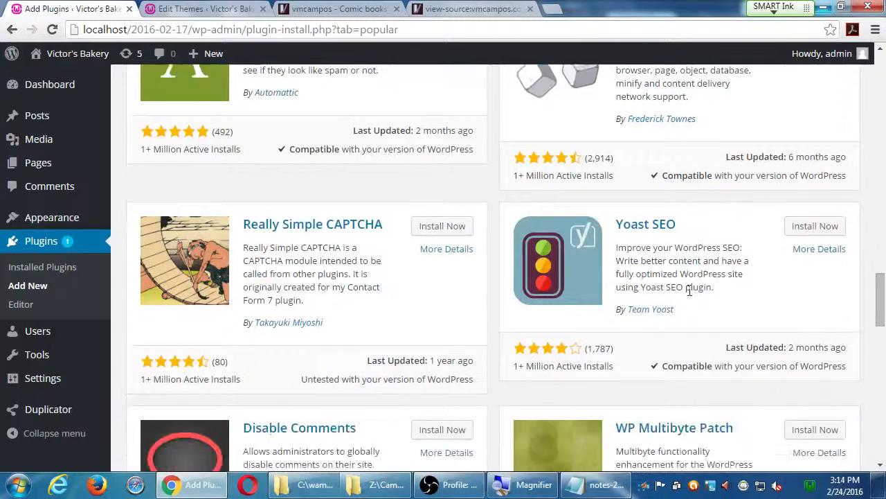
pyautogui.scroll(-3)
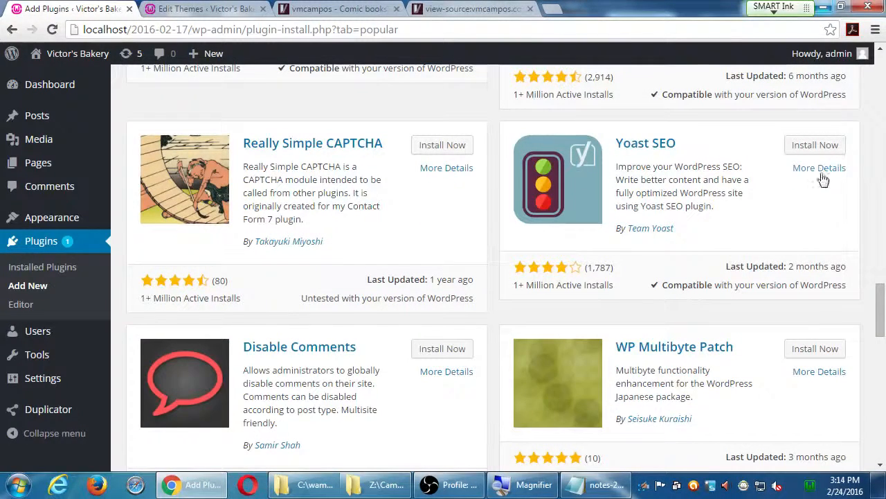
# View Yoast SEO's full details and read its changelog around version 3.0.7
pyautogui.click(820, 167)
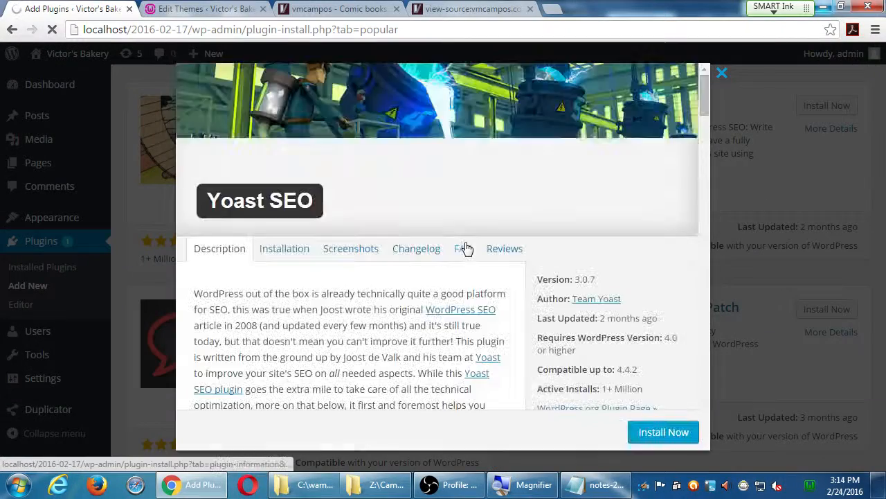
pyautogui.scroll(-3)
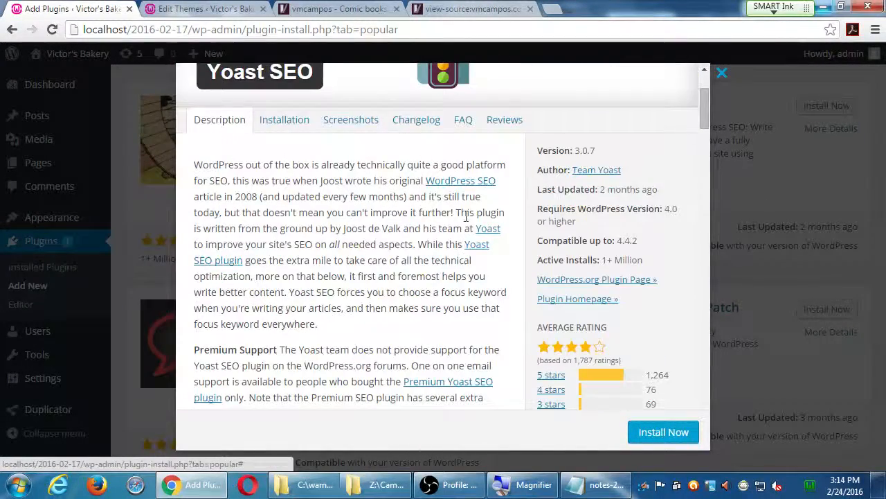
pyautogui.click(415, 119)
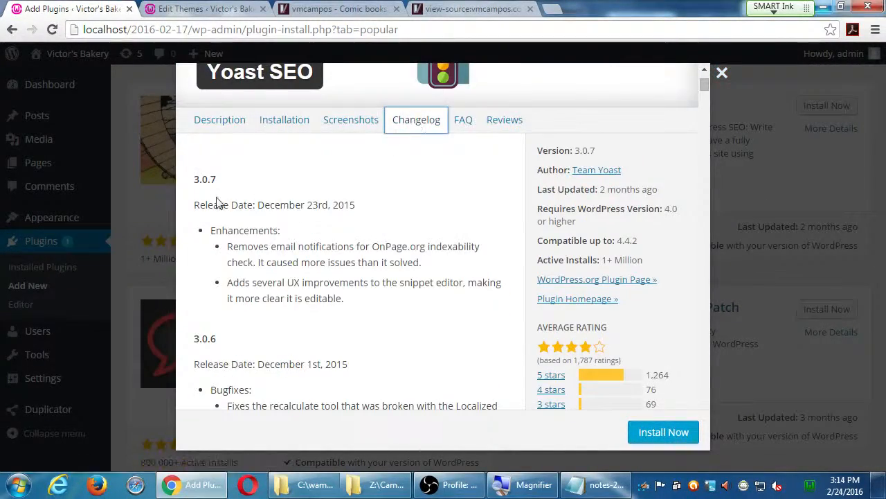
pyautogui.doubleClick(205, 179)
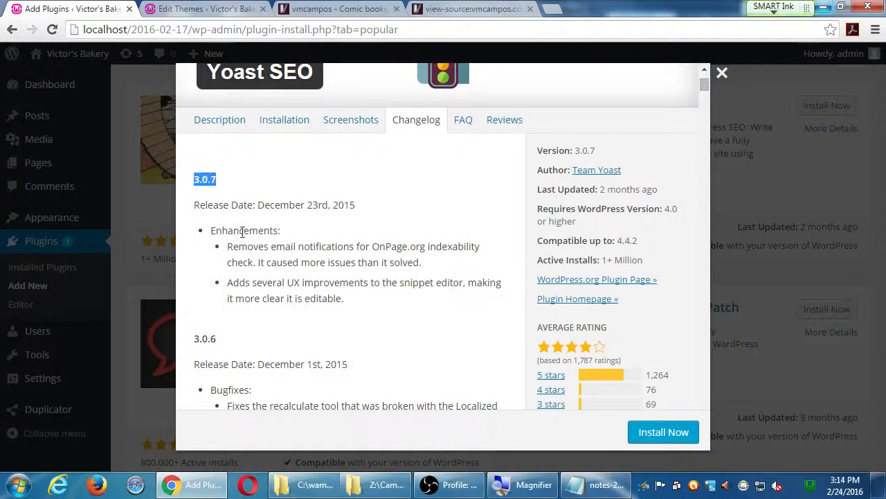
pyautogui.scroll(-3)
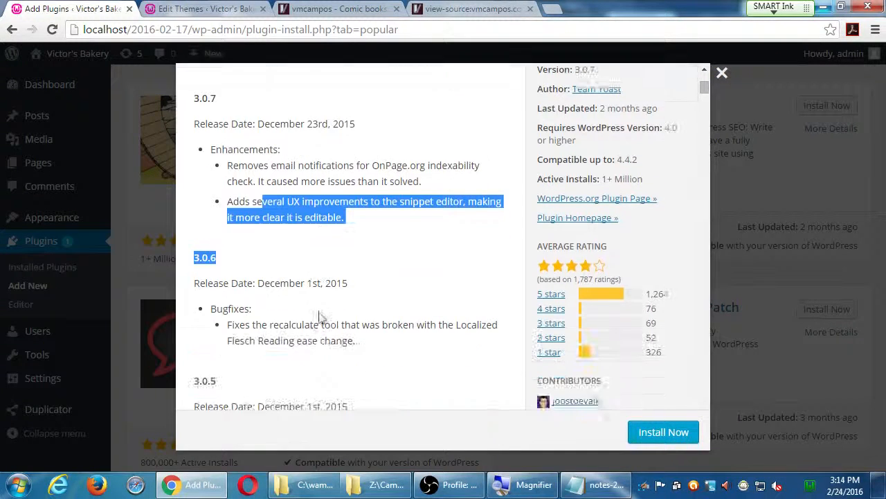
pyautogui.moveTo(227, 324); pyautogui.dragTo(310, 341)
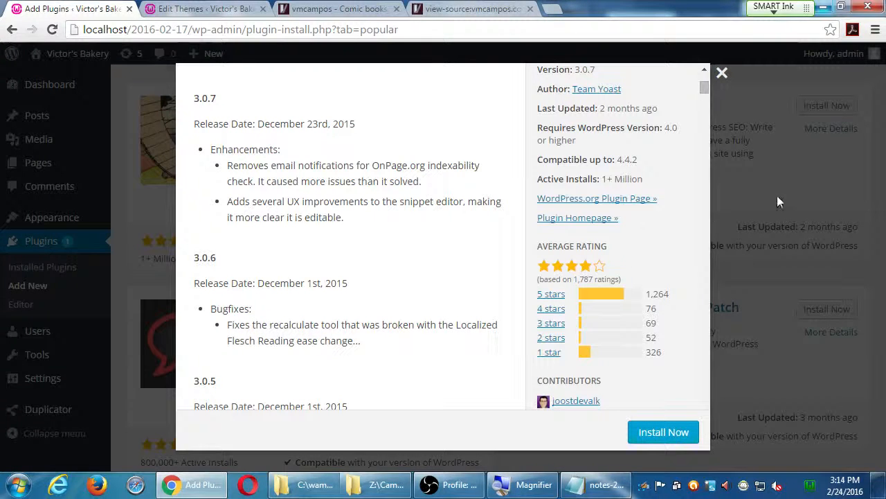
pyautogui.moveTo(623, 246)
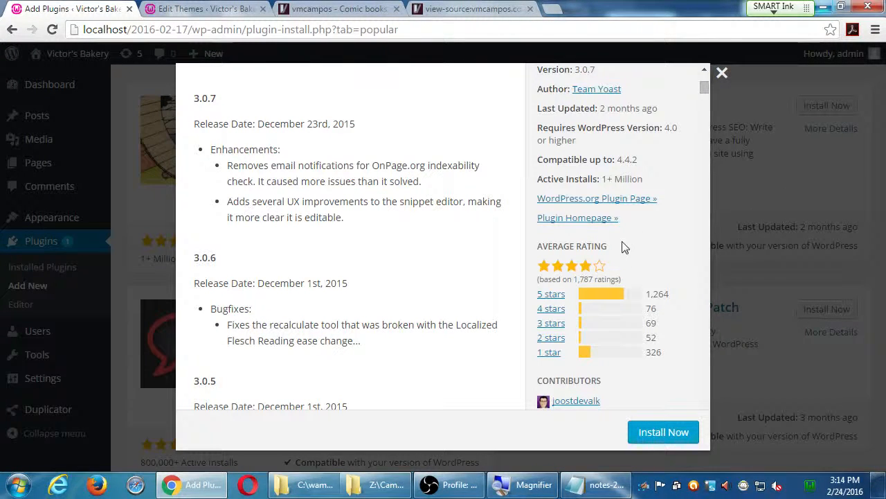
pyautogui.scroll(-3)
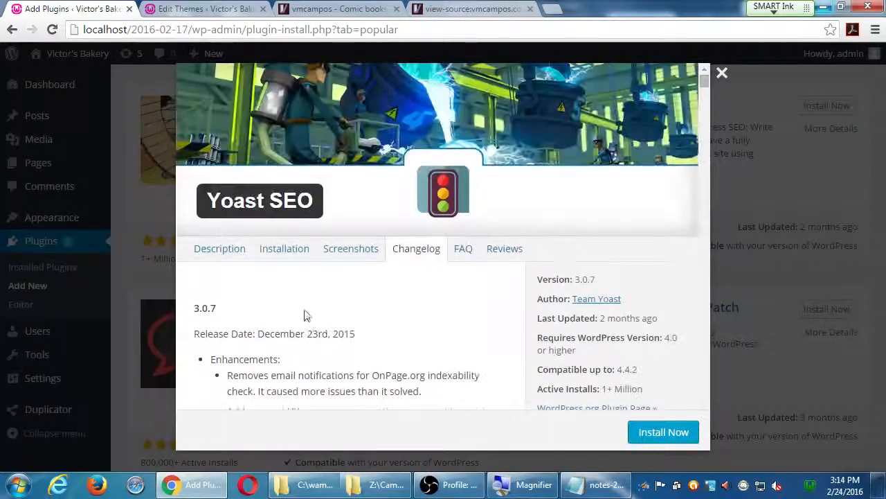
# Read Yoast SEO's user reviews, then close the details modal back to the plugin list
pyautogui.click(504, 248)
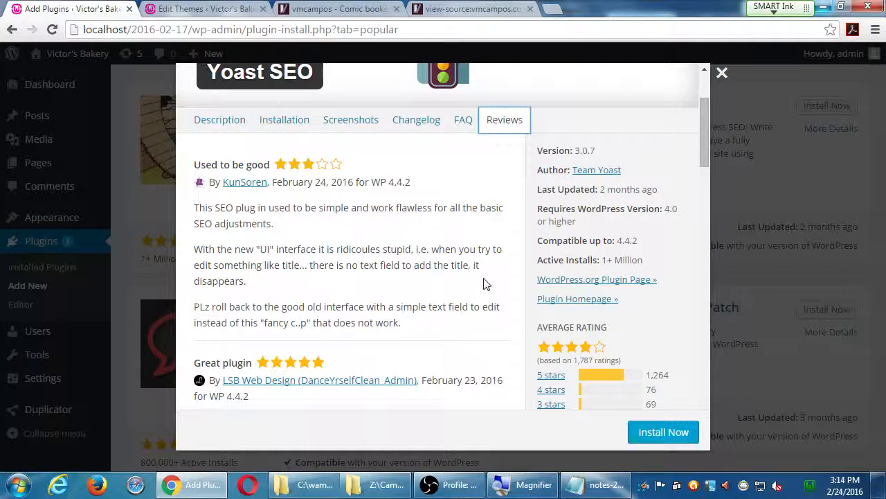
pyautogui.scroll(-3)
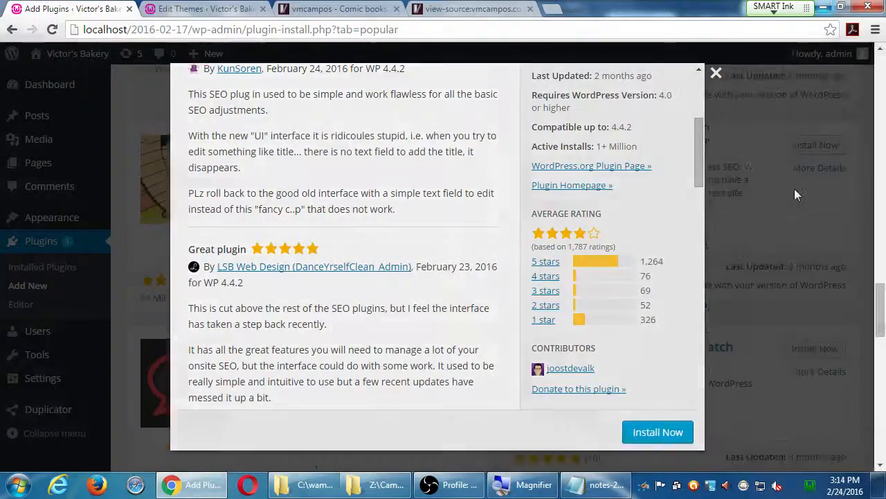
pyautogui.click(716, 72)
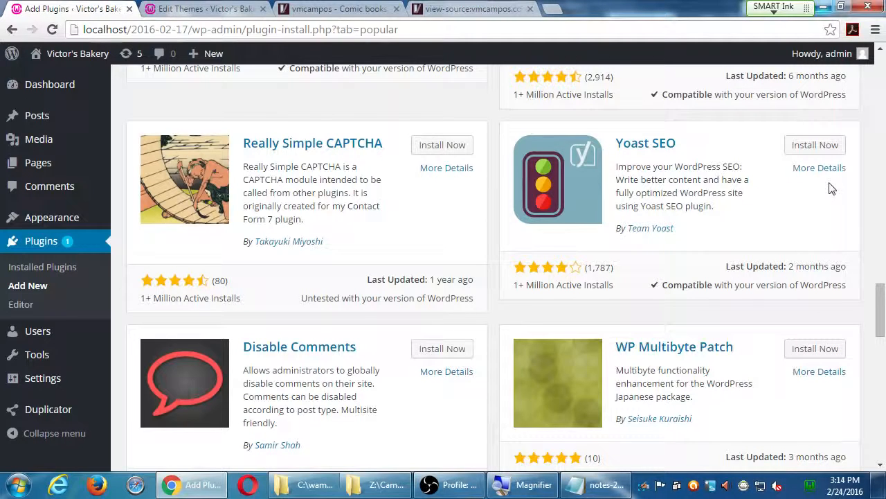
pyautogui.moveTo(658, 155)
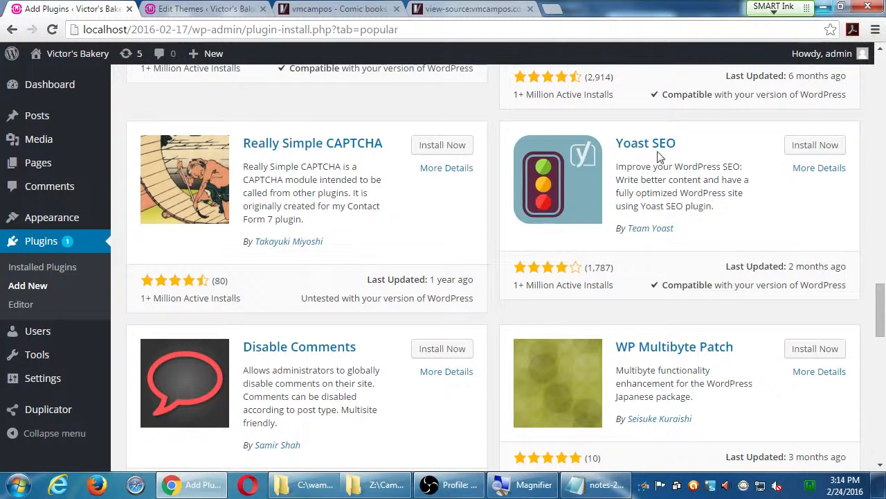
pyautogui.doubleClick(408, 297)
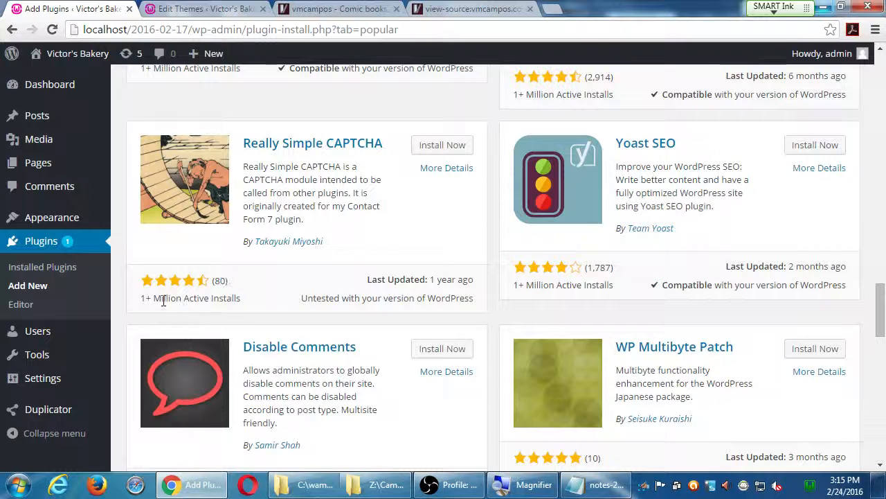
pyautogui.doubleClick(188, 298)
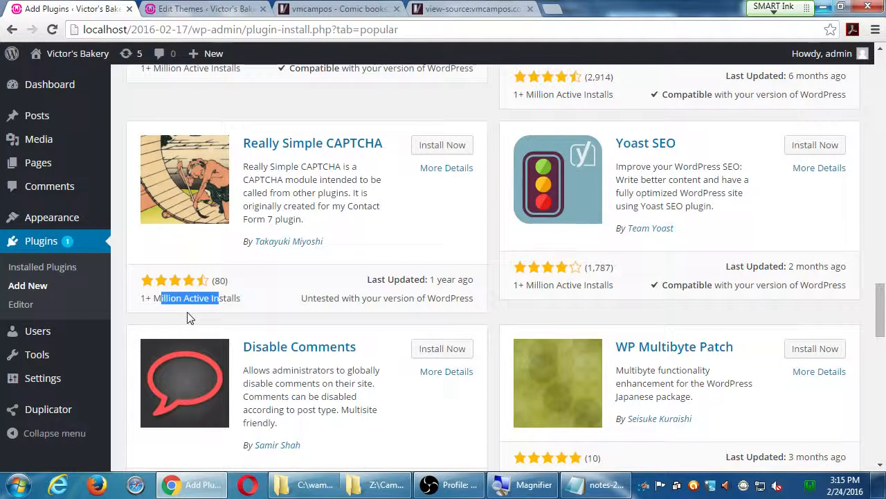
pyautogui.moveTo(173, 219)
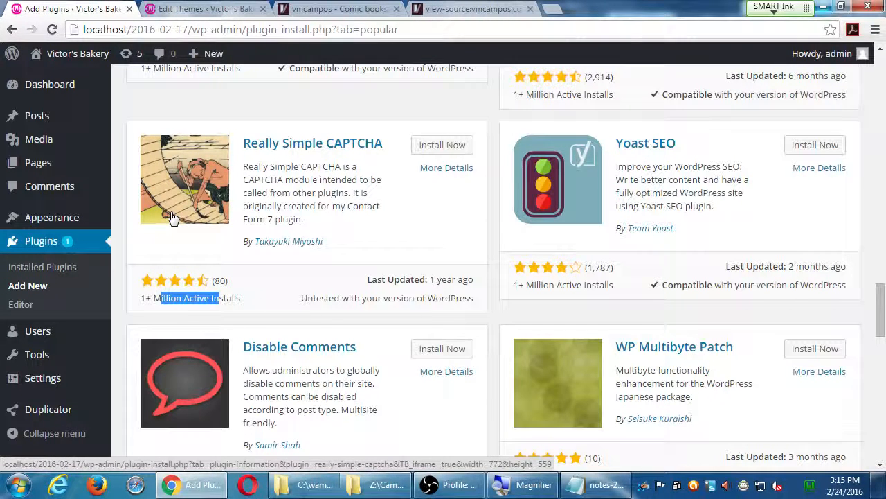
# On the vmcampos blog, go into the UPC symbol comics post and scroll to its related posts
pyautogui.click(340, 8)
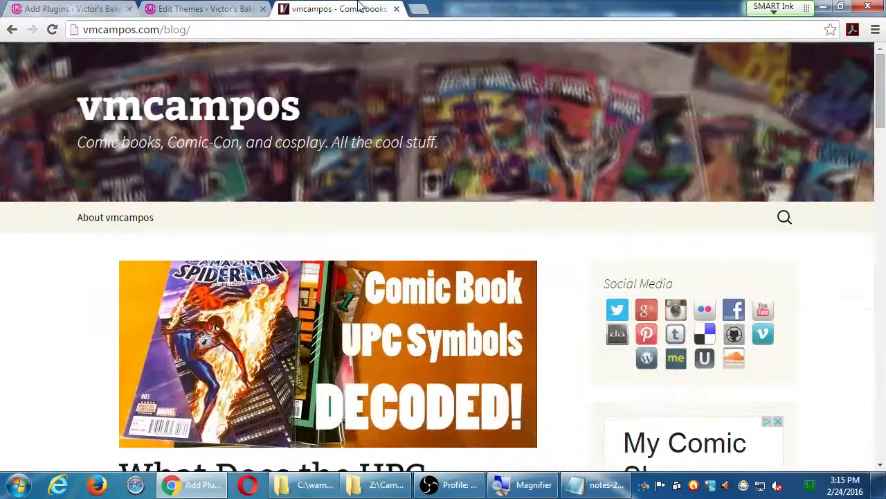
pyautogui.scroll(-3)
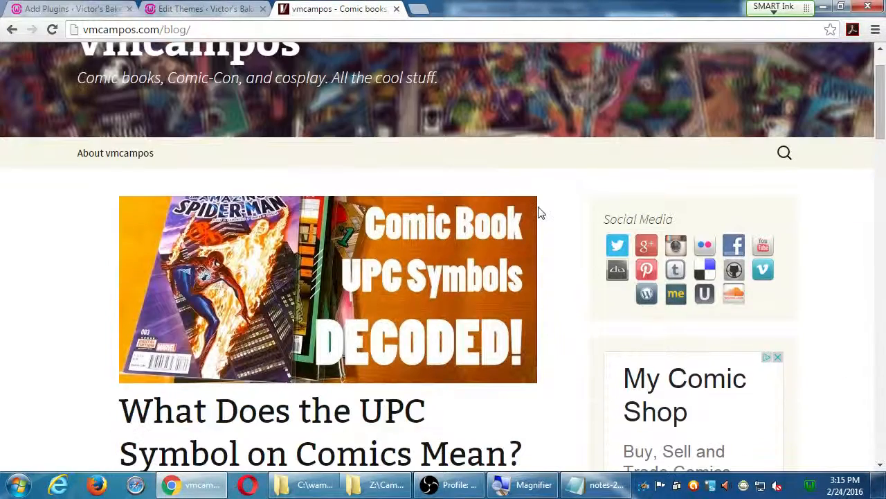
pyautogui.scroll(-3)
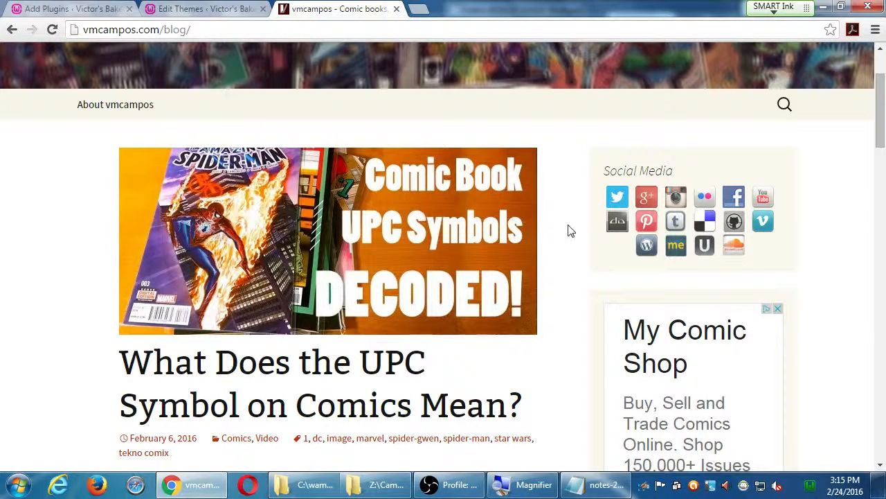
pyautogui.moveTo(676, 197)
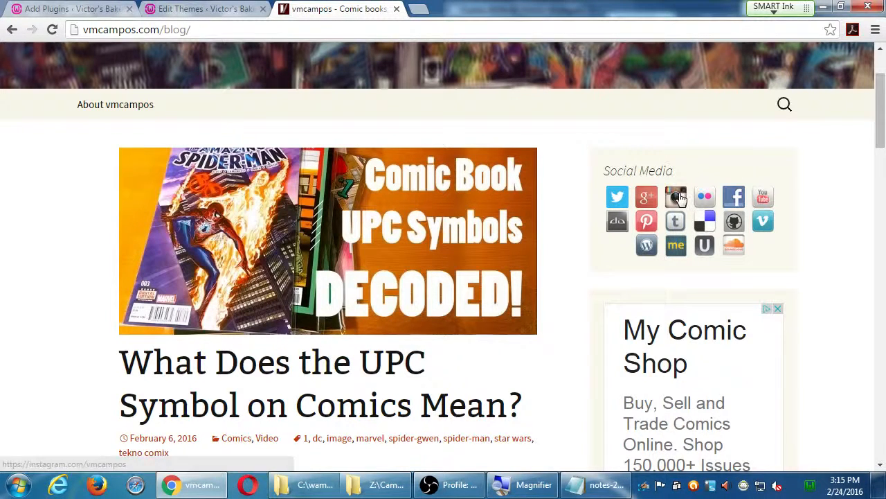
pyautogui.moveTo(762, 197)
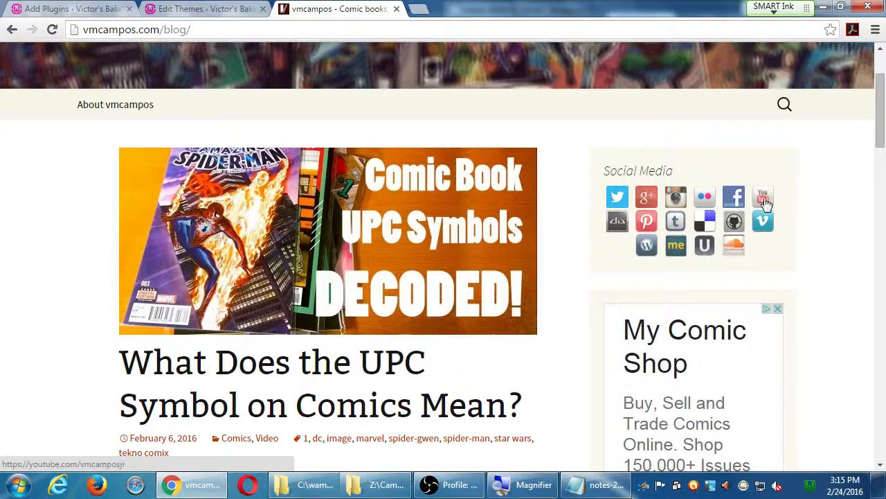
pyautogui.scroll(-3)
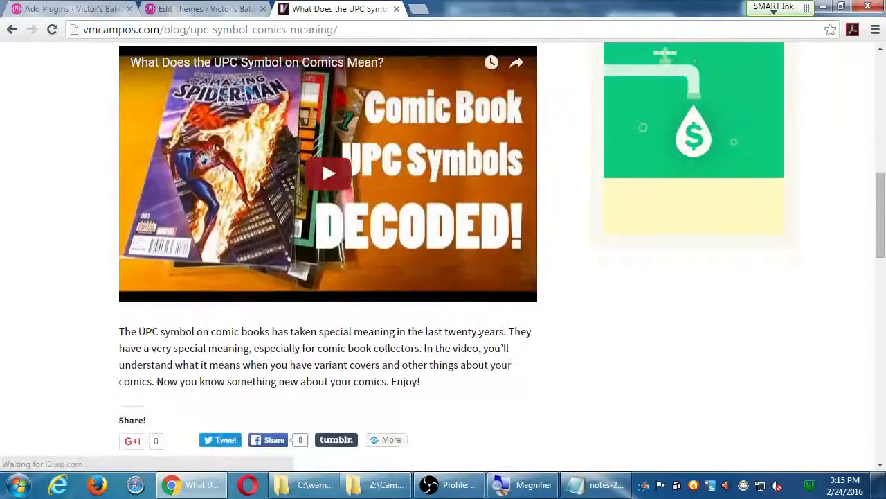
pyautogui.scroll(-3)
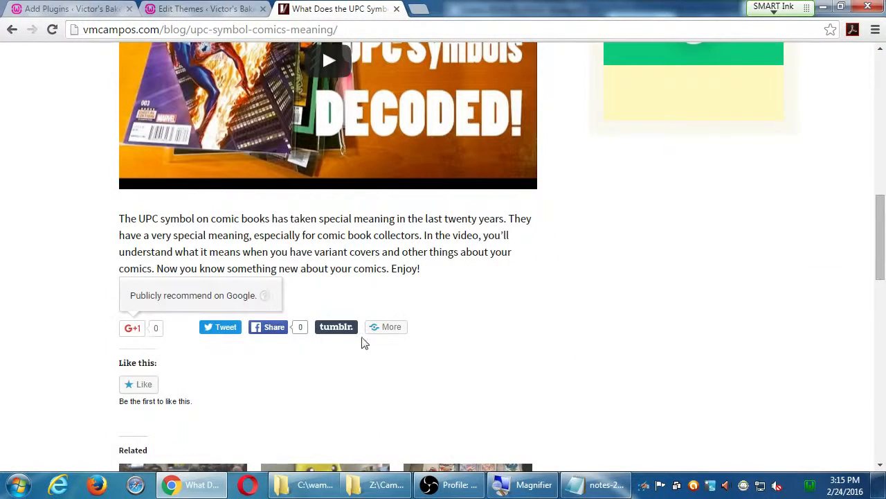
pyautogui.moveTo(446, 316)
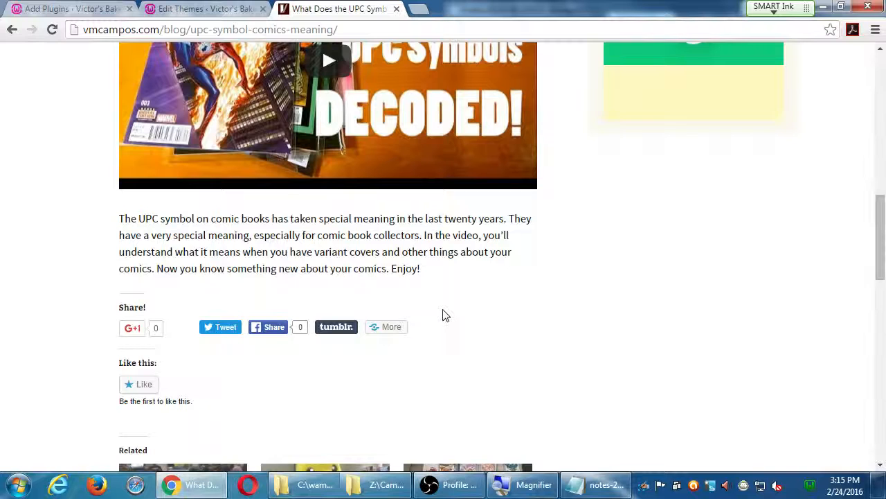
pyautogui.scroll(-3)
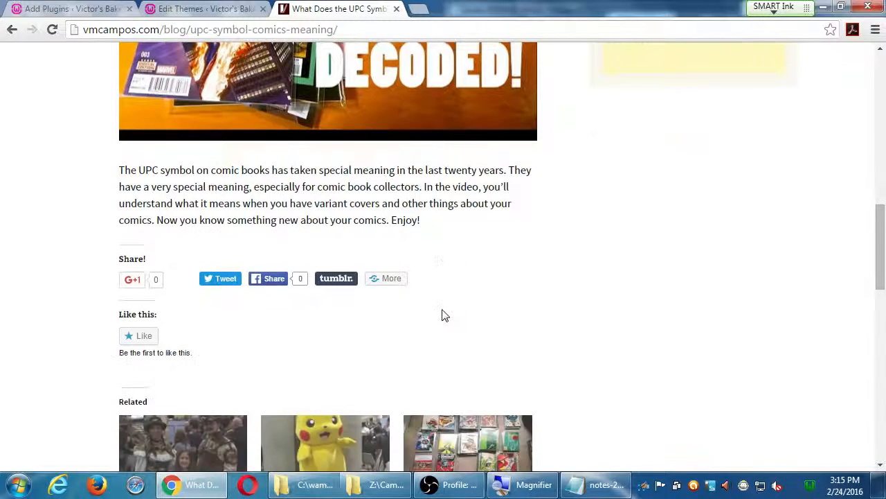
pyautogui.scroll(-3)
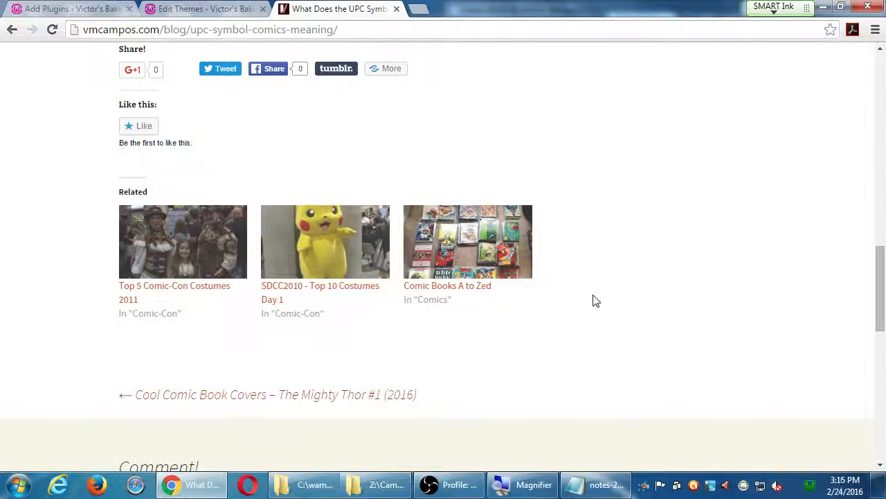
pyautogui.moveTo(164, 230)
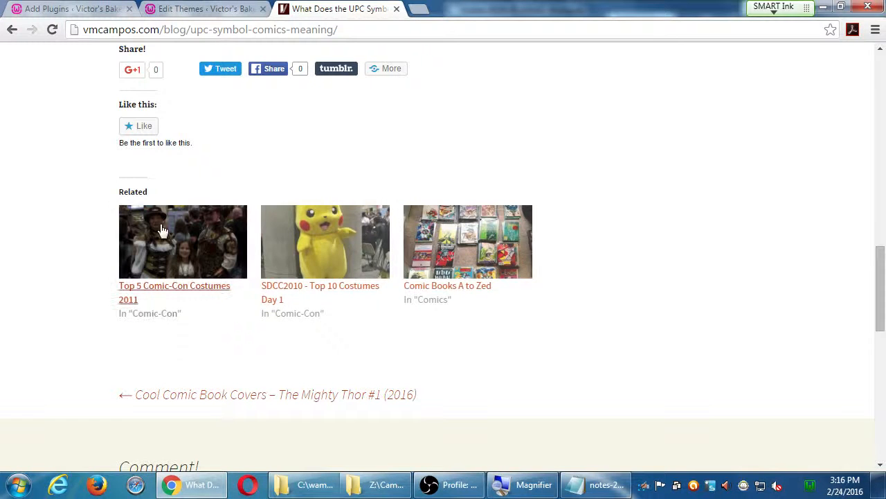
pyautogui.moveTo(201, 291)
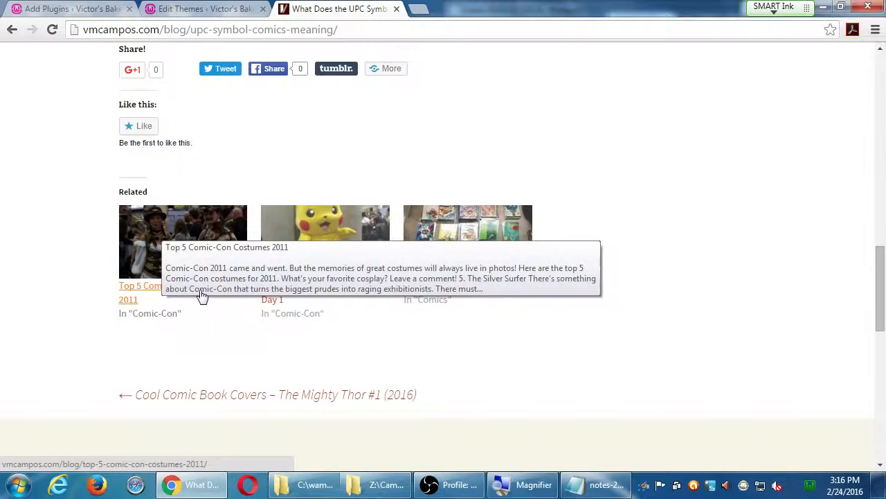
pyautogui.moveTo(248, 337)
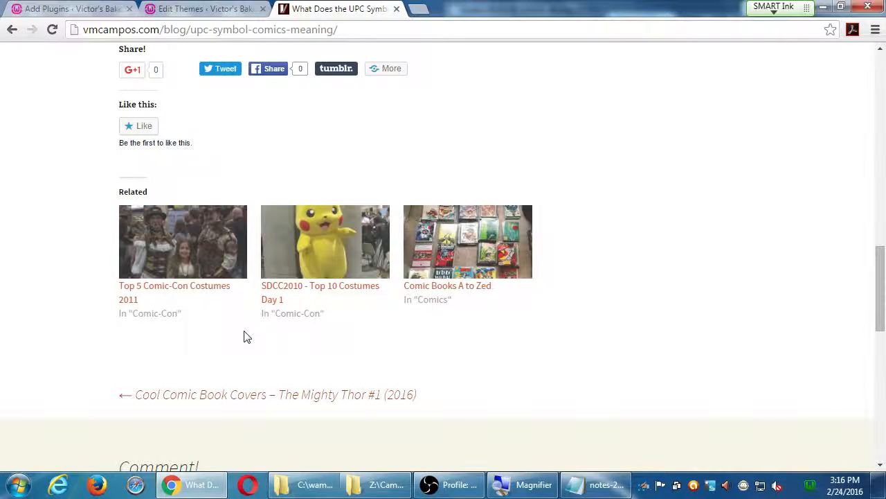
# Return to the WordPress Add Plugins page and scroll back to its top
pyautogui.click(70, 8)
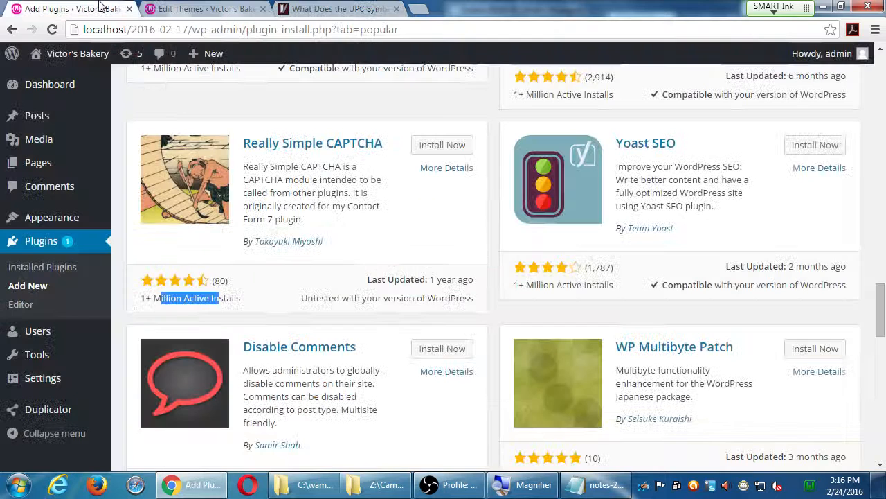
pyautogui.scroll(3)
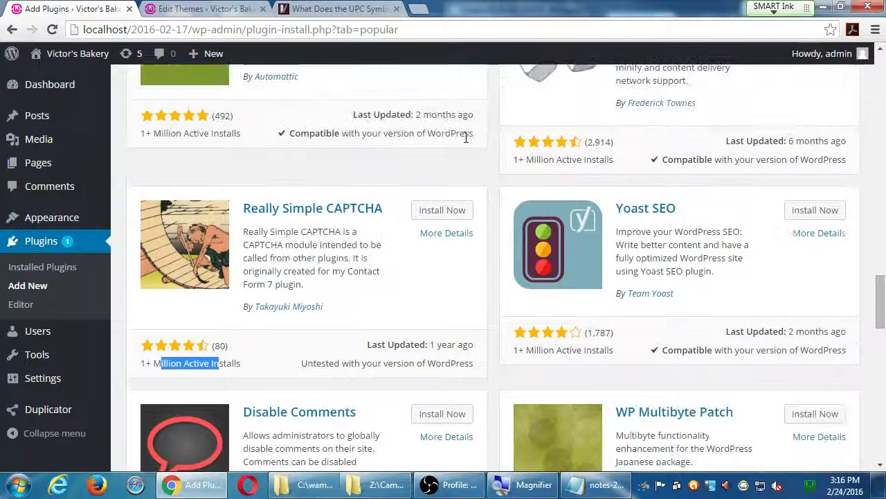
pyautogui.scroll(3)
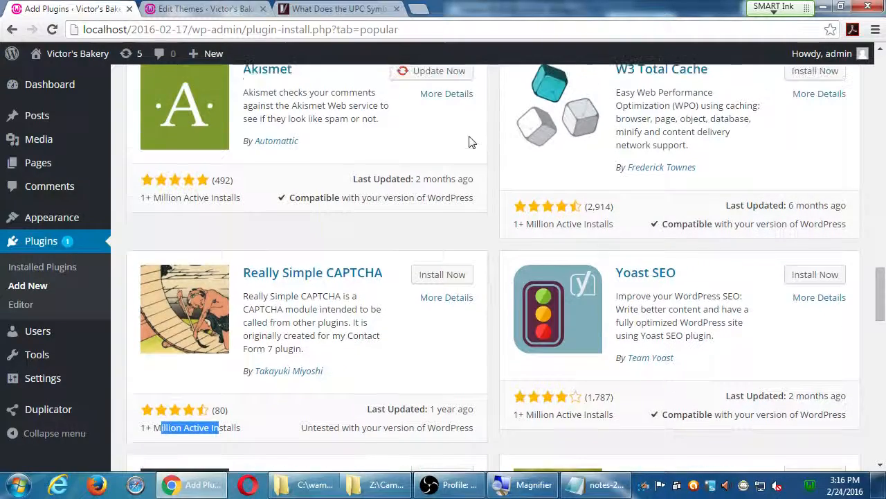
pyautogui.scroll(-3)
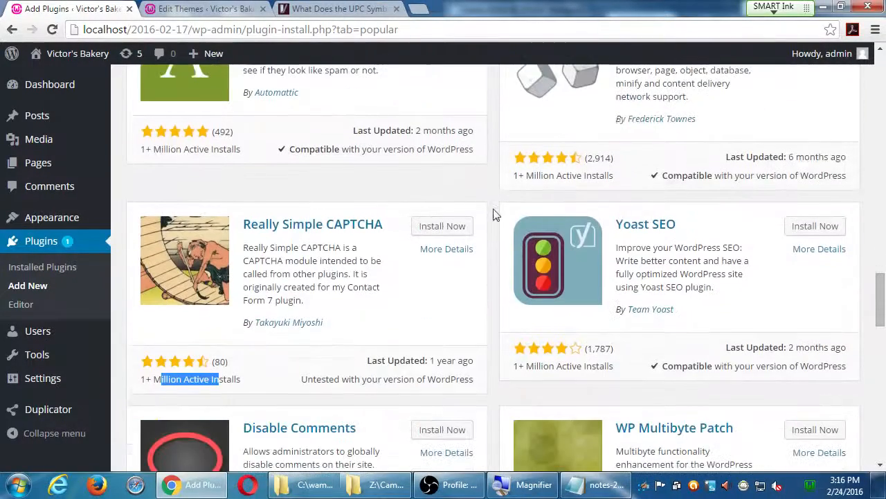
pyautogui.scroll(3)
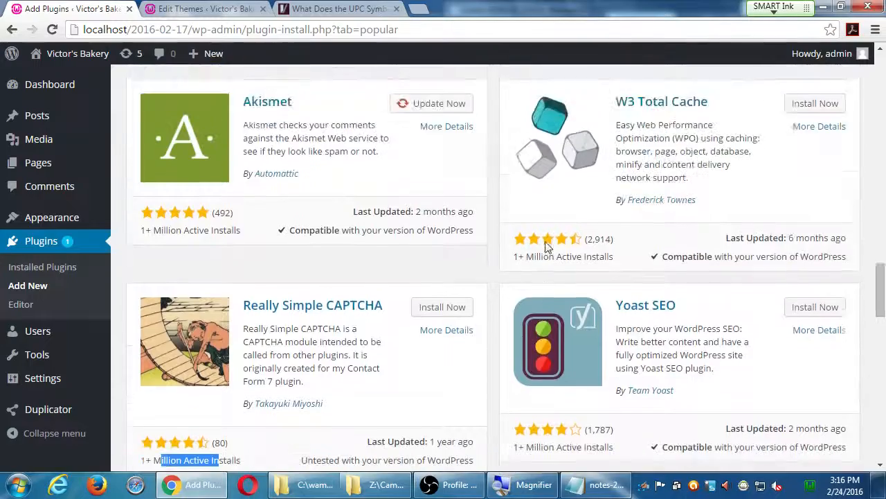
pyautogui.scroll(-3)
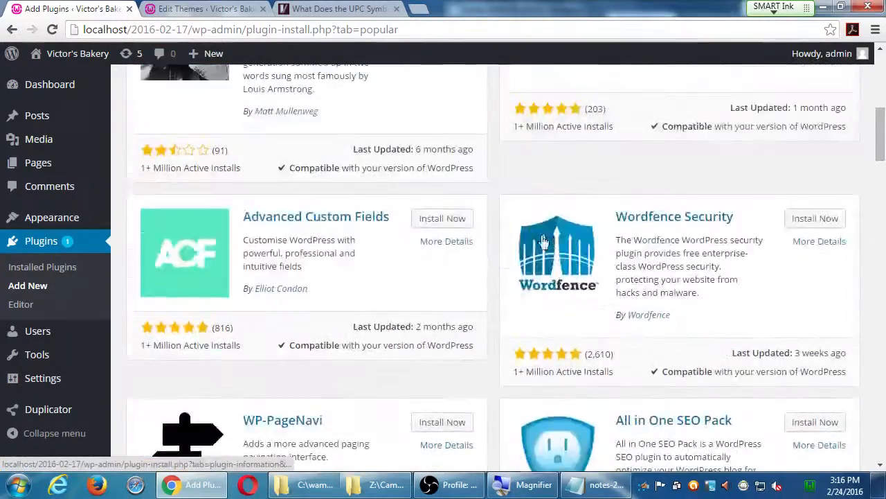
pyautogui.scroll(3)
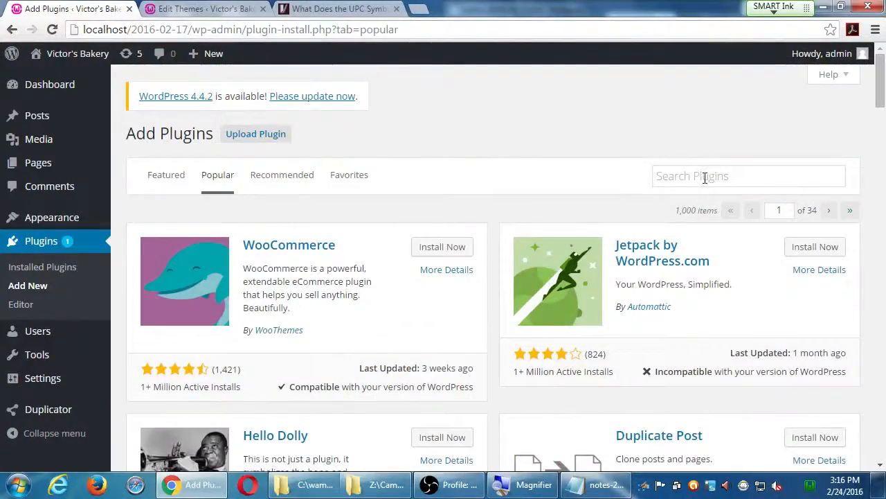
# Enter 'yoast seo' in the Search Plugins box
pyautogui.click(748, 174)
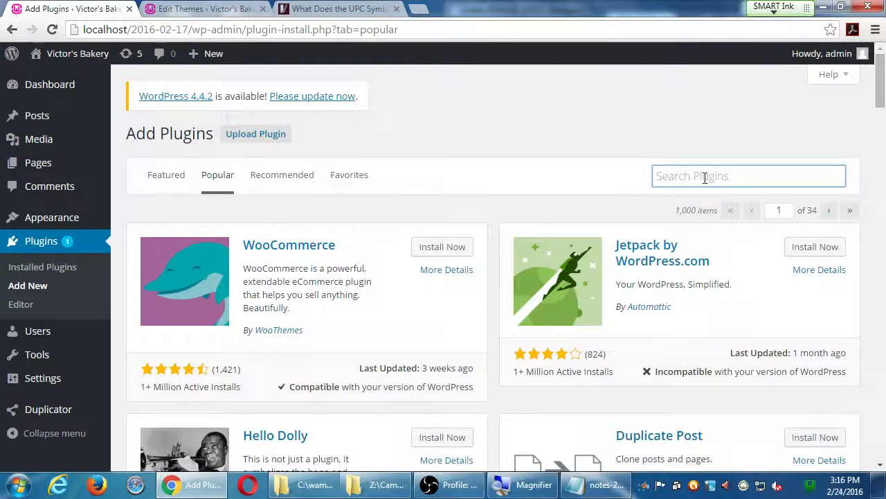
pyautogui.write('yoast')
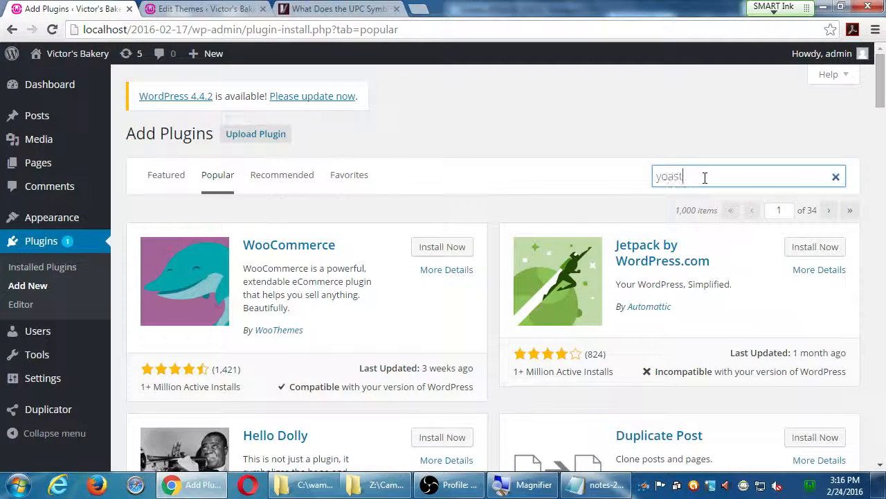
pyautogui.write('seo')
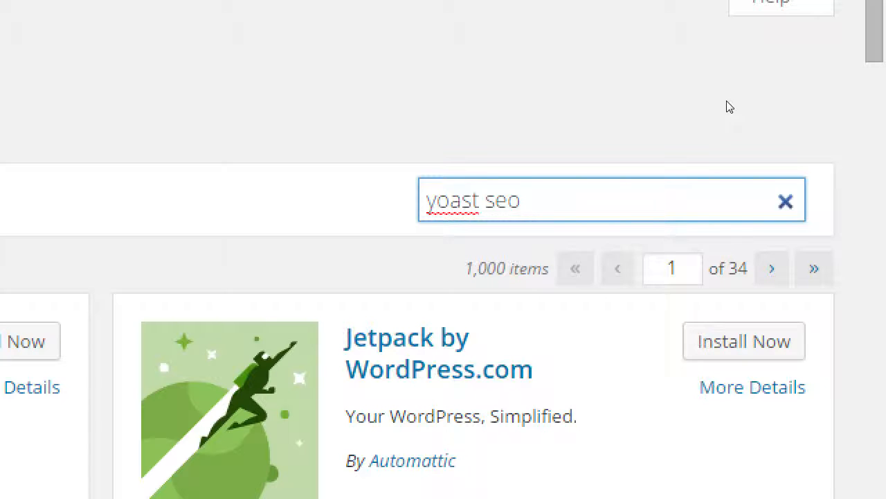
# Submit the search to load the yoast seo results led by Yoast SEO
pyautogui.click(612, 200)
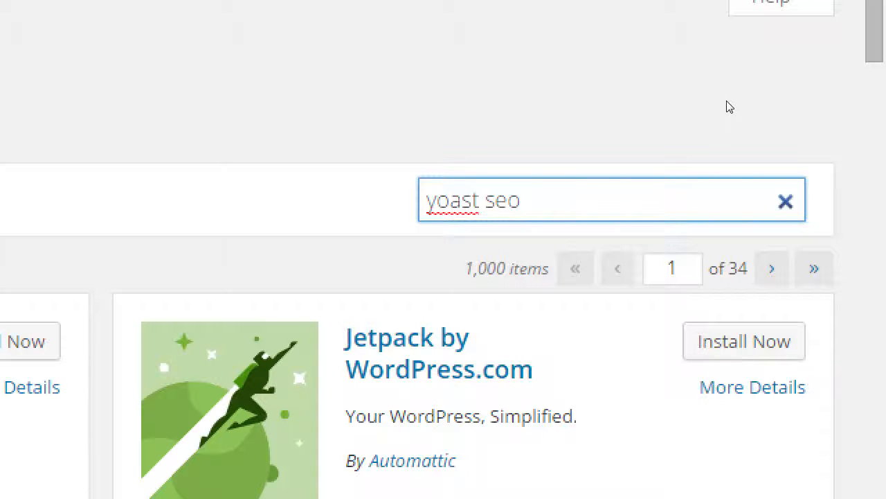
pyautogui.click(612, 200)
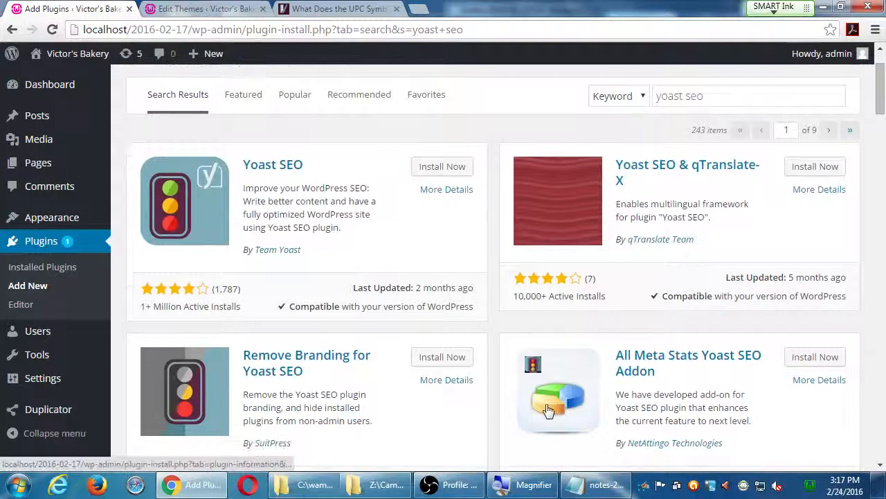
pyautogui.moveTo(279, 180)
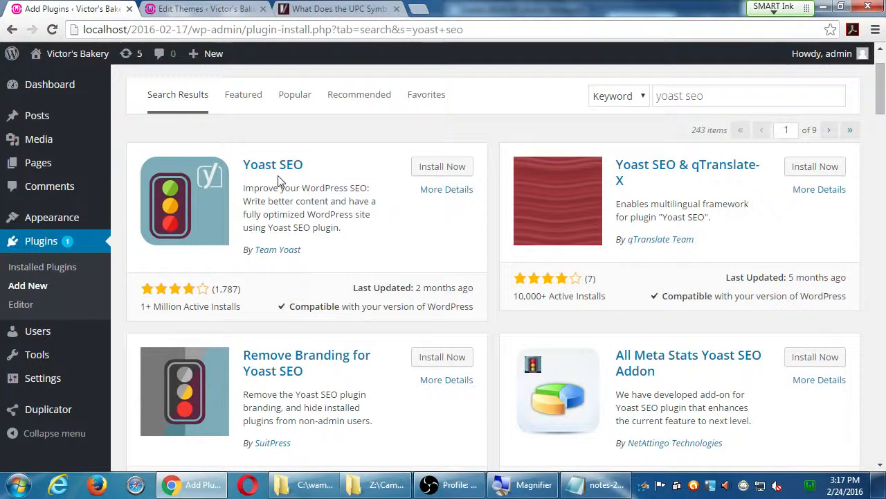
pyautogui.scroll(-3)
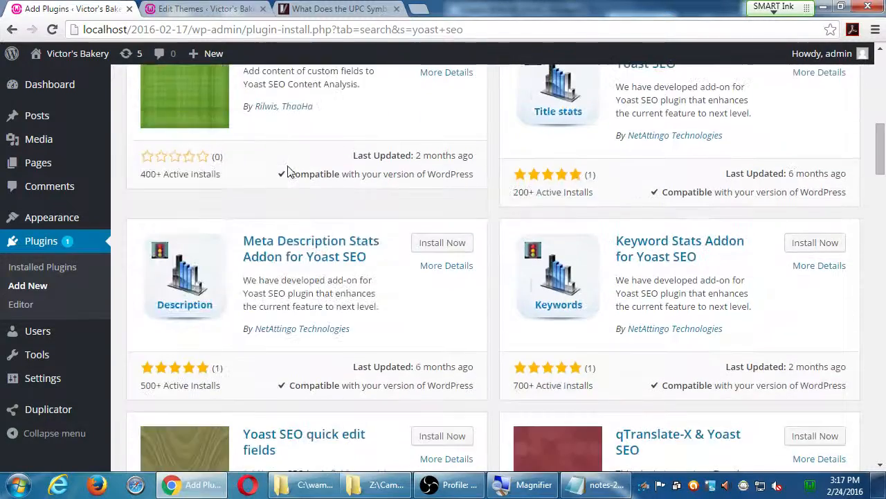
pyautogui.scroll(-3)
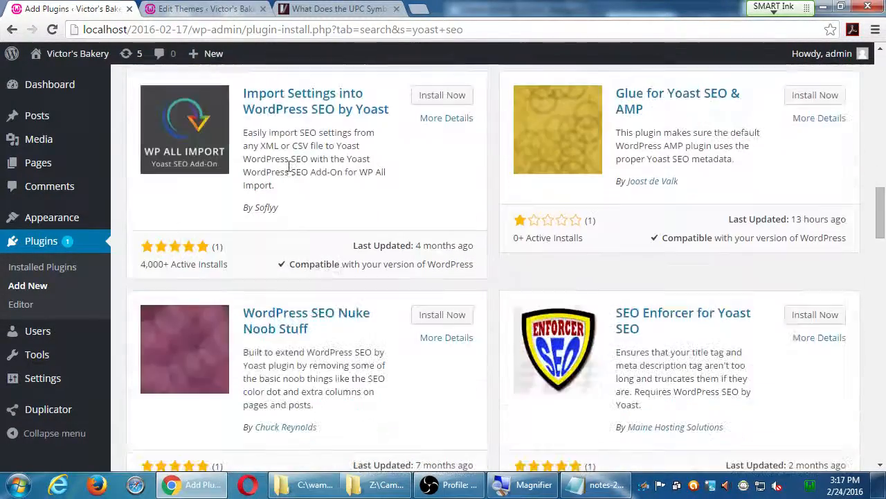
pyautogui.scroll(-3)
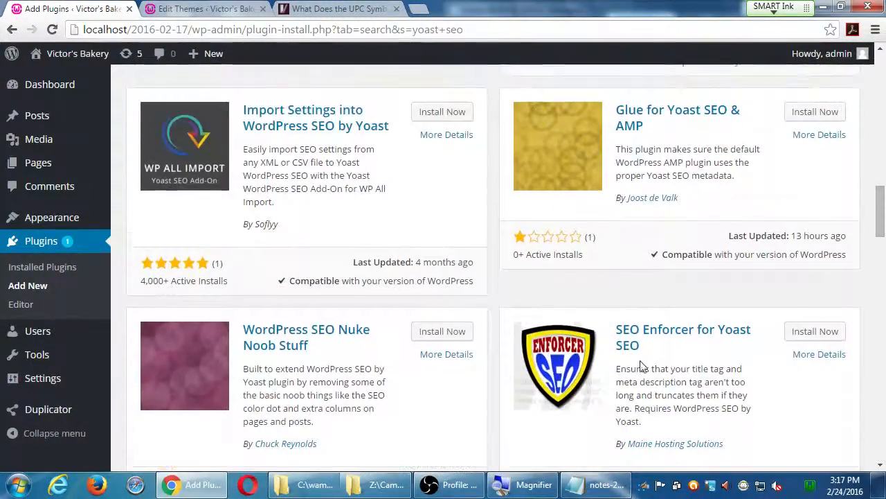
pyautogui.scroll(-3)
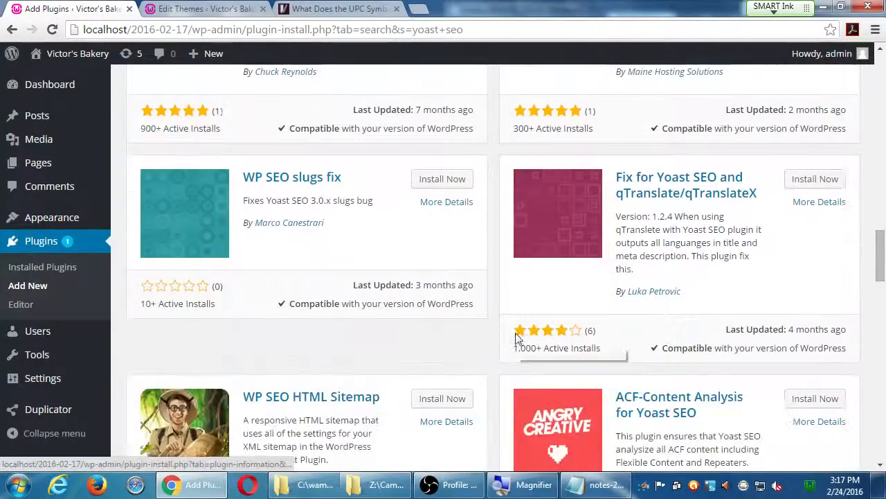
pyautogui.scroll(-3)
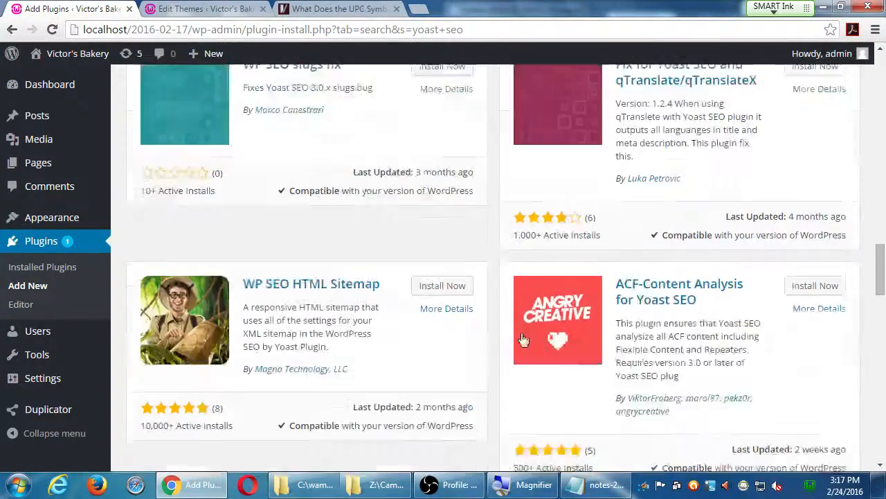
pyautogui.scroll(3)
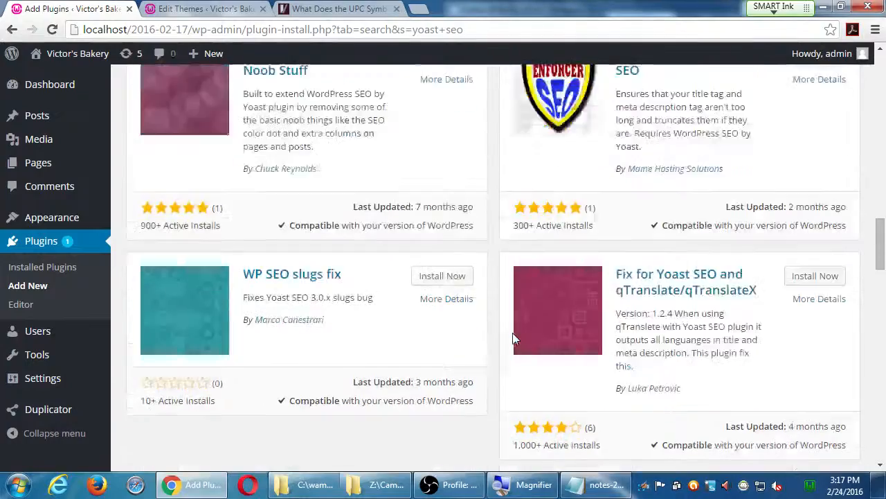
pyautogui.scroll(3)
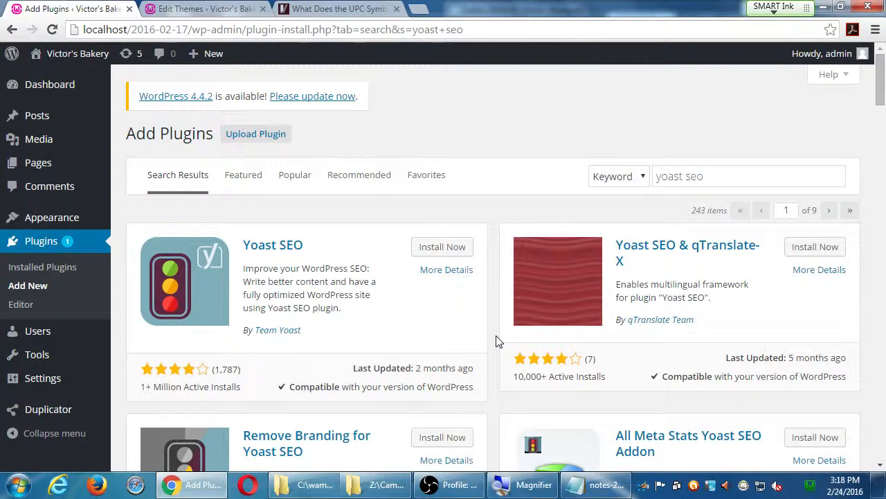
# Switch to the UPC symbol blog article and scroll back up to its title and video
pyautogui.click(340, 9)
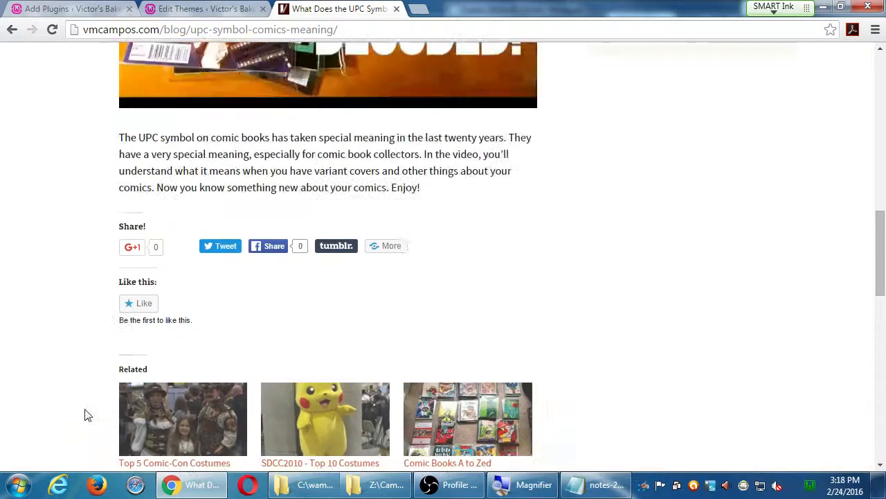
pyautogui.scroll(3)
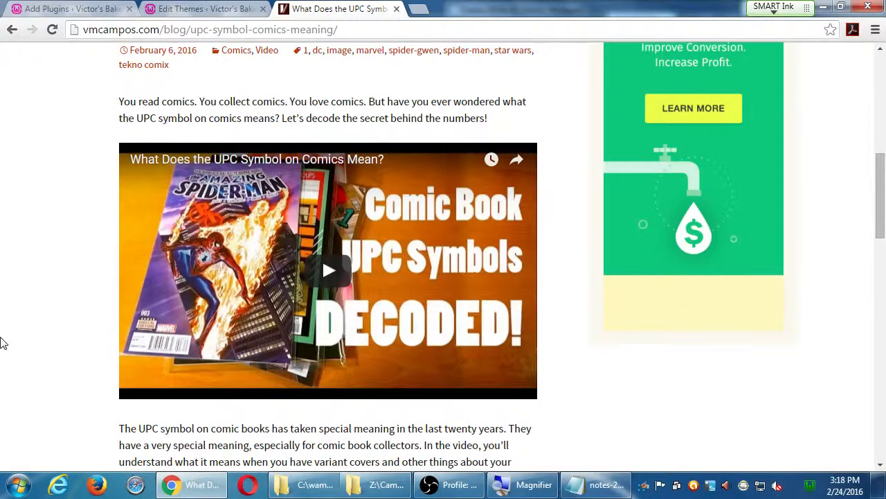
pyautogui.scroll(3)
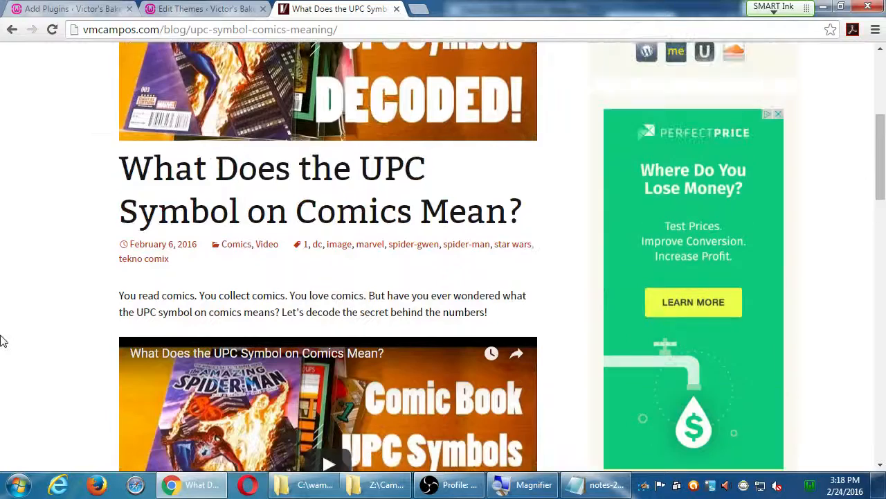
pyautogui.scroll(3)
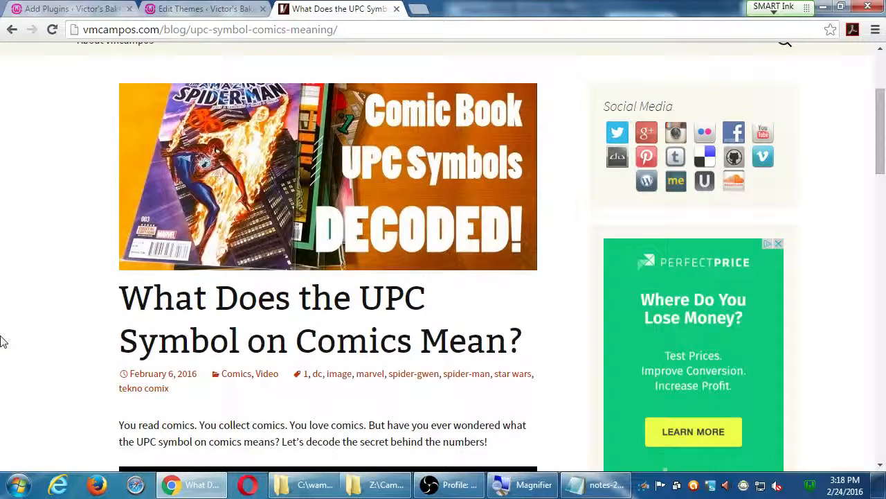
# Switch back to the WordPress tab with the yoast seo search results
pyautogui.click(66, 8)
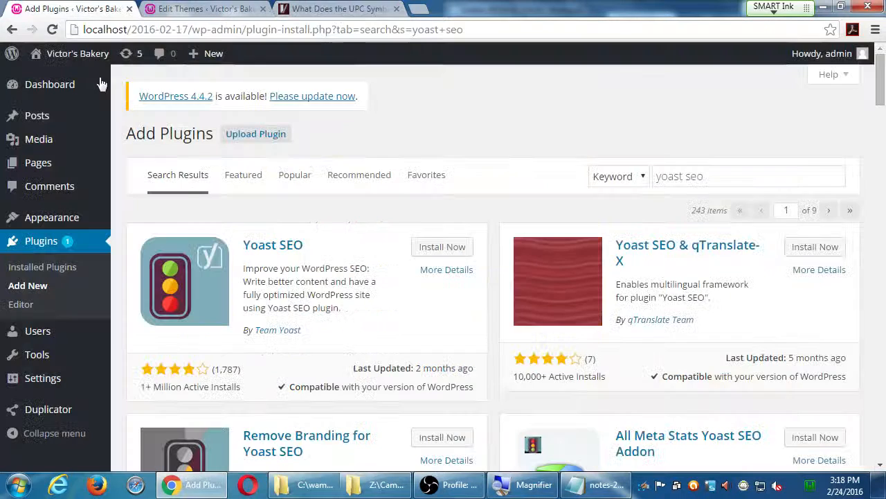
pyautogui.moveTo(320, 245)
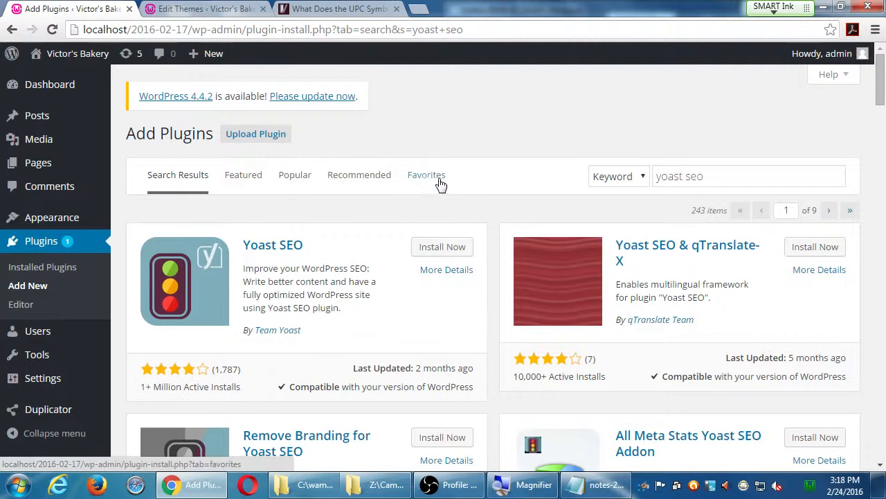
pyautogui.moveTo(415, 270)
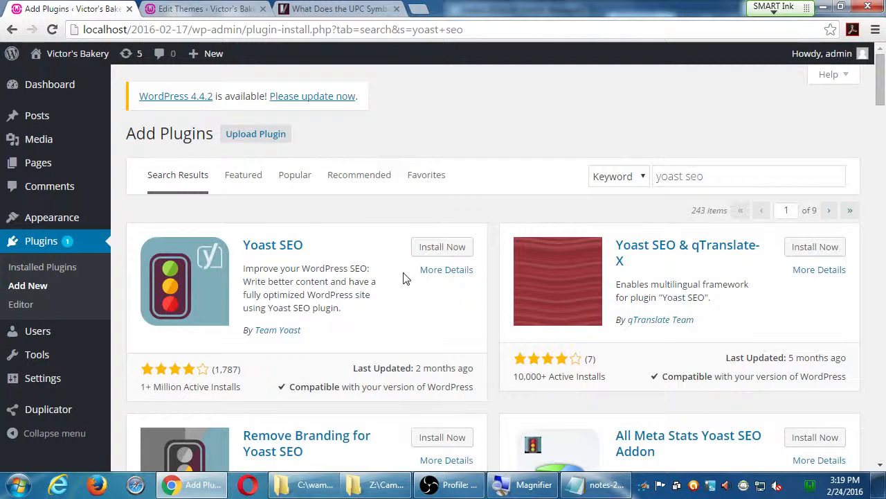
pyautogui.moveTo(395, 270)
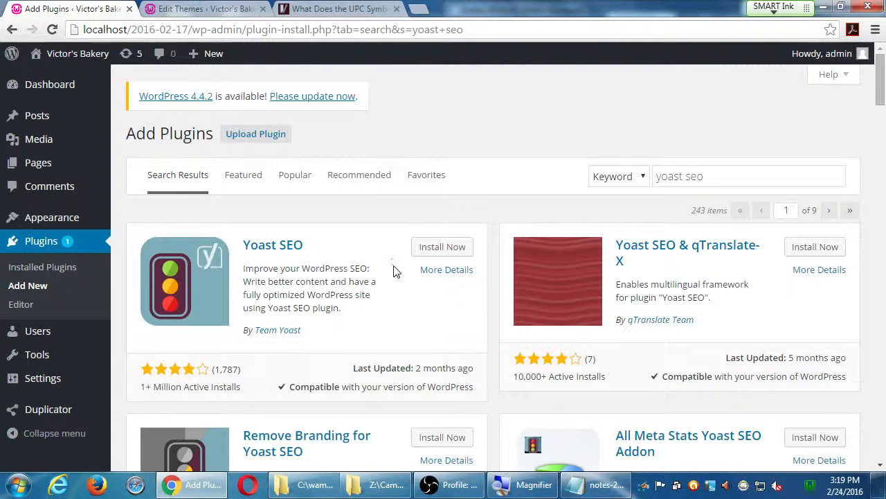
pyautogui.moveTo(462, 228)
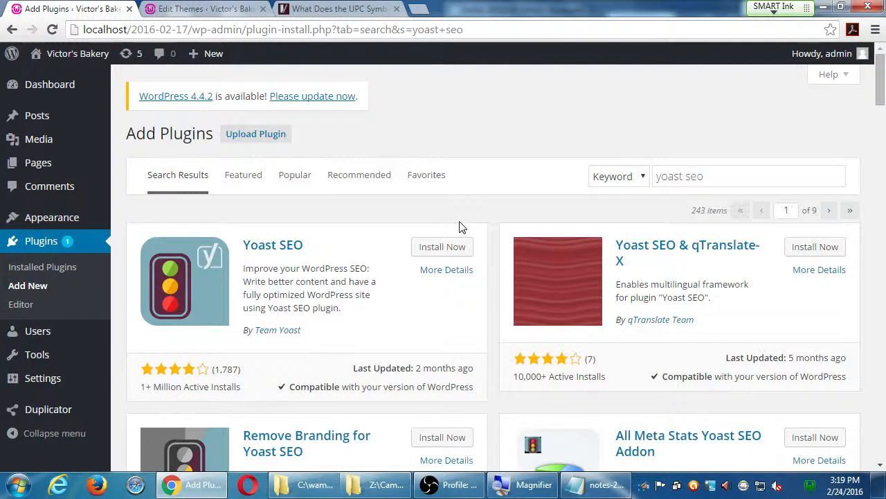
# Bring up the notes-2016-02-24 Notepad with the plugin pros and cons
pyautogui.click(597, 484)
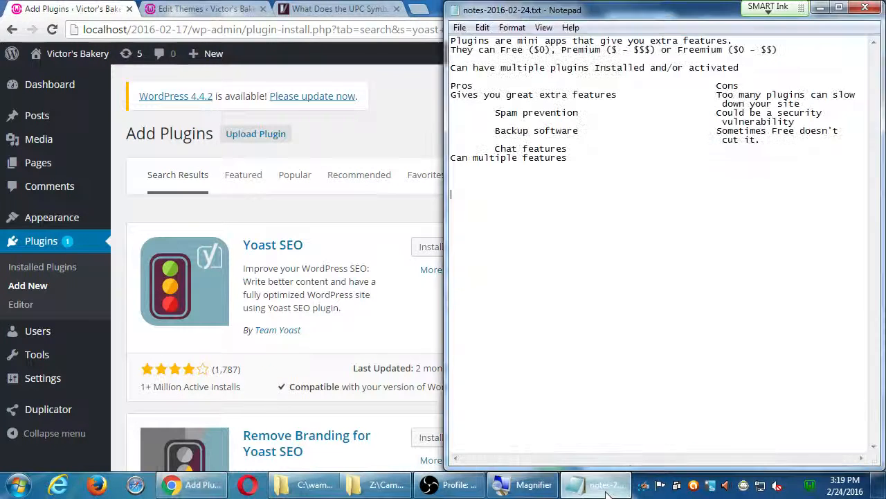
pyautogui.write('Re')
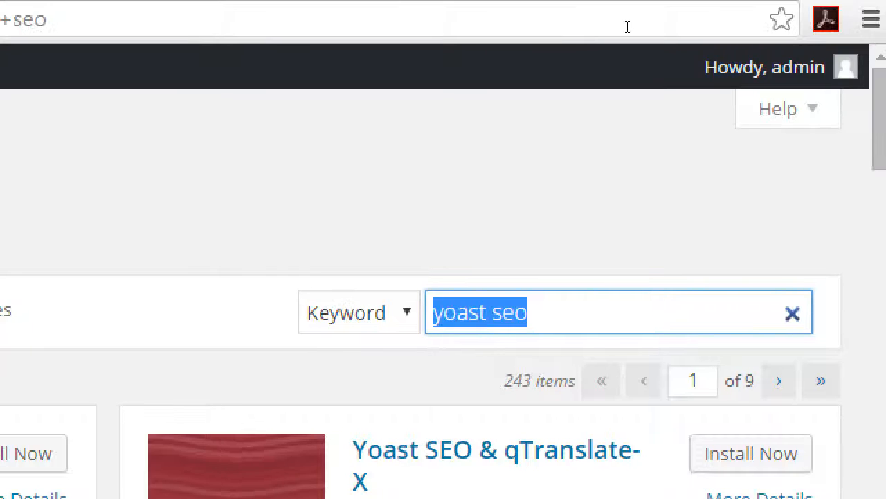
# Search the plugin directory for 'auto follow social media' and review the results
pyautogui.write('auto follo')
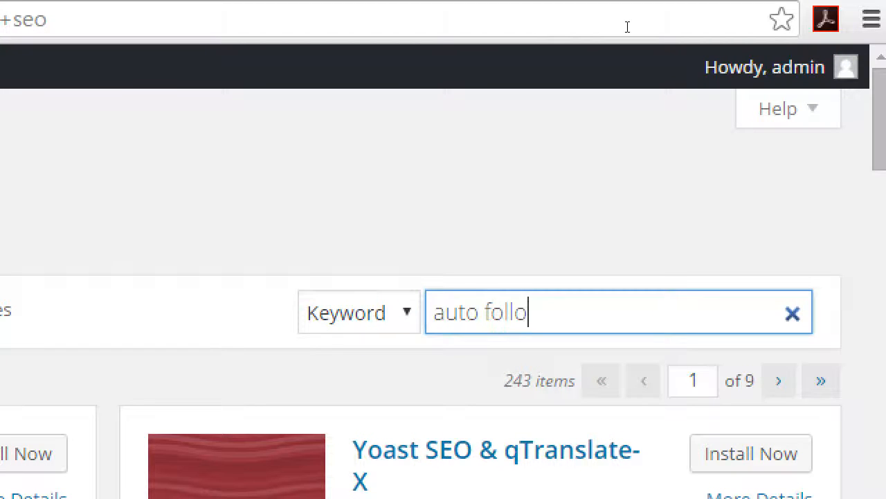
pyautogui.write('w social medi')
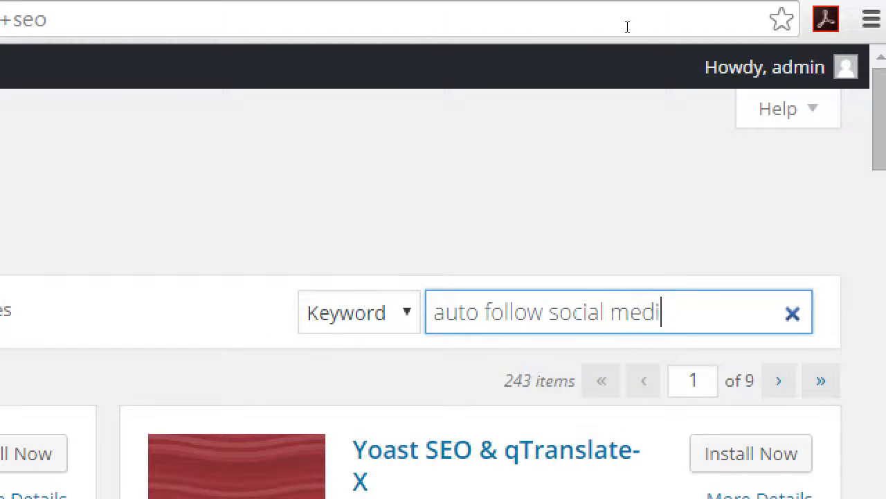
pyautogui.press('Return')
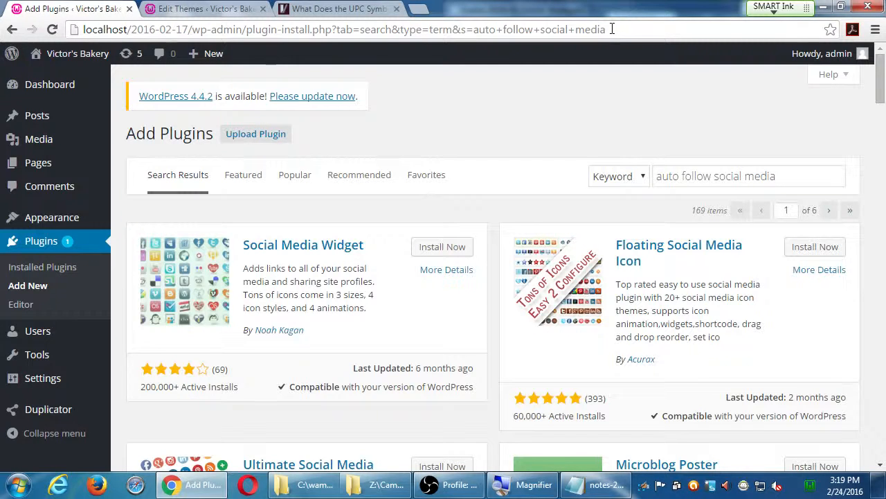
pyautogui.moveTo(523, 114)
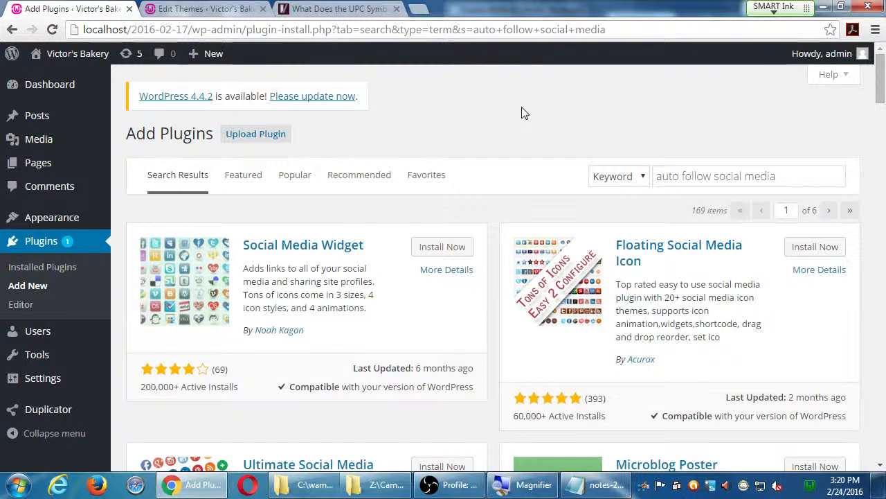
pyautogui.scroll(-3)
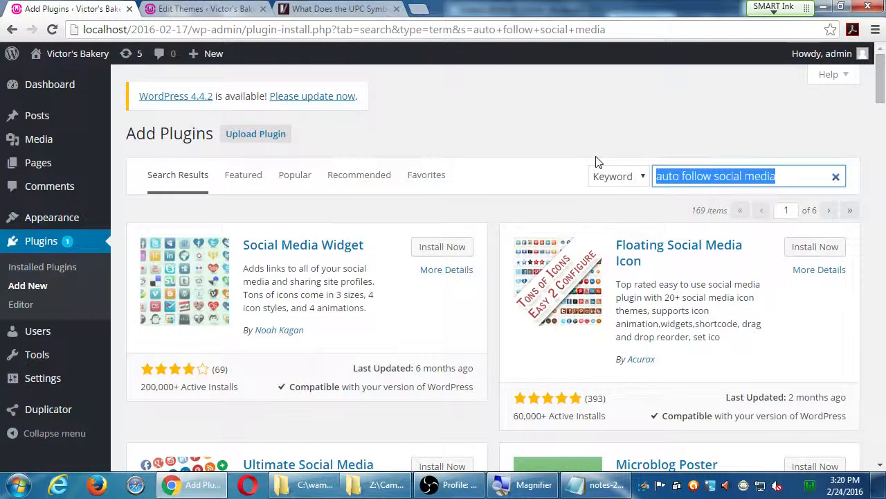
# Replace the search keyword with 'social media' and look through the new results
pyautogui.write('social media')
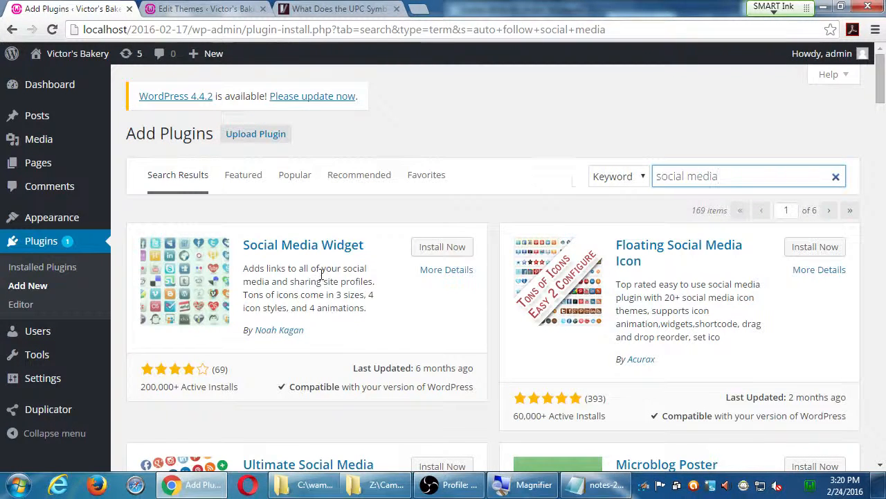
pyautogui.scroll(-3)
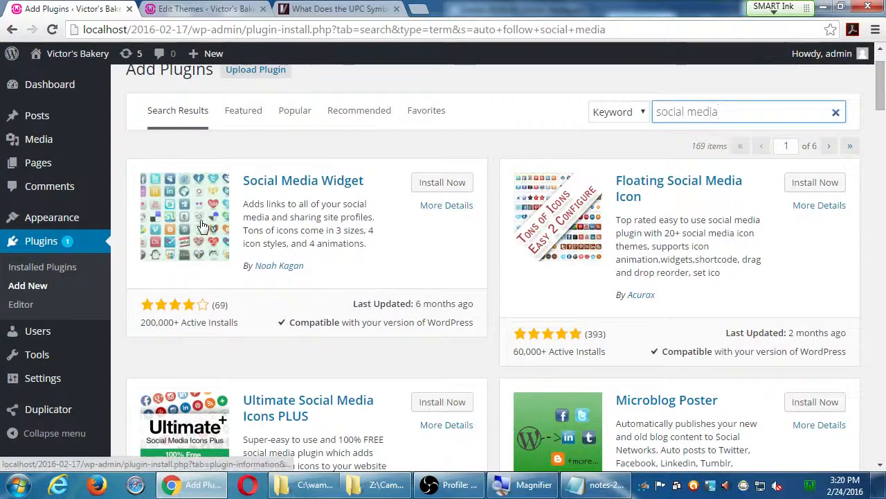
# Switch to the vmcampos.com UPC symbol comics article showing its social media links
pyautogui.click(338, 8)
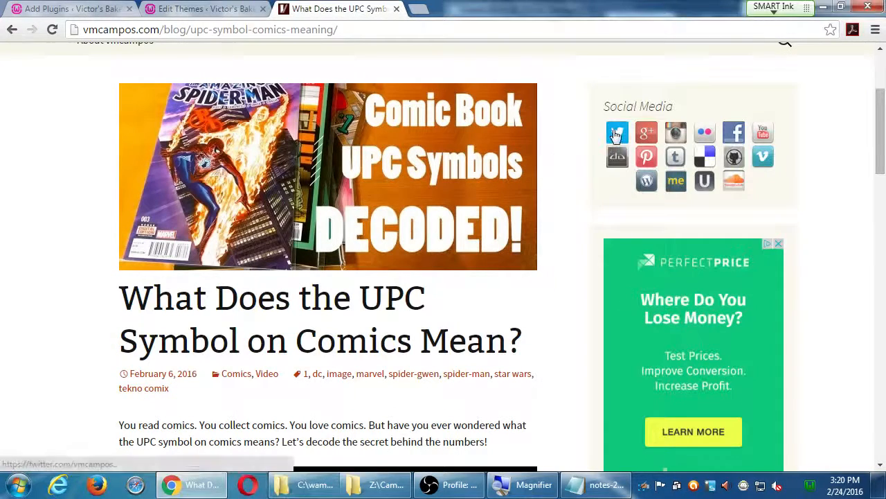
pyautogui.moveTo(734, 156)
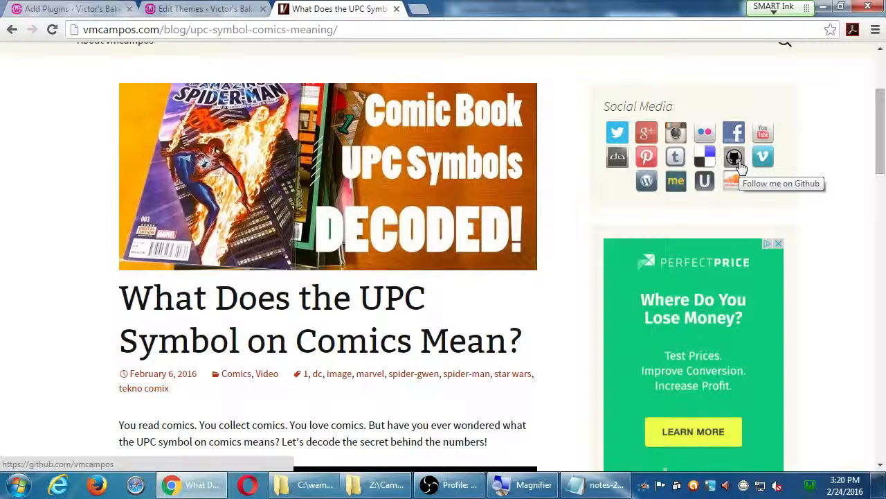
pyautogui.moveTo(490, 246)
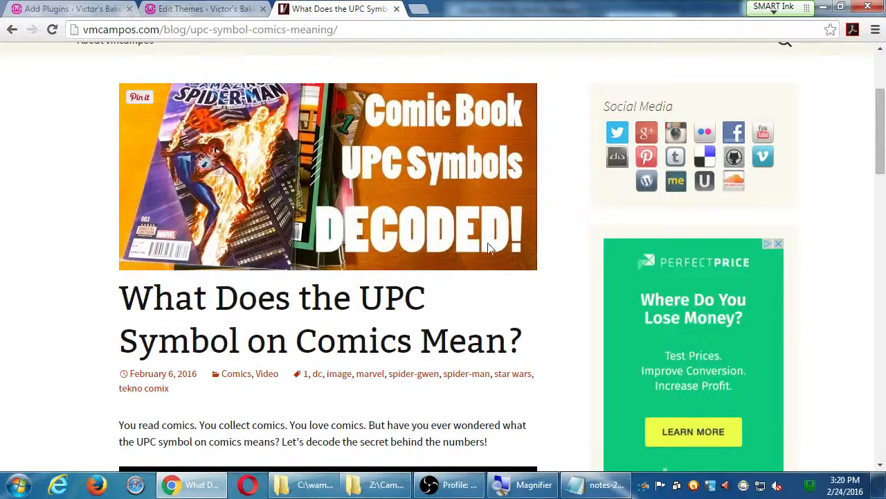
pyautogui.moveTo(460, 317)
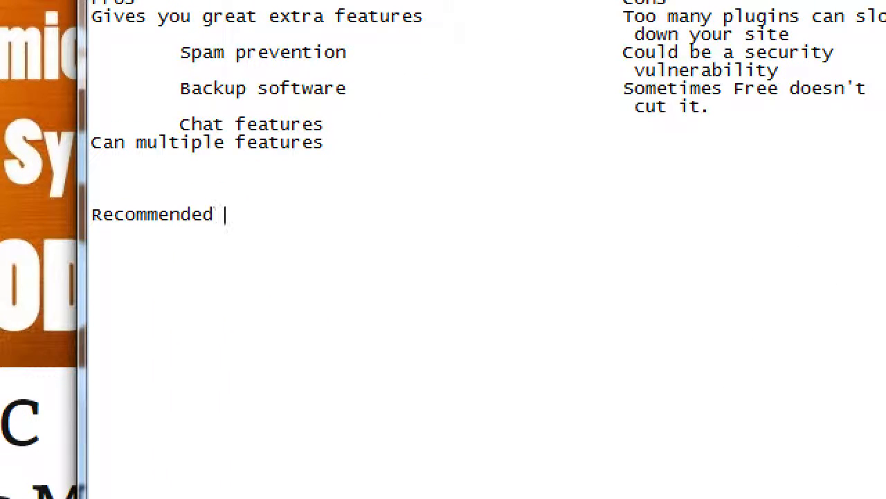
# Note Recommended Plugins: Akismet for spam management, Jetpack for extra WordPress.com features
pyautogui.write('Plugins:')
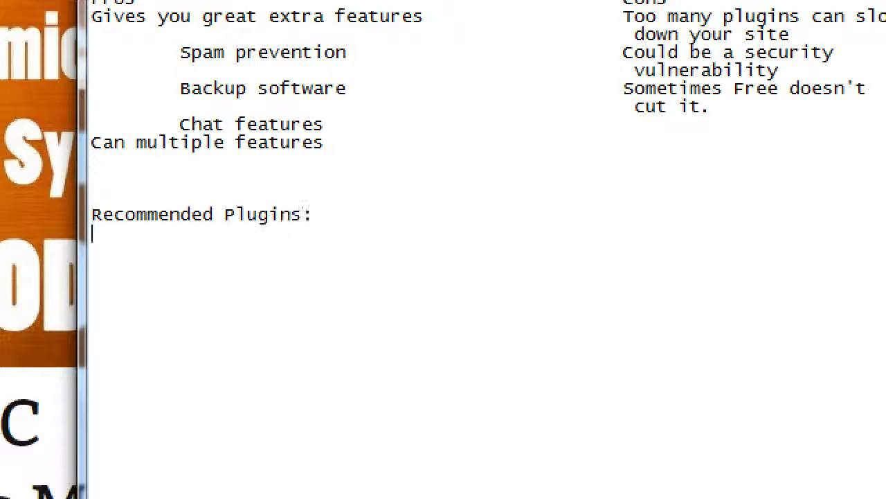
pyautogui.write('Akismet')
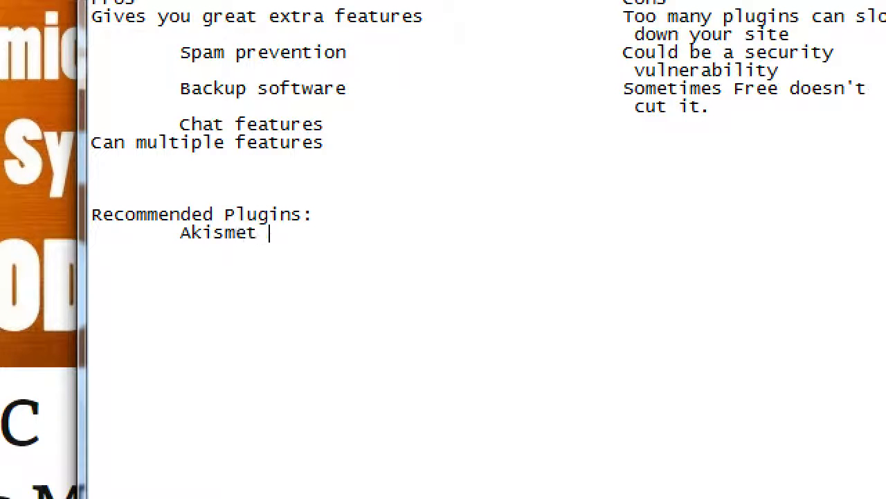
pyautogui.write('for S')
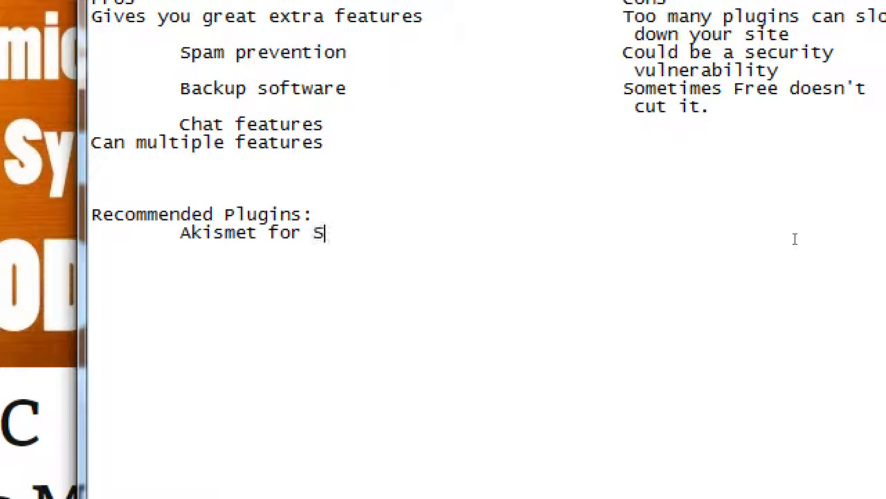
pyautogui.write('pam m')
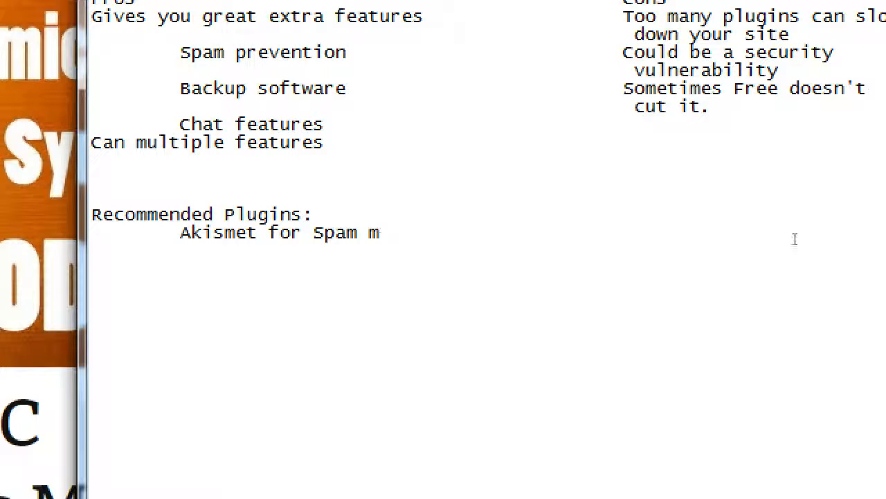
pyautogui.write('anagement')
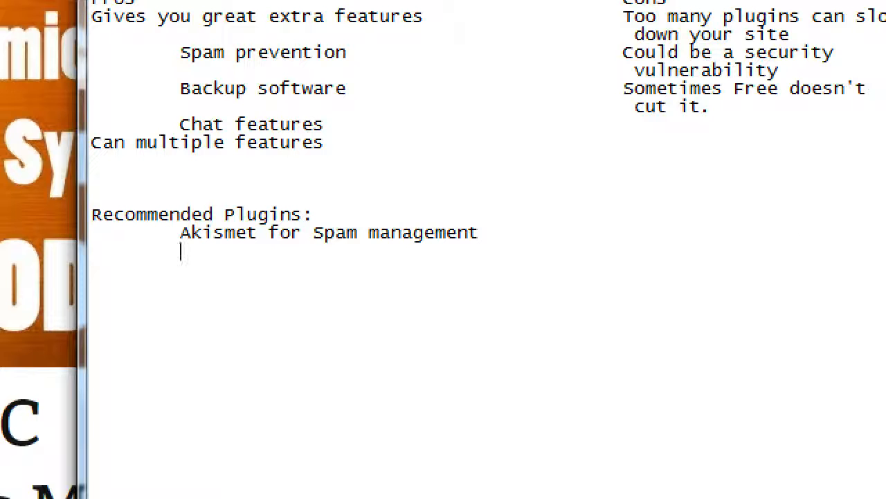
pyautogui.write('Jap')
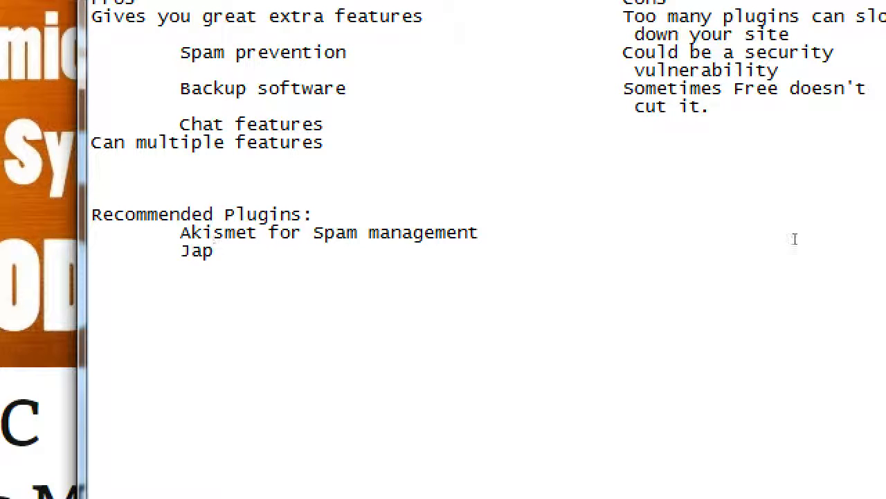
pyautogui.write('etpack')
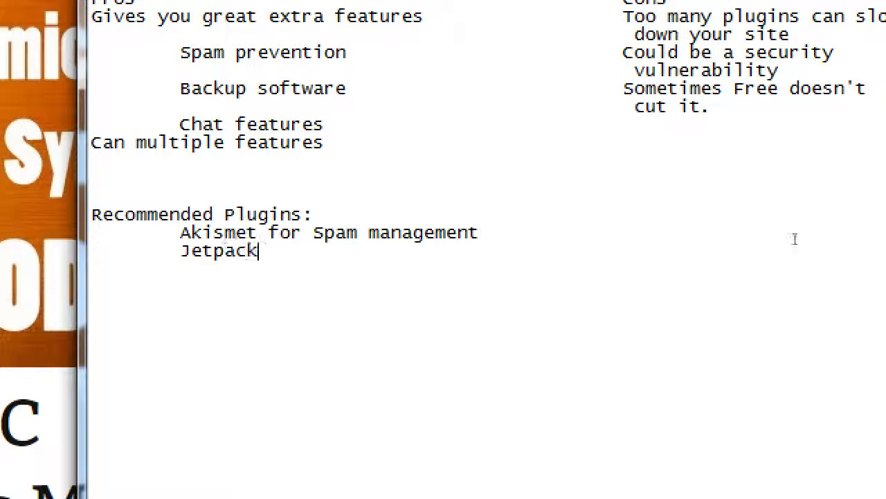
pyautogui.write('for')
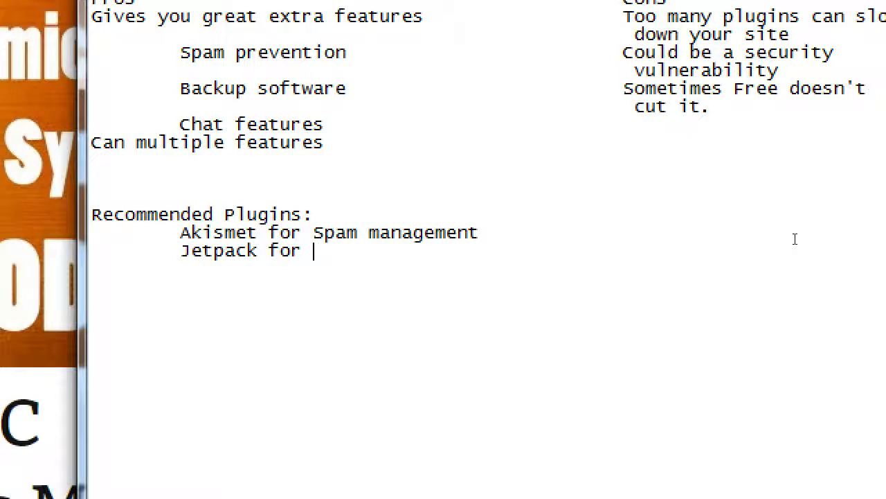
pyautogui.write('E')
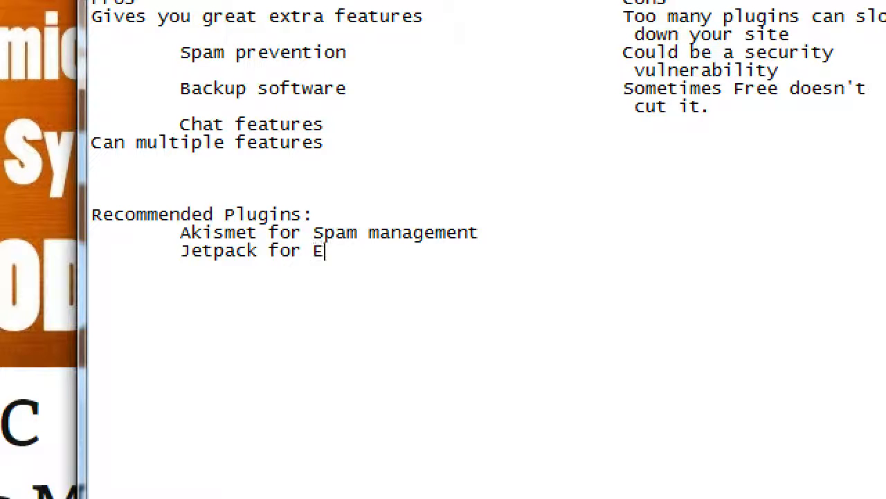
pyautogui.write('xtra')
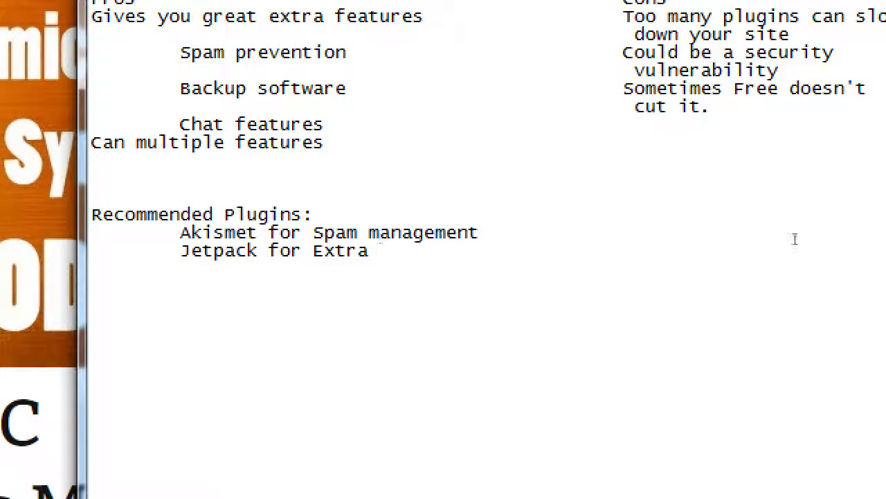
pyautogui.write('Wordpres')
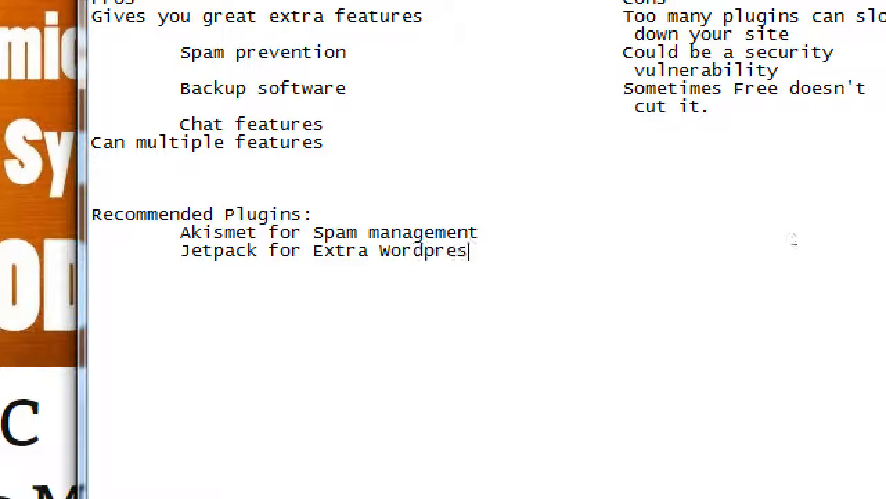
pyautogui.write('s.com featurs')
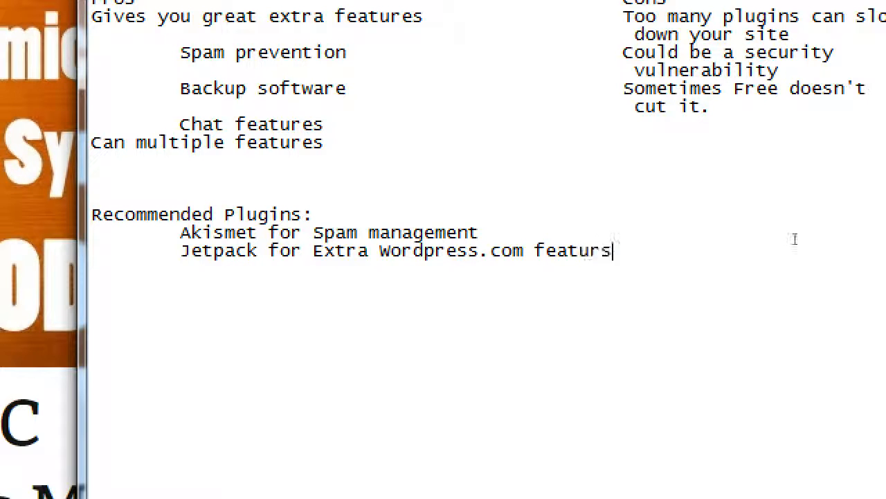
pyautogui.write('e')
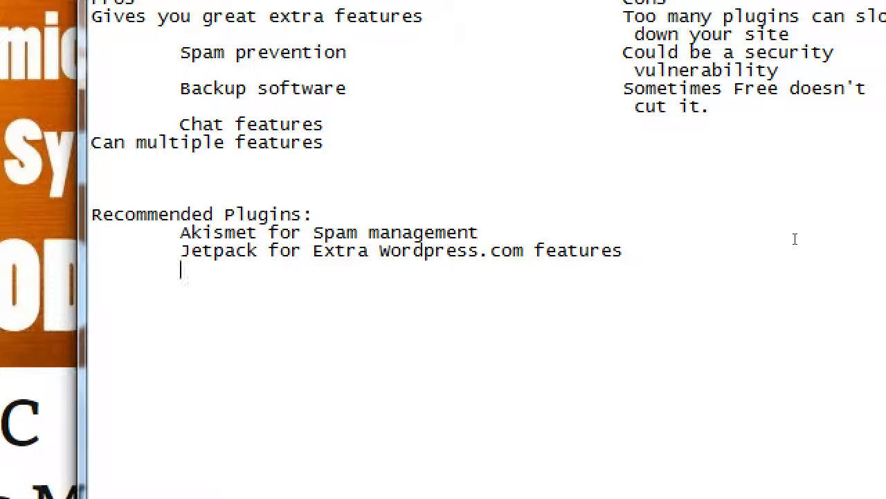
# Add Yoast SEO for Search Engine Optimization and Duplicator for site backups/restores to the list
pyautogui.write('Yoast SEO')
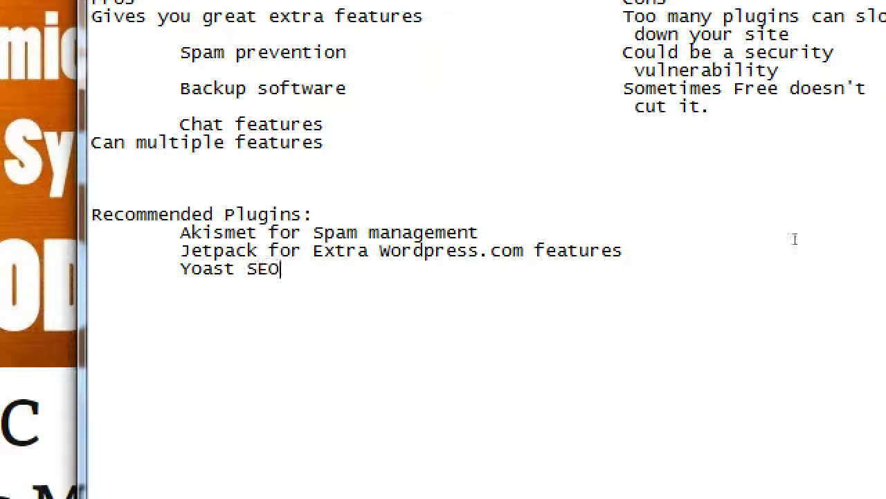
pyautogui.write('for')
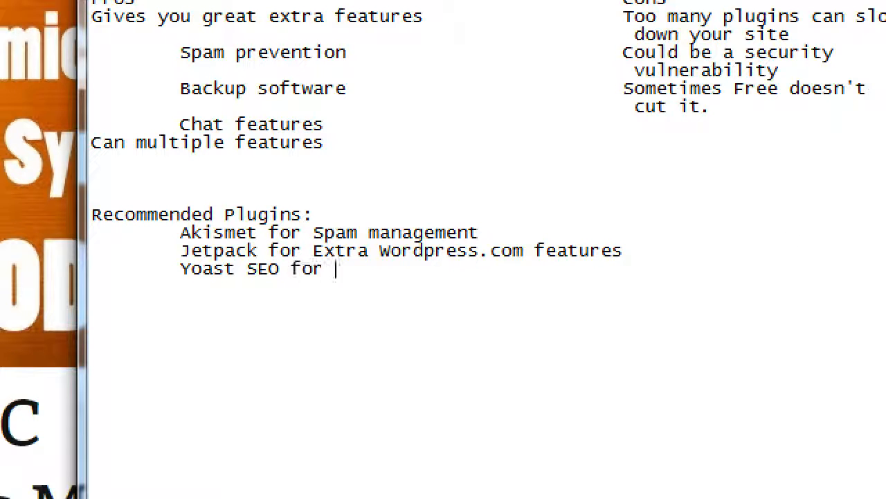
pyautogui.write('S')
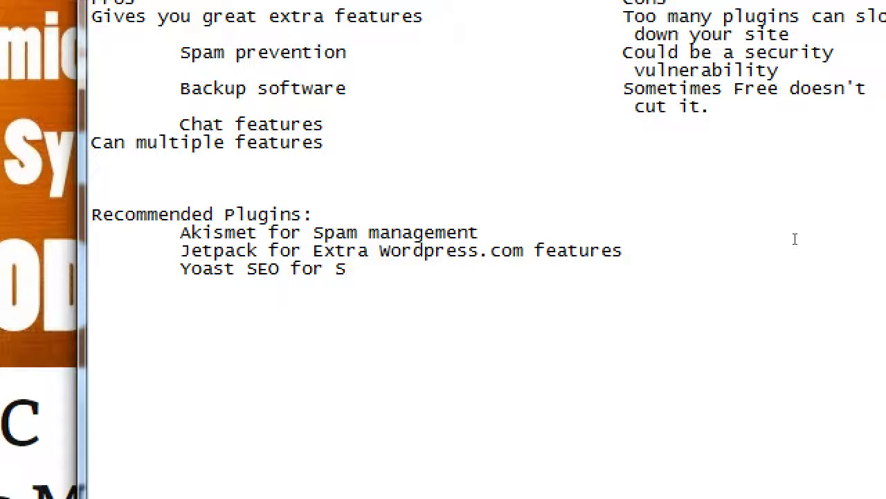
pyautogui.write('earch Engi')
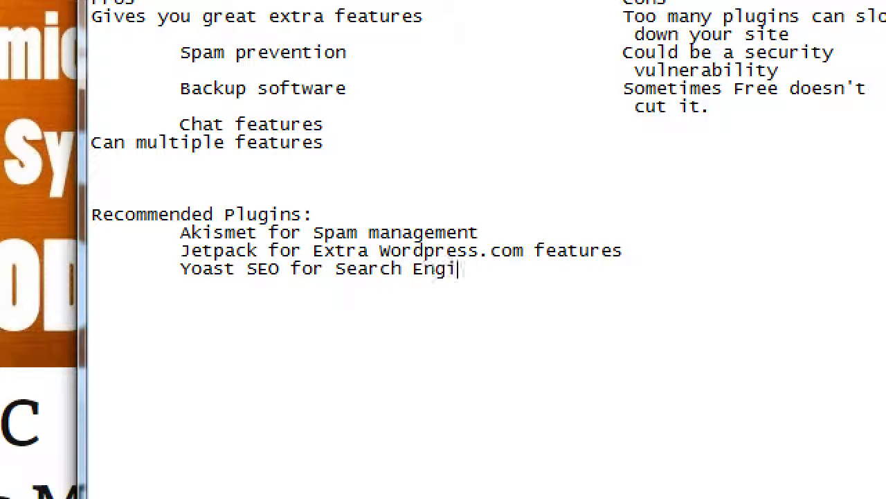
pyautogui.write('ne Optimizat')
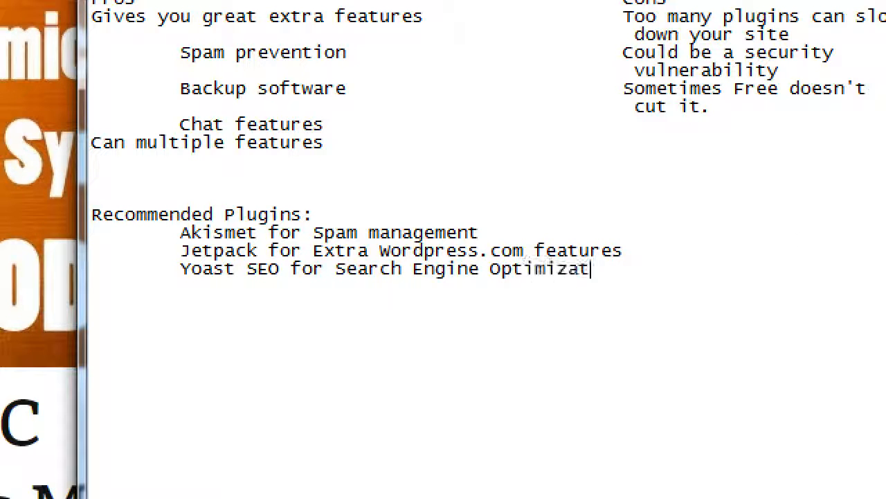
pyautogui.write('ion')
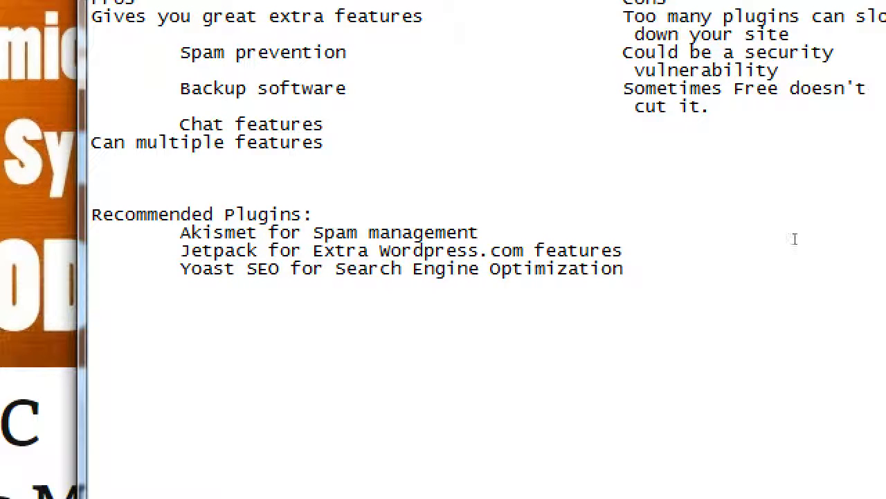
pyautogui.write('Duplica')
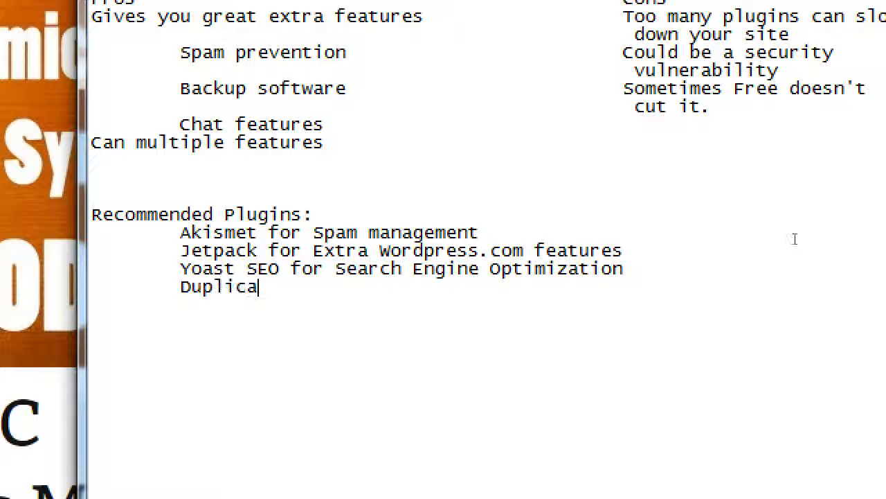
pyautogui.write('tor for site bac')
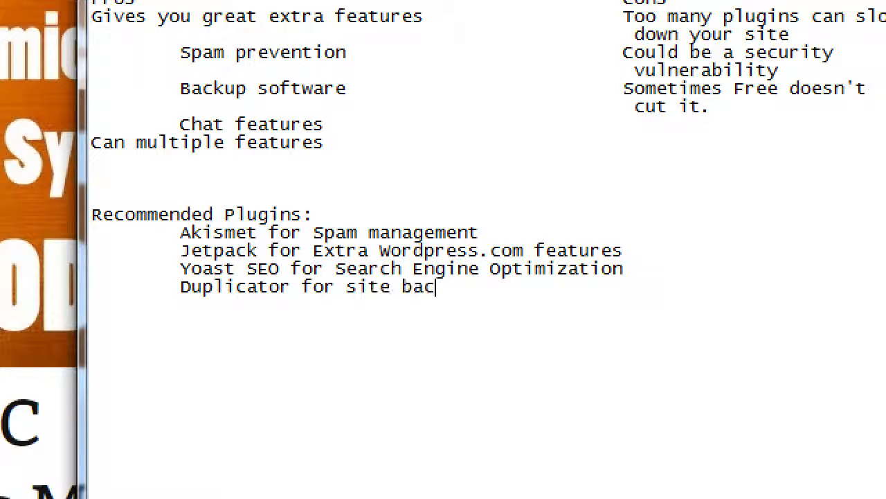
pyautogui.write('kups/restor')
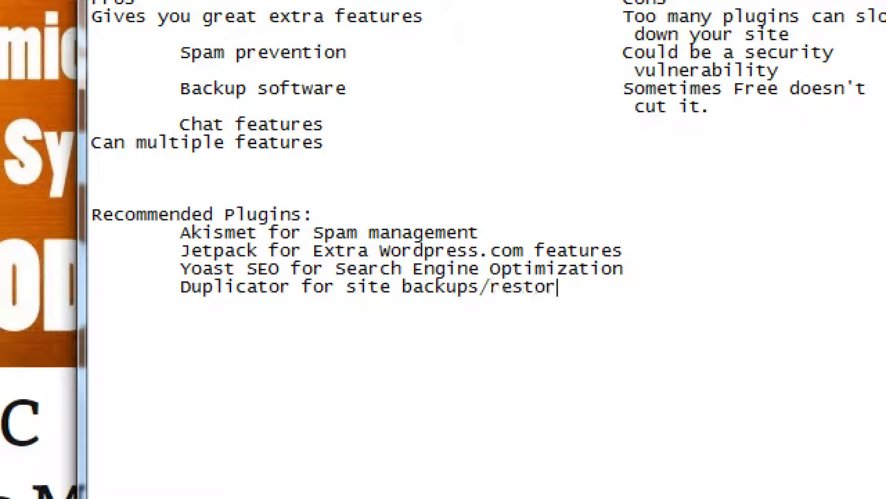
pyautogui.write('es')
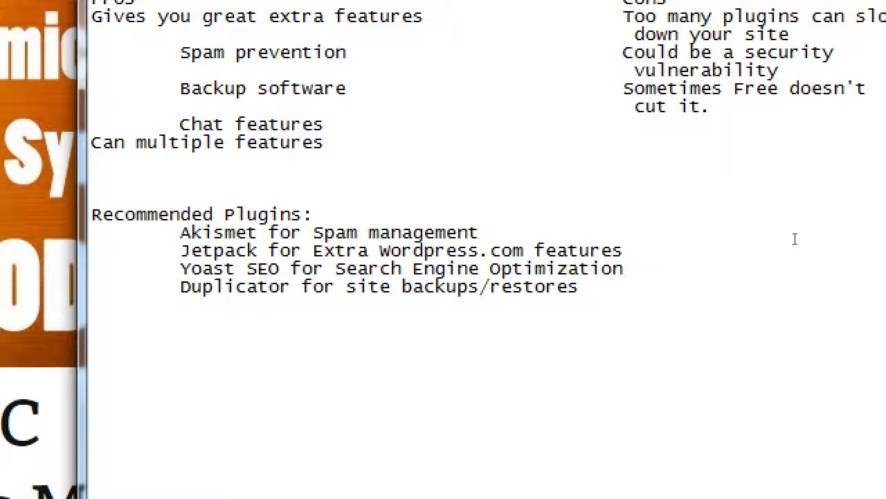
# Bring Chrome's Add Plugins page forward and start a new browser tab
pyautogui.click(579, 285)
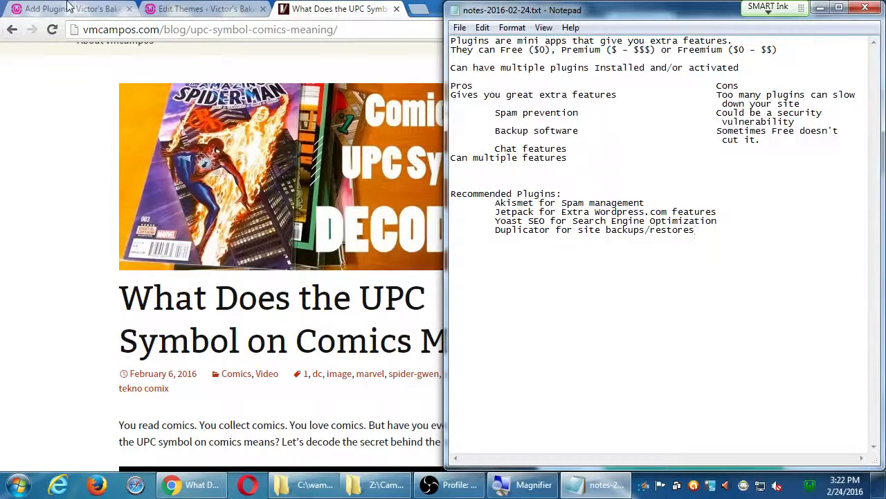
pyautogui.click(70, 8)
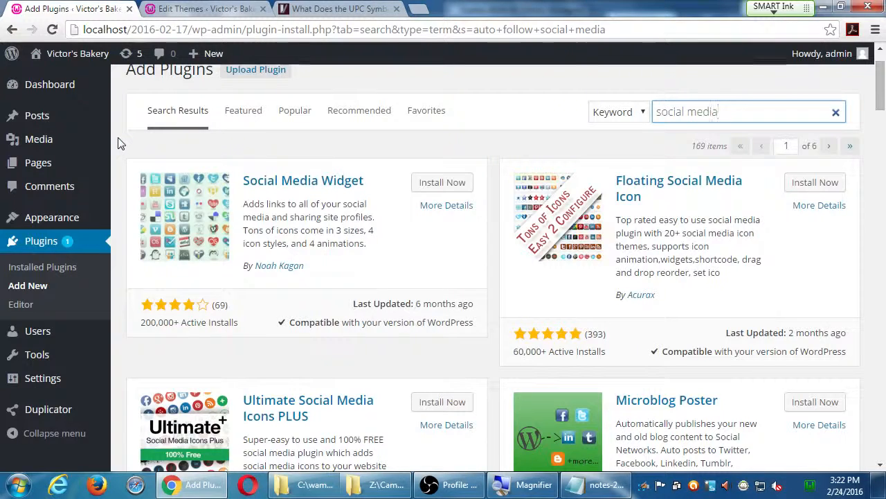
pyautogui.click(855, 17)
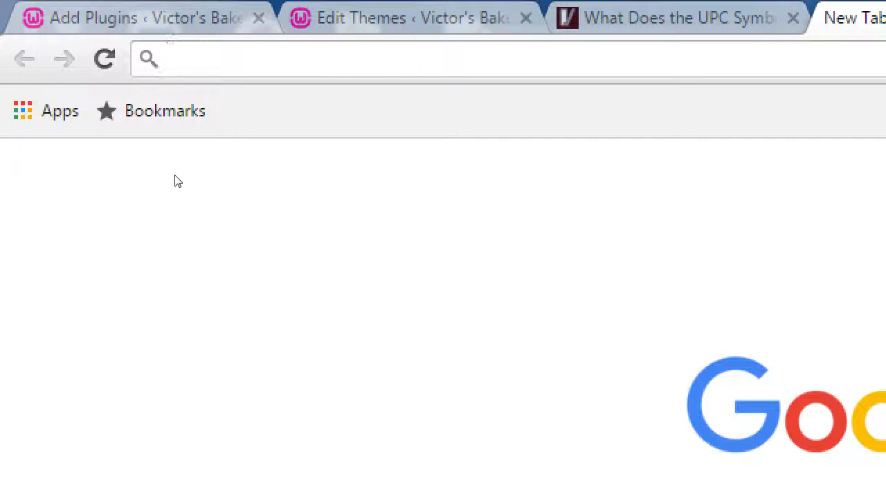
# Write 'WP eCommerce plugin -- WooCommerce' in the new tab's address bar
pyautogui.write('WP eCommerce')
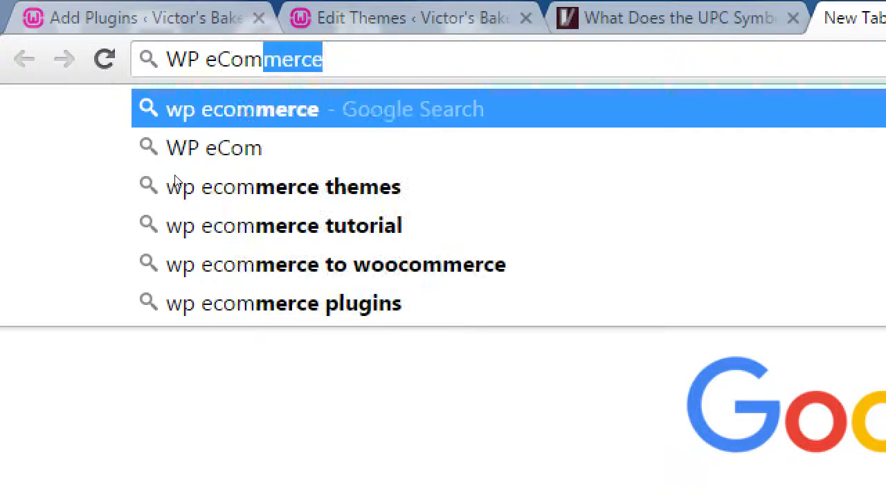
pyautogui.write('plugin')
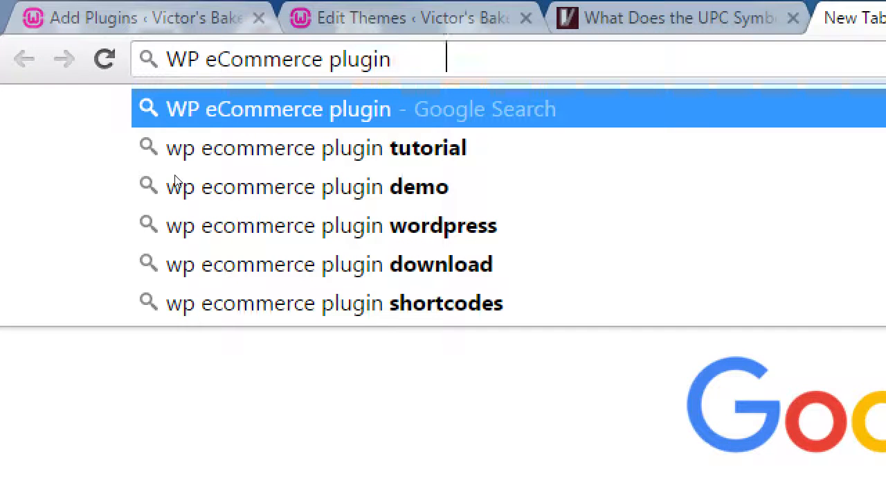
pyautogui.write('-')
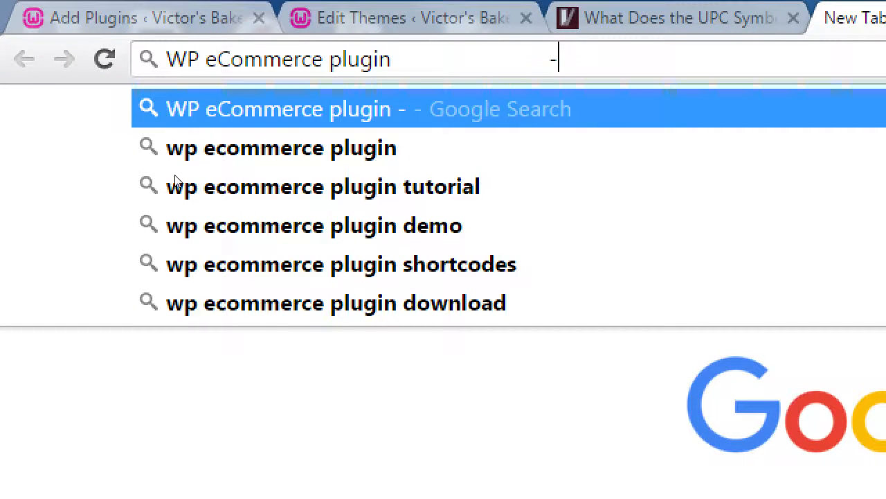
pyautogui.write('-')
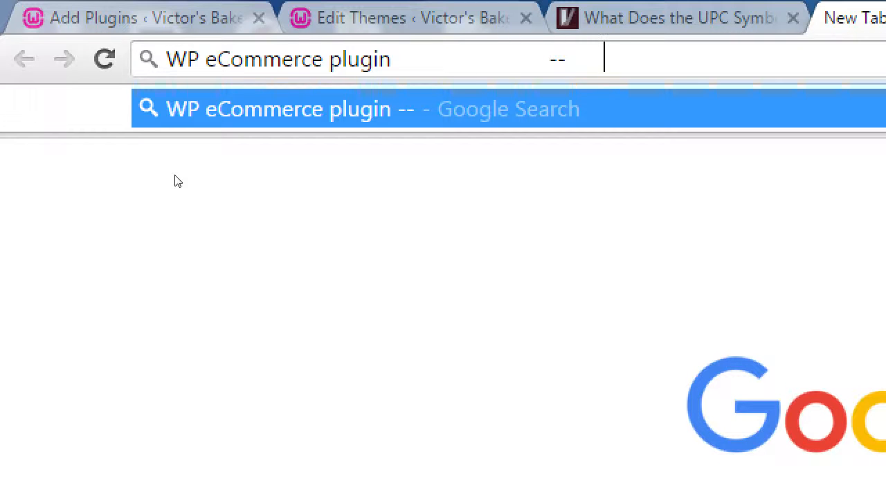
pyautogui.write('WooCommerce')
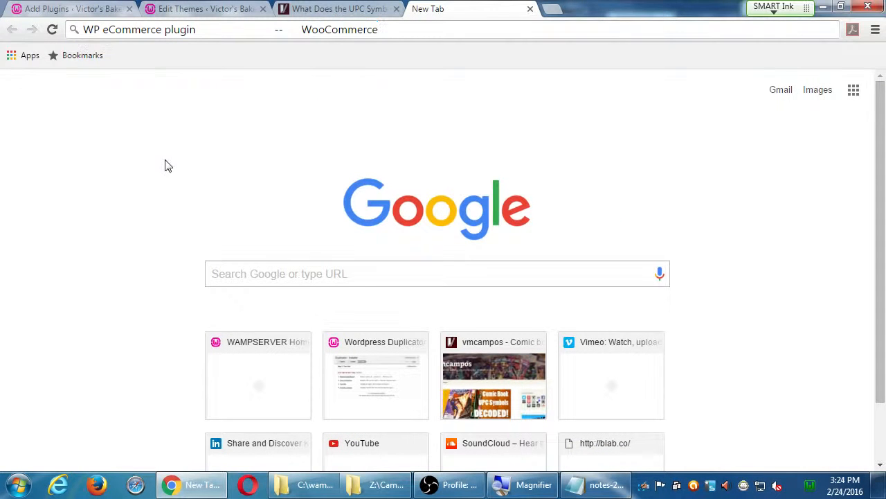
pyautogui.moveTo(174, 155)
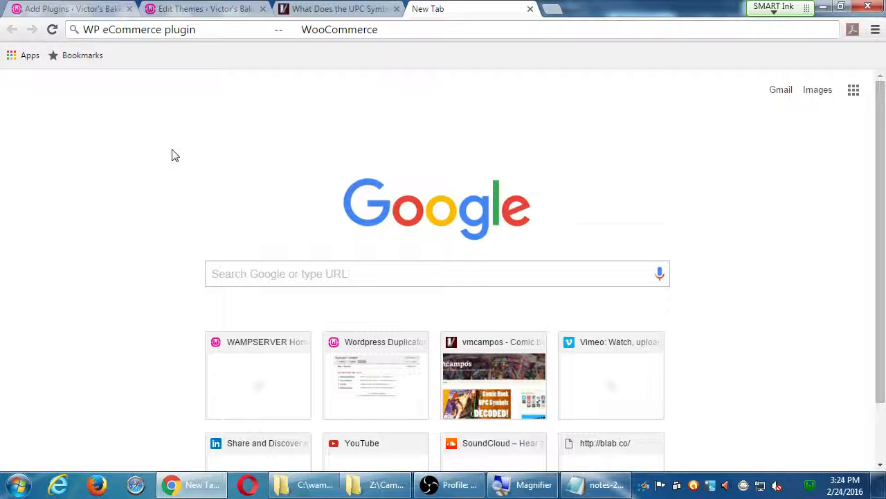
pyautogui.moveTo(172, 151)
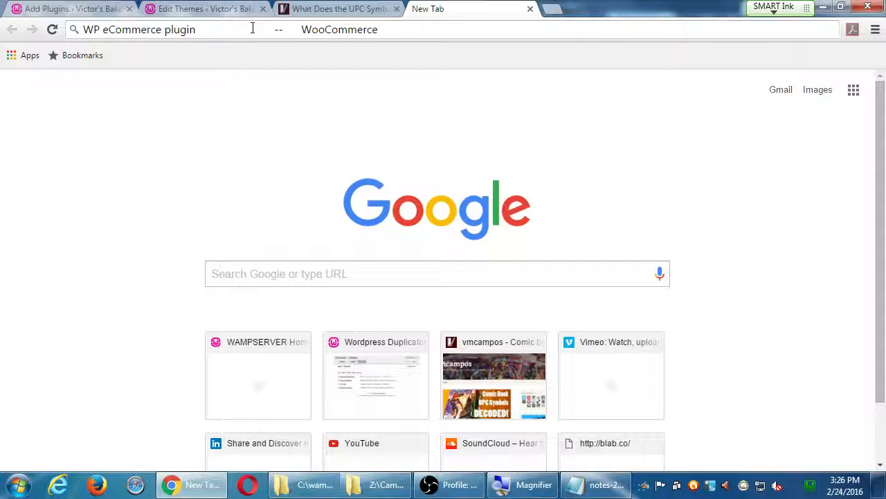
pyautogui.moveTo(238, 142)
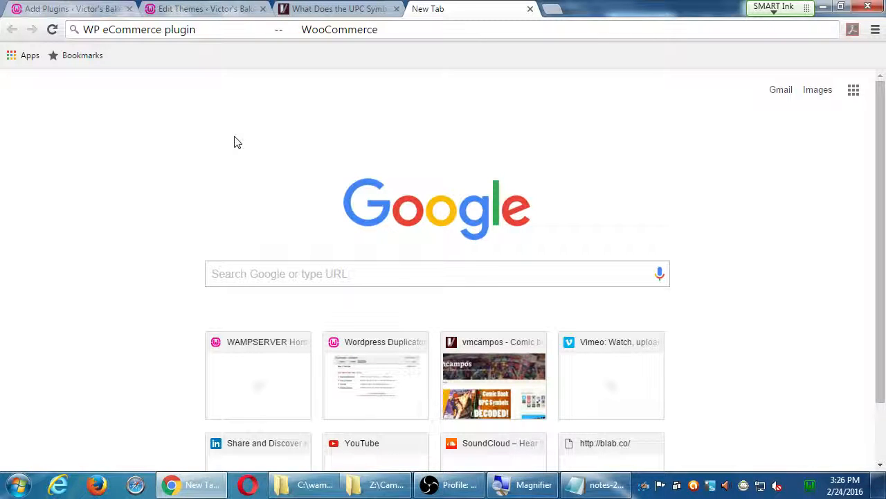
pyautogui.moveTo(450, 19)
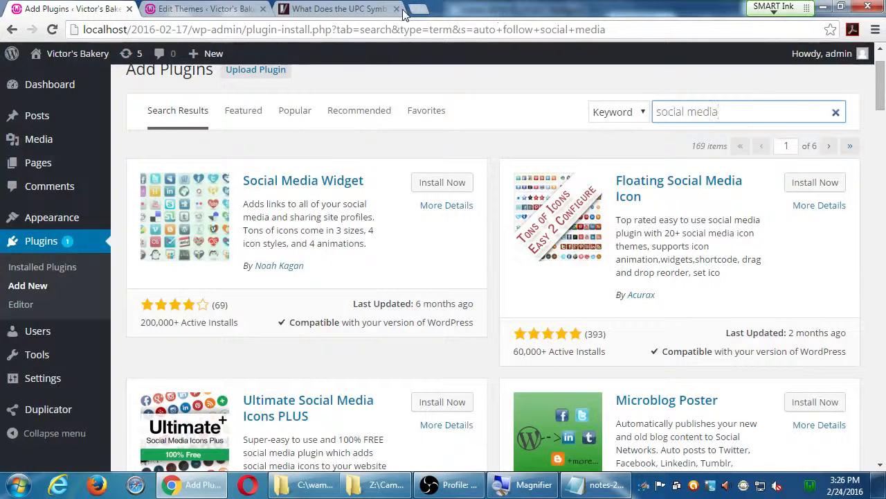
# Close the extra browser tabs and scroll the Add Plugins page back to the top
pyautogui.click(396, 8)
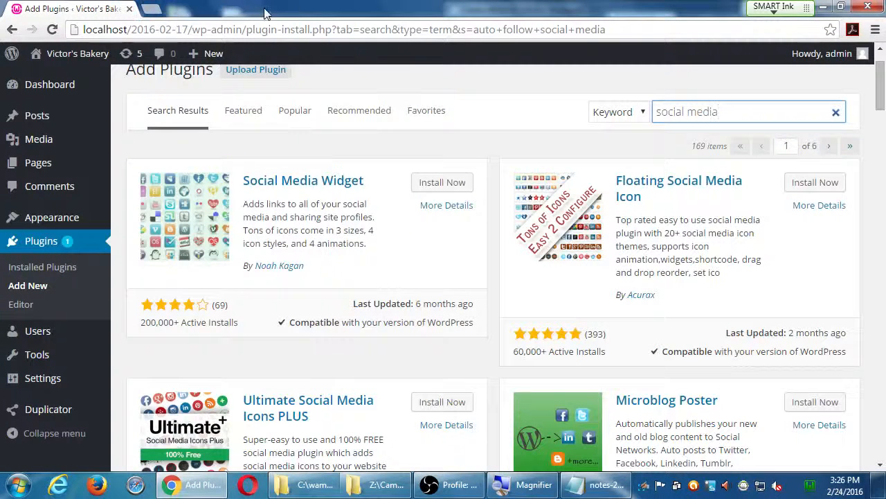
pyautogui.scroll(3)
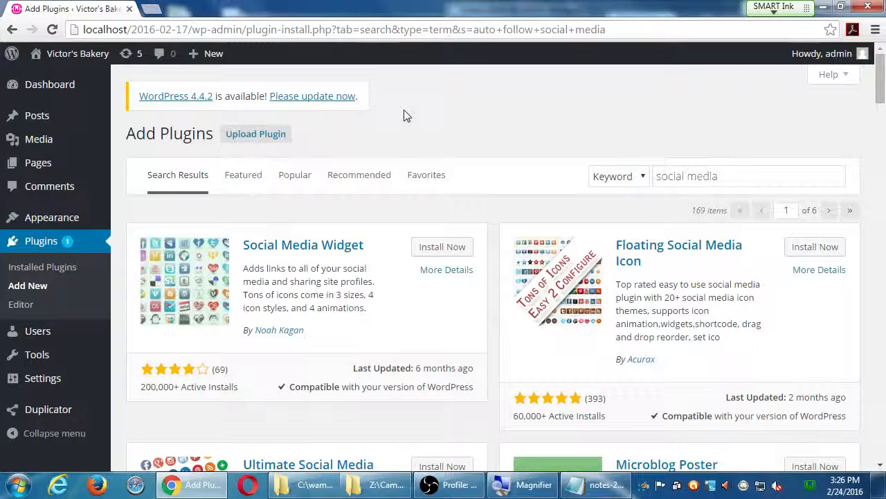
pyautogui.moveTo(418, 123)
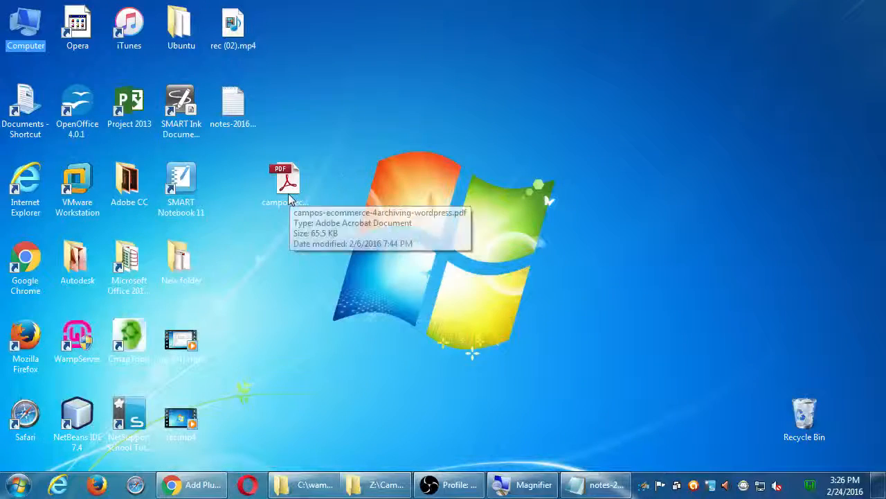
# Open the Archiving WordPress with Duplicator PDF and dismiss its reading-order prompt
pyautogui.doubleClick(284, 181)
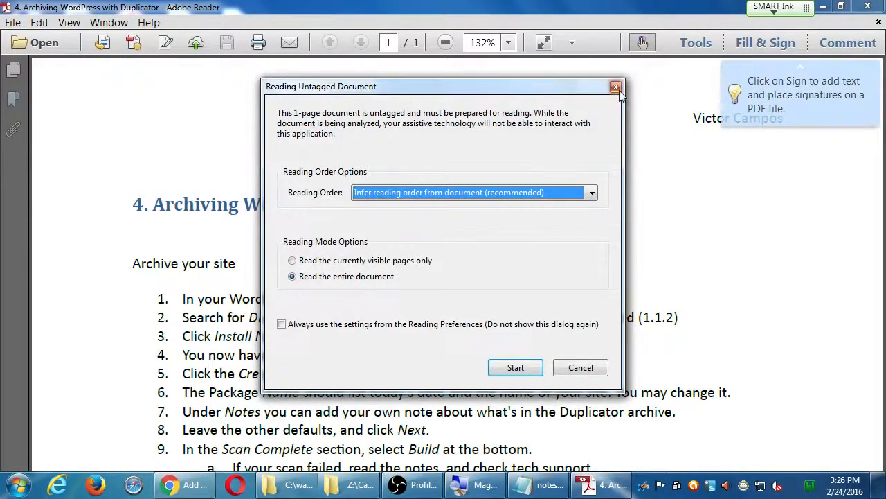
pyautogui.click(614, 86)
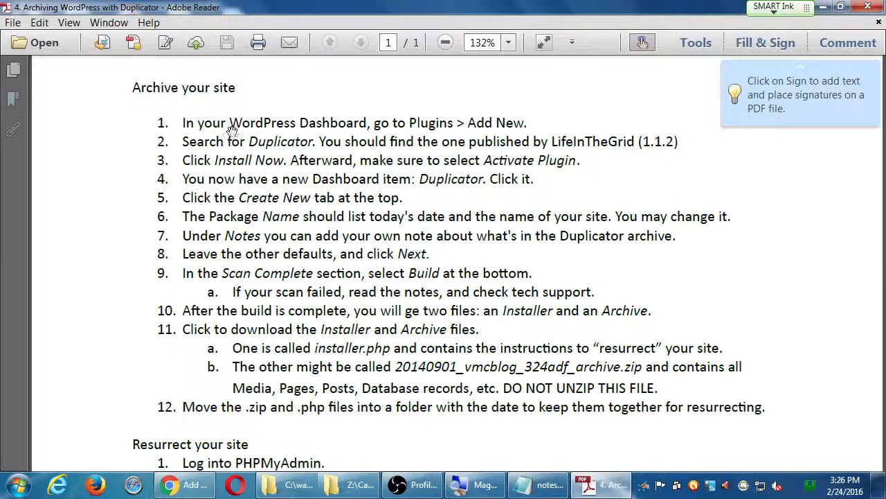
pyautogui.moveTo(214, 141)
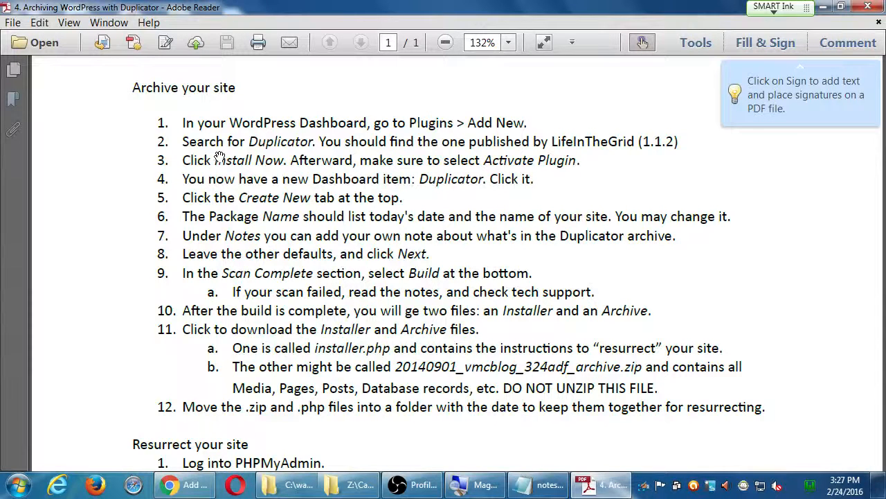
pyautogui.moveTo(249, 169)
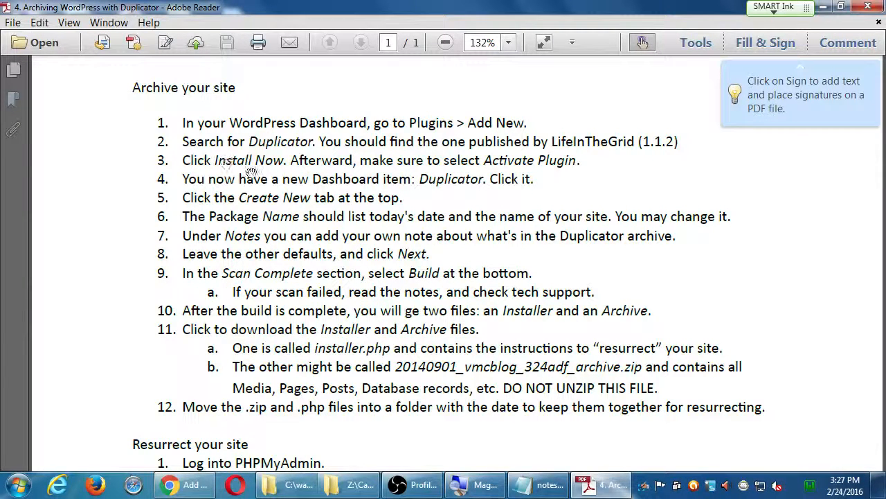
pyautogui.moveTo(443, 183)
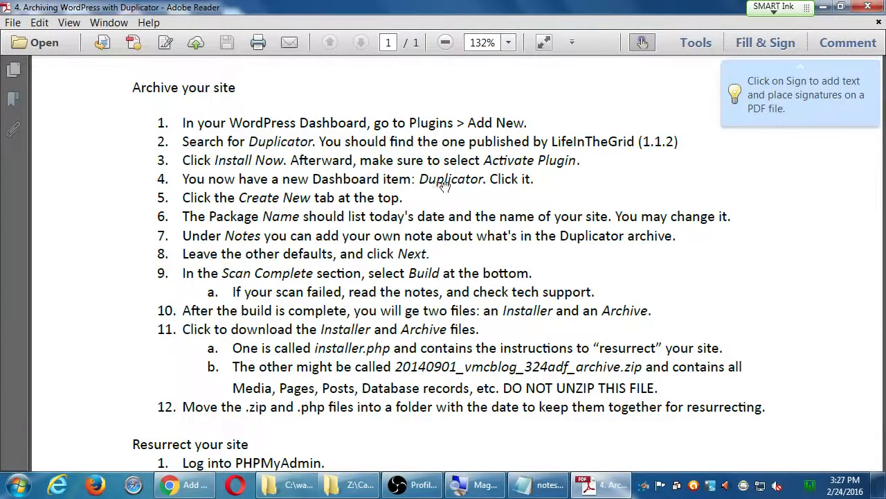
# Go to Duplicator Packages and start a new package named 20160224_victorsbakery
pyautogui.click(182, 484)
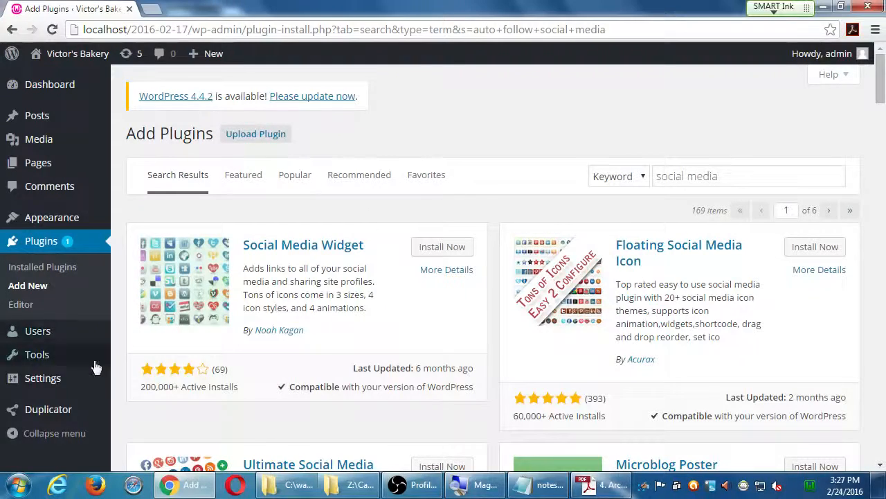
pyautogui.click(48, 409)
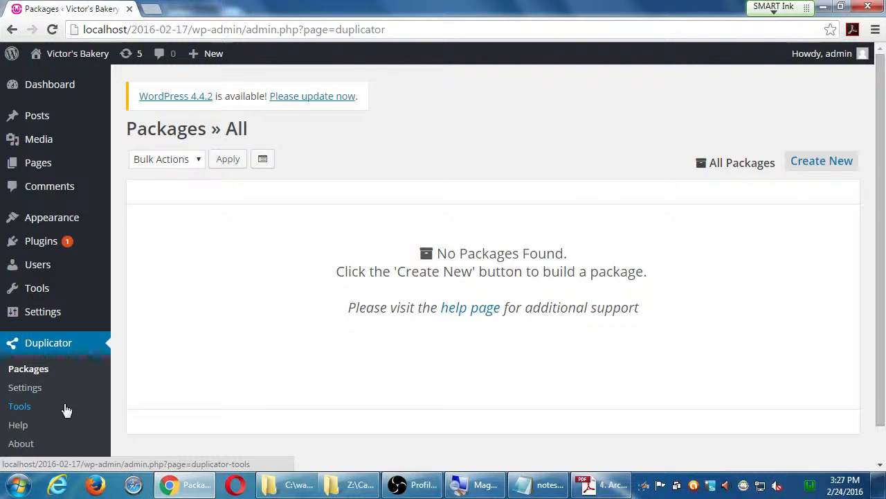
pyautogui.moveTo(233, 429)
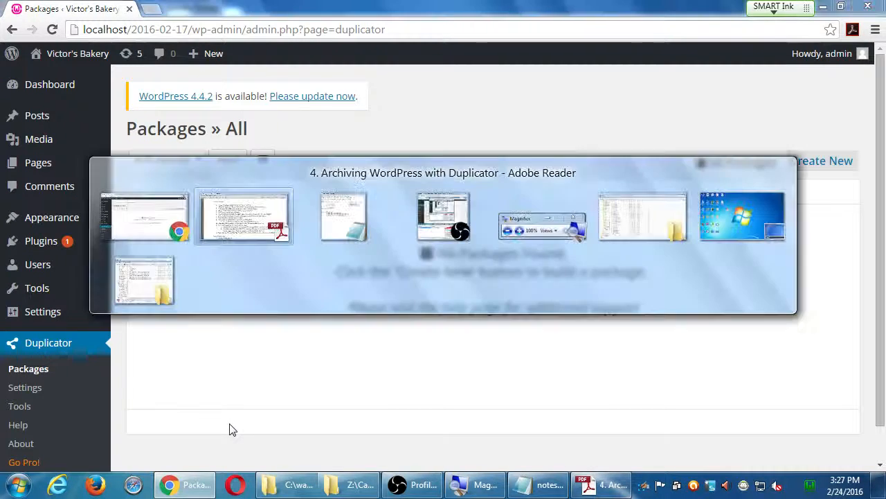
pyautogui.click(244, 216)
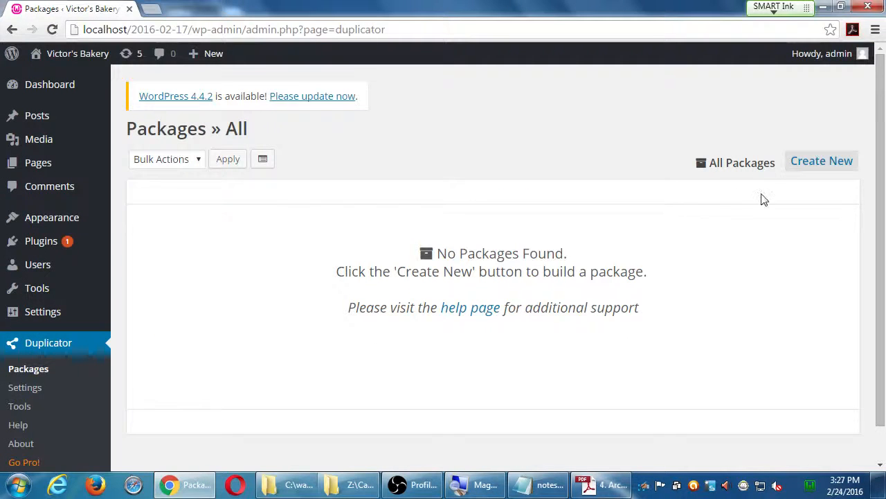
pyautogui.click(821, 160)
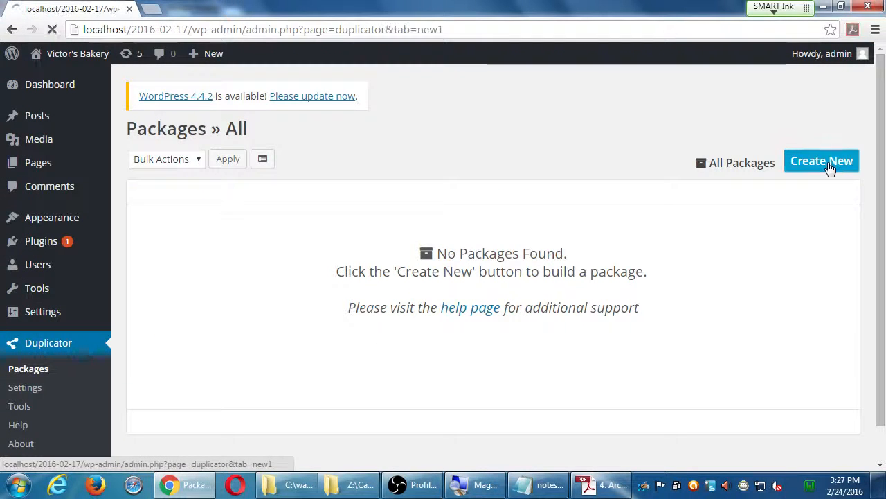
pyautogui.click(822, 161)
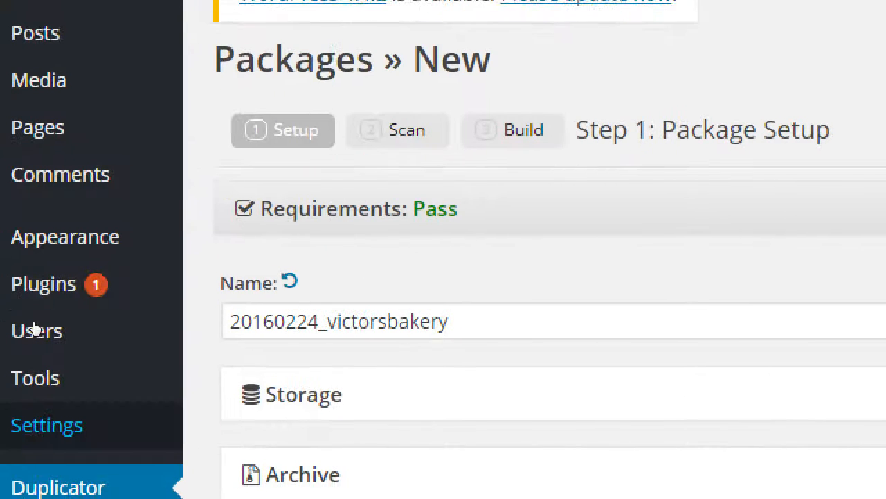
pyautogui.moveTo(274, 248)
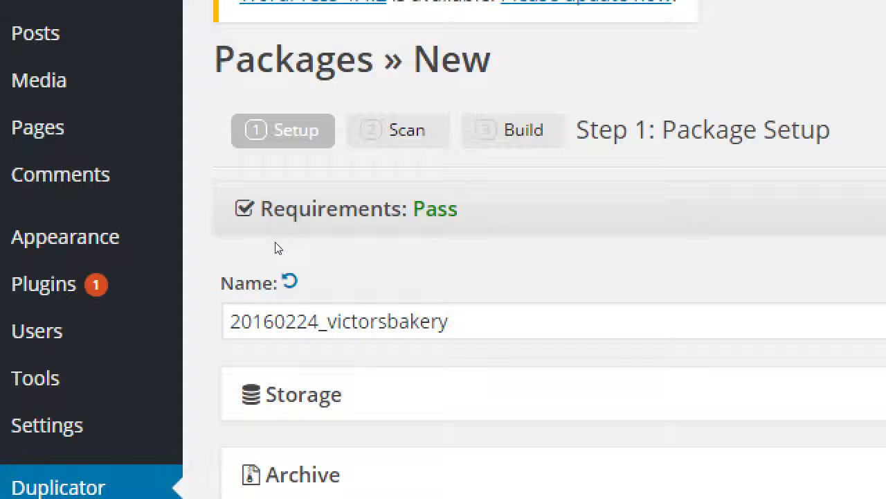
pyautogui.moveTo(325, 116)
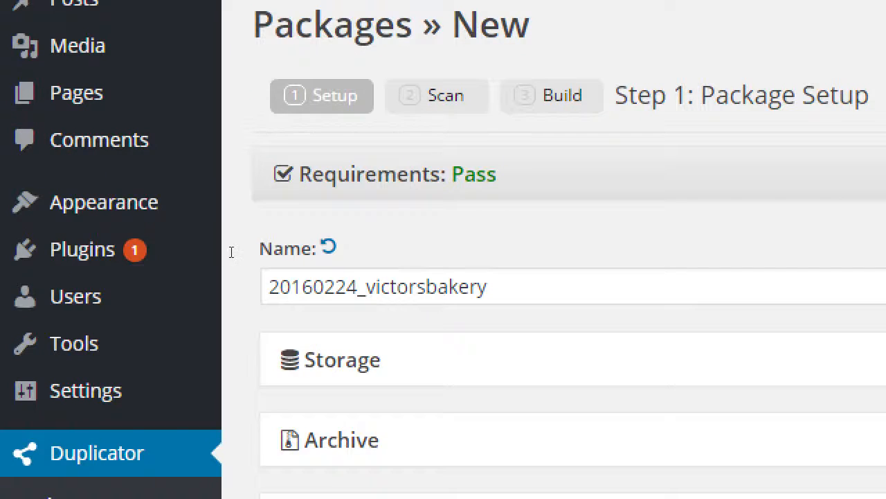
pyautogui.moveTo(185, 260)
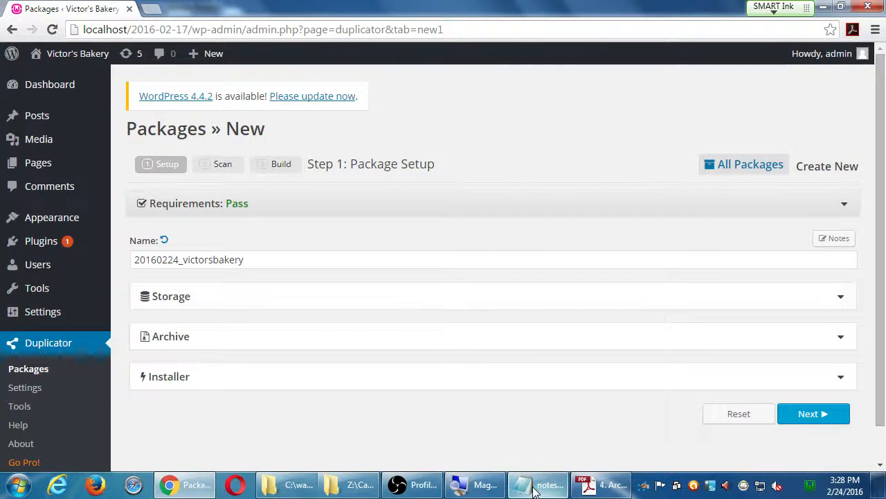
# Below the plugin list note m/d/y, the date 1/4/2016 and 1-4-16-mysite.zip
pyautogui.click(537, 485)
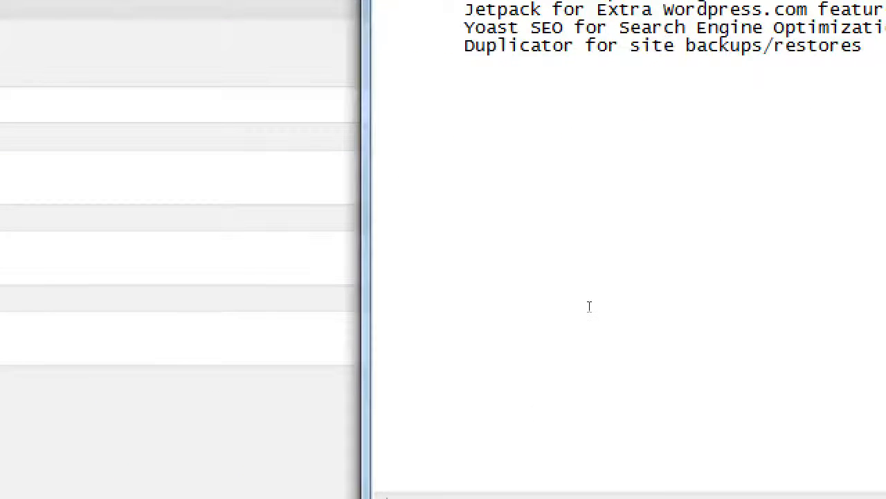
pyautogui.write('m/')
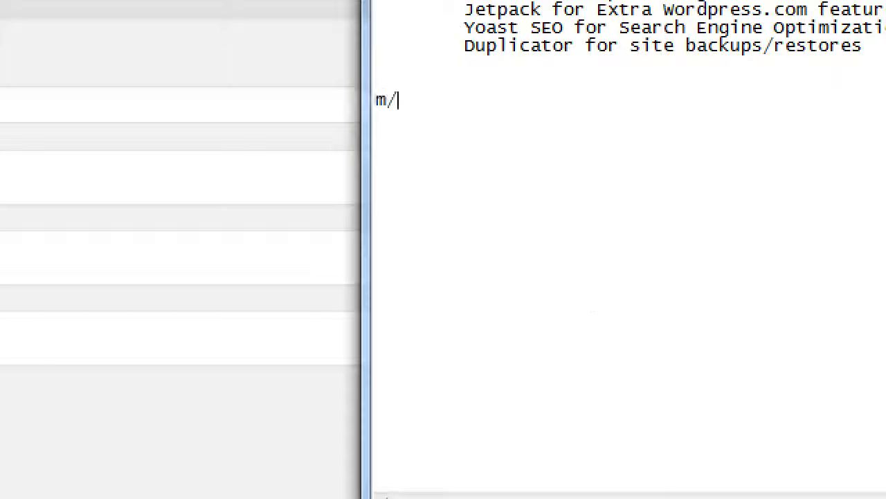
pyautogui.write('d/y')
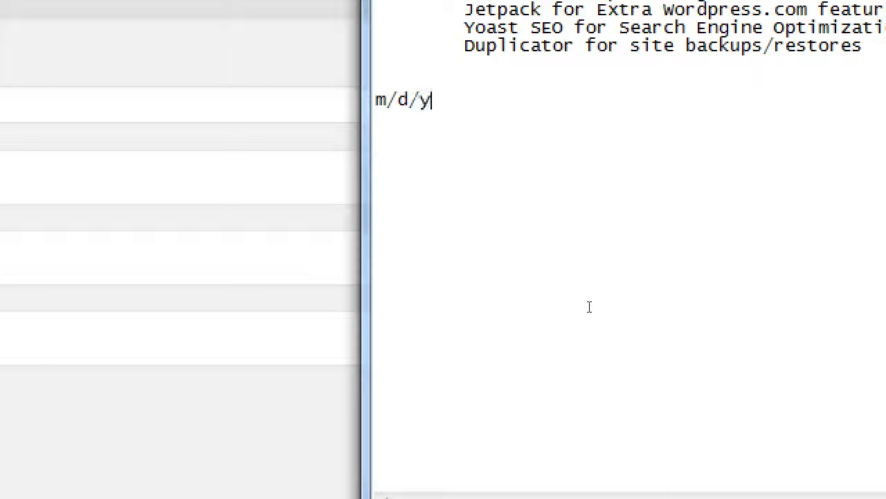
pyautogui.write('1/4/')
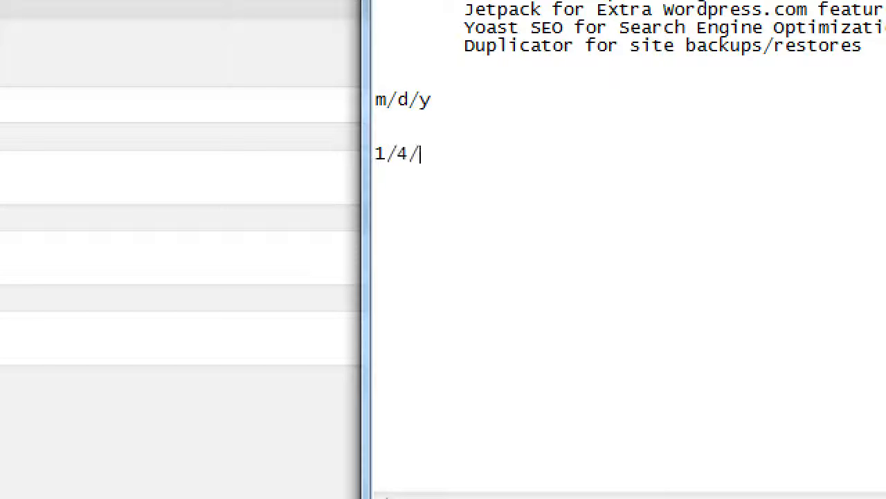
pyautogui.write('2016')
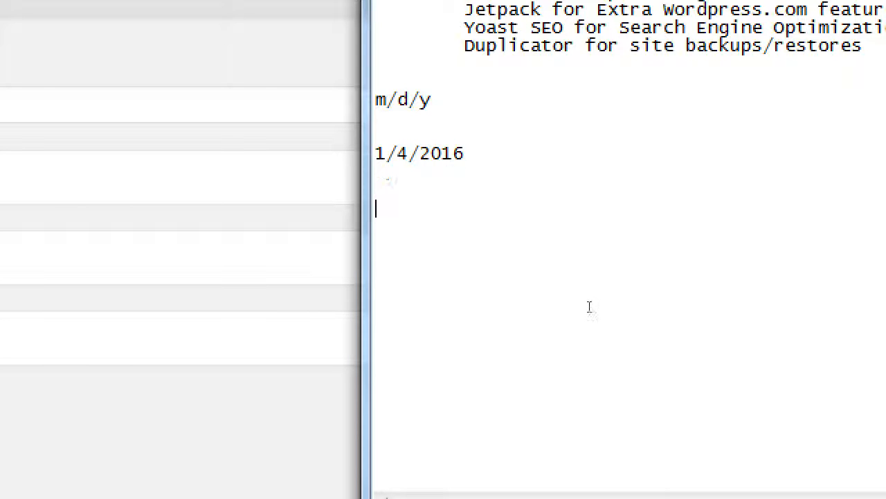
pyautogui.write('1-')
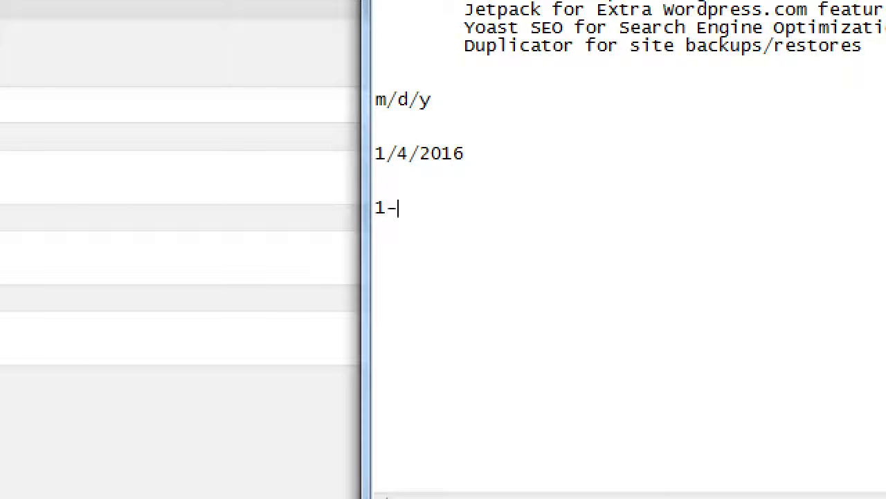
pyautogui.write('4-16')
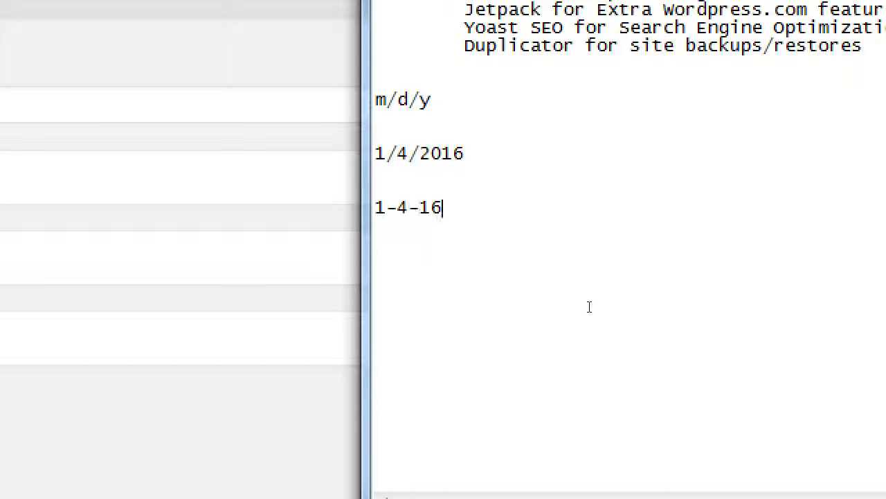
pyautogui.write('-mys')
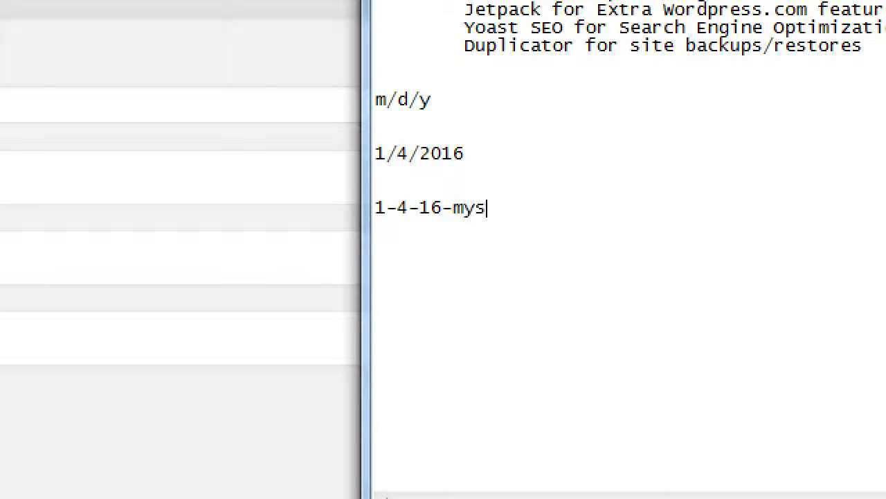
pyautogui.write('ite.zip')
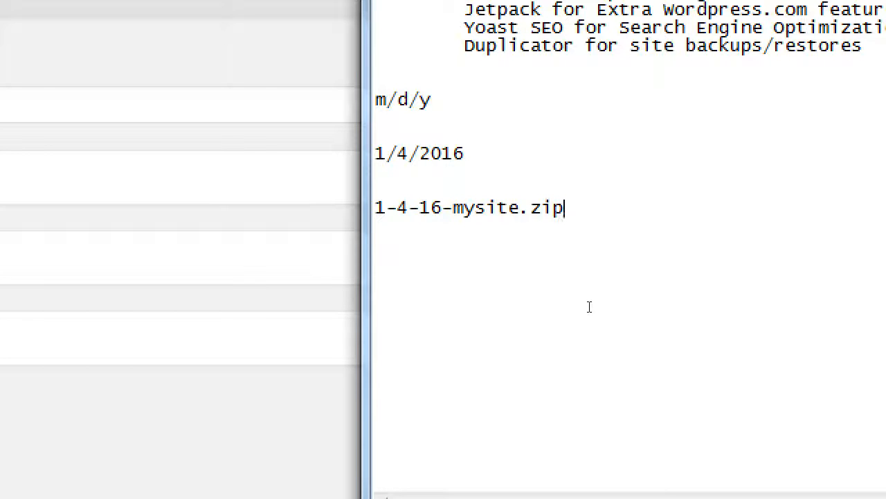
# Add the file names 1-8-17-mysite.zip and 2-3-18-mys.zip on their own lines
pyautogui.write('1')
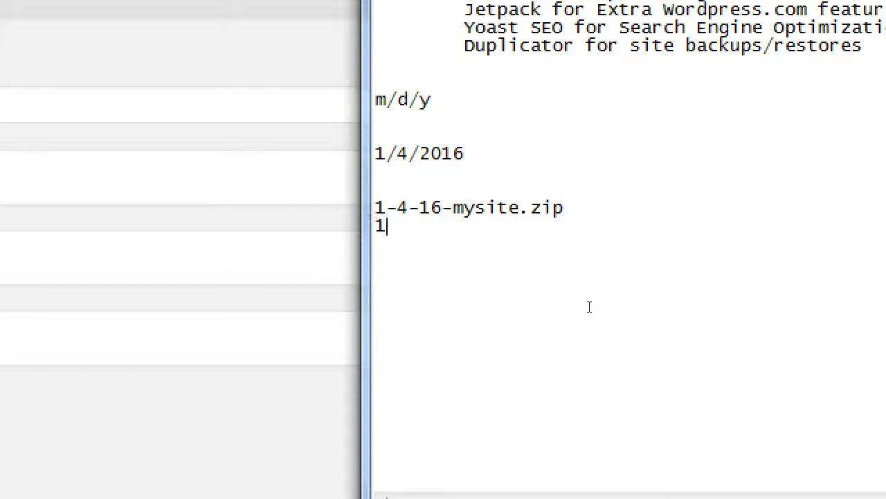
pyautogui.write('-4')
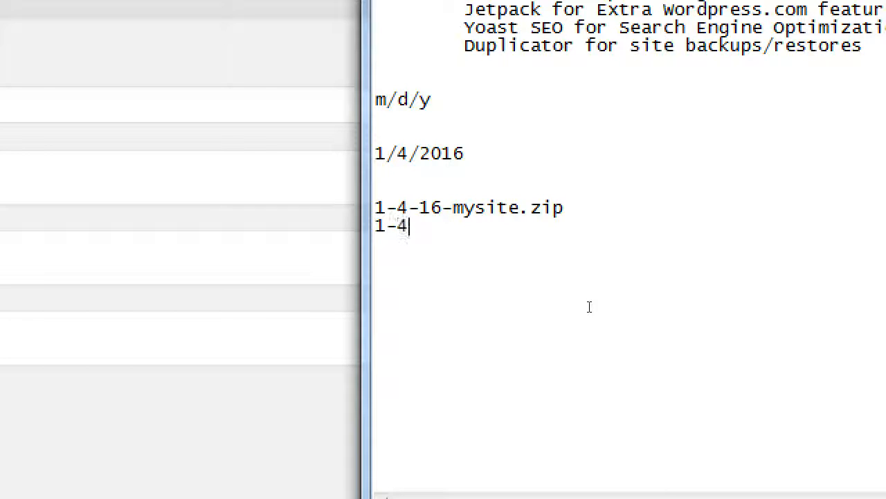
pyautogui.write('8-')
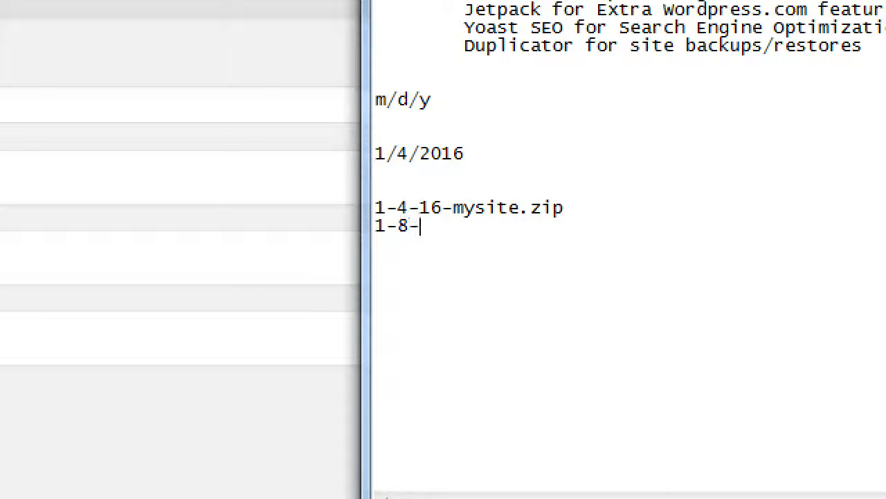
pyautogui.write('17-mysit')
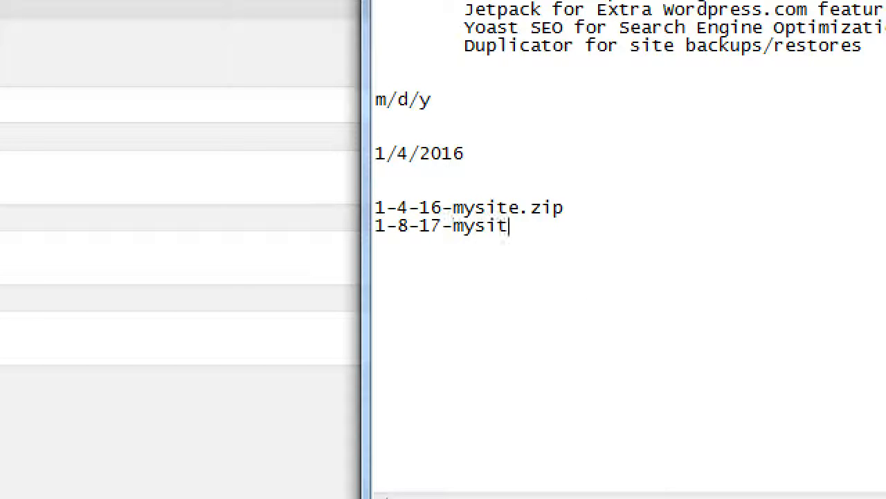
pyautogui.write('e.zip')
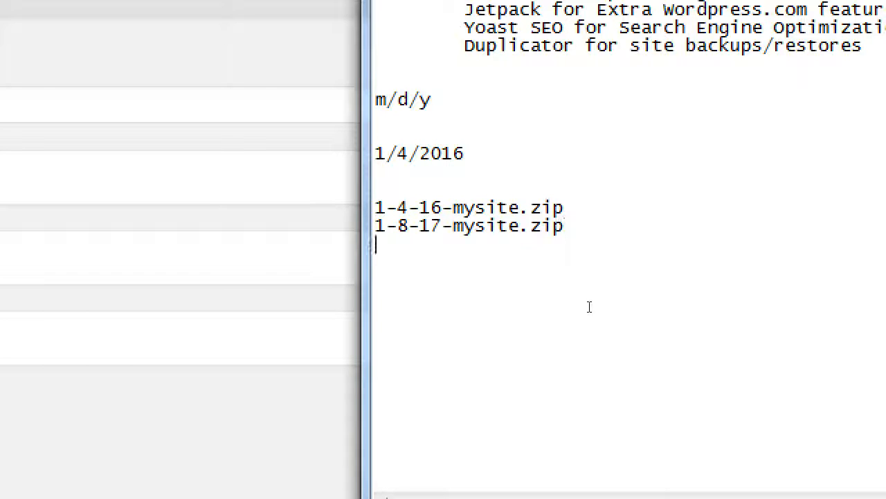
pyautogui.write('2-')
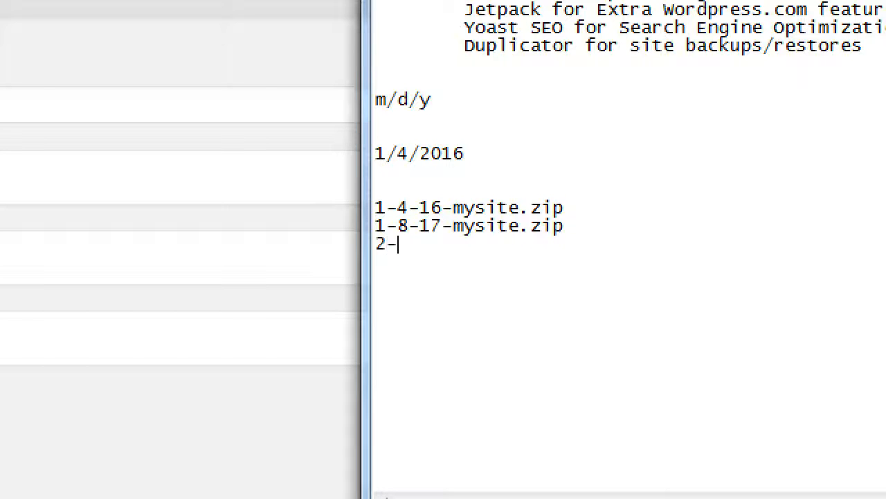
pyautogui.write('3')
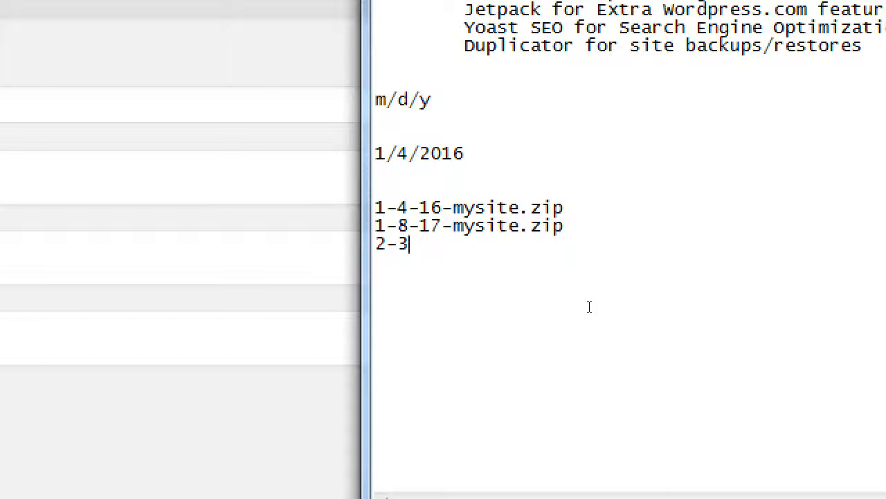
pyautogui.write('-18-mys.zip')
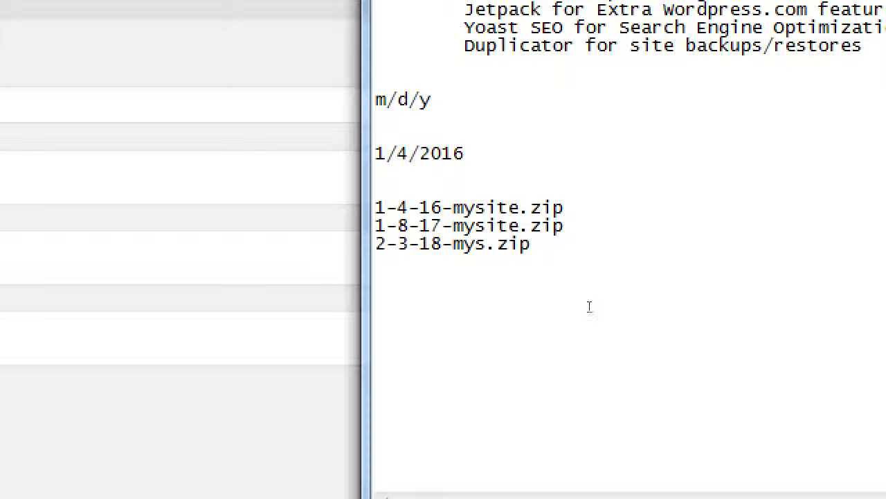
pyautogui.click(449, 224)
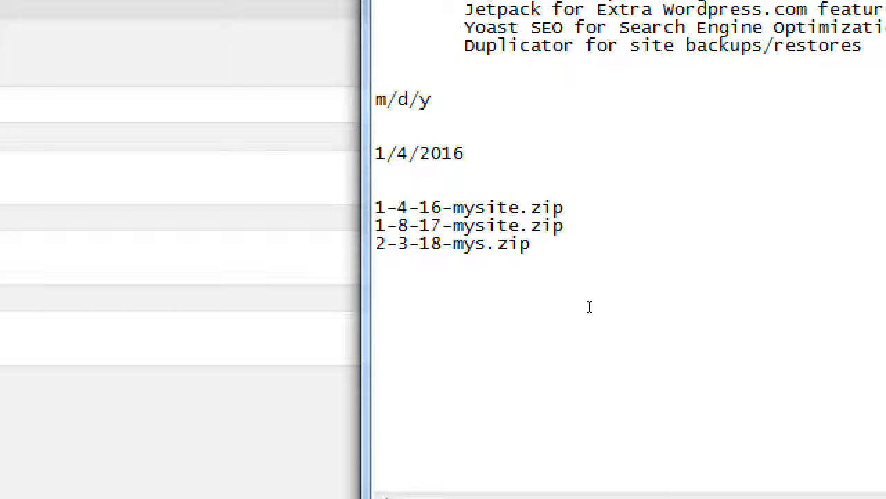
# Insert 11-22-16-my.zip between 1-8-17-mysite.zip and 2-3-18-mys.zip in the list
pyautogui.click(410, 224)
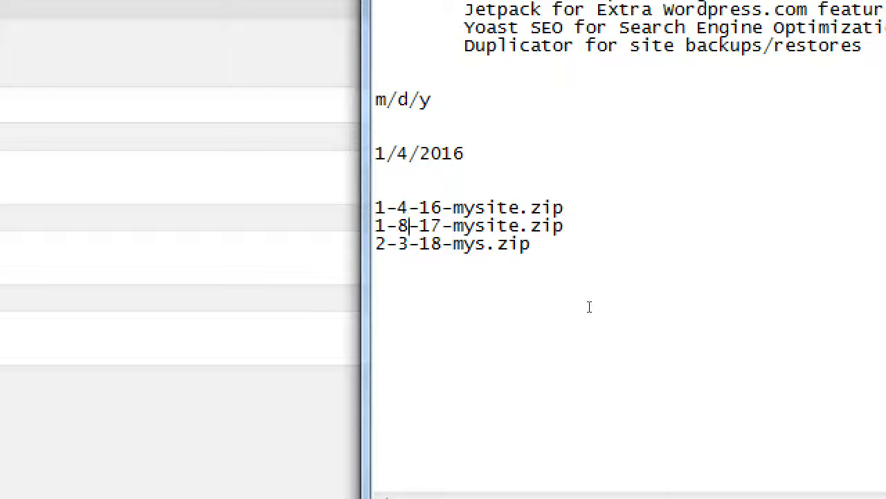
pyautogui.write('11')
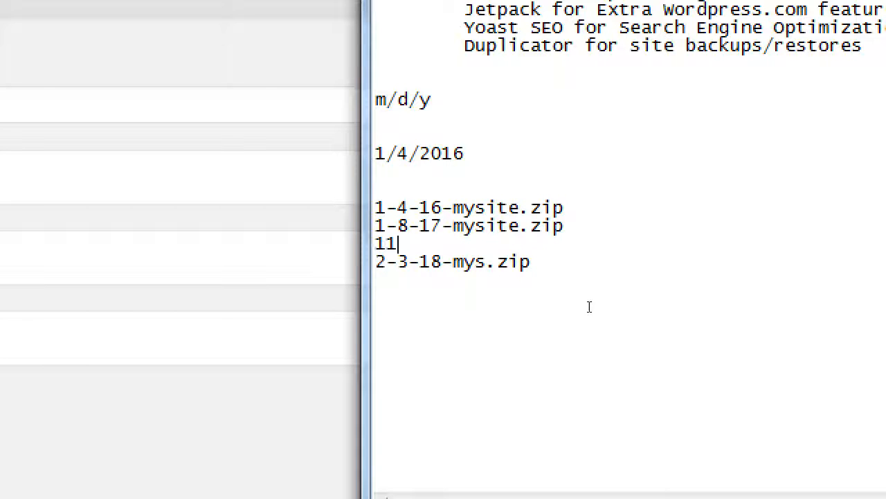
pyautogui.write('-2')
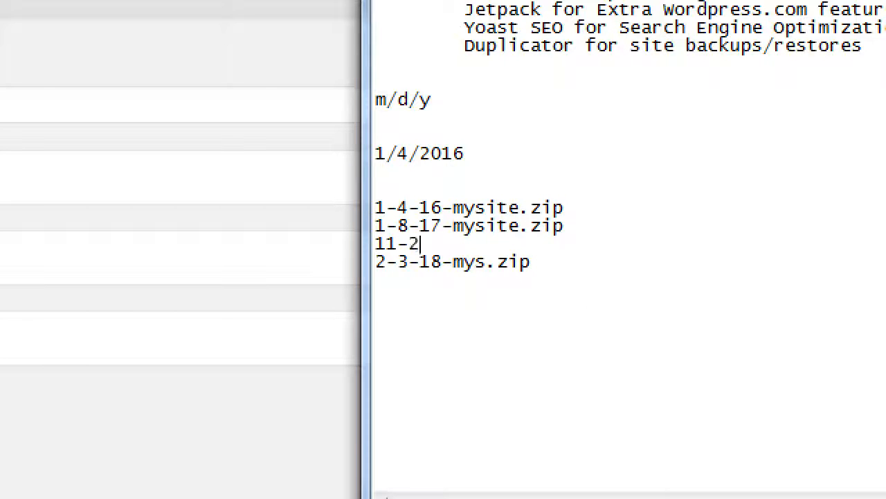
pyautogui.write('2-1')
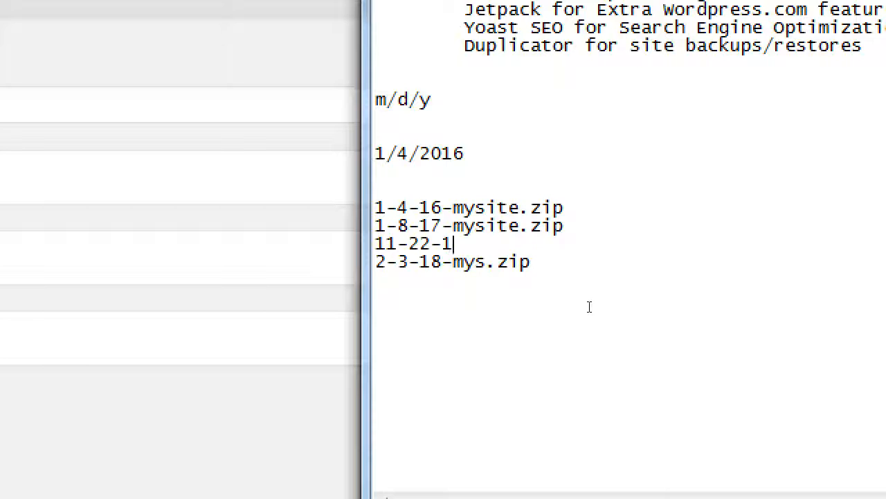
pyautogui.write('6-my.')
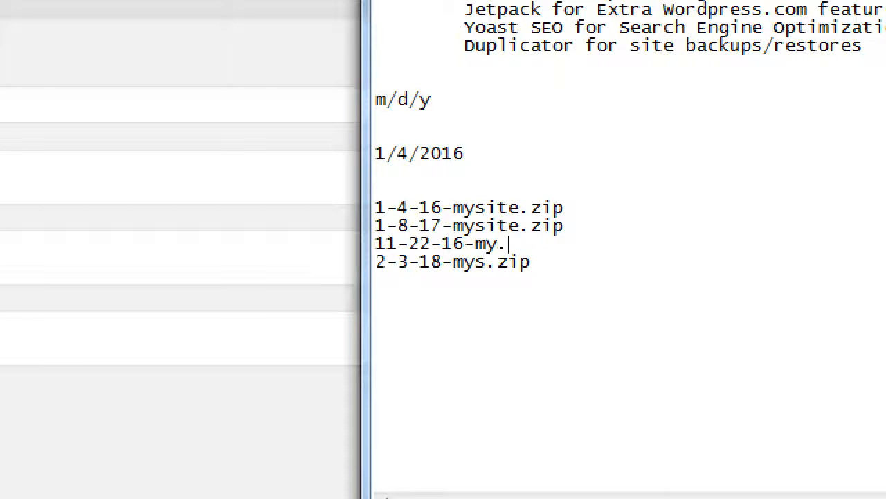
pyautogui.write('zip')
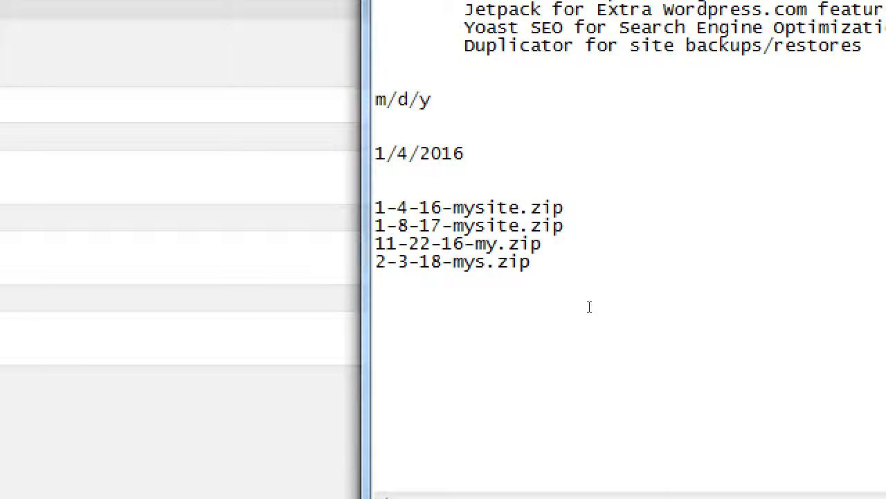
pyautogui.doubleClick(385, 243)
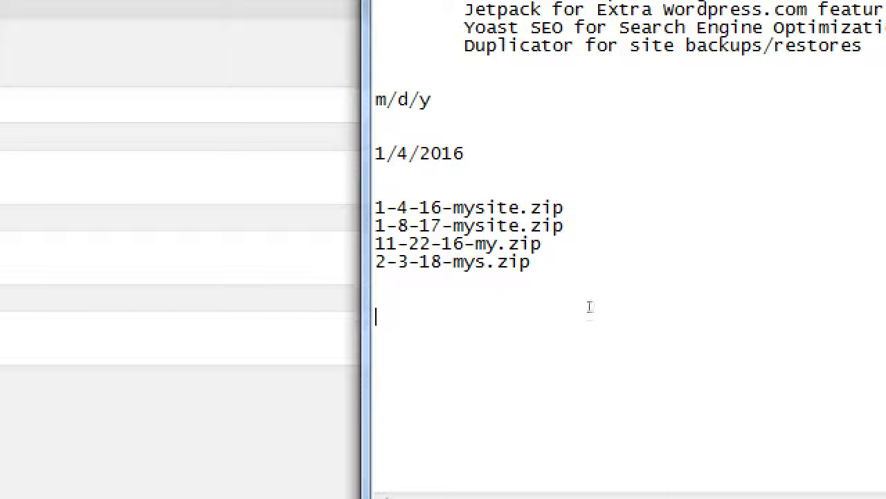
# Add a y/m/d heading and list the first two dates as 16-1-4 and 16-2-3
pyautogui.write('y/m/d')
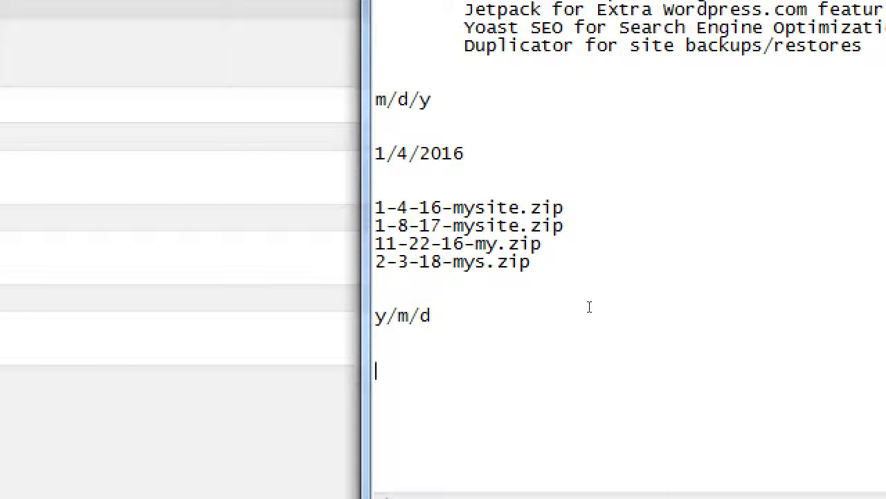
pyautogui.write('16-1')
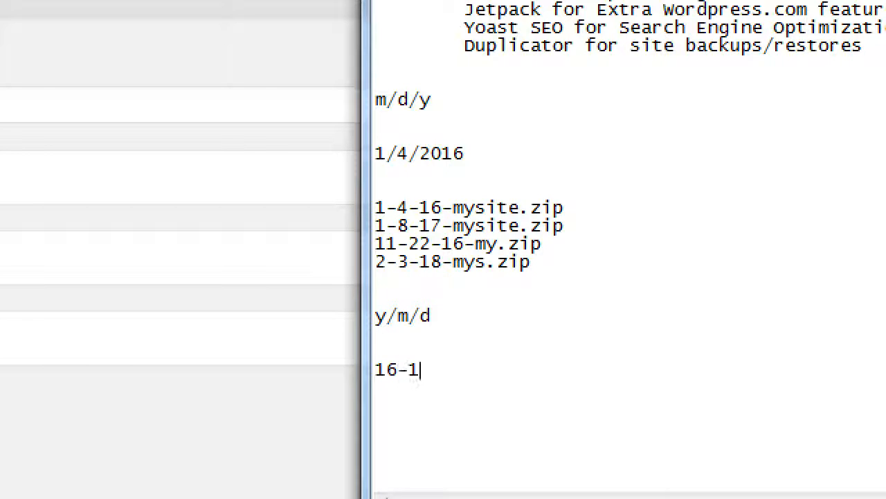
pyautogui.write('-4')
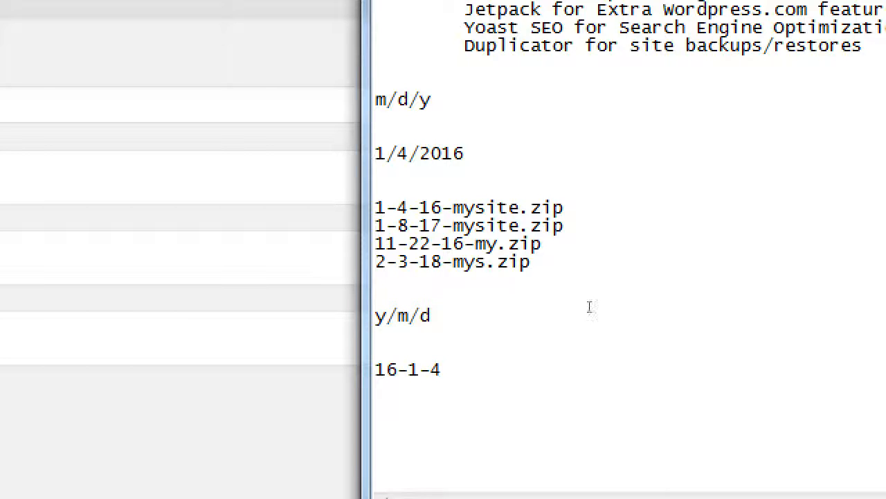
pyautogui.write('16-2')
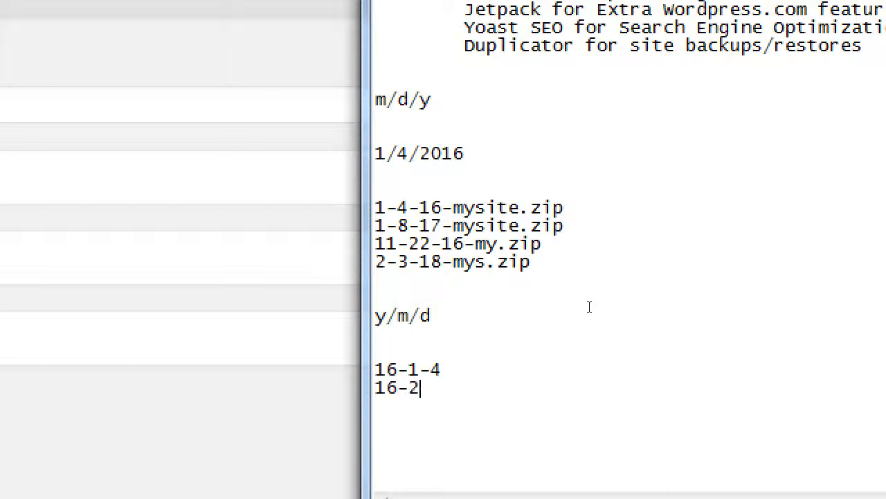
pyautogui.write('-')
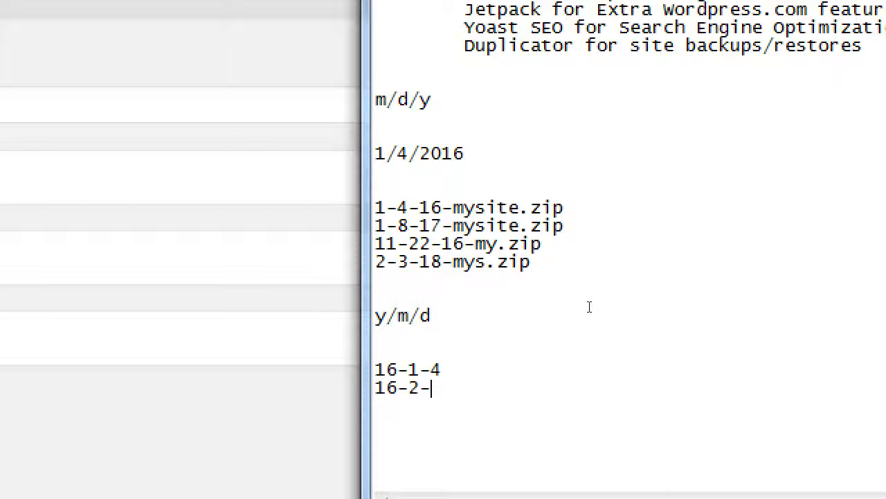
pyautogui.write('3')
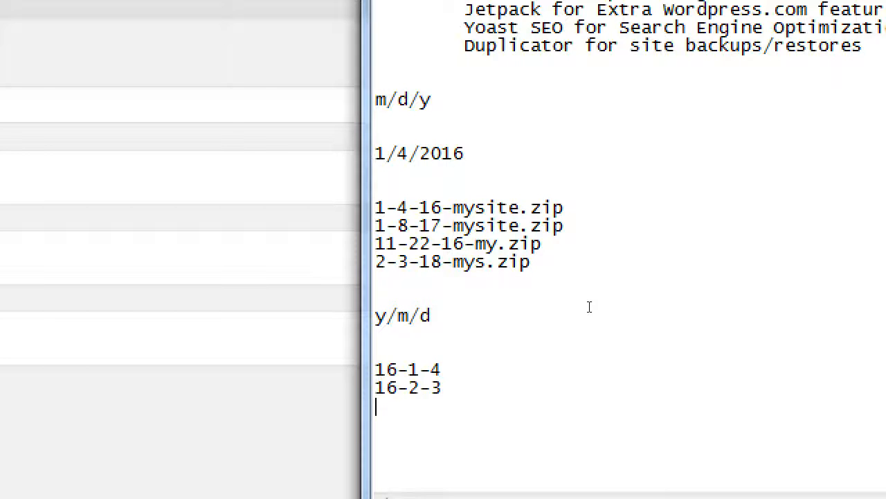
# List the remaining dates as 16-11-2 and 17-1-8 on their own lines
pyautogui.write('16-11-2')
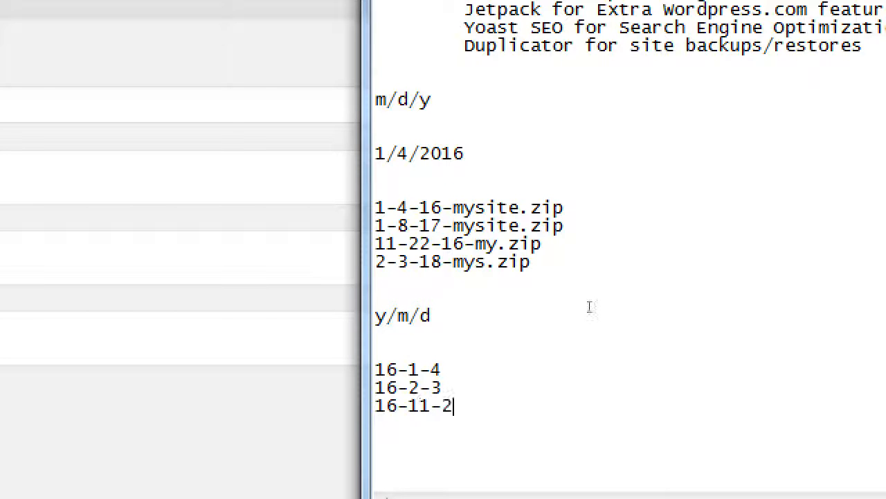
pyautogui.write('17-')
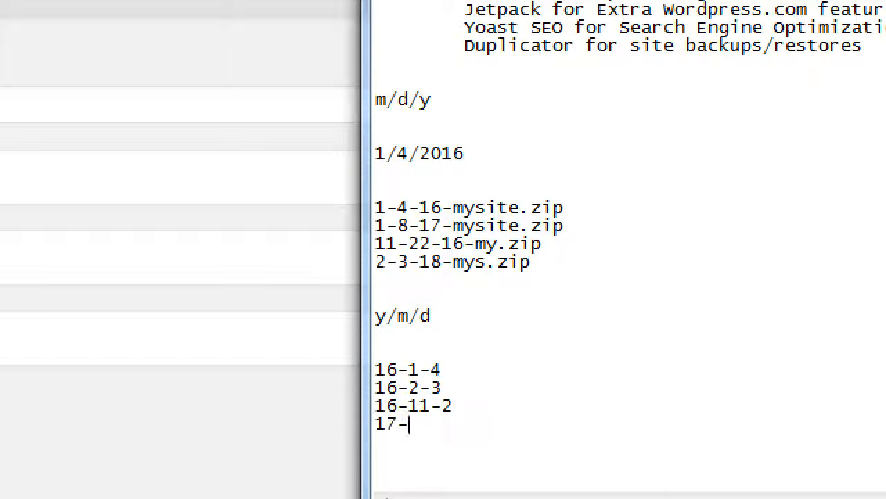
pyautogui.write('8')
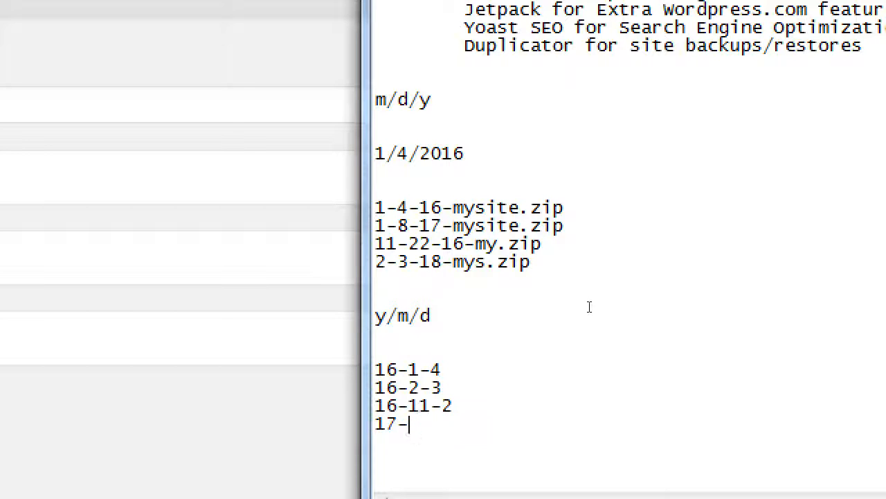
pyautogui.write('-8')
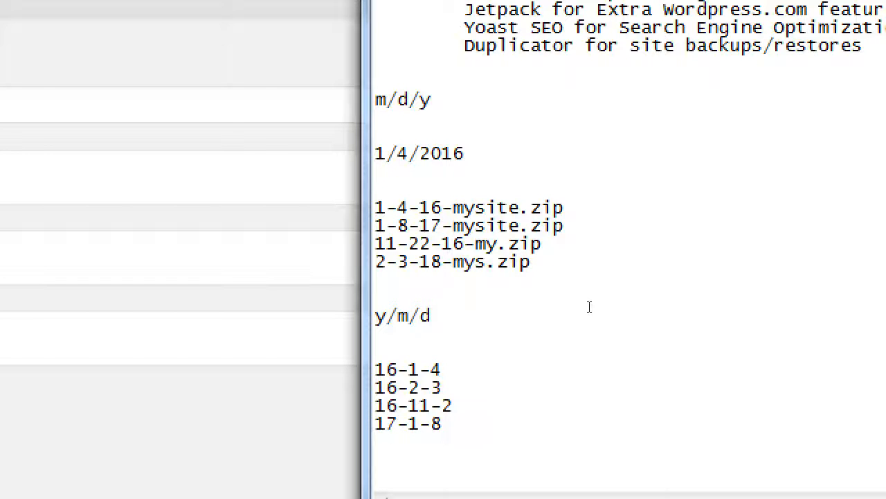
pyautogui.click(400, 424)
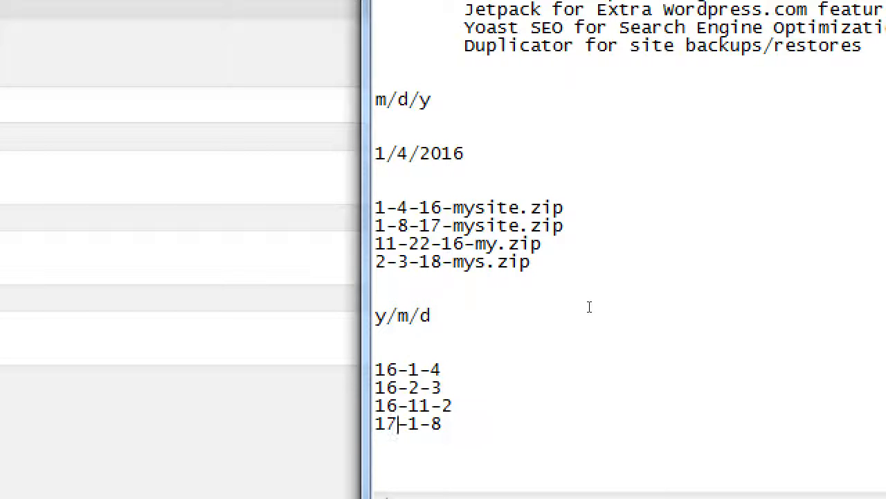
pyautogui.click(399, 368)
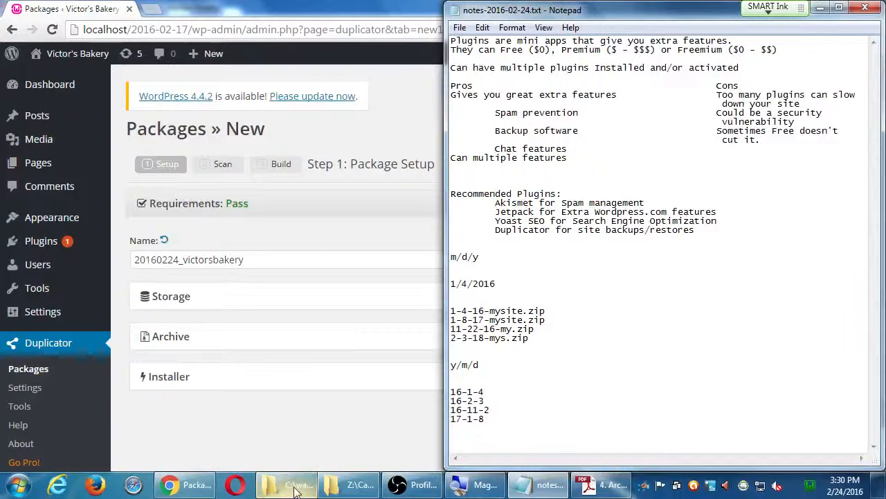
# Bring forward the wamp www site folder, then the Campos WordPress classroom data folder
pyautogui.click(298, 485)
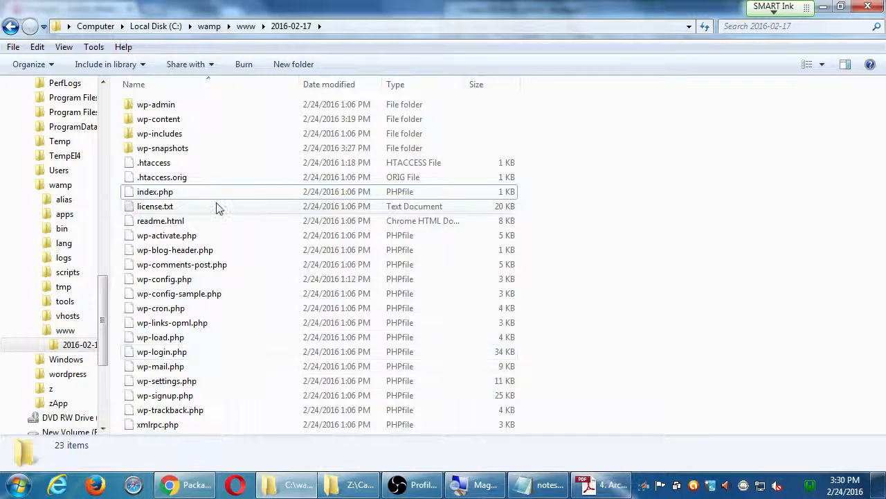
pyautogui.moveTo(182, 263)
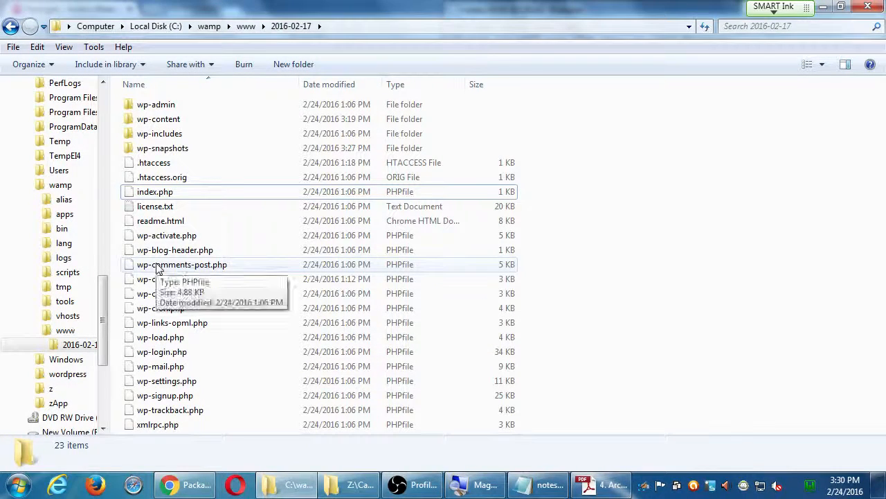
pyautogui.moveTo(547, 277)
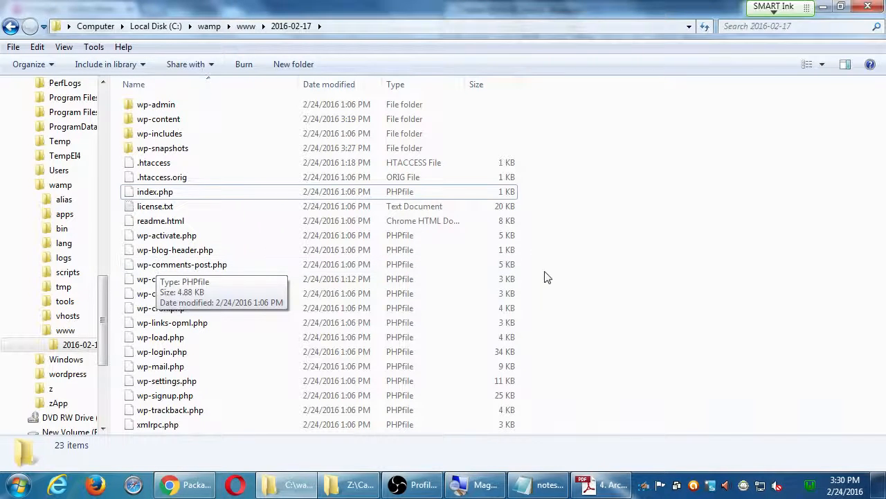
pyautogui.moveTo(191, 270)
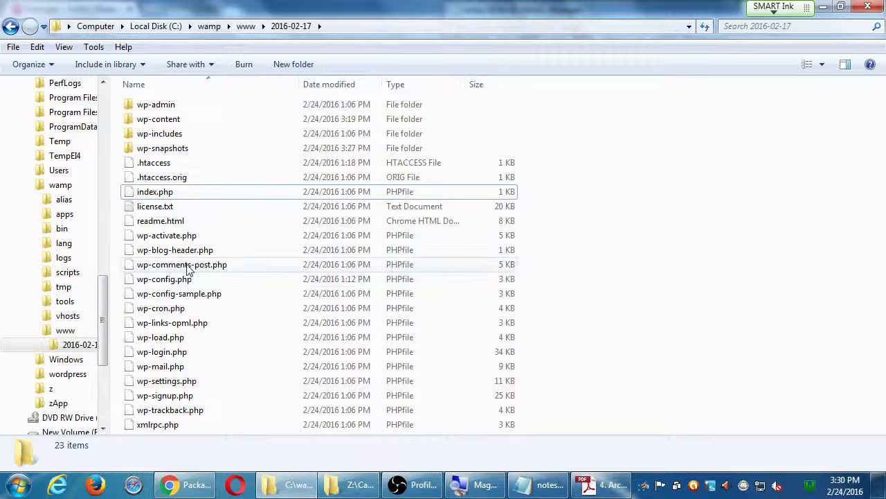
pyautogui.moveTo(336, 307)
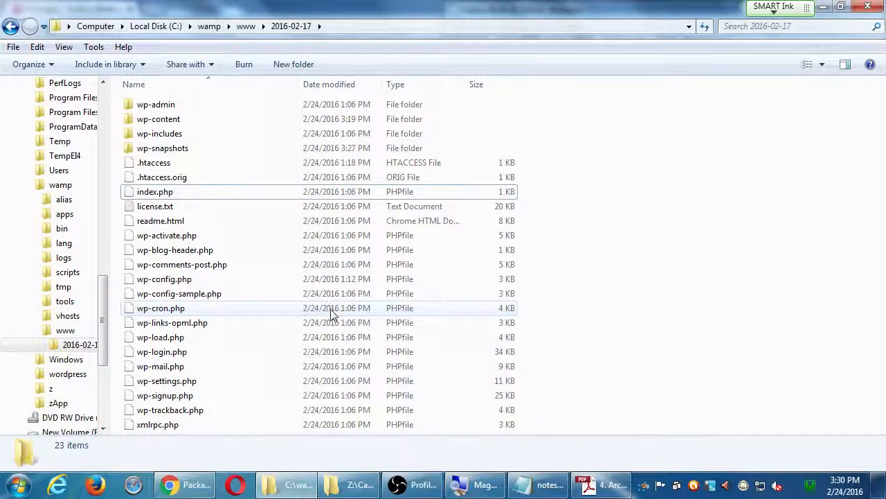
pyautogui.moveTo(354, 366)
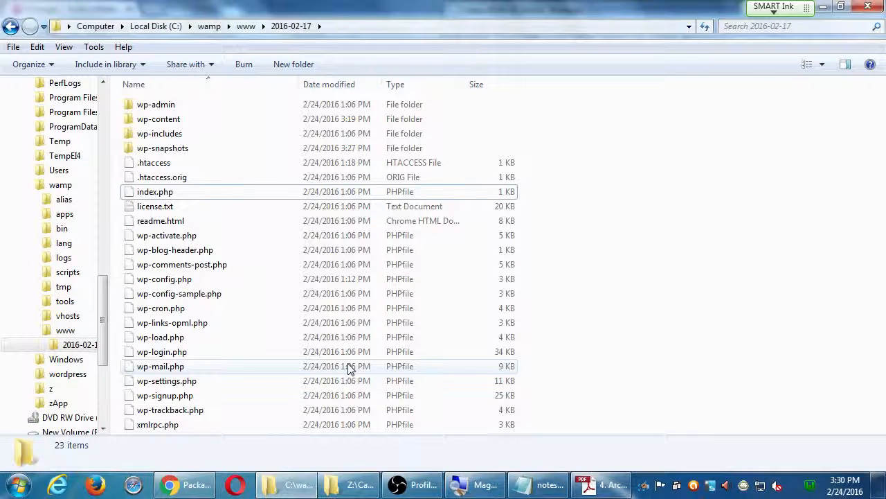
pyautogui.click(355, 483)
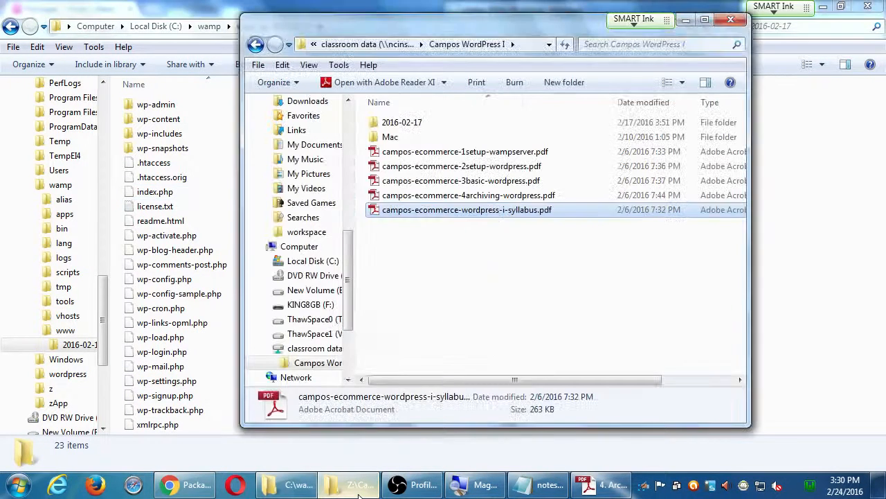
pyautogui.moveTo(557, 464)
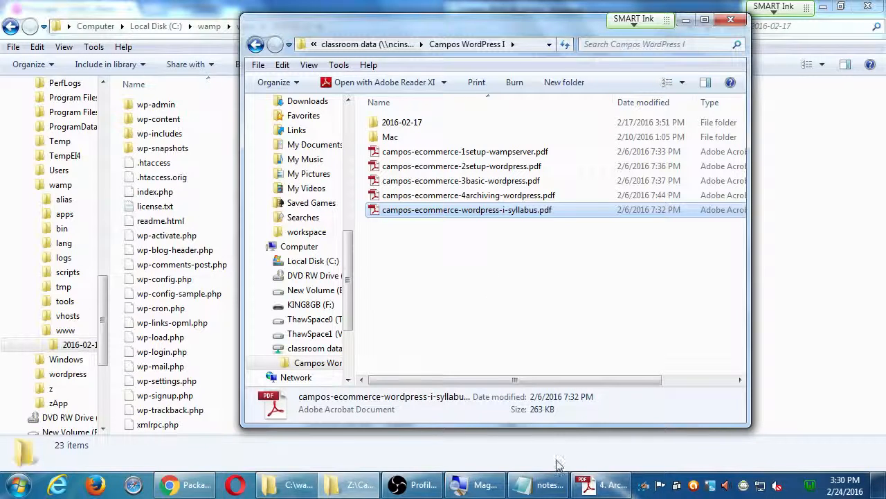
# Return to Duplicator's Step 1 setup and highlight the name 20160224_victorsbakery, leaving it unchanged
pyautogui.click(183, 484)
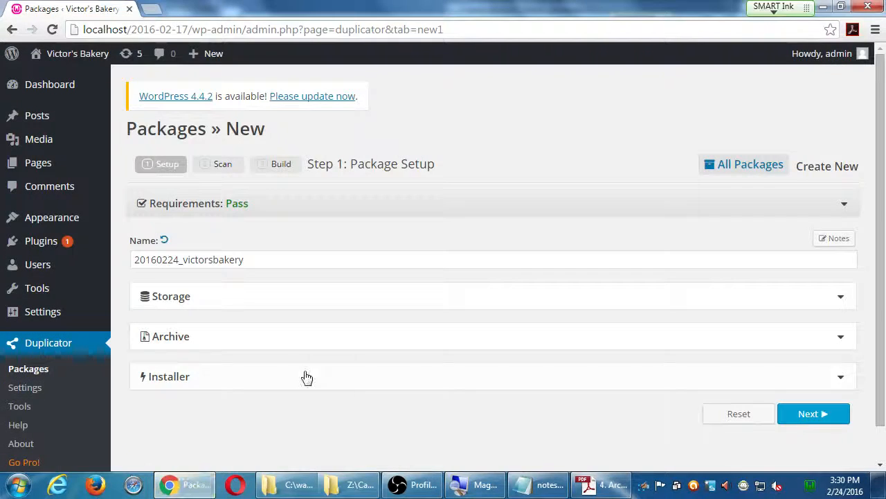
pyautogui.press('ctrl+plus')
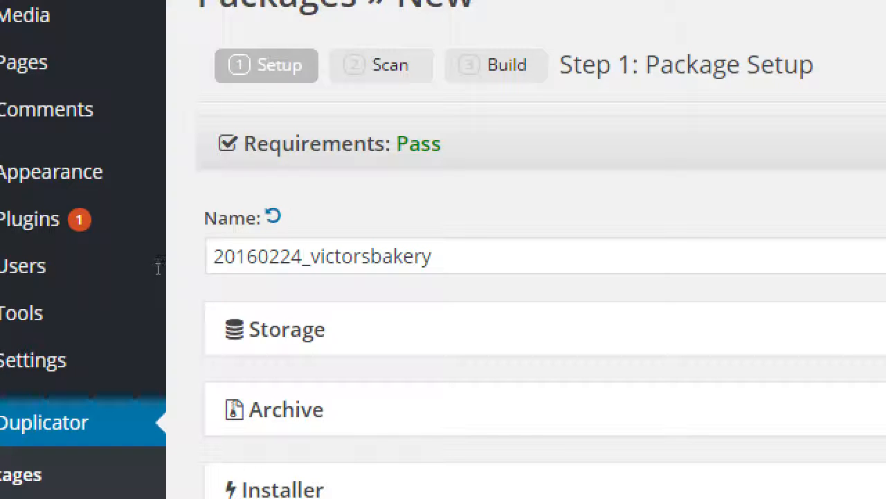
pyautogui.moveTo(133, 266)
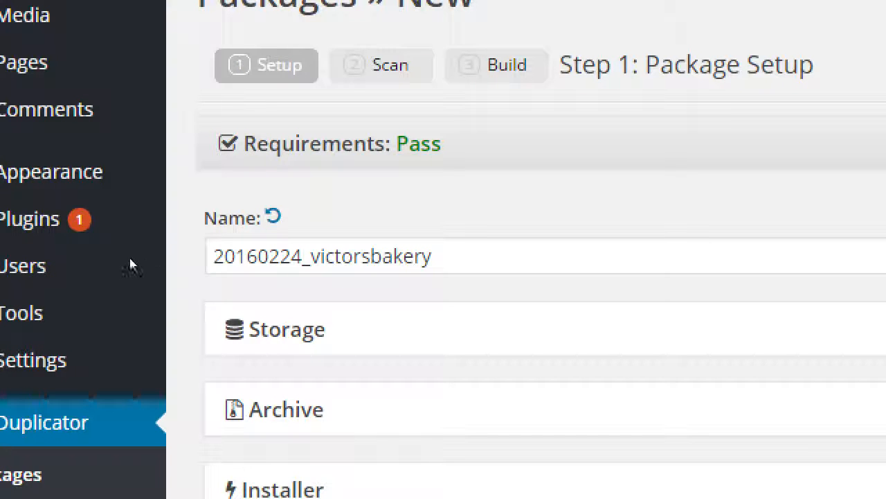
pyautogui.tripleClick(321, 254)
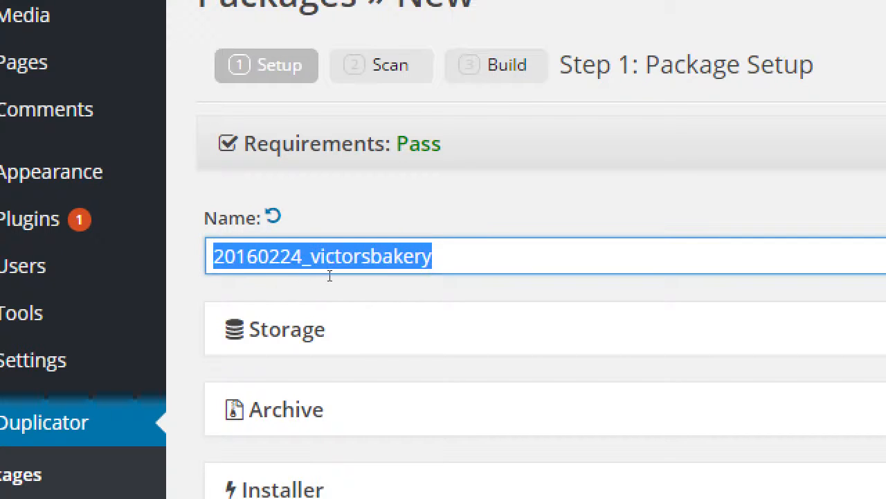
pyautogui.moveTo(145, 266)
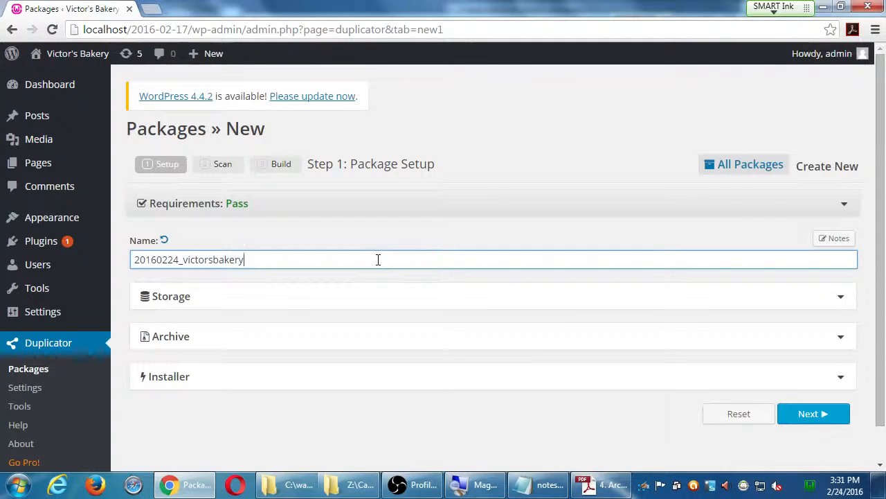
pyautogui.moveTo(571, 432)
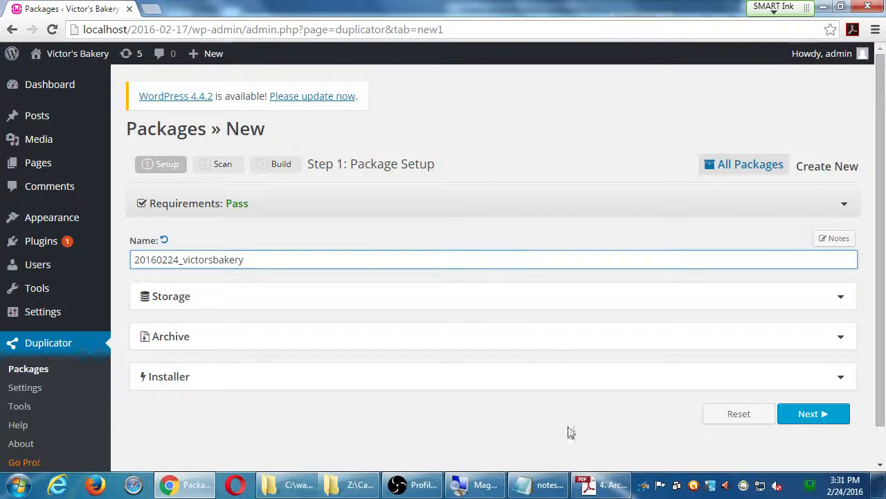
pyautogui.click(600, 485)
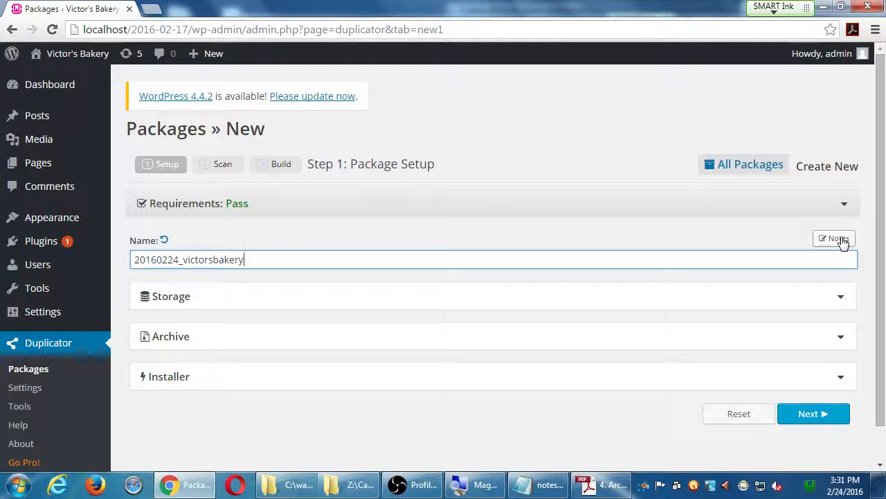
# Enter package notes 'Added Widgets. Added plugins.'
pyautogui.click(833, 238)
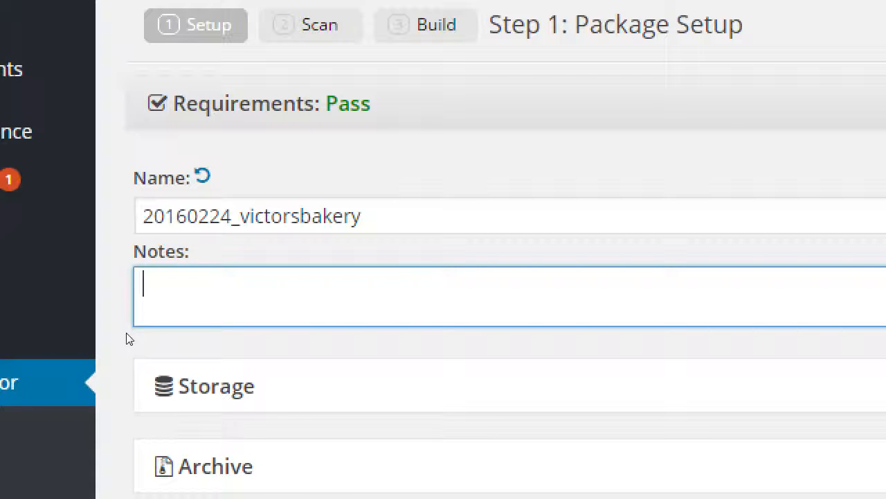
pyautogui.write('Add')
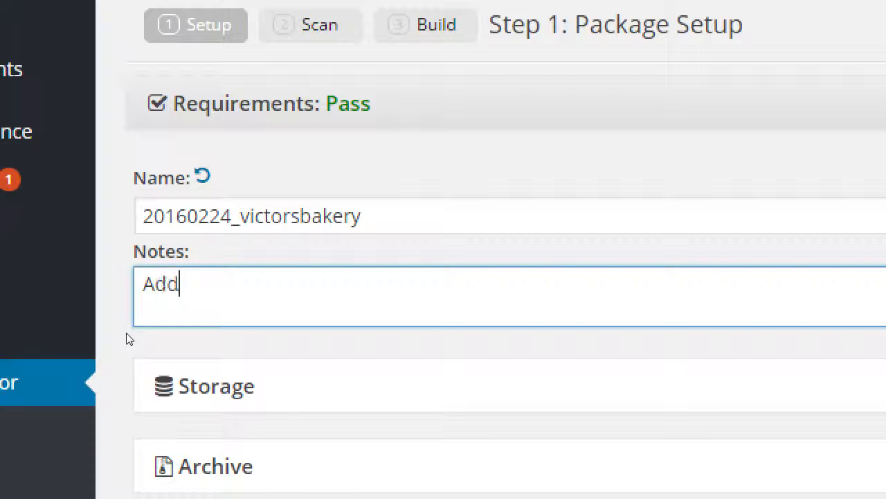
pyautogui.write('ed Widg')
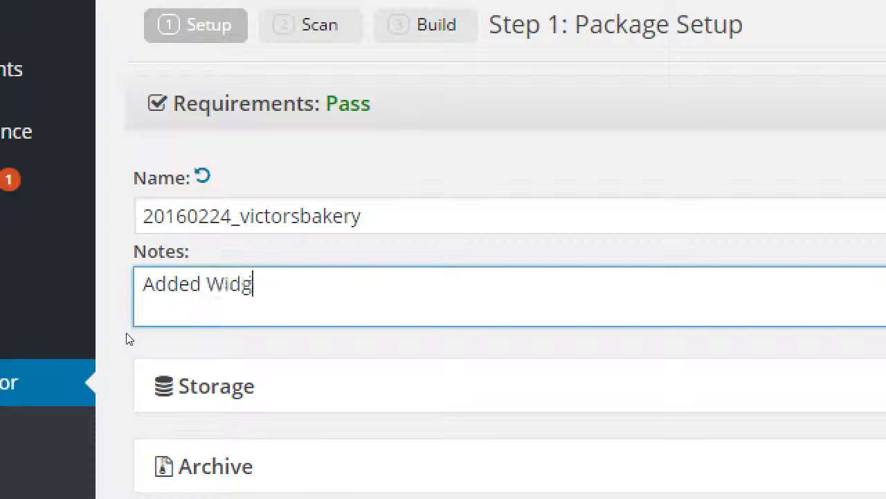
pyautogui.write('ets. Added')
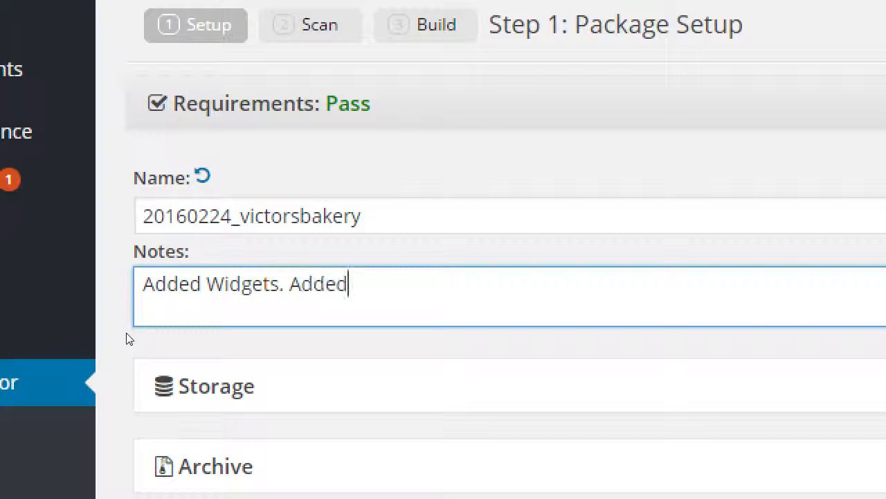
pyautogui.write('plugins.')
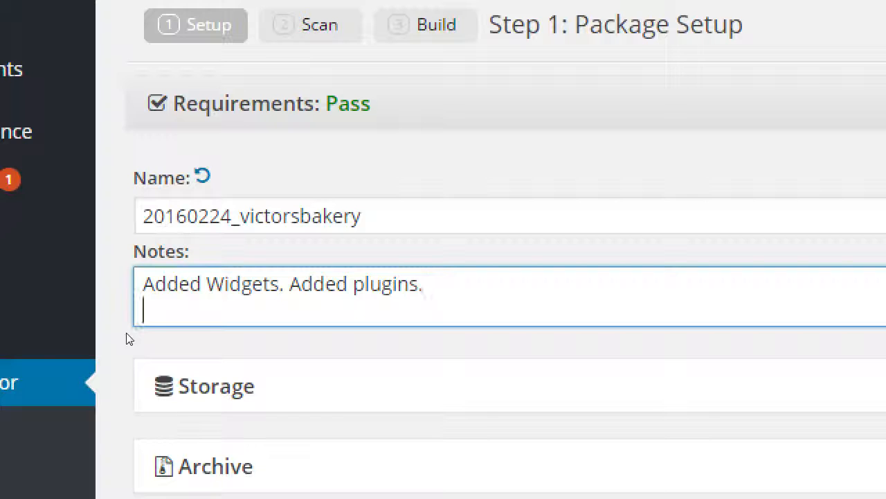
# Add a second notes line 'To-do: Add eCommerce plugin'
pyautogui.write('To-do:')
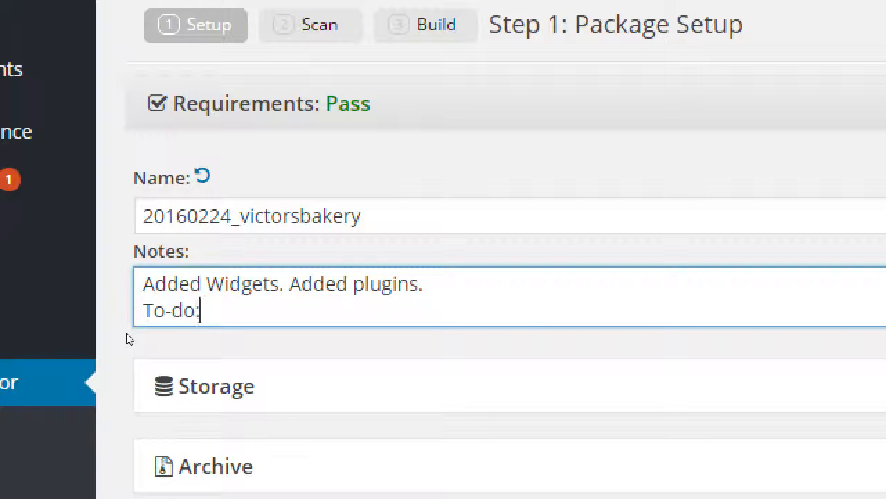
pyautogui.write('Add')
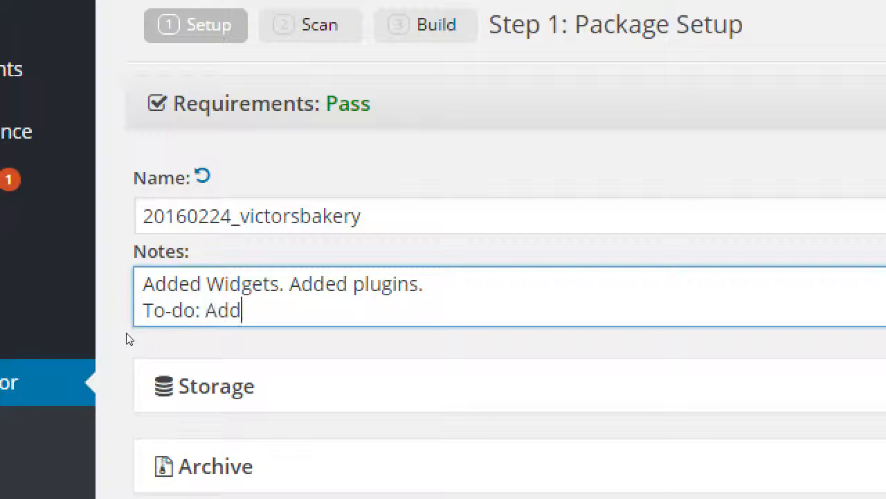
pyautogui.write('eC')
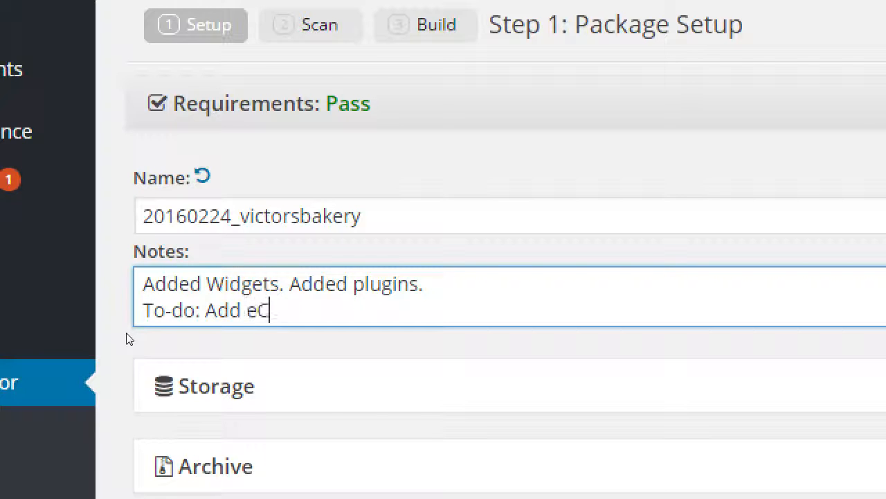
pyautogui.write('om')
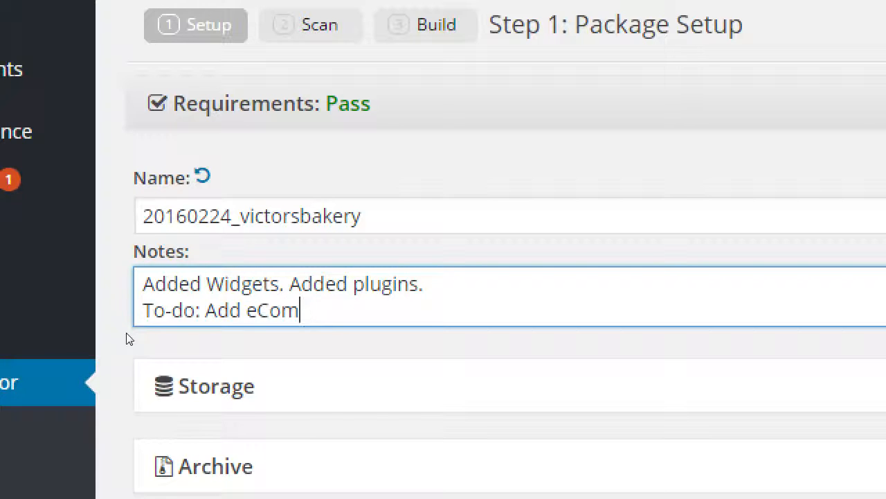
pyautogui.write('merce')
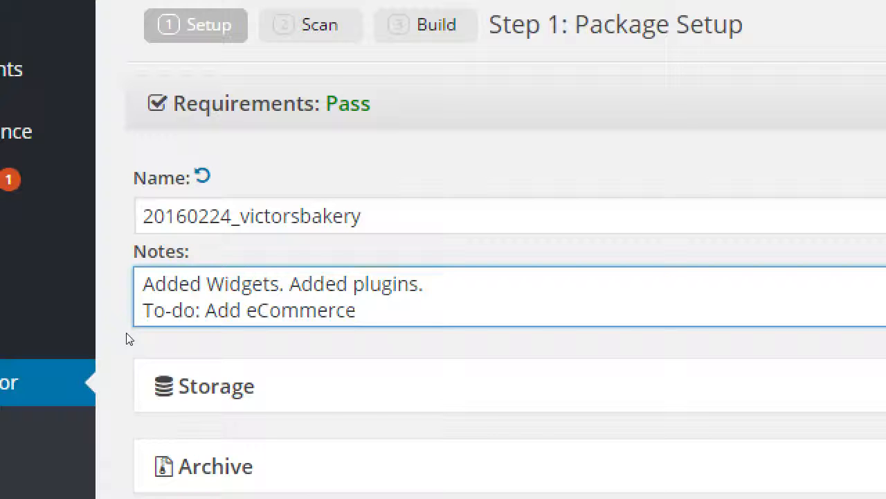
pyautogui.write('plu')
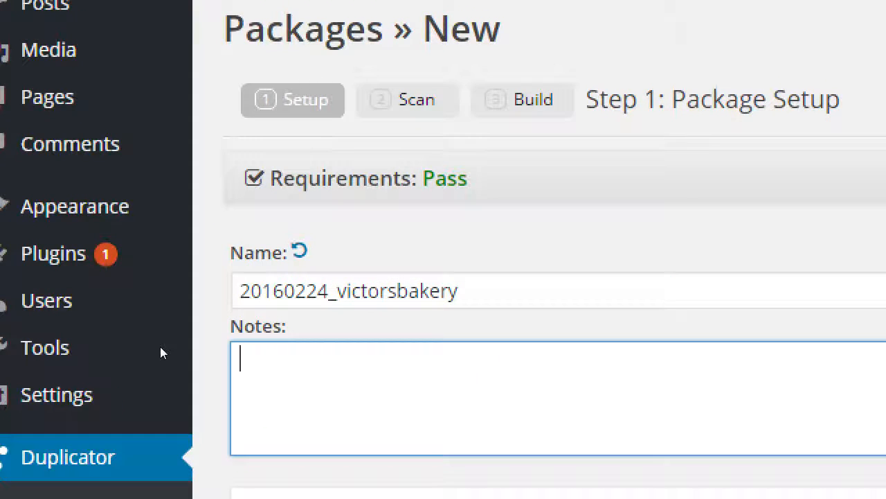
# Type 'BEFORE Updates' as an alternative note, then keep the widgets/plugins/eCommerce notes
pyautogui.write('BEFORE')
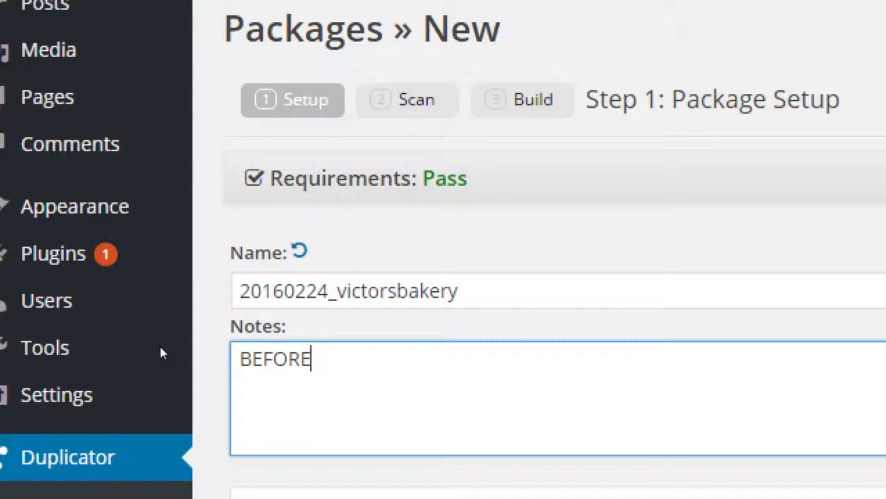
pyautogui.write('Update')
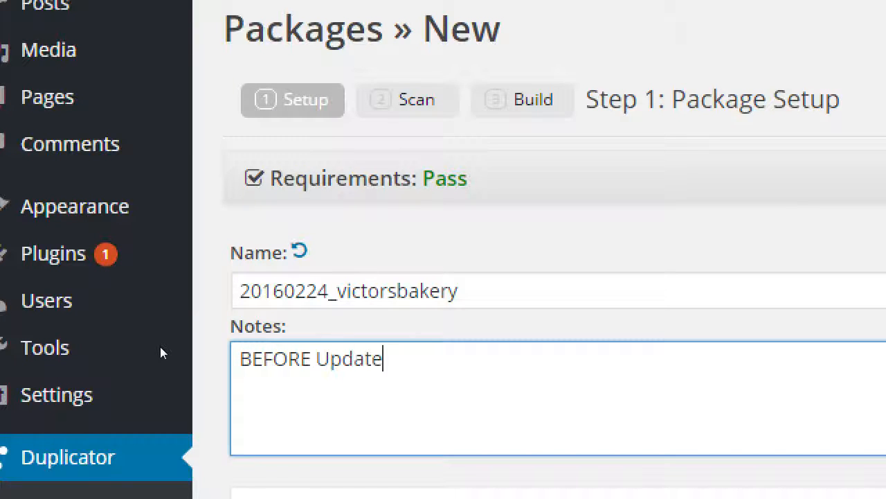
pyautogui.write('s')
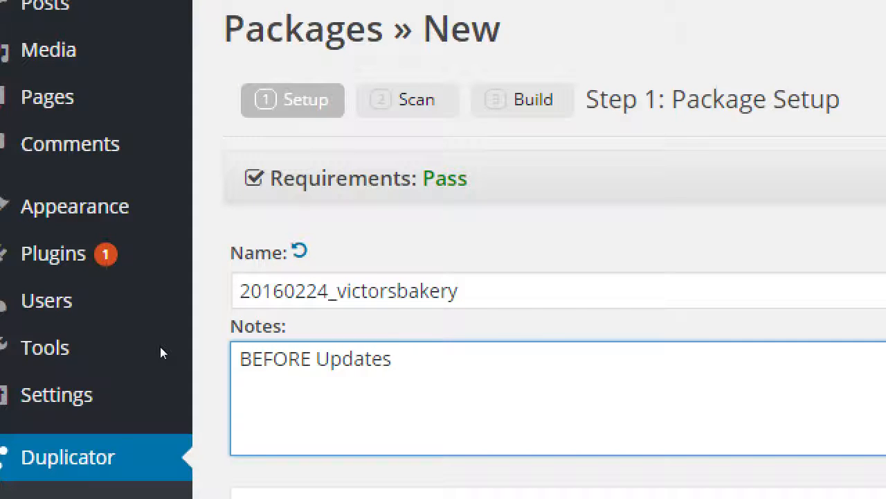
pyautogui.click(344, 358)
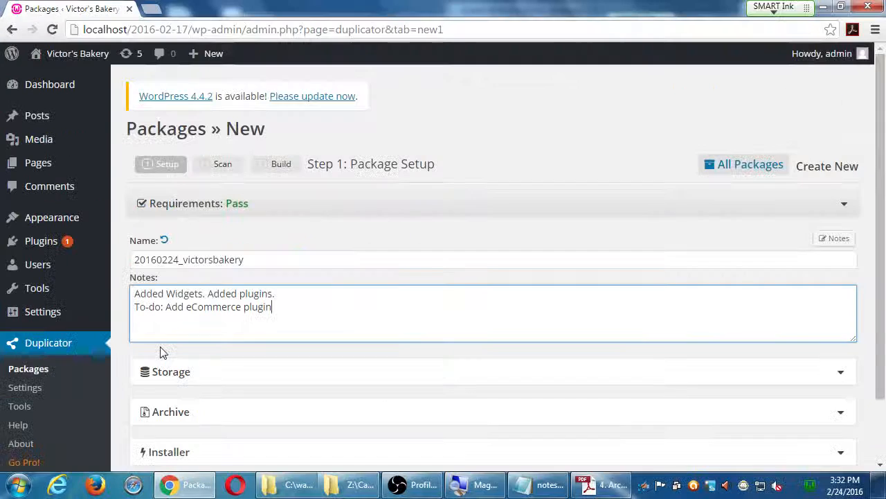
# Advance the Duplicator package from setup to the system scan with Next
pyautogui.scroll(-3)
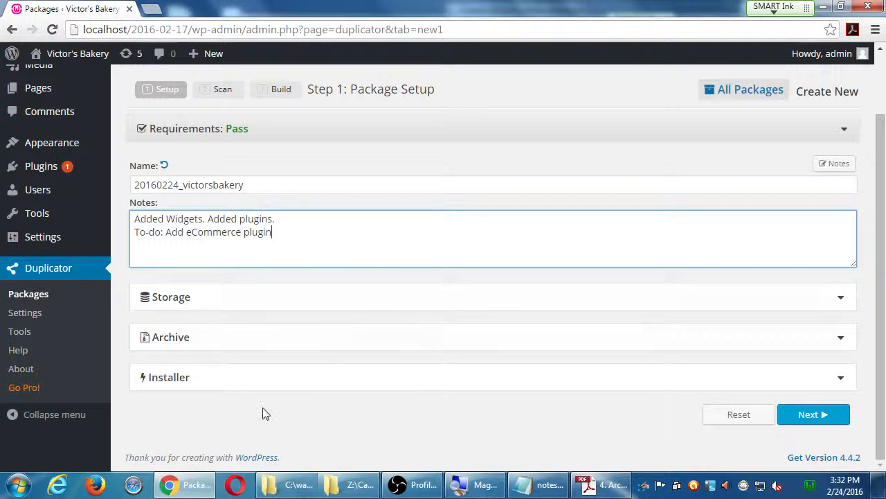
pyautogui.moveTo(338, 410)
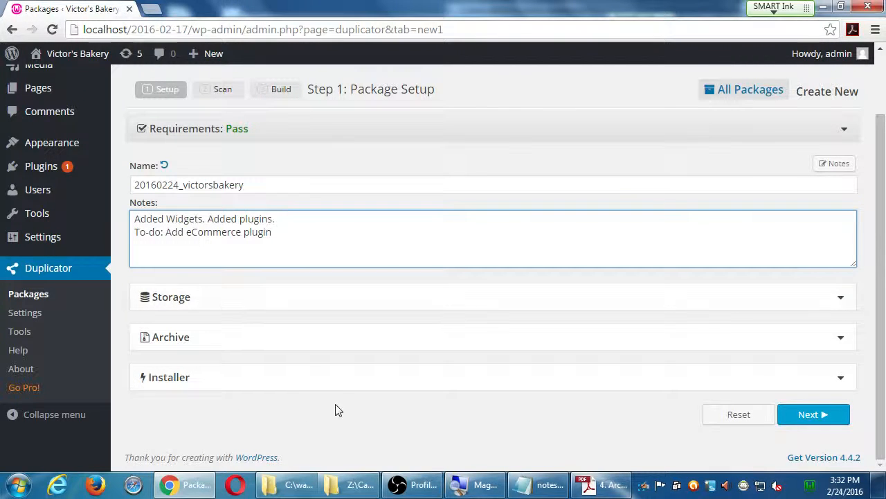
pyautogui.moveTo(814, 414)
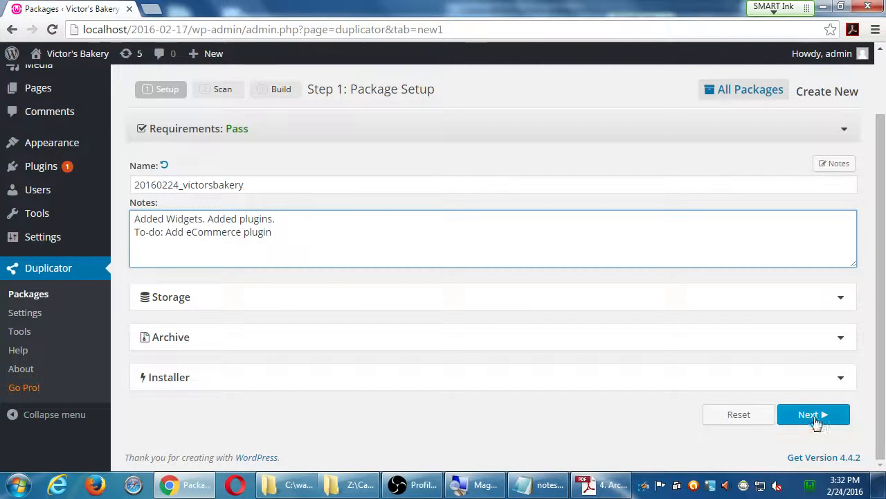
pyautogui.click(612, 485)
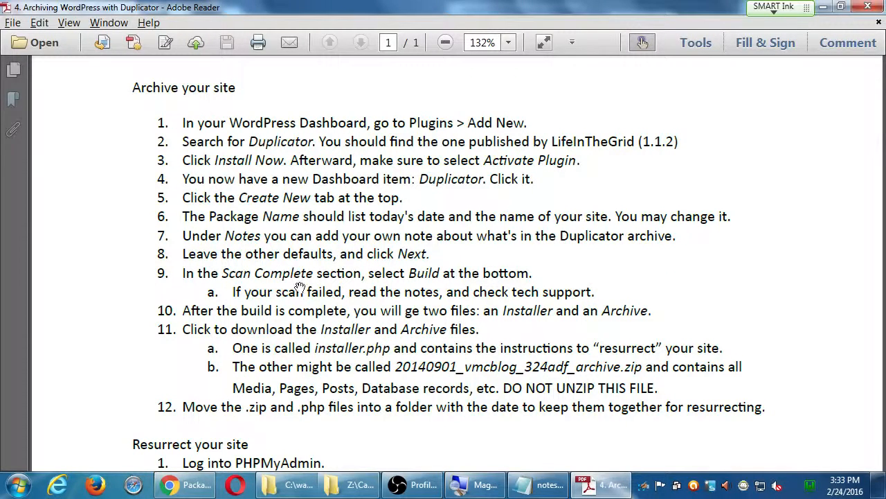
pyautogui.moveTo(252, 283)
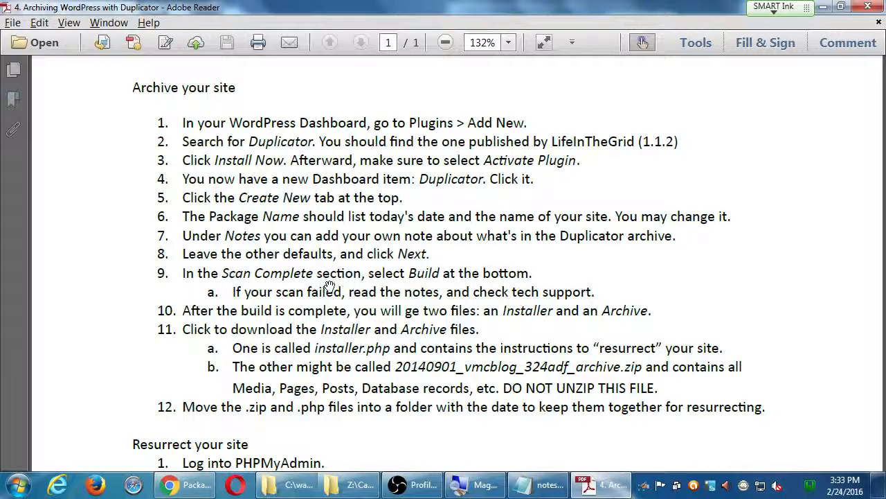
pyautogui.moveTo(418, 290)
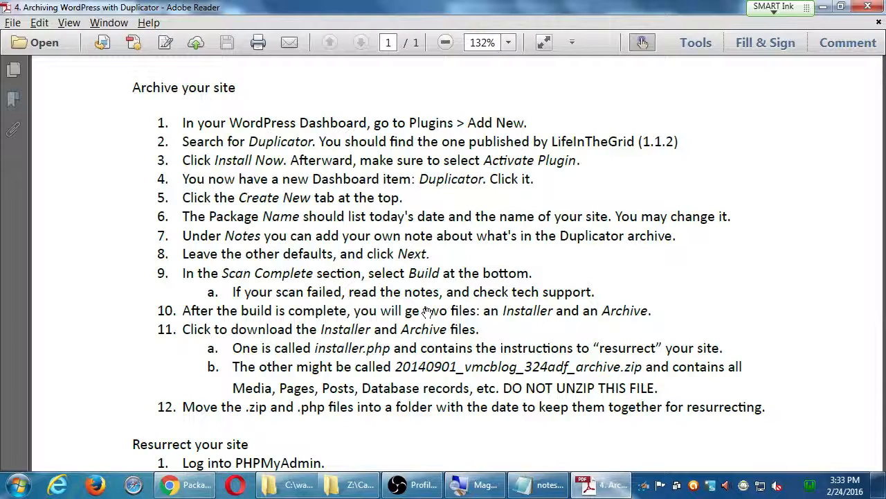
# Return from the Archive your site PDF to the completed Duplicator scan results
pyautogui.click(182, 485)
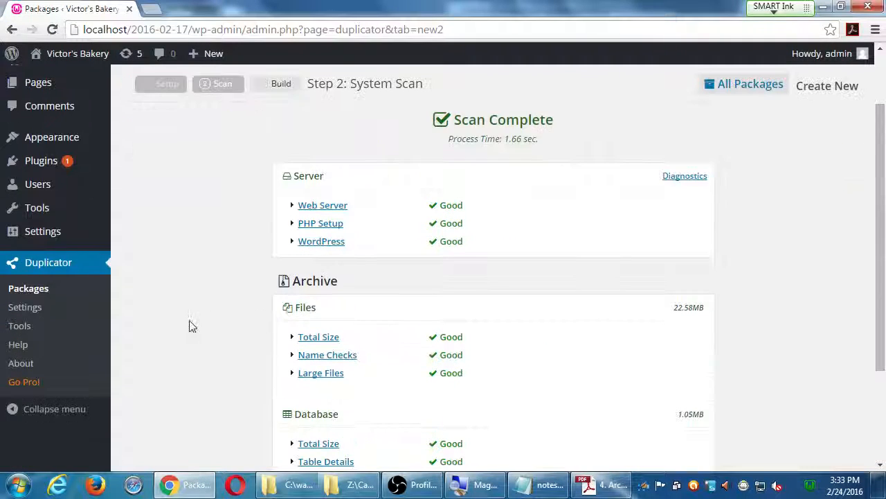
pyautogui.scroll(-3)
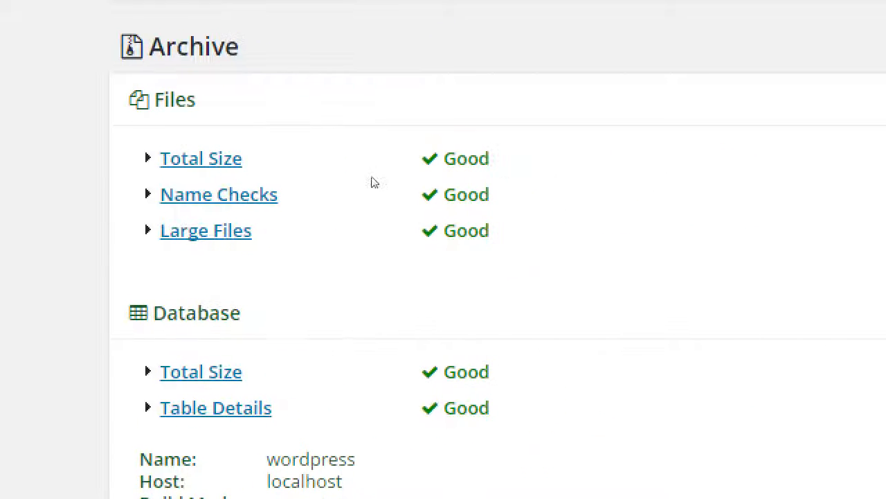
pyautogui.doubleClick(213, 47)
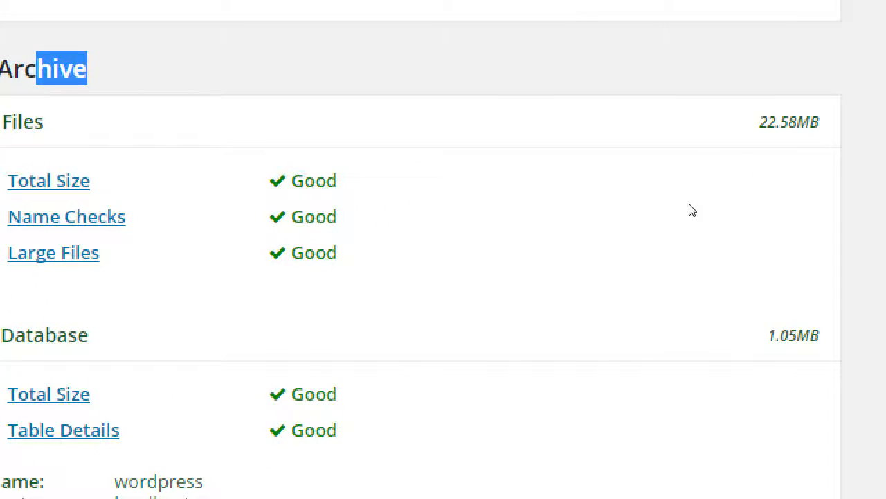
pyautogui.moveTo(621, 197)
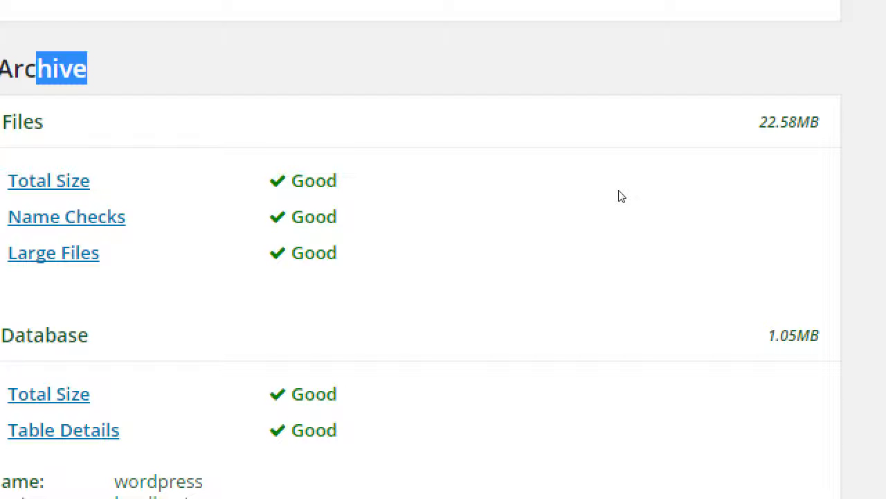
pyautogui.moveTo(449, 206)
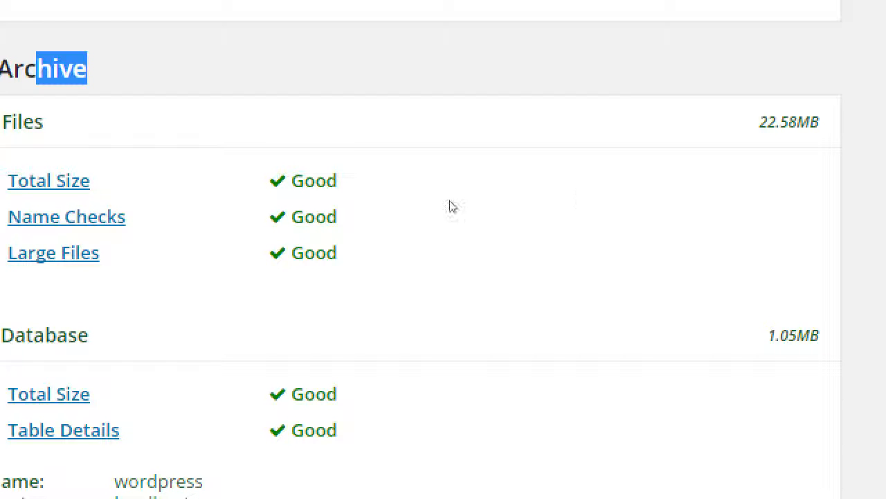
pyautogui.scroll(3)
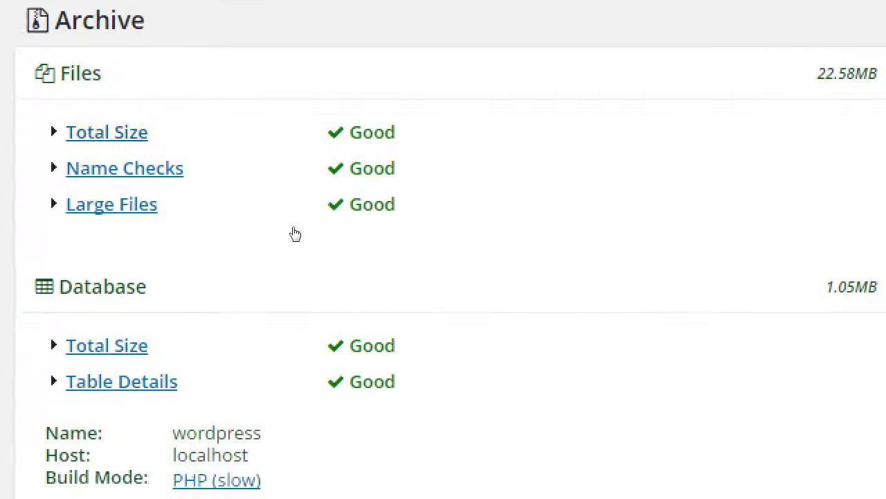
pyautogui.click(106, 132)
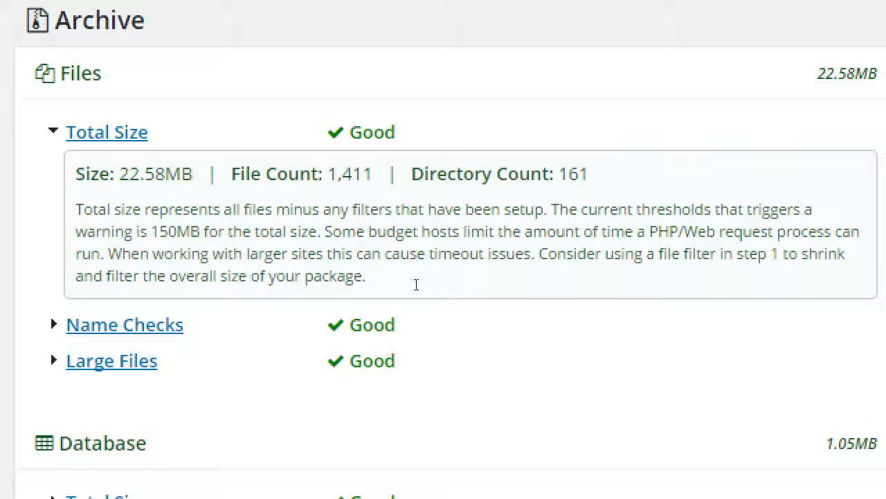
pyautogui.scroll(-3)
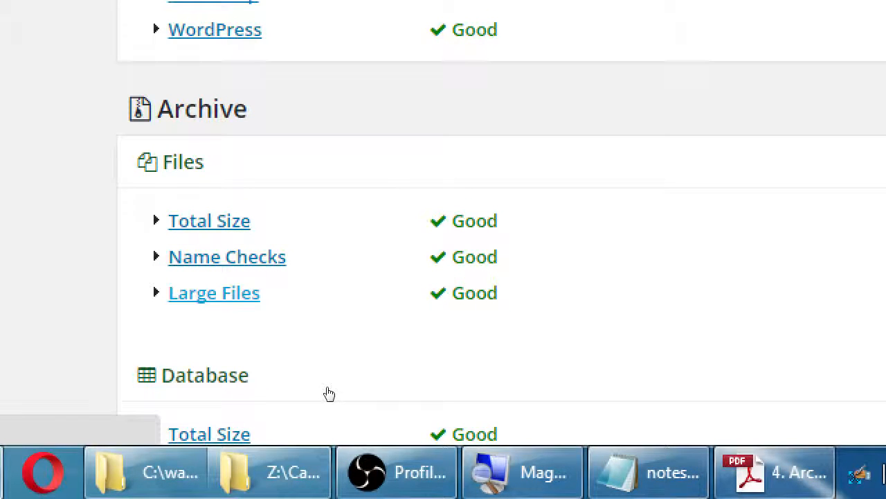
pyautogui.moveTo(333, 382)
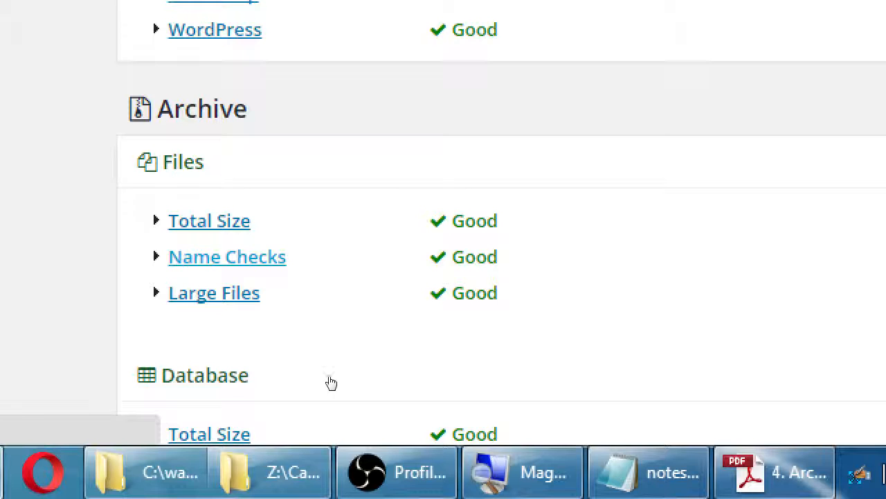
# Expand Name Checks, highlight the 250-character name limit, then collapse the explanation
pyautogui.click(227, 256)
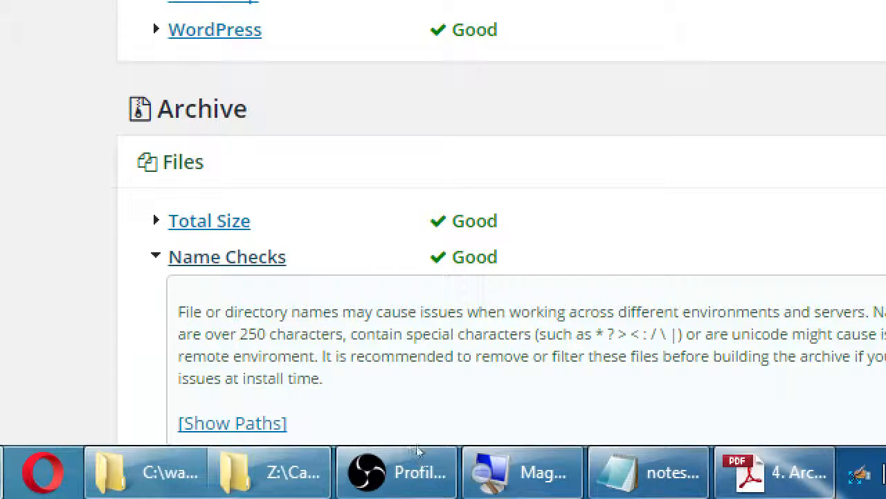
pyautogui.doubleClick(252, 333)
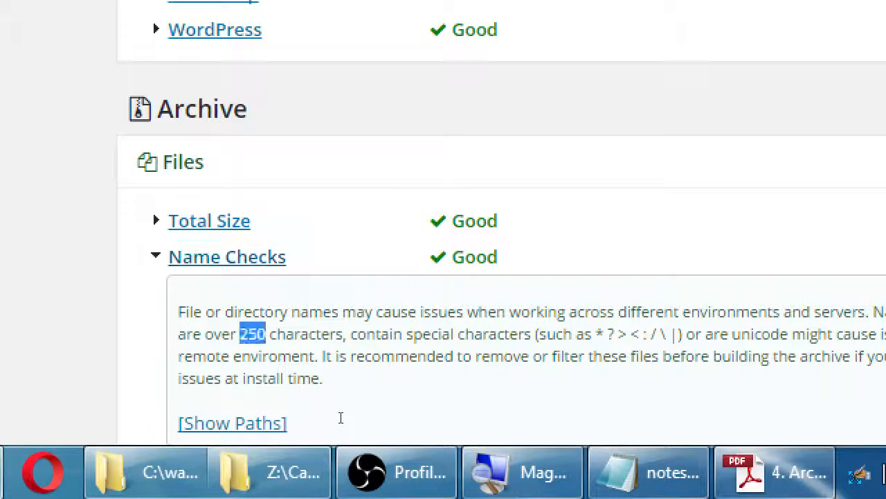
pyautogui.moveTo(366, 422)
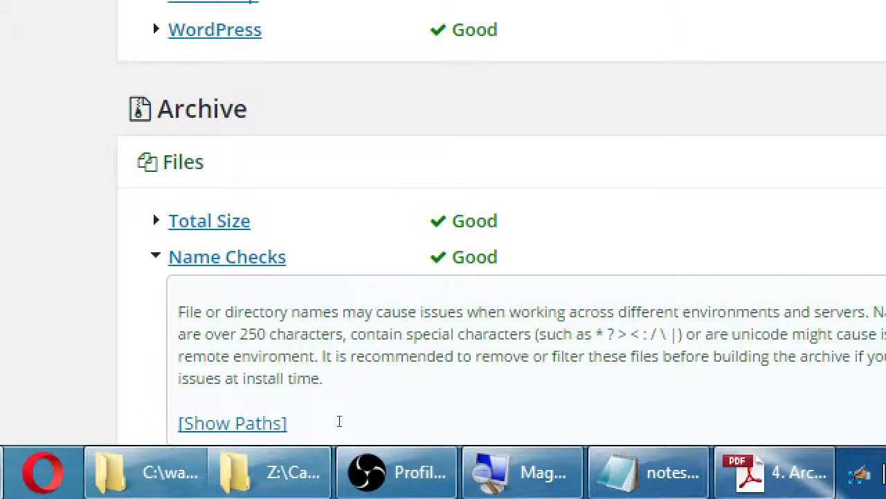
pyautogui.doubleClick(252, 333)
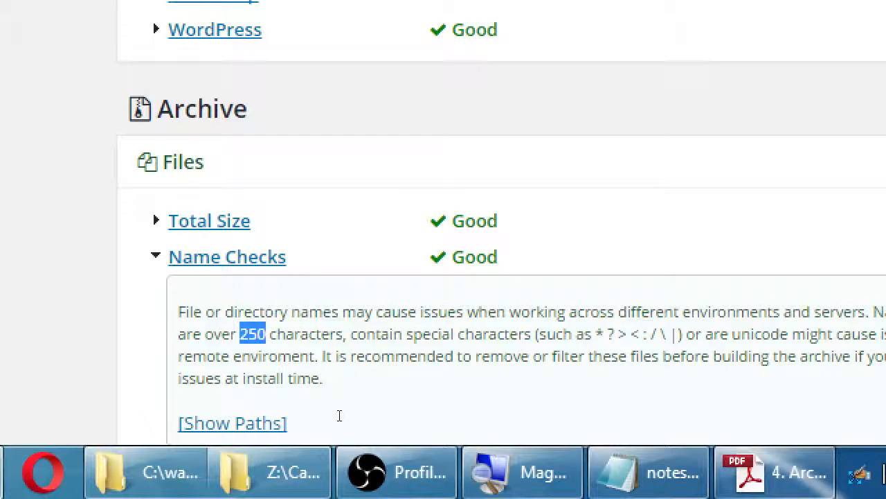
pyautogui.moveTo(513, 436)
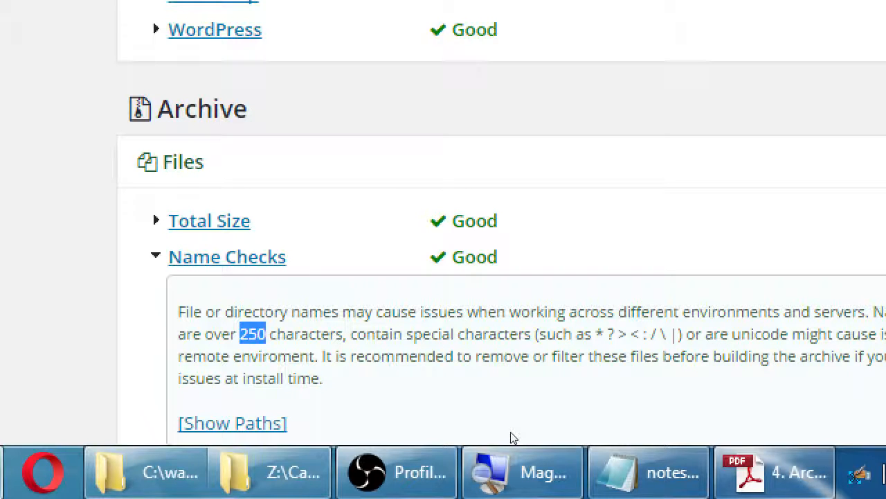
pyautogui.moveTo(593, 413)
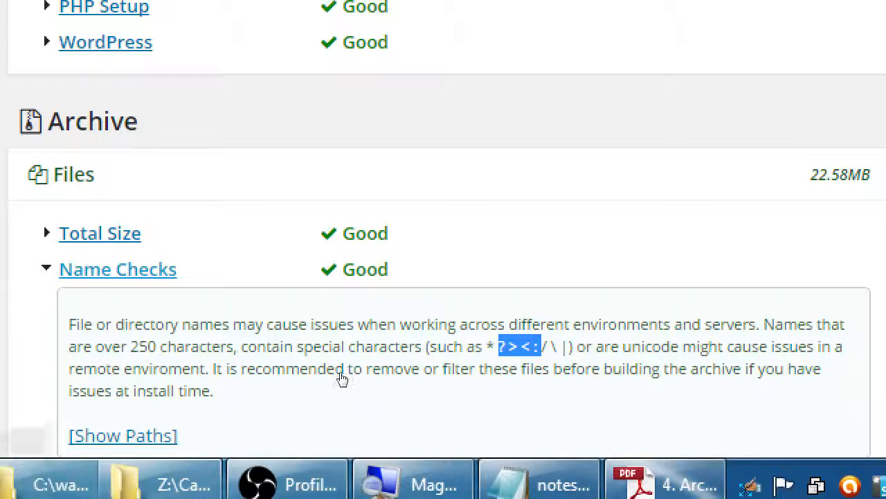
pyautogui.scroll(-3)
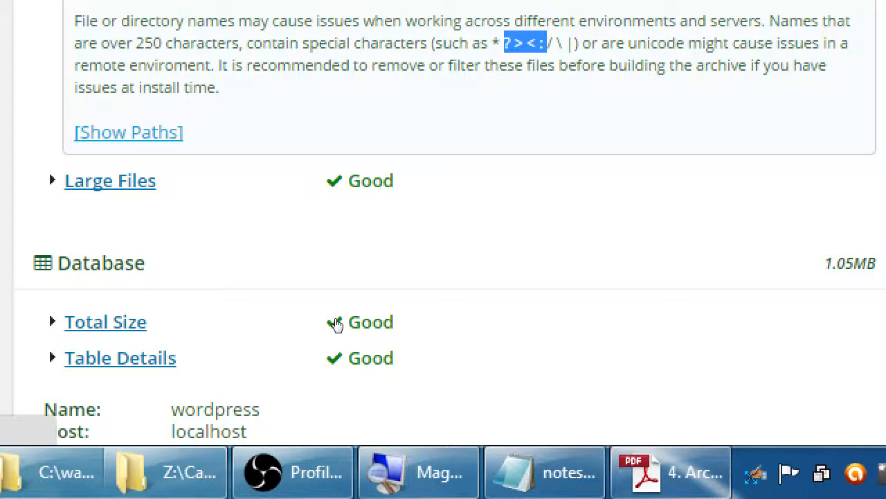
pyautogui.scroll(3)
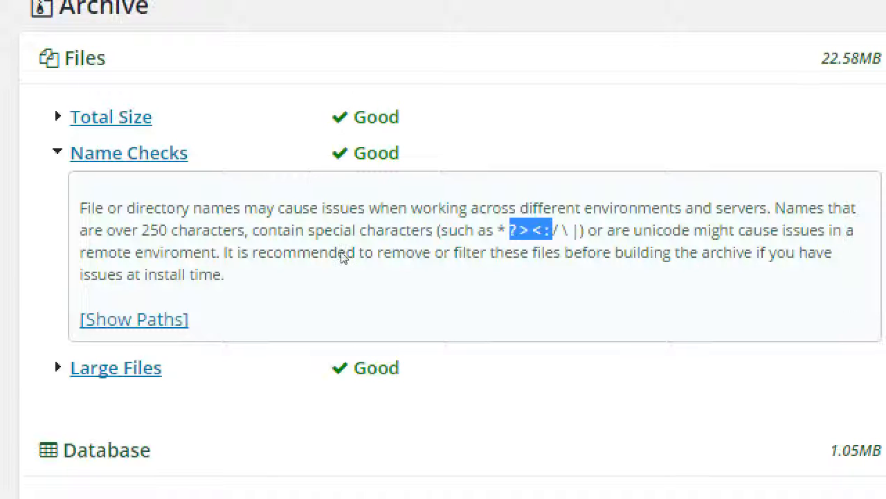
pyautogui.moveTo(294, 235)
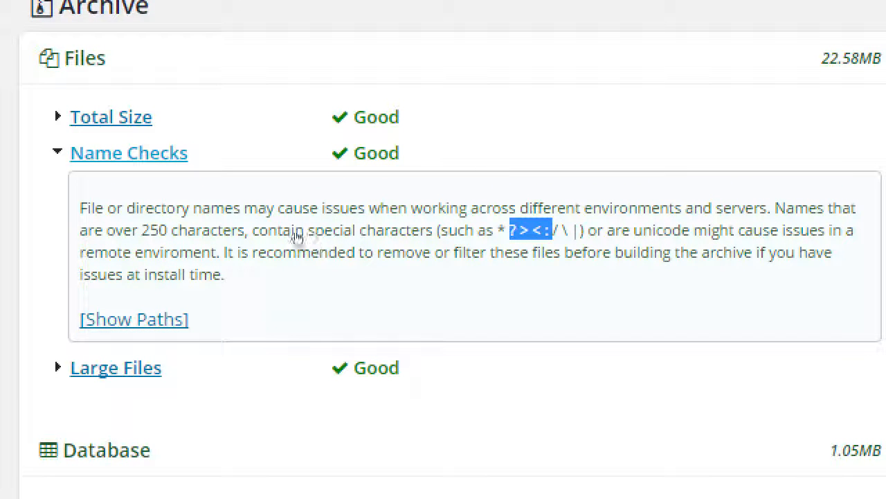
pyautogui.click(129, 152)
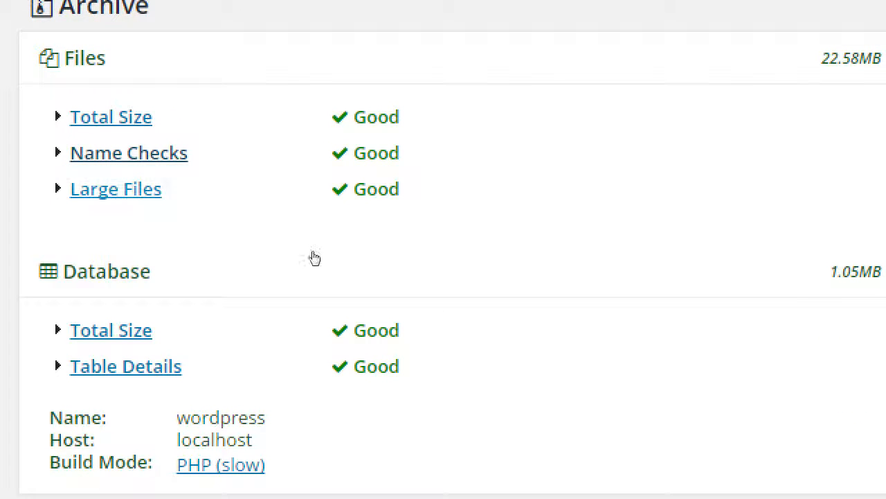
pyautogui.moveTo(294, 260)
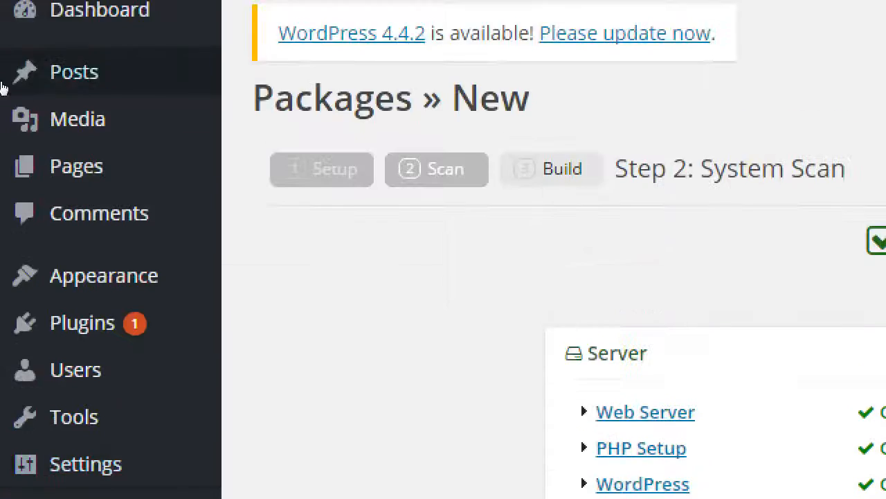
pyautogui.scroll(3)
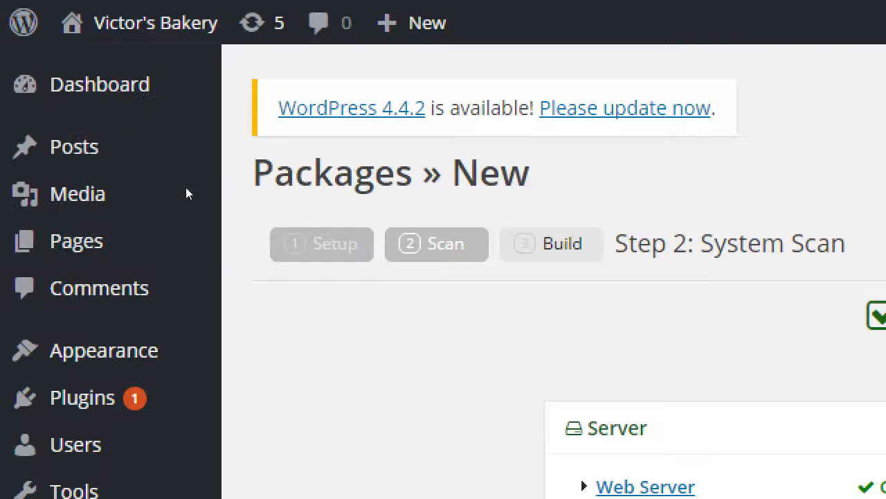
pyautogui.scroll(-3)
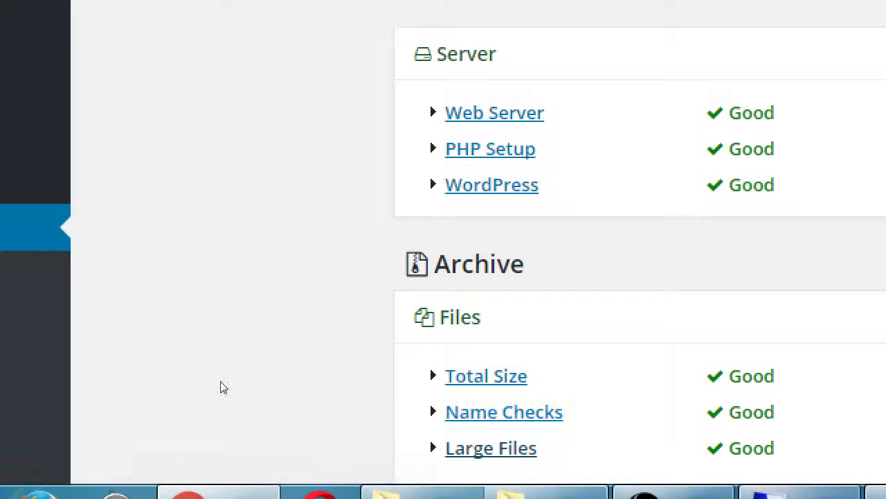
pyautogui.scroll(-3)
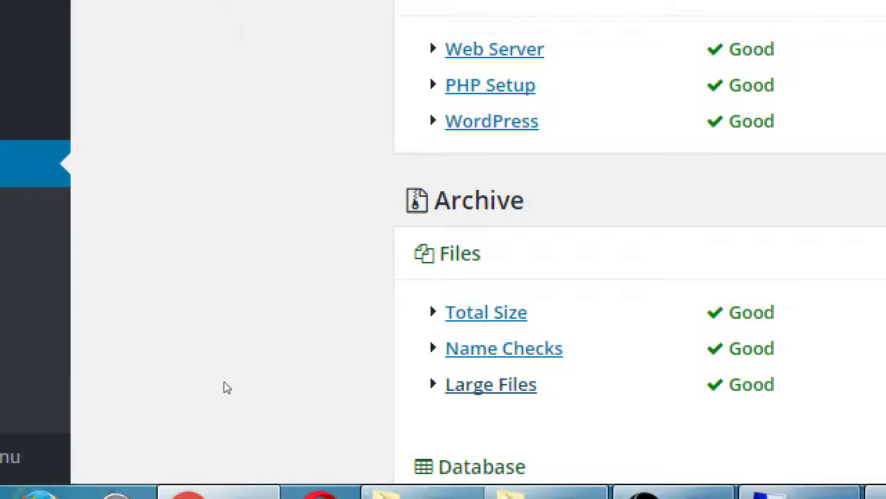
pyautogui.moveTo(436, 396)
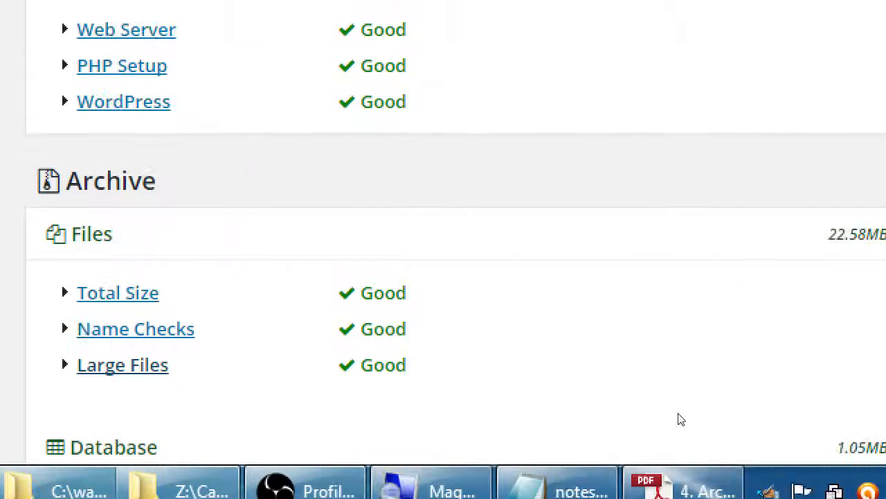
pyautogui.moveTo(310, 430)
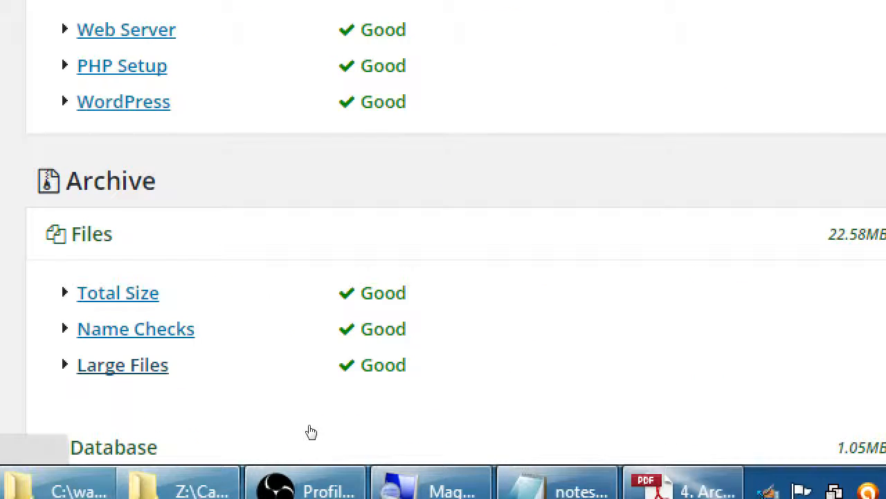
pyautogui.click(121, 365)
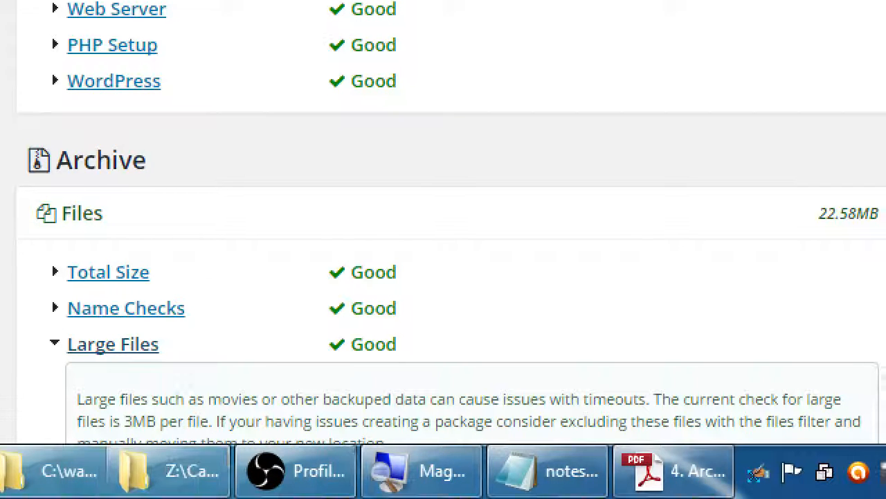
pyautogui.doubleClick(138, 421)
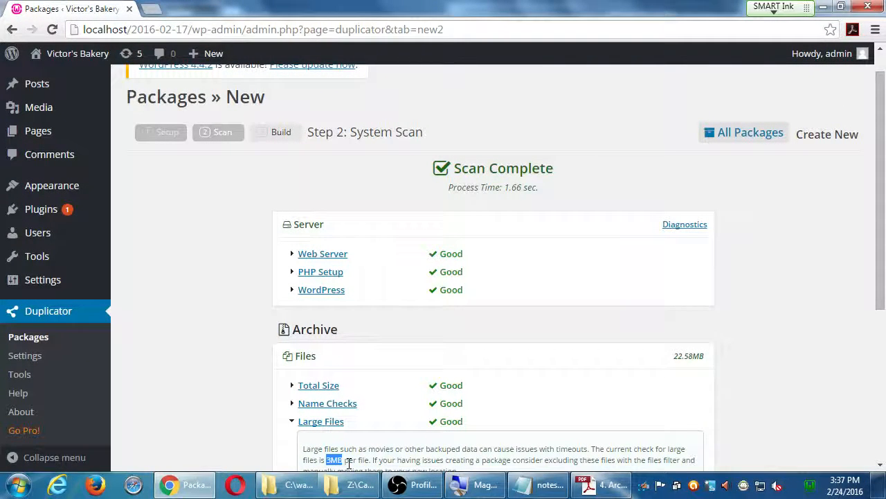
pyautogui.moveTo(322, 407)
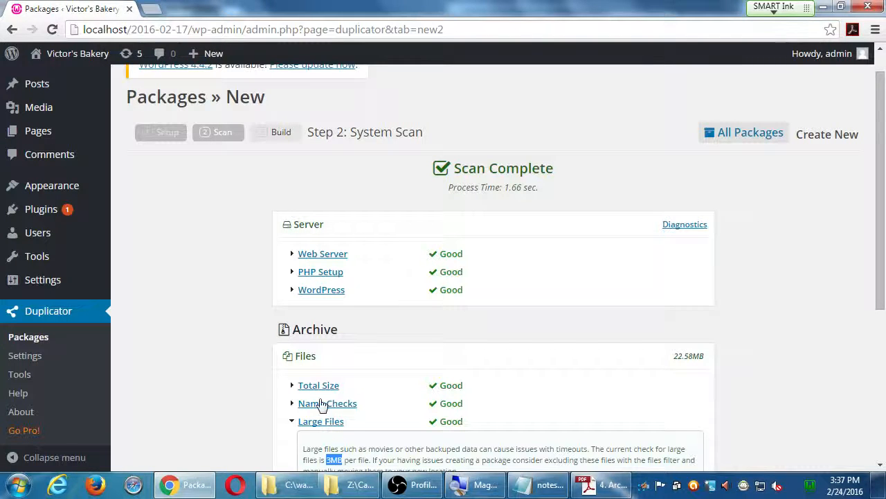
pyautogui.moveTo(535, 385)
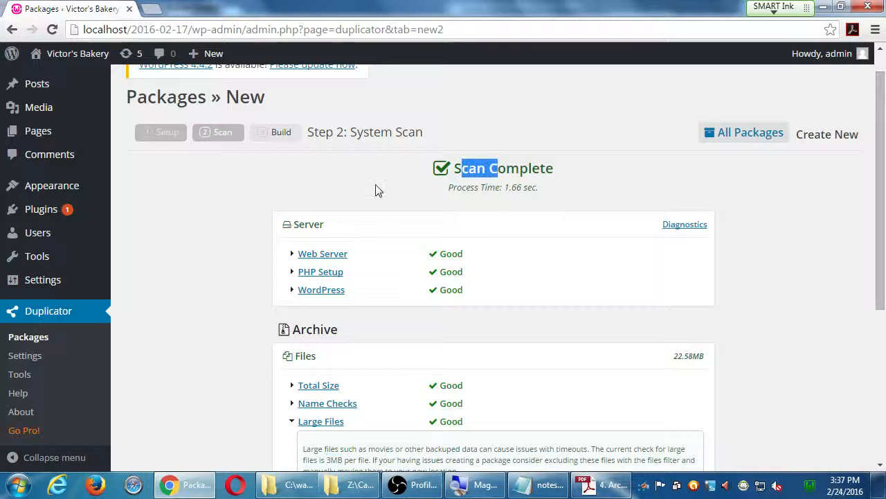
pyautogui.scroll(3)
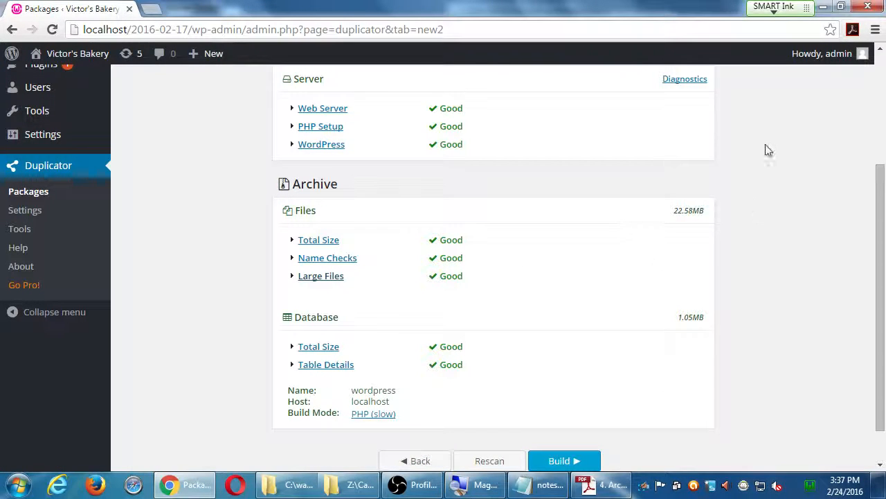
pyautogui.moveTo(773, 302)
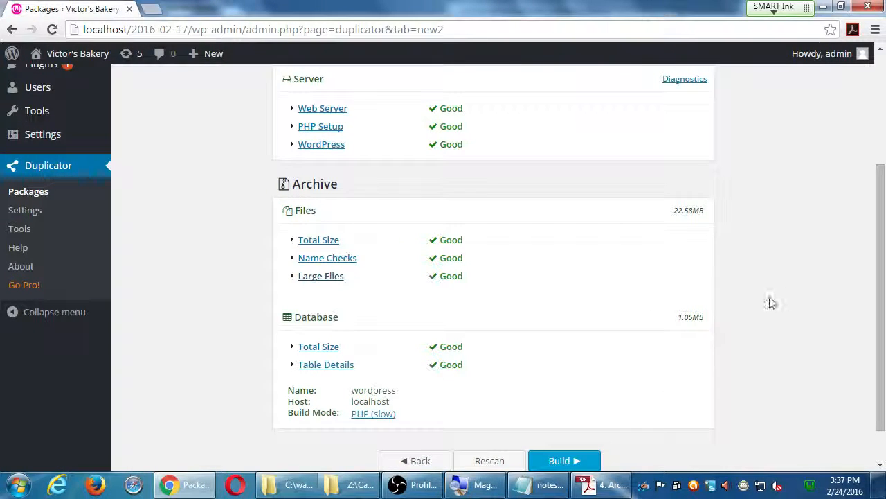
pyautogui.scroll(-3)
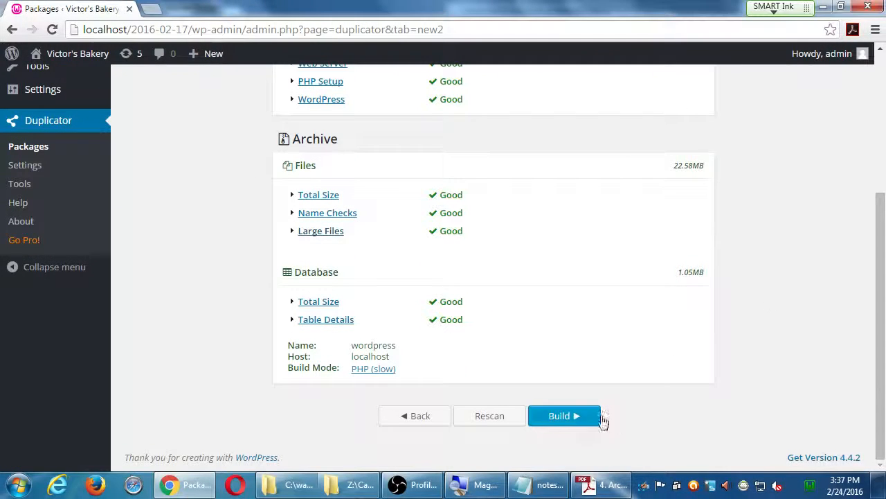
pyautogui.click(564, 415)
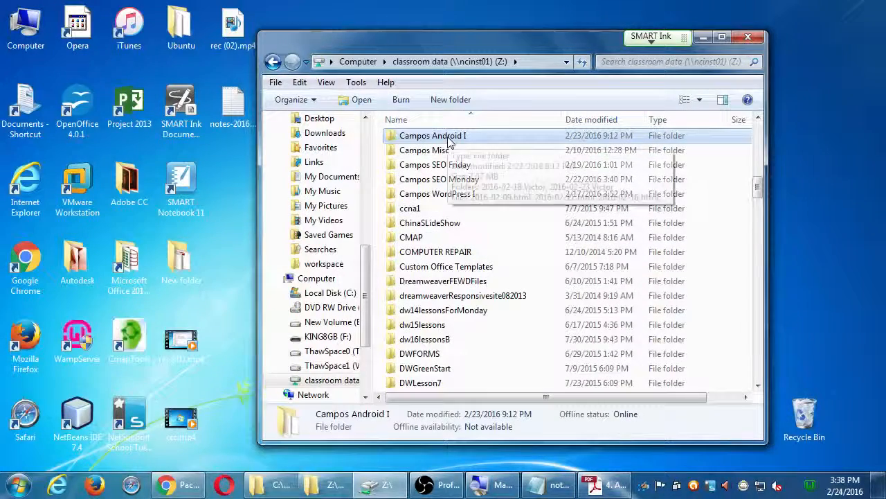
# Open Campos WordPress I, then its 2016-02-17 folder with the 20160217_victorsbakery zip and installer.php
pyautogui.doubleClick(437, 194)
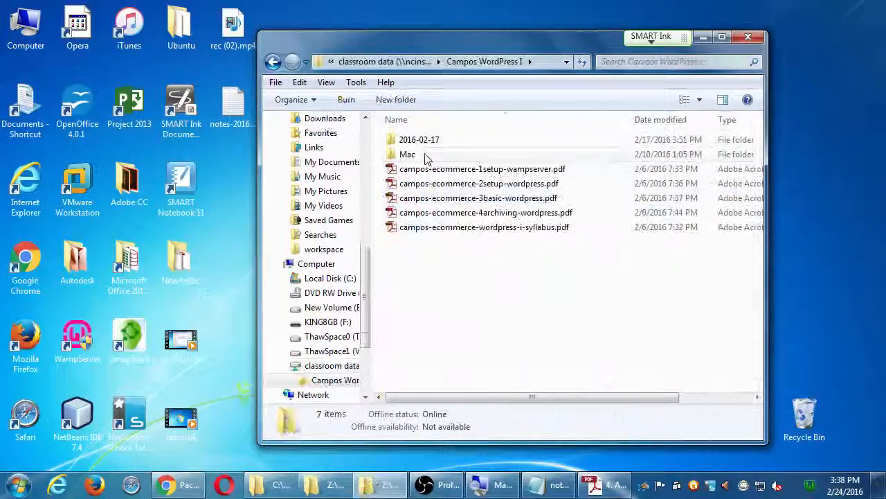
pyautogui.doubleClick(418, 138)
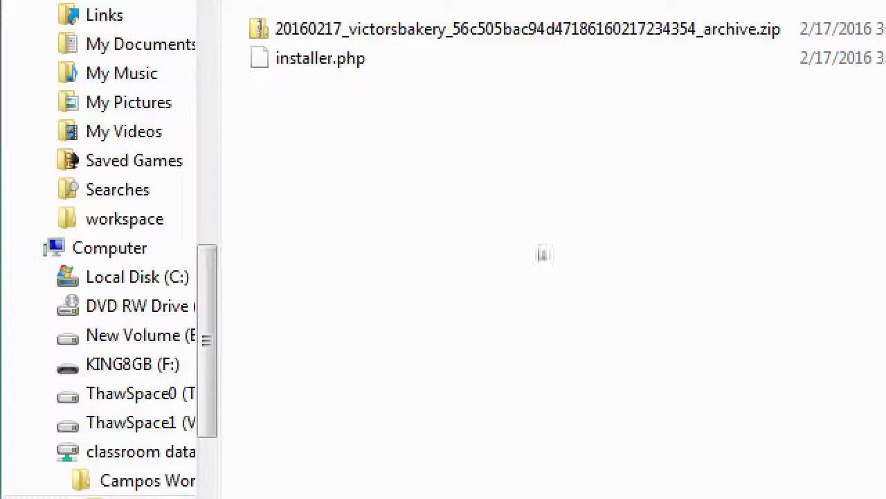
pyautogui.moveTo(630, 230)
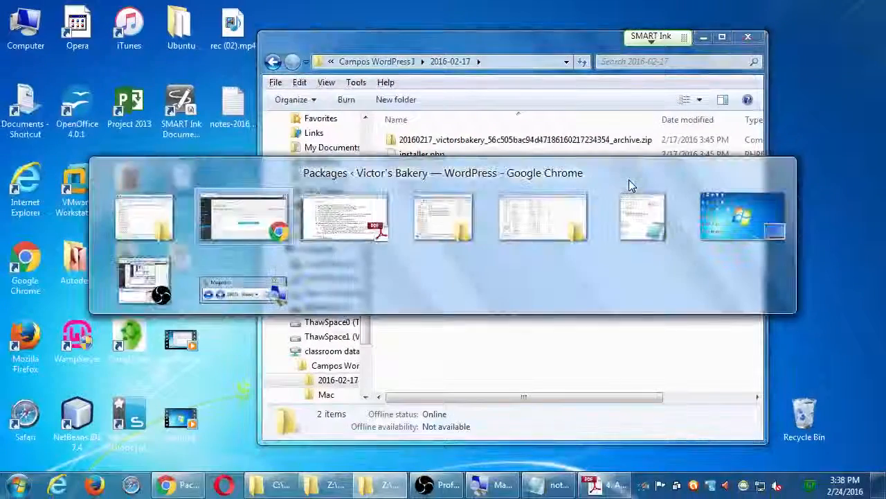
# From the Build Status page, download the package's installer.php and its 9.5MB archive
pyautogui.click(244, 215)
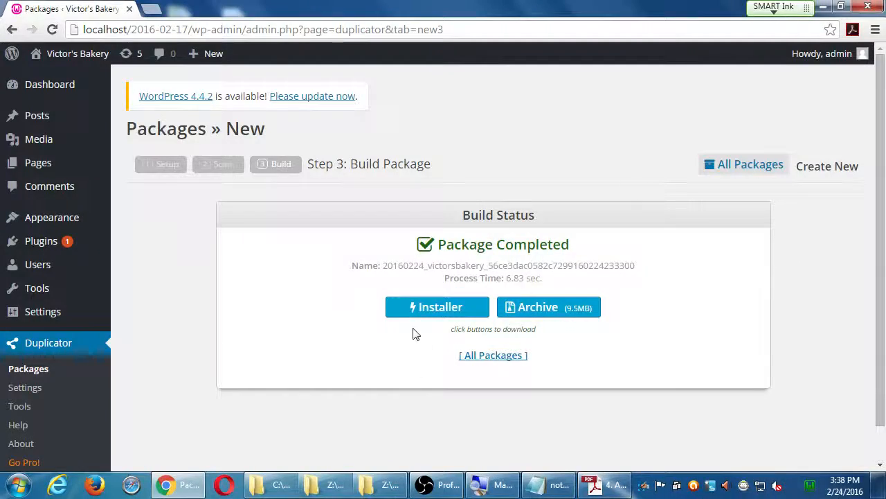
pyautogui.moveTo(549, 308)
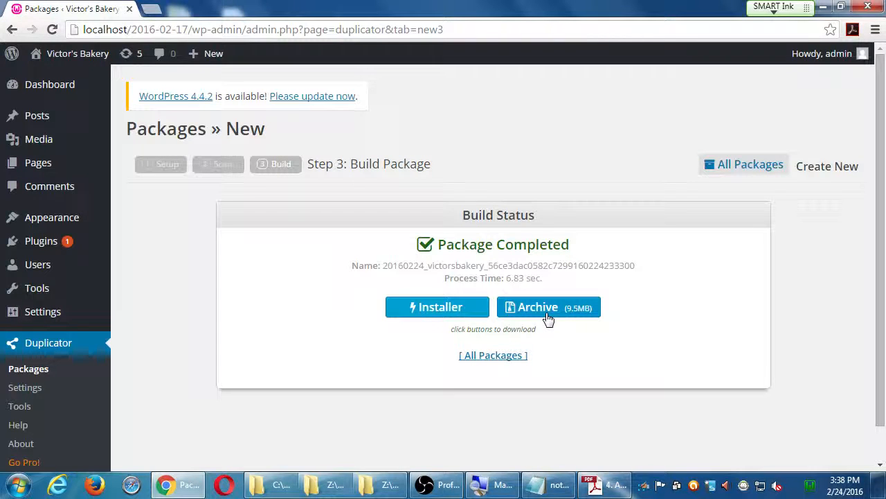
pyautogui.click(438, 308)
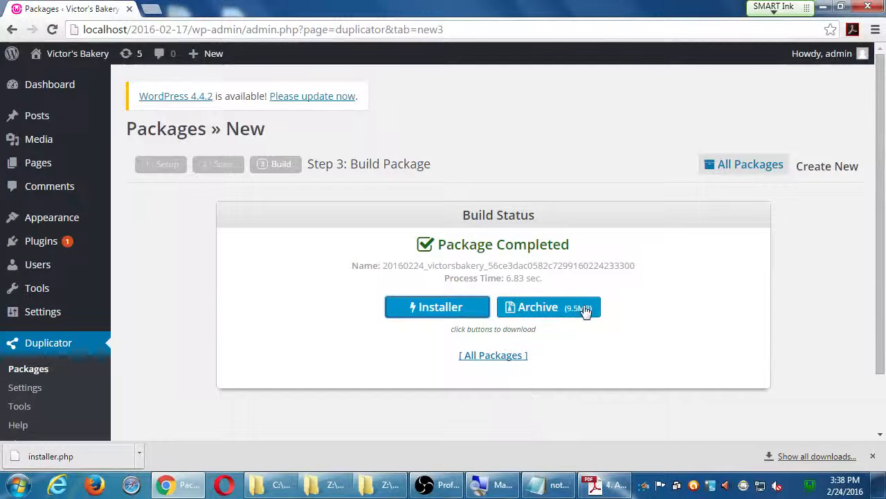
pyautogui.click(548, 307)
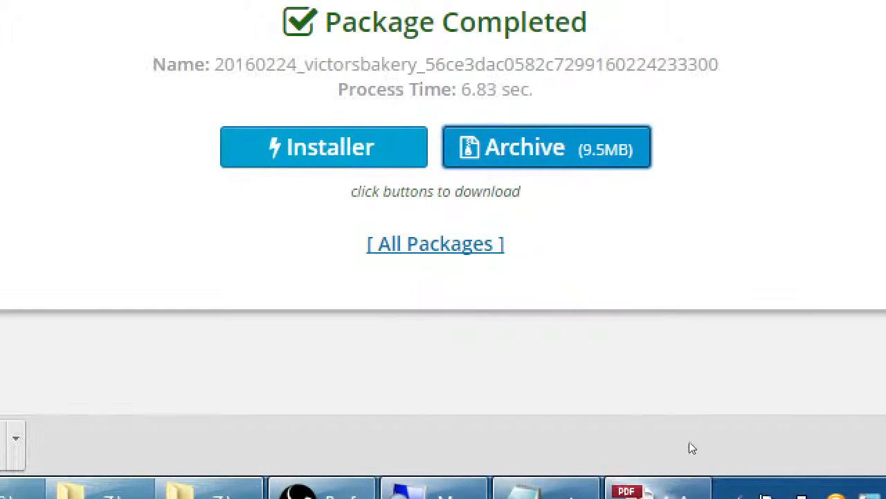
pyautogui.moveTo(494, 450)
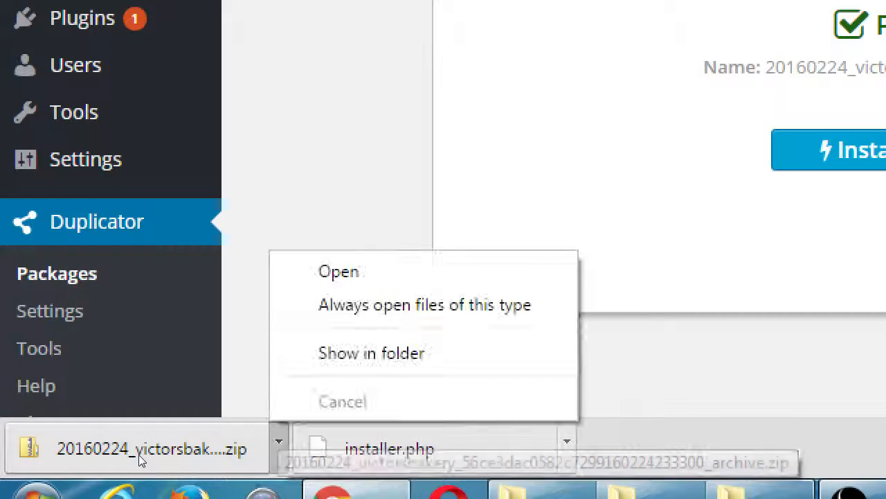
pyautogui.moveTo(371, 353)
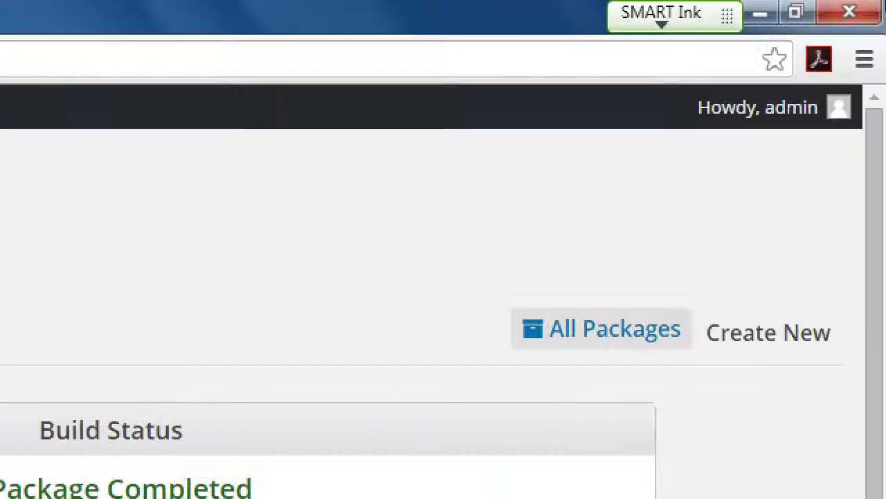
pyautogui.moveTo(806, 38)
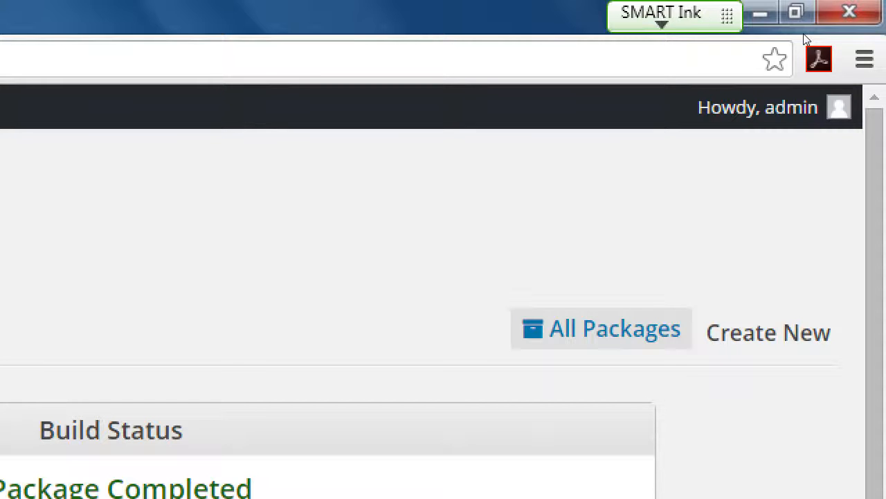
pyautogui.moveTo(822, 110)
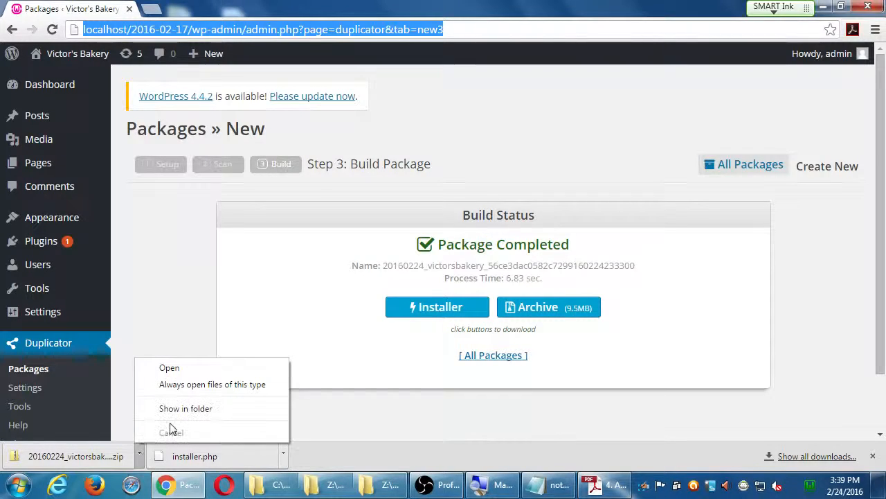
# Reveal the downloaded zip in the Desktop folder, maximize Explorer, and select installer.php with it
pyautogui.click(185, 407)
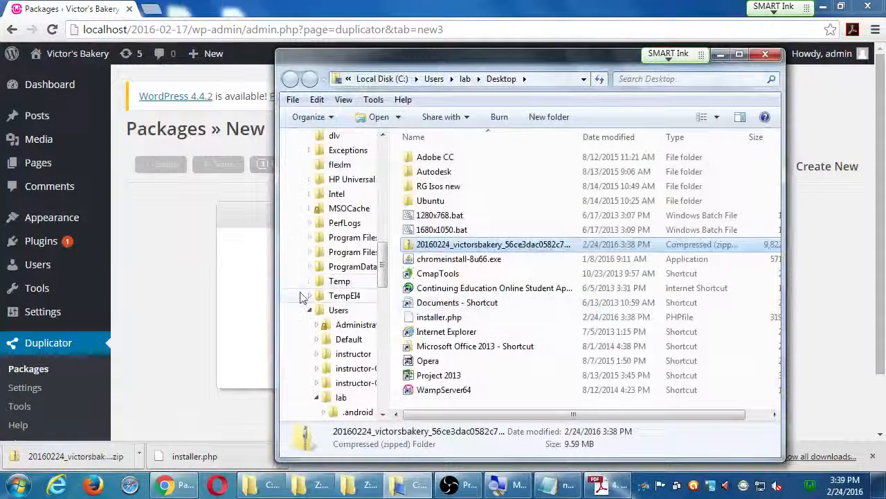
pyautogui.click(740, 54)
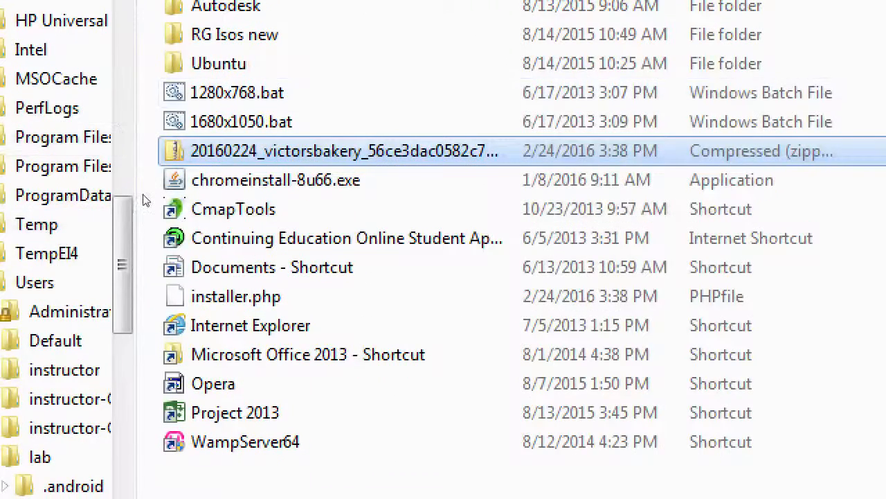
pyautogui.click(235, 296)
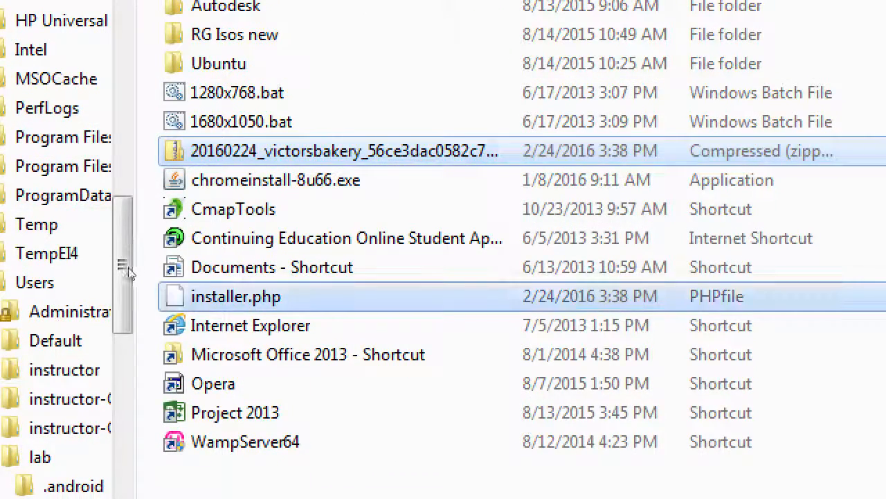
pyautogui.moveTo(236, 297)
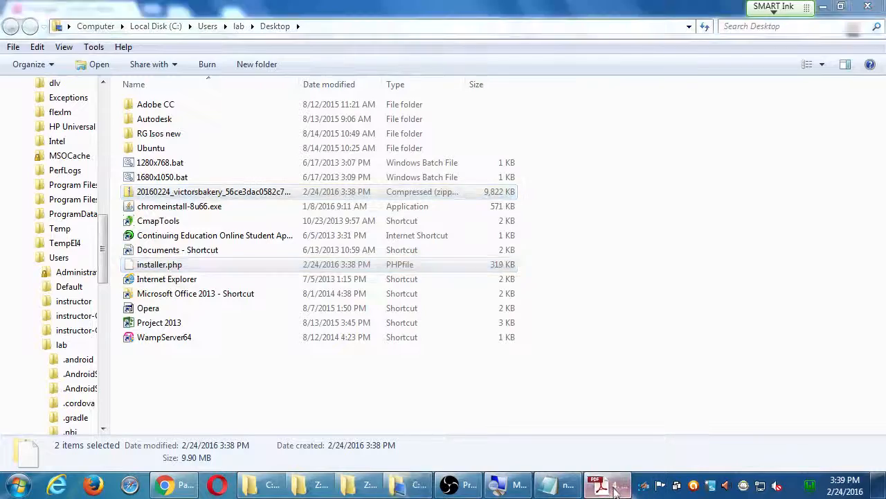
# Bring the Archive your site PDF forward to review steps 10–12 about the downloaded files
pyautogui.click(598, 484)
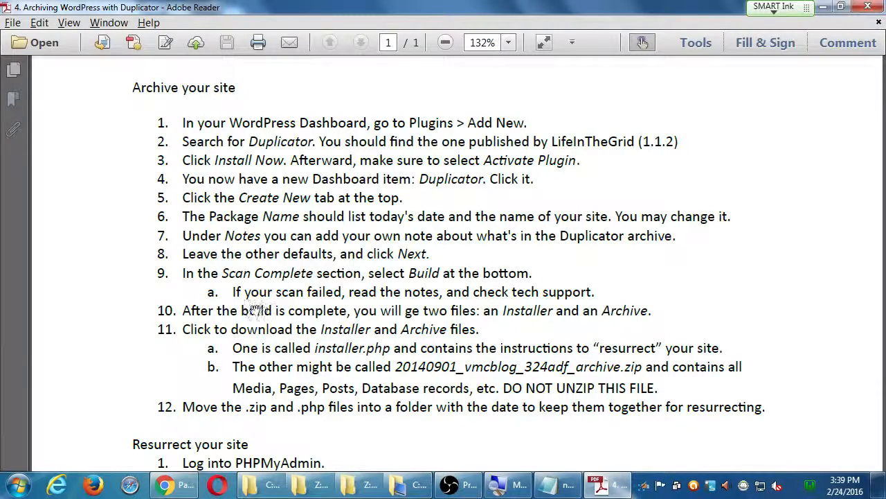
pyautogui.moveTo(526, 310)
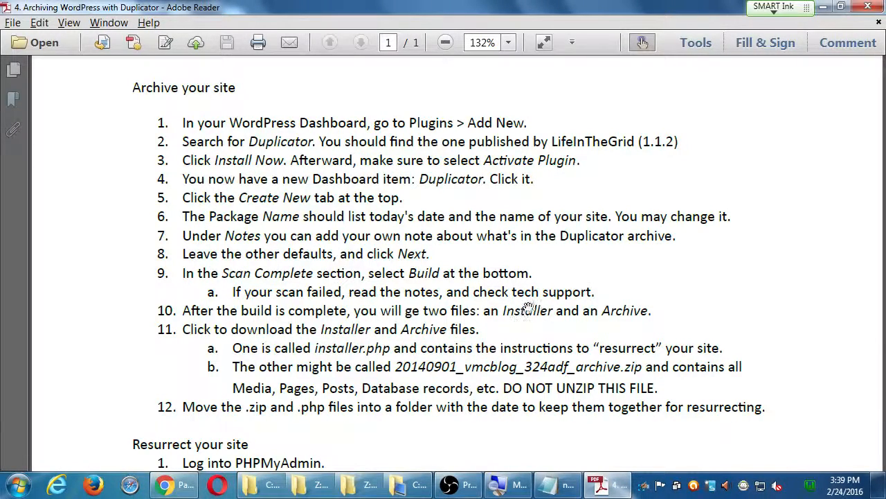
pyautogui.moveTo(277, 330)
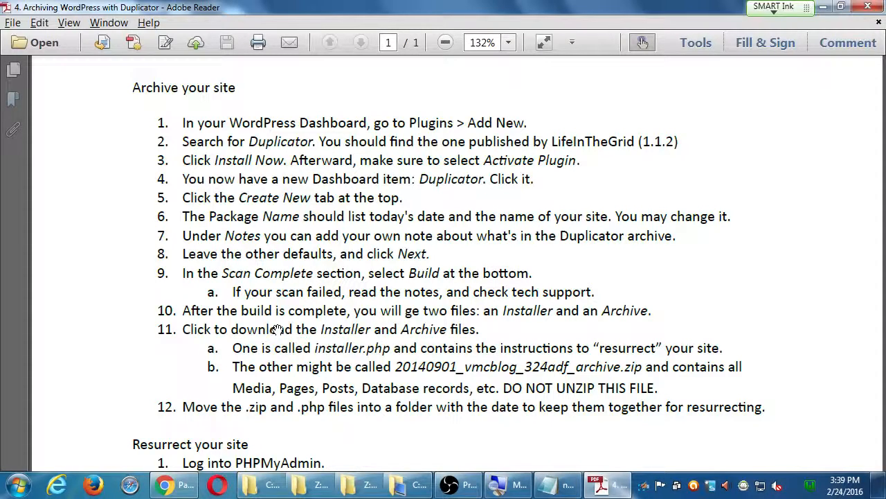
pyautogui.moveTo(353, 363)
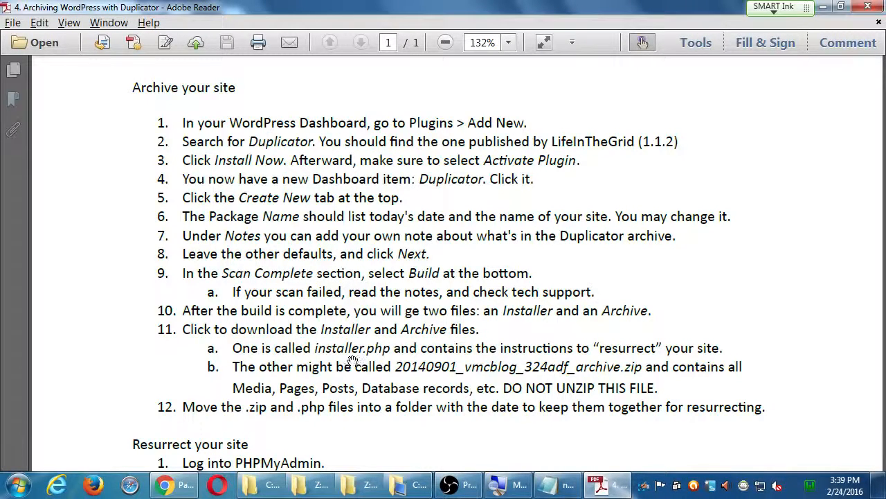
pyautogui.moveTo(565, 346)
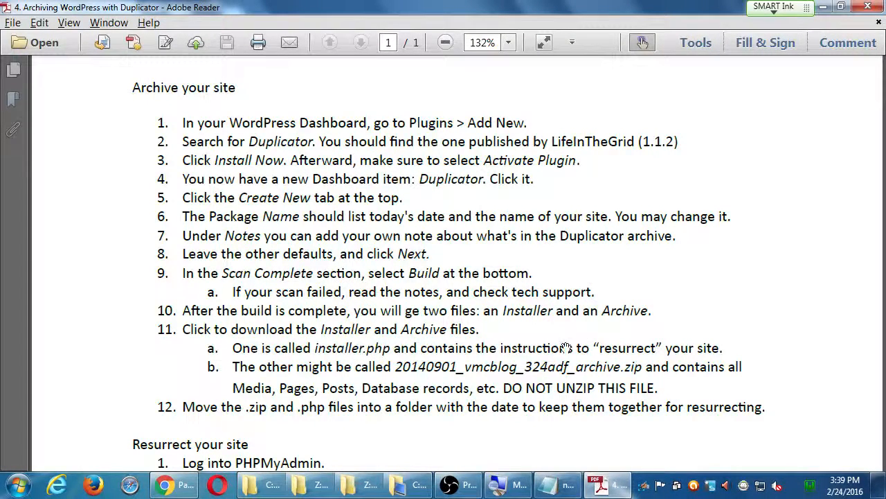
pyautogui.moveTo(333, 348)
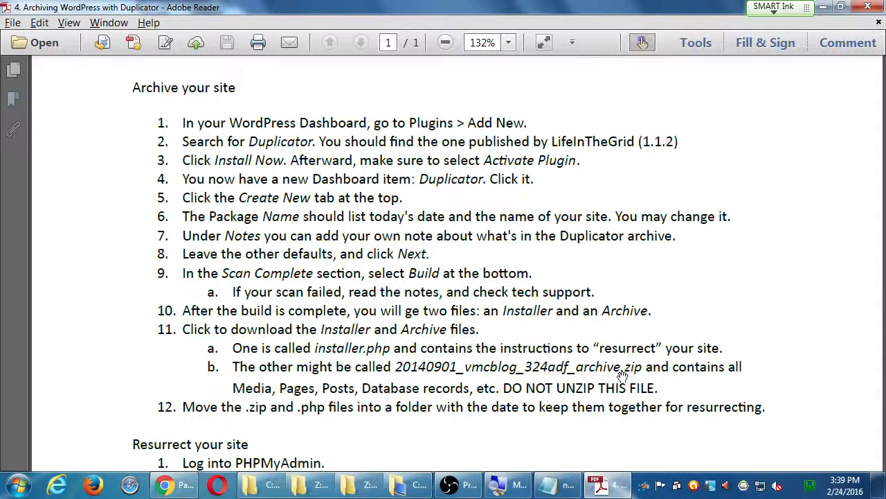
pyautogui.moveTo(607, 369)
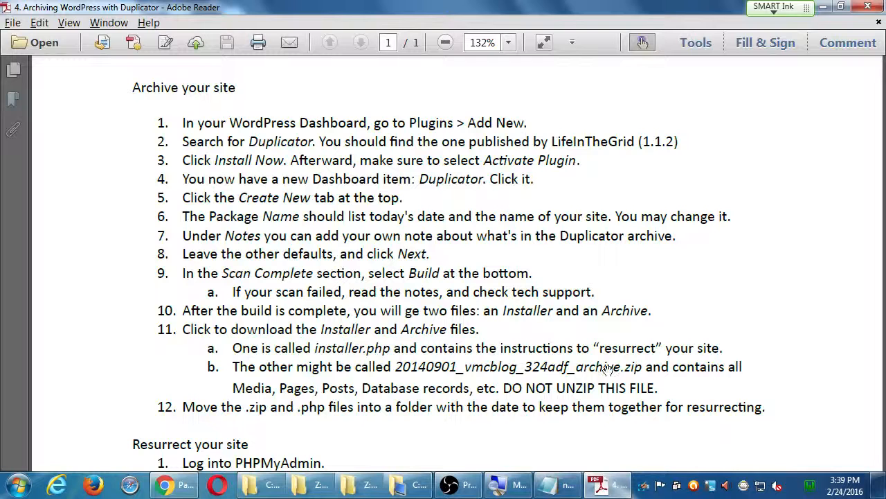
pyautogui.moveTo(560, 388)
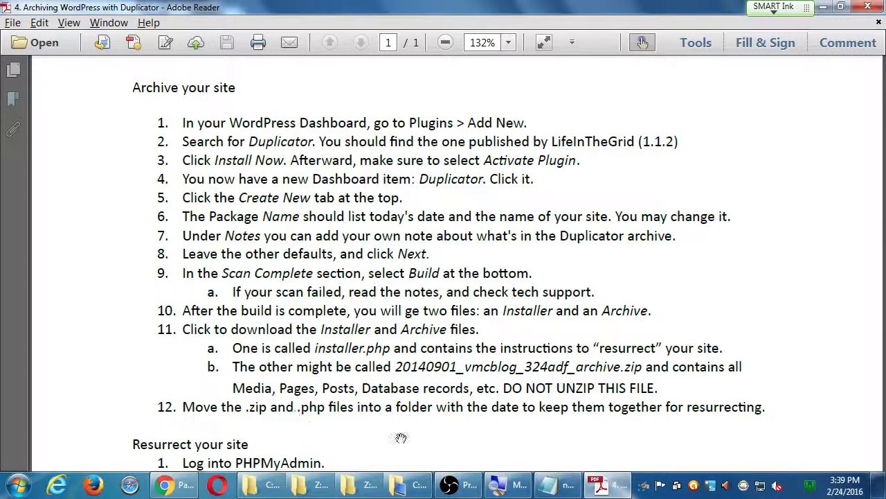
pyautogui.moveTo(571, 437)
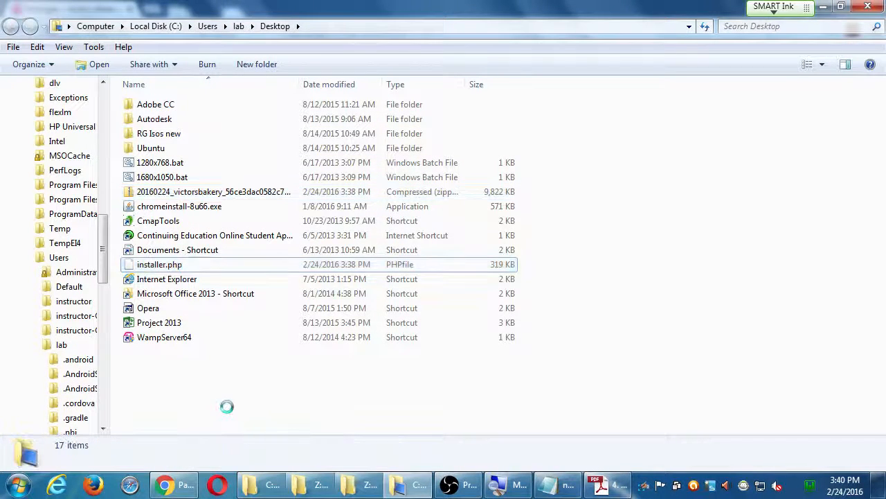
# Create a Desktop folder named 2016-02-24 and move the zip and installer.php into it
pyautogui.rightClick(227, 404)
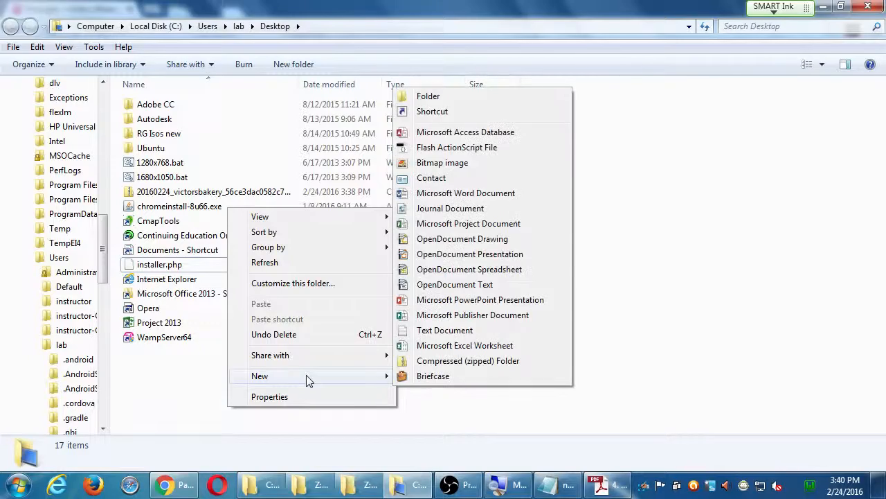
pyautogui.click(427, 95)
pyautogui.write('2')
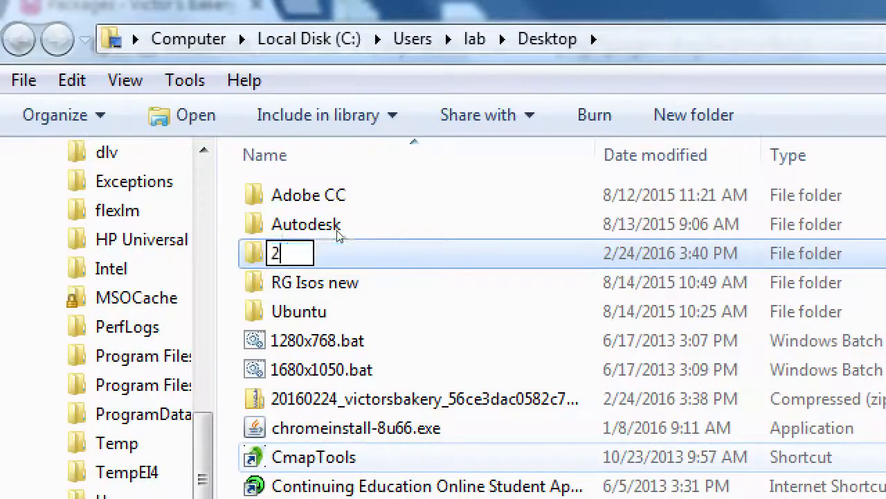
pyautogui.write('016-02-')
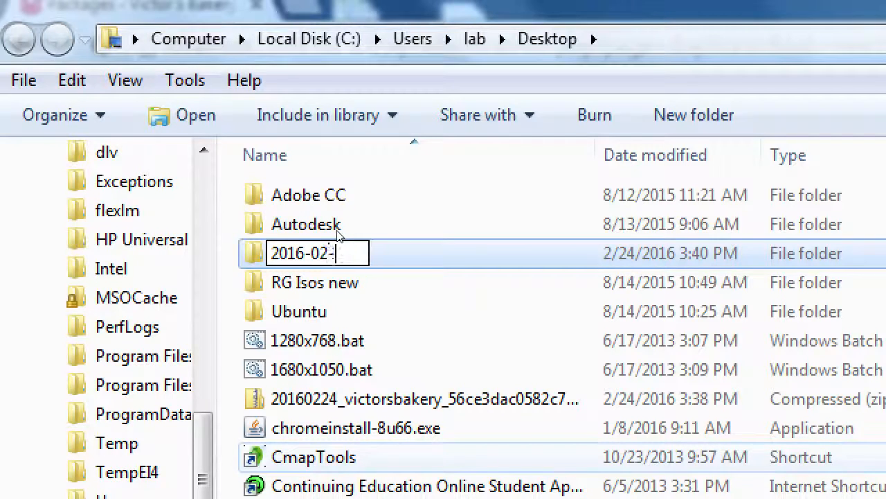
pyautogui.press('Return')
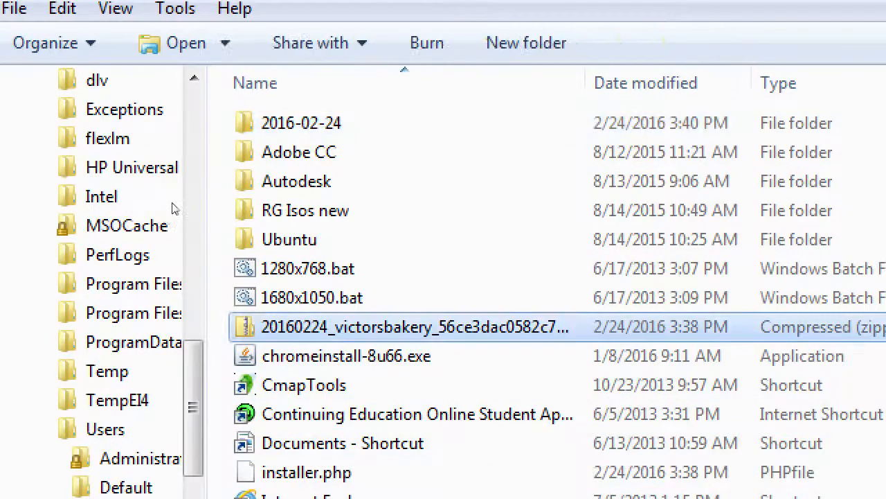
pyautogui.click(309, 459)
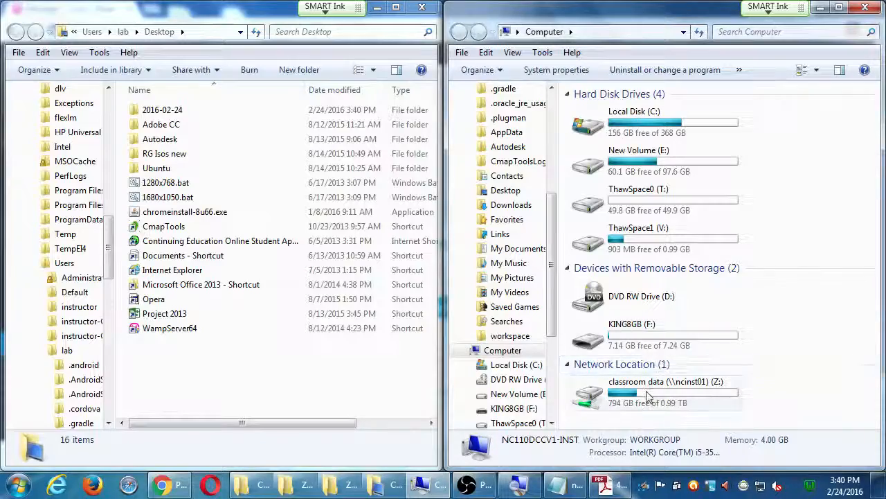
# Open Campos WordPress I on the classroom data (Z:) drive and copy the 2016-02-24 folder in
pyautogui.doubleClick(667, 382)
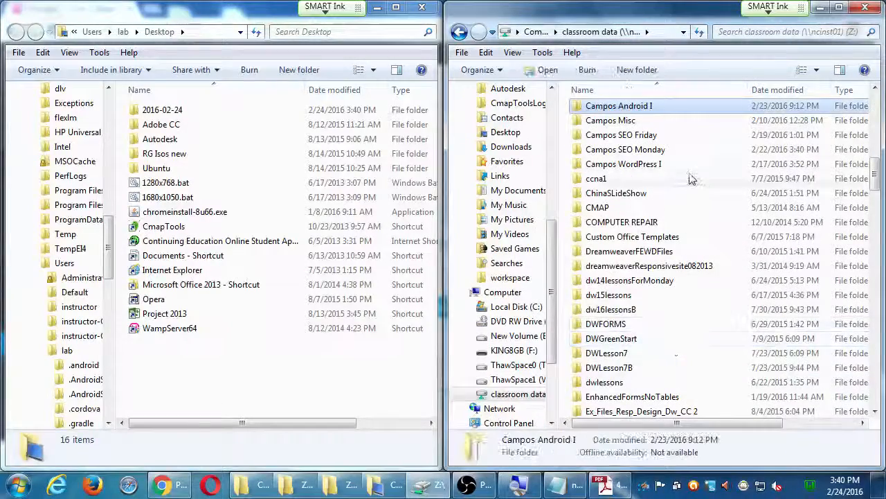
pyautogui.doubleClick(623, 163)
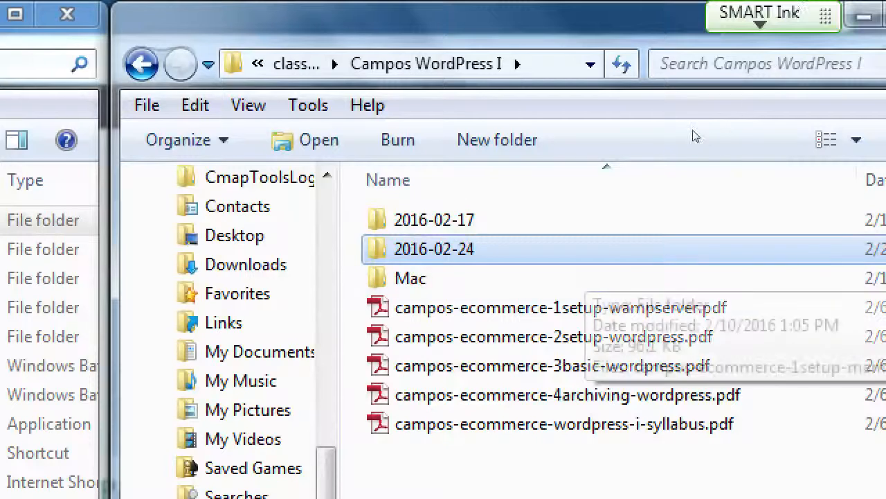
pyautogui.moveTo(631, 129)
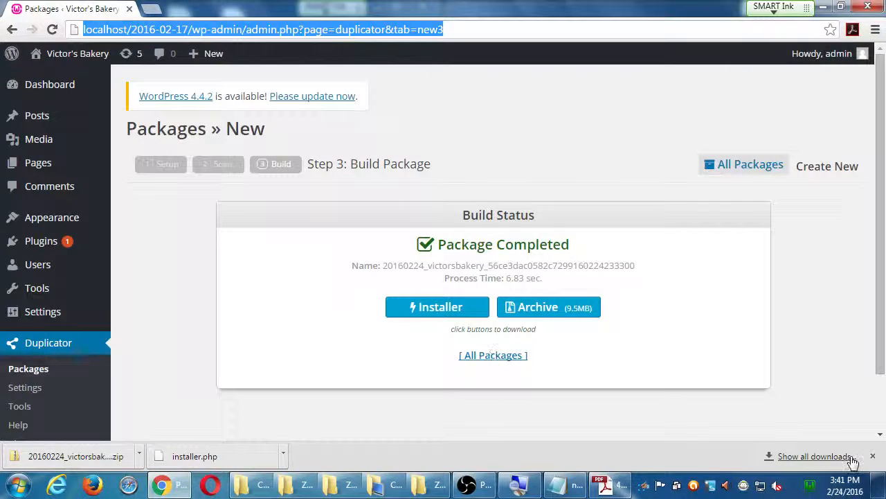
# Dismiss Chrome's downloads bar below the completed package page
pyautogui.click(873, 455)
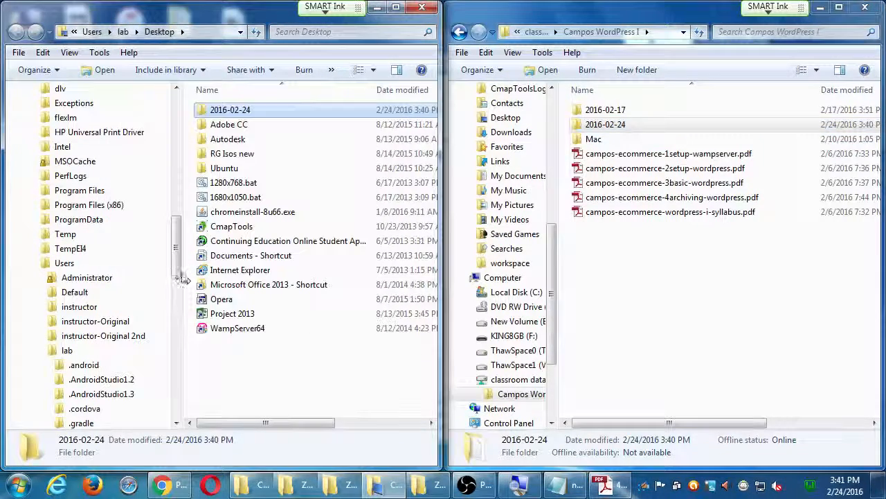
# Open the flash drive (F:) and its 2016-02 2WP I folder in the left Explorer window
pyautogui.scroll(-3)
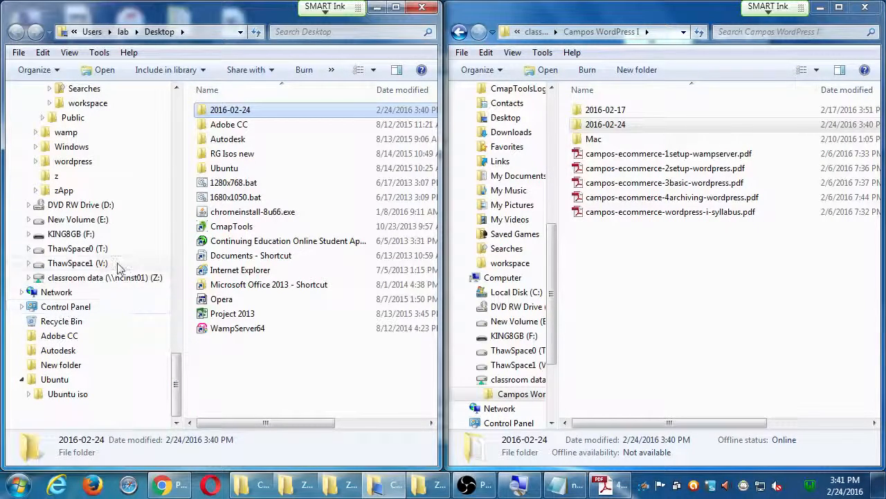
pyautogui.click(72, 233)
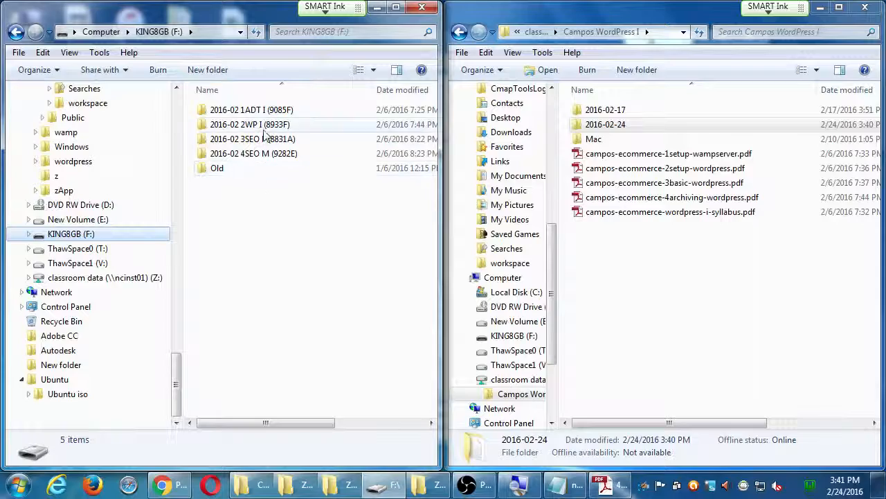
pyautogui.doubleClick(249, 125)
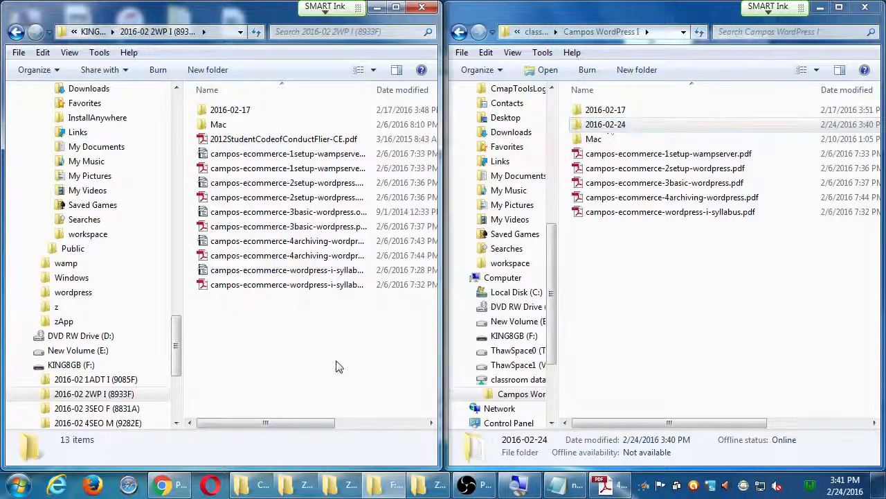